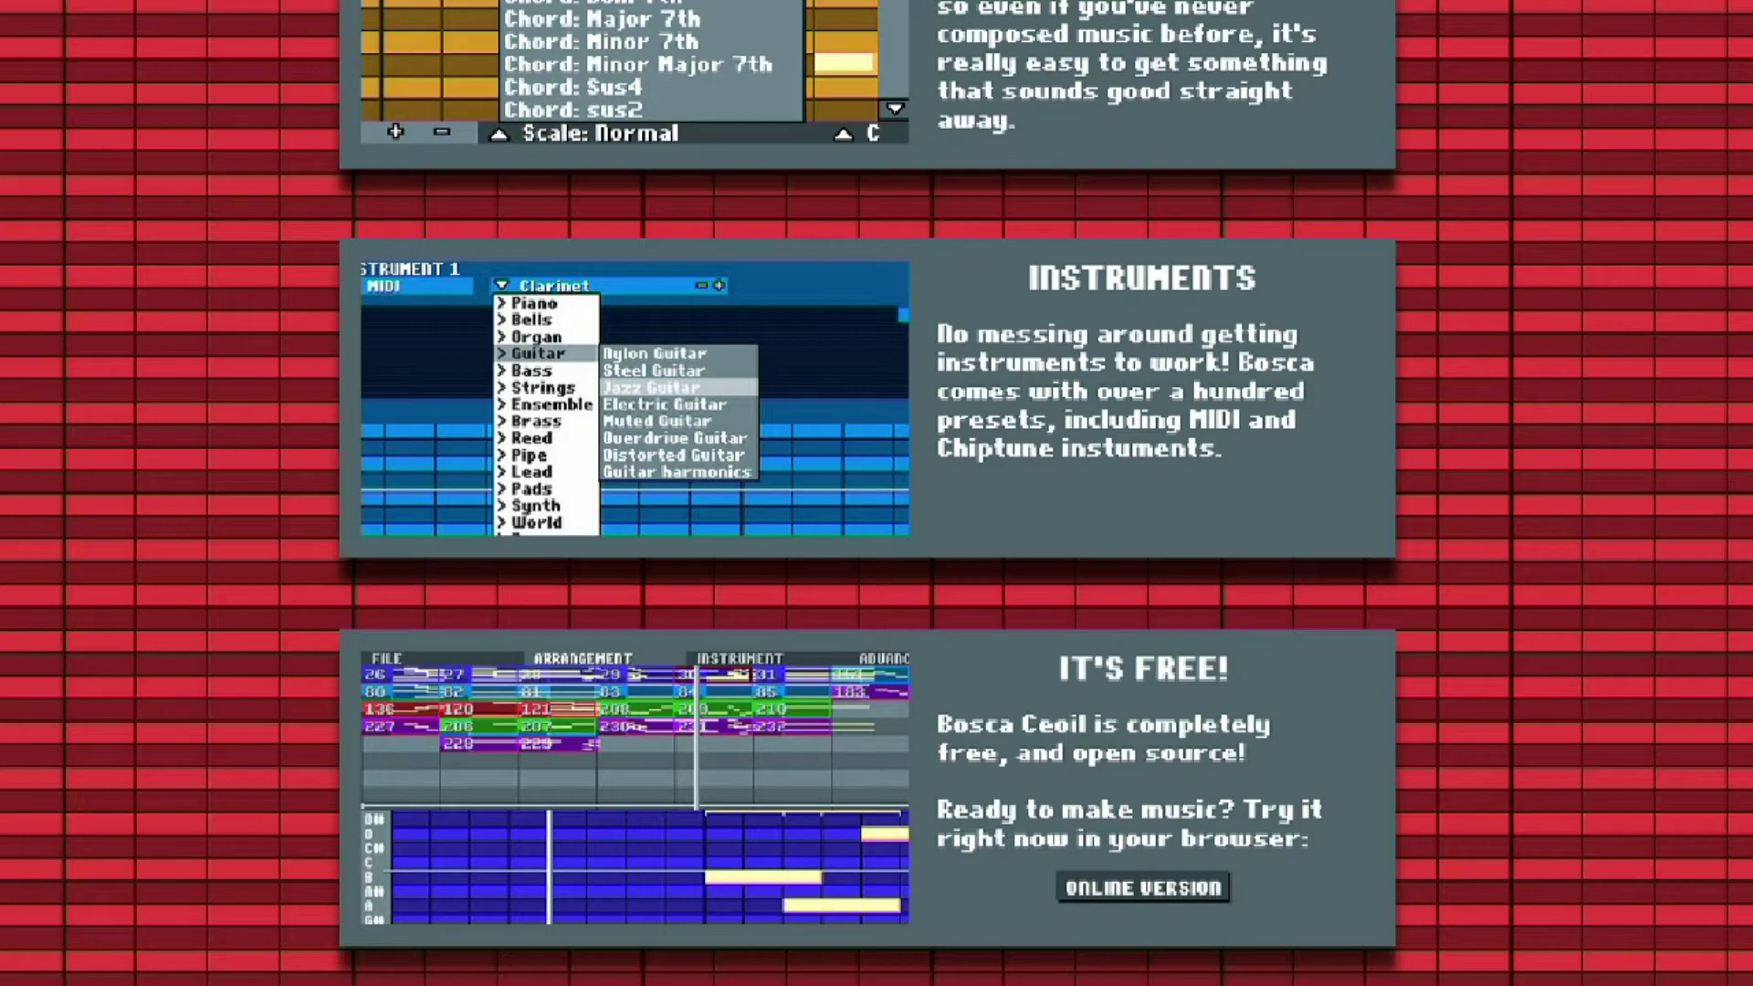
# Scroll the page and open the download options page
pyautogui.scroll(3)
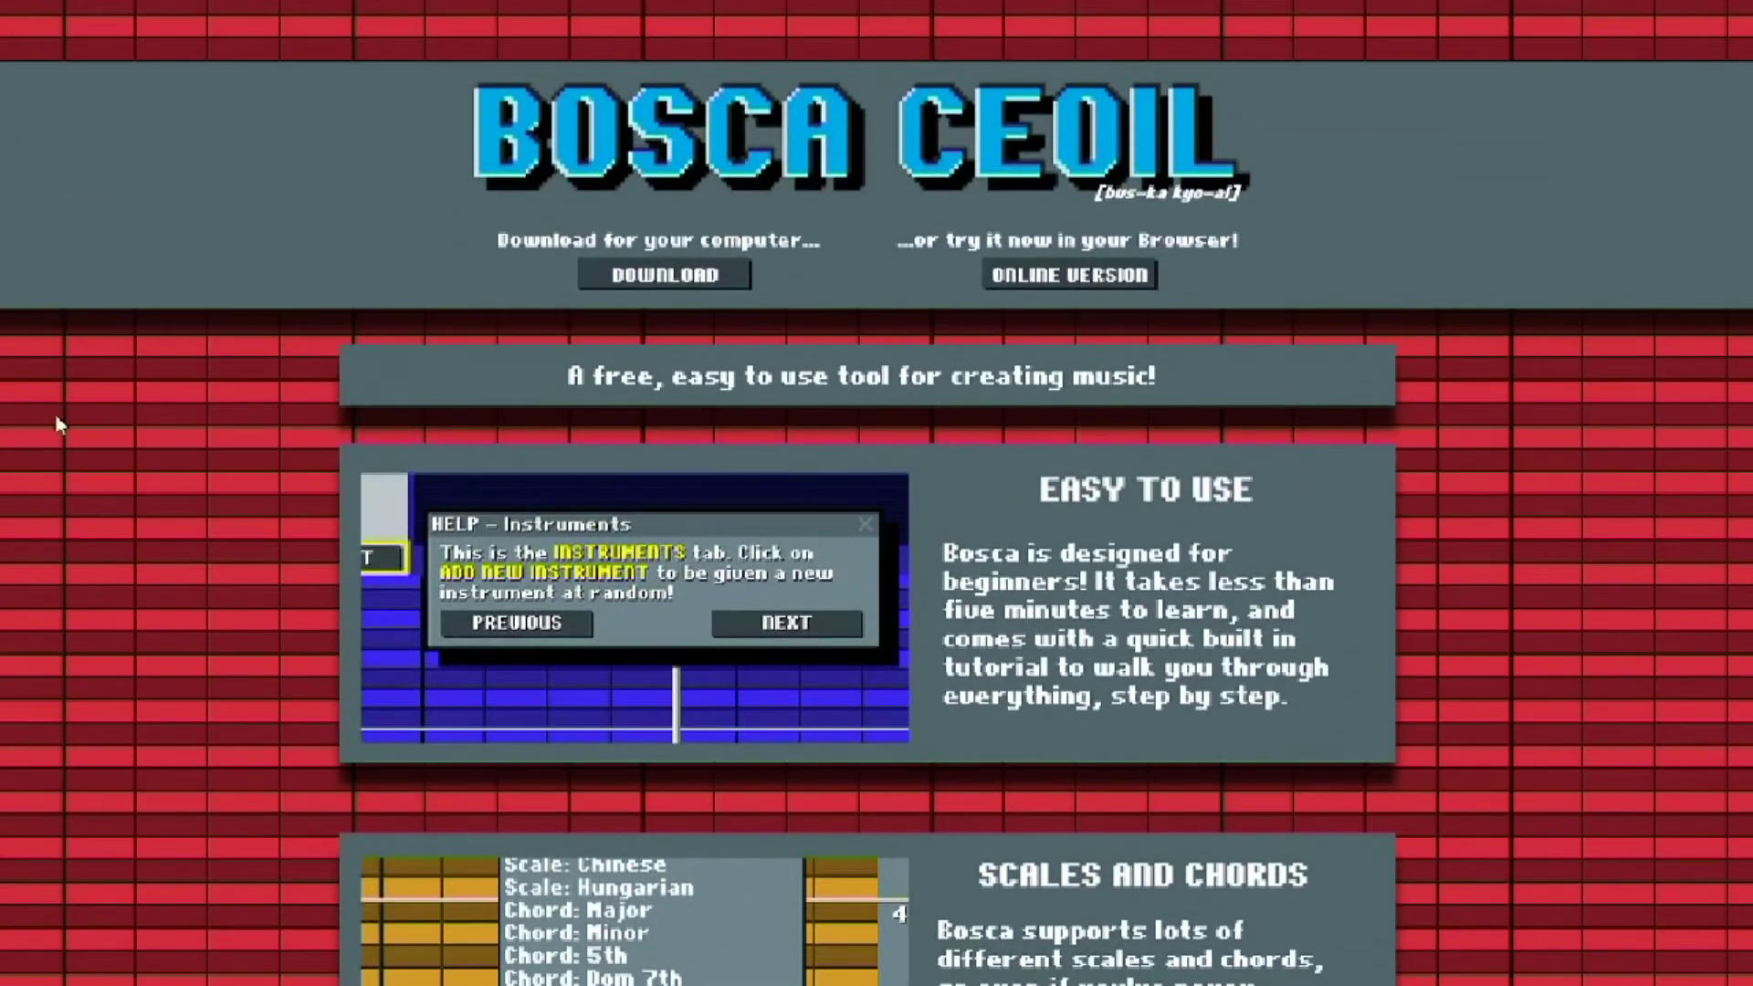
pyautogui.moveTo(1531, 199)
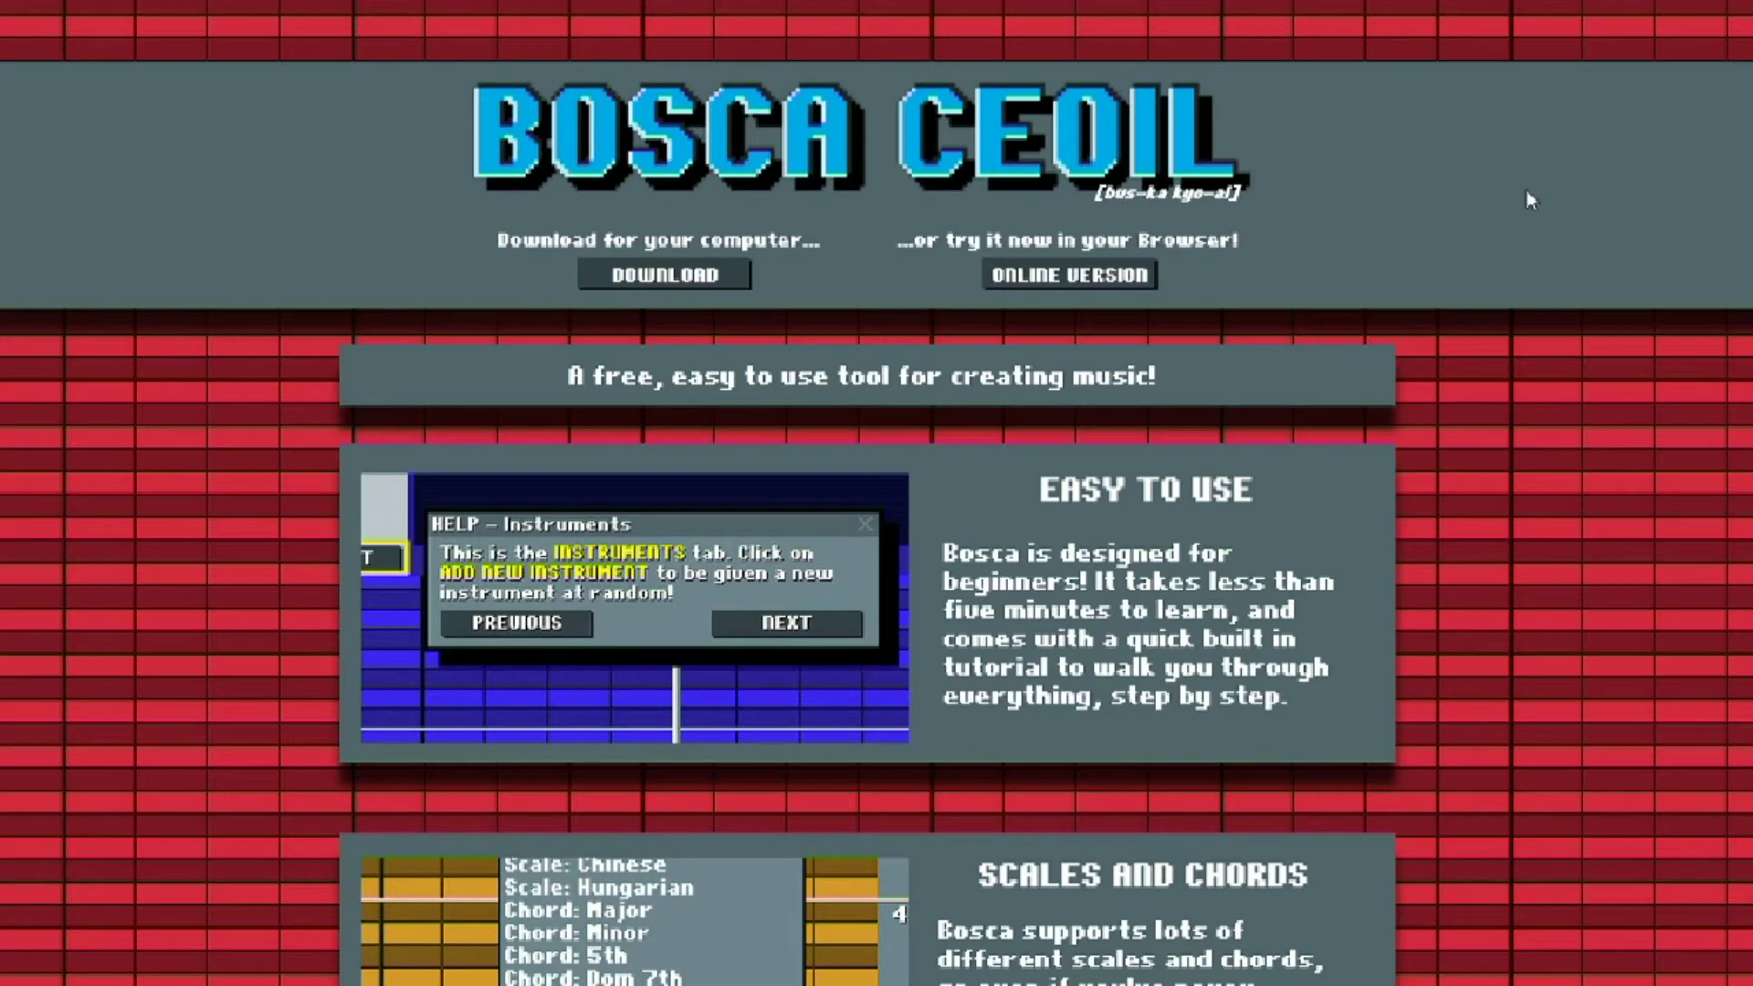
pyautogui.moveTo(1388, 212)
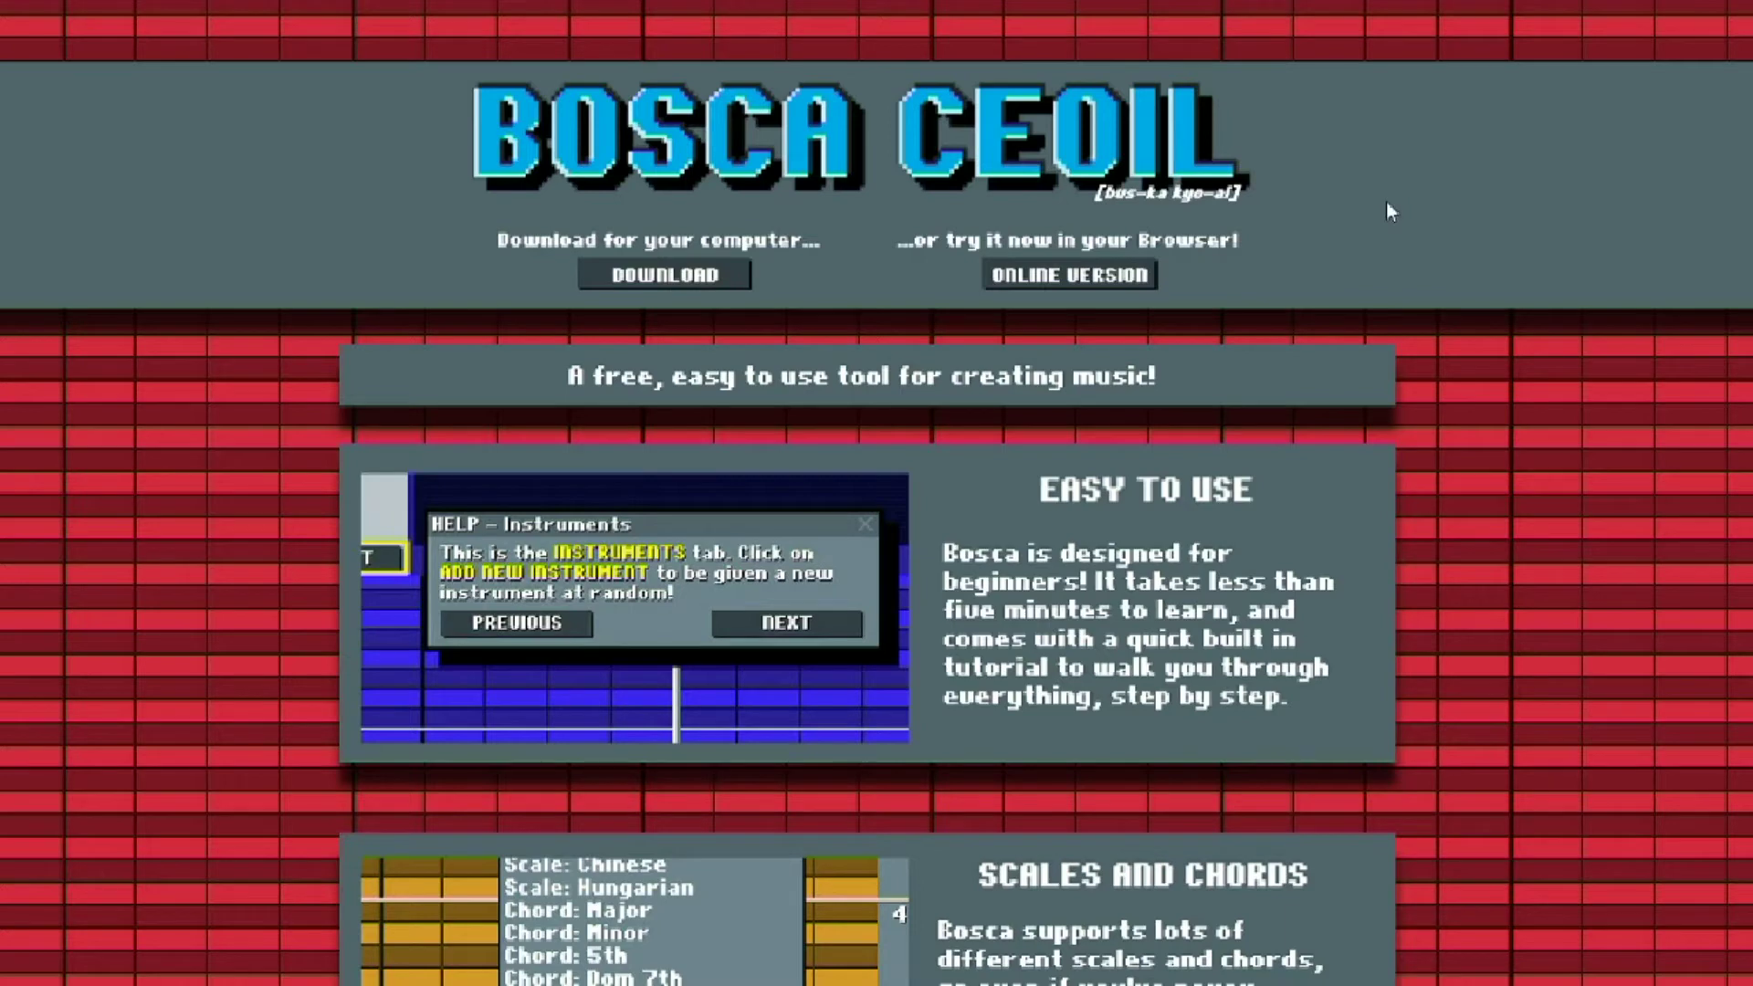
pyautogui.moveTo(1600, 228)
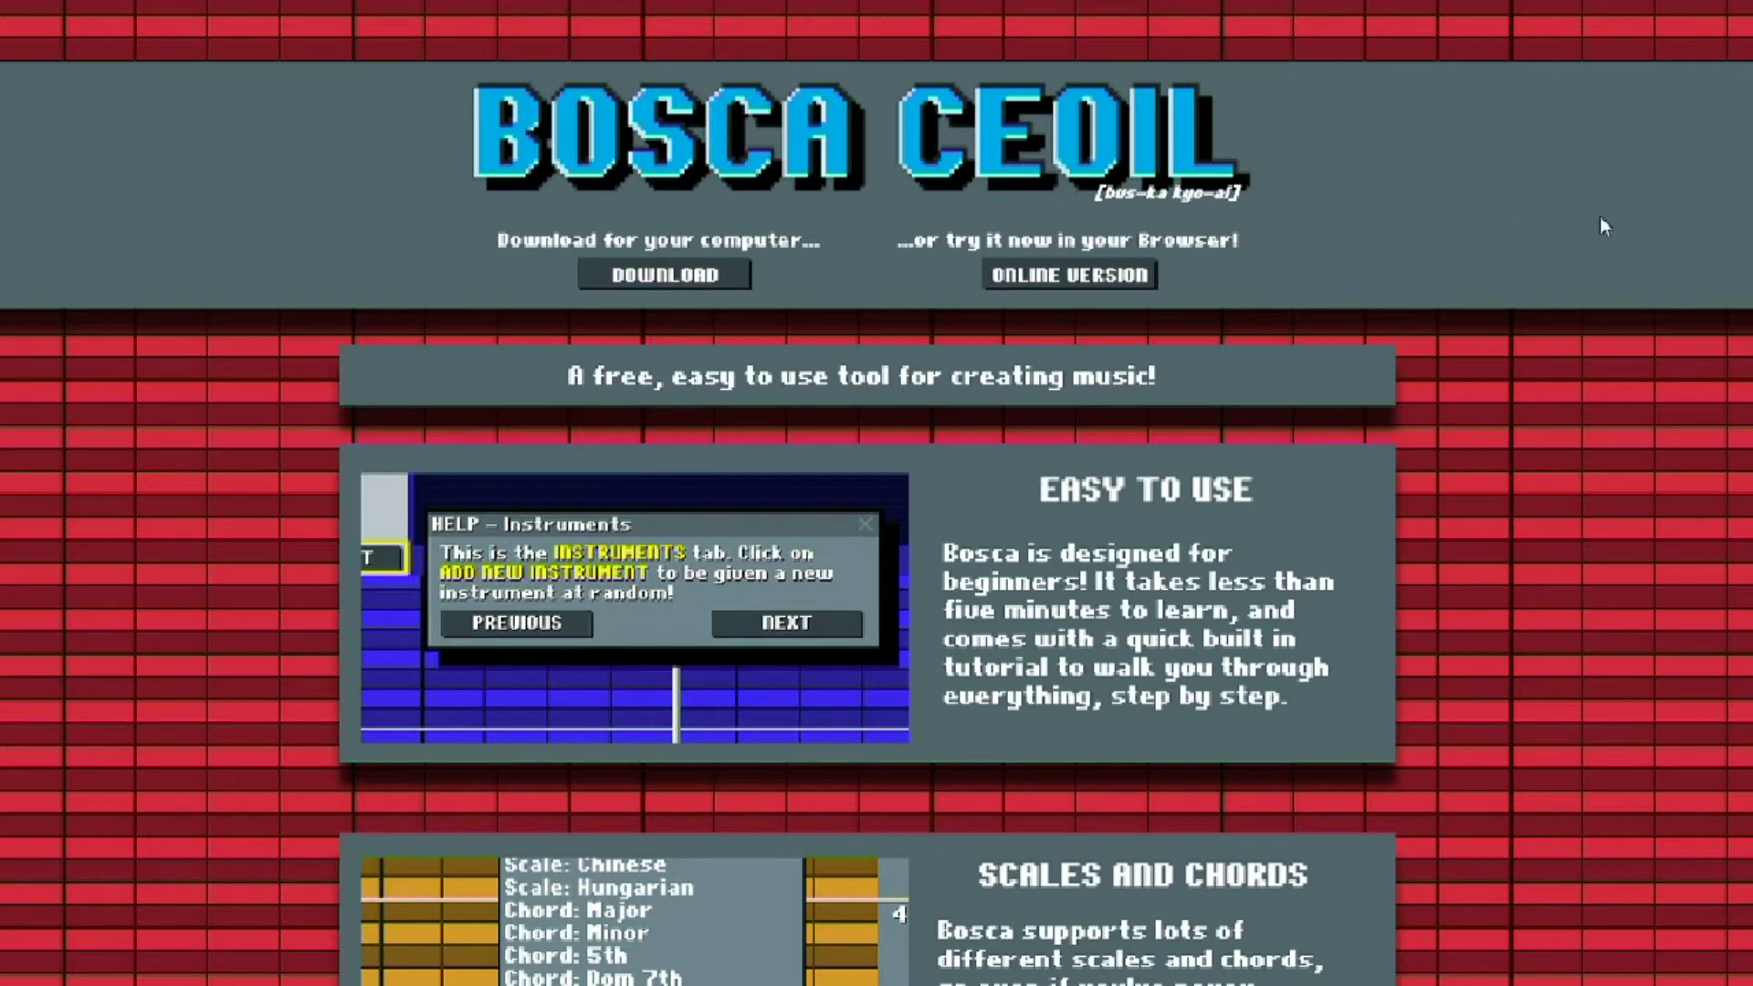
pyautogui.moveTo(1371, 206)
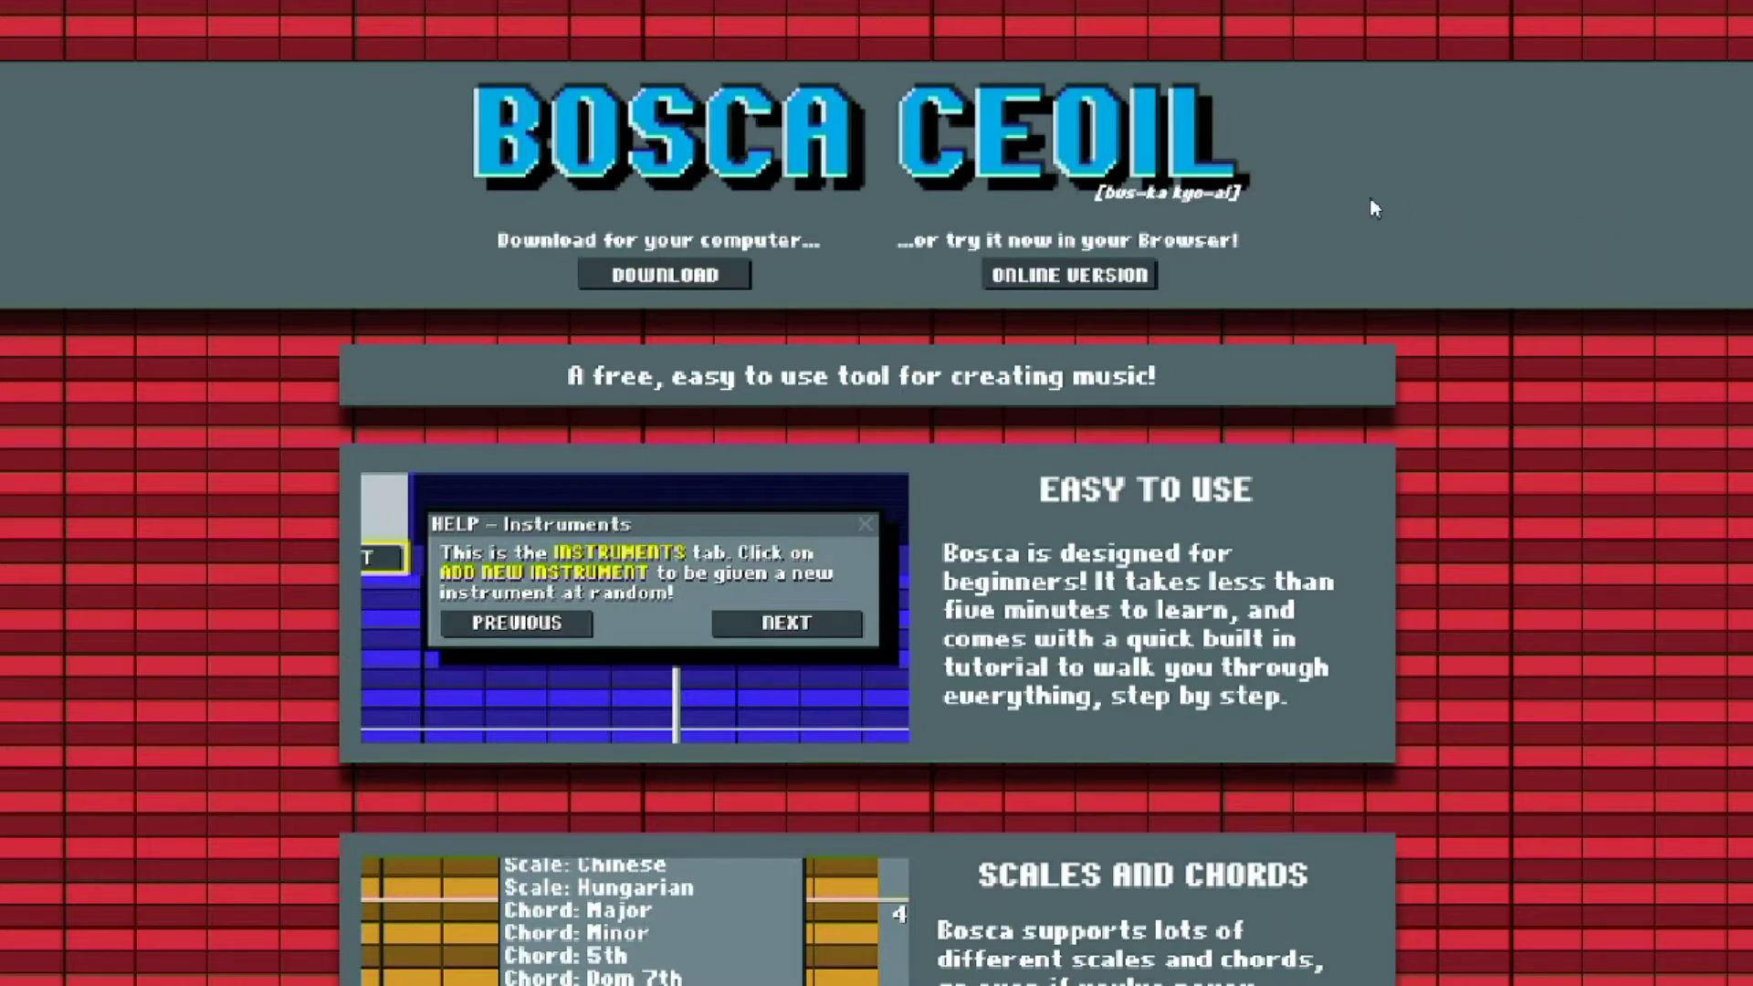
pyautogui.scroll(-3)
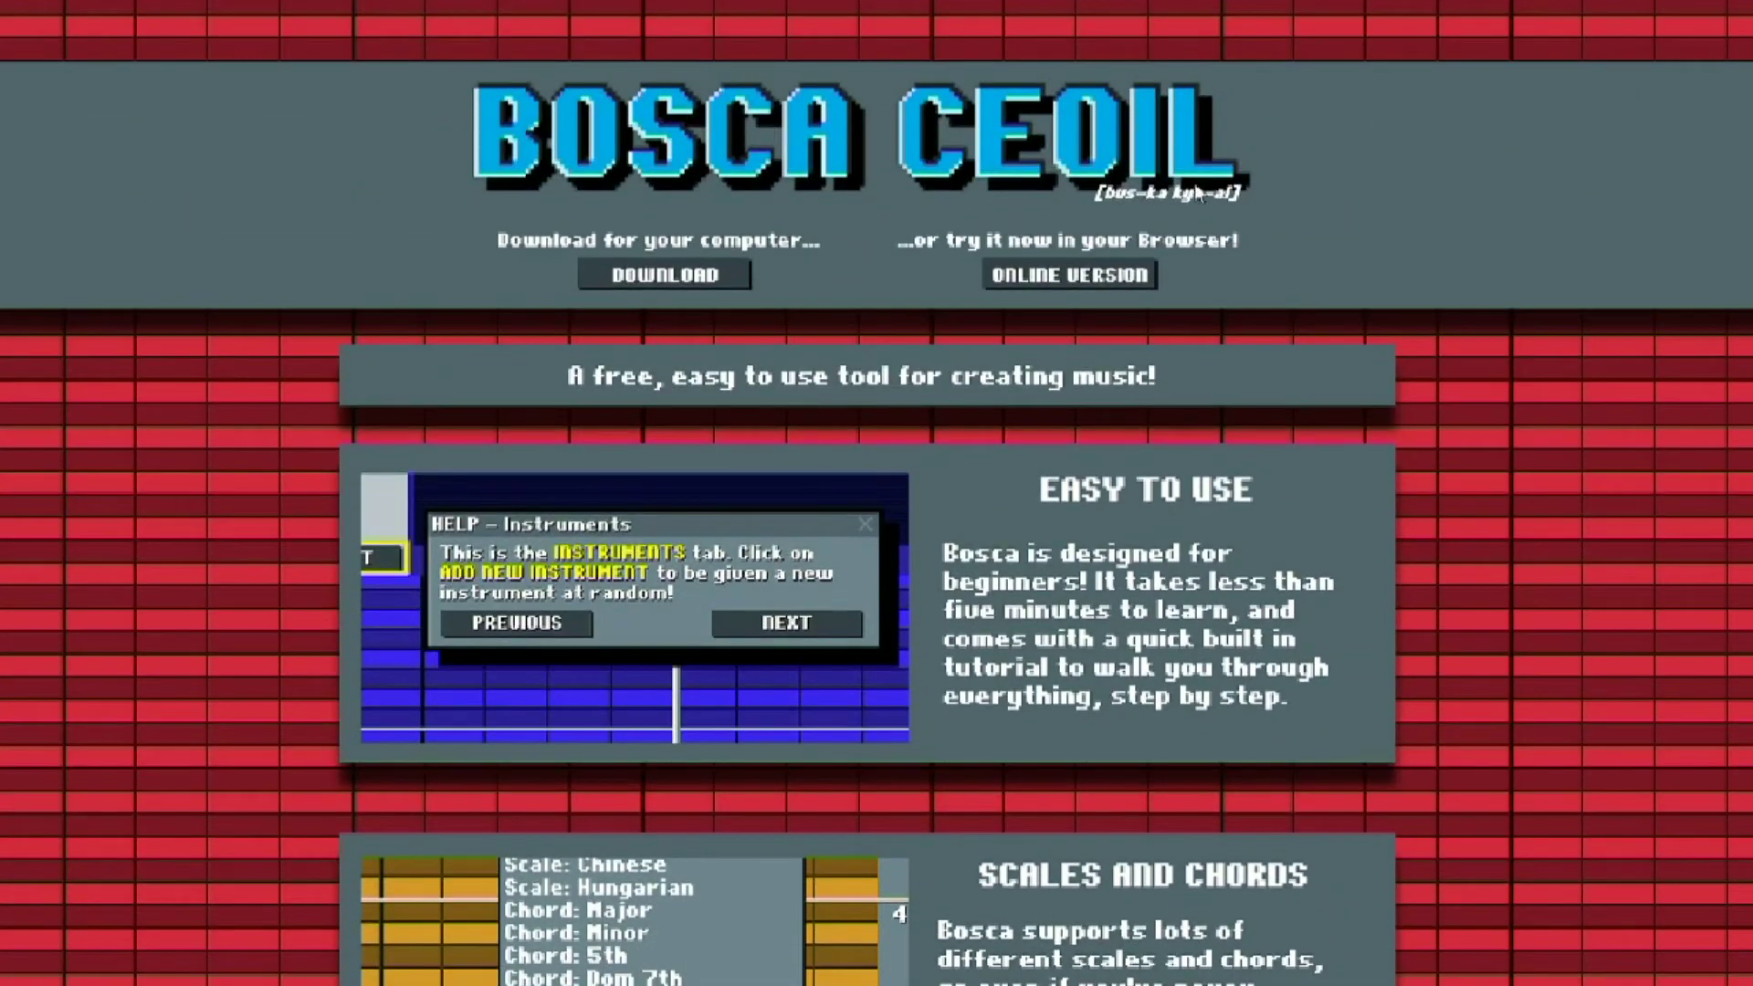
pyautogui.moveTo(1062, 283)
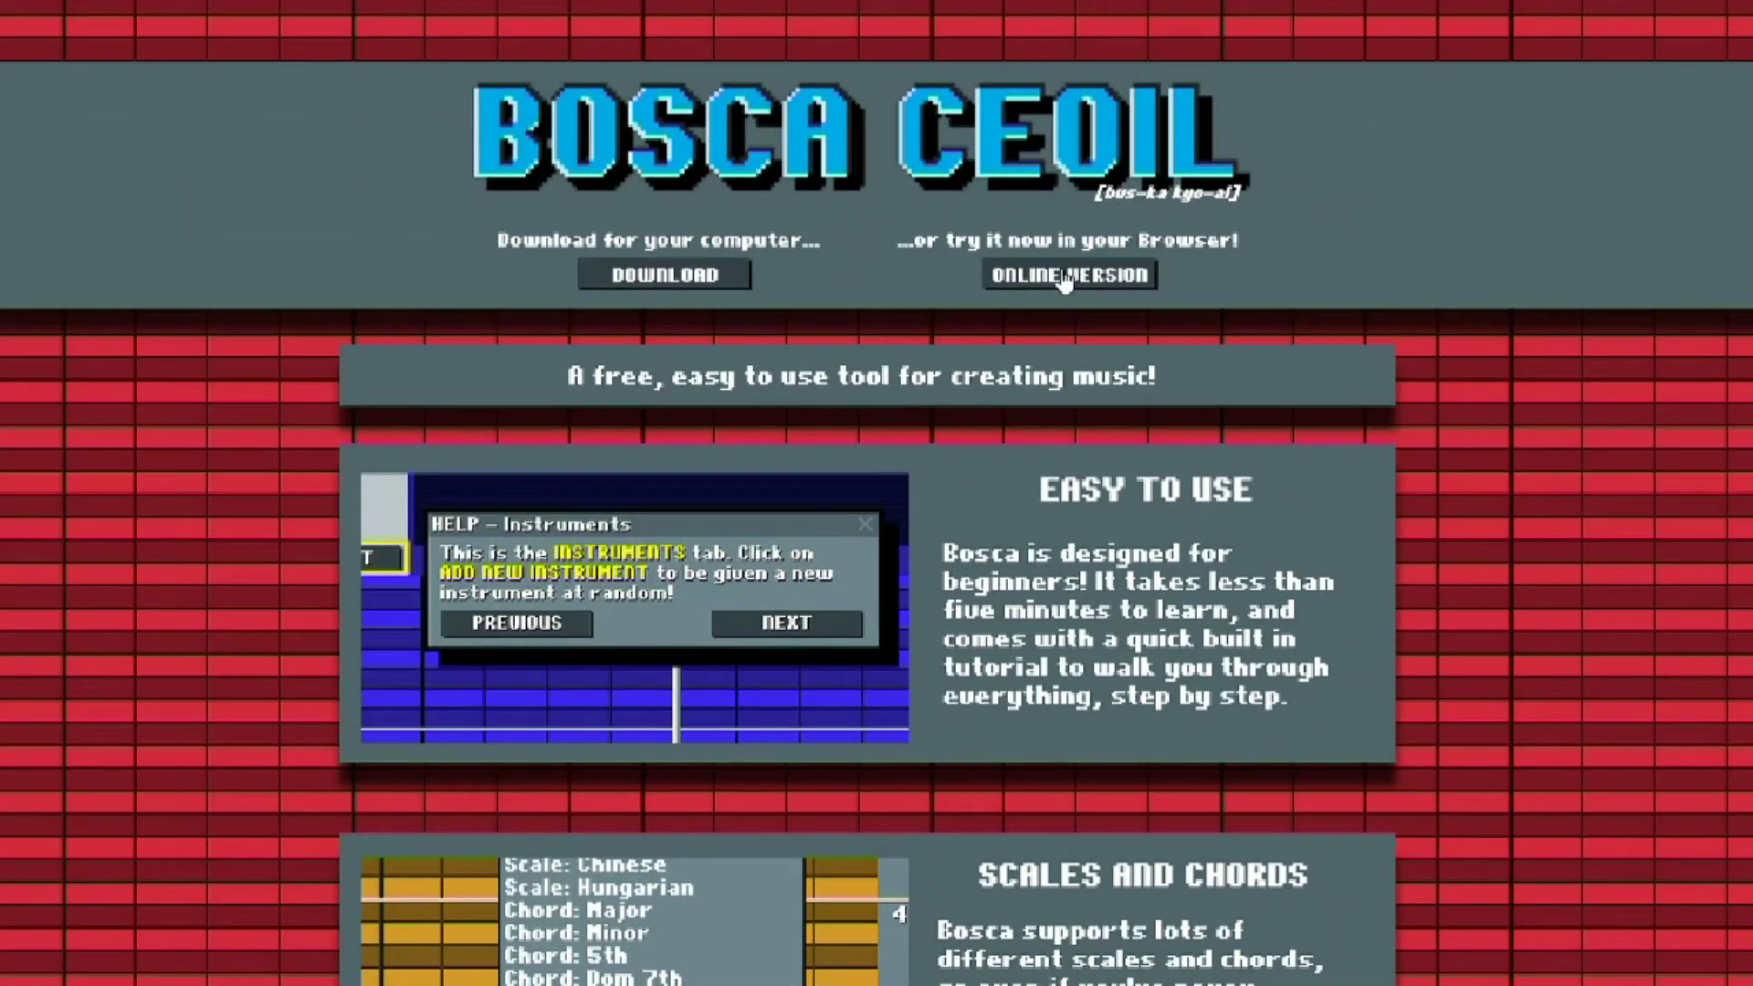
pyautogui.click(1070, 275)
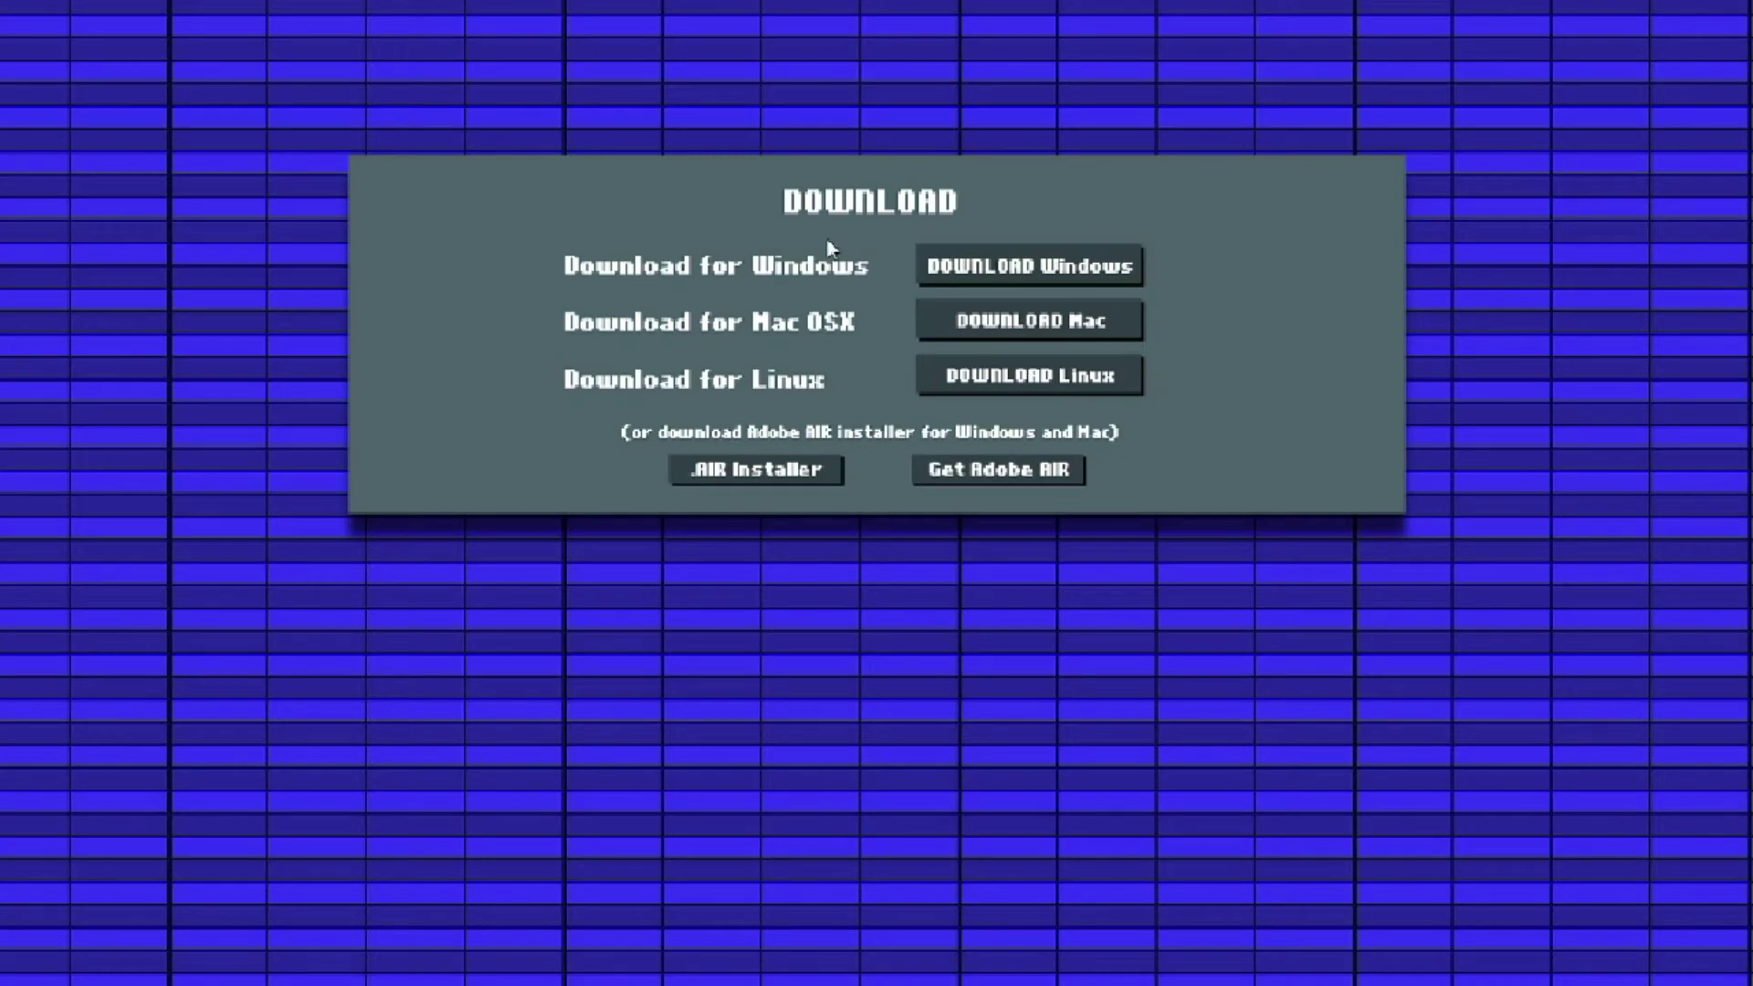
pyautogui.moveTo(192, 253)
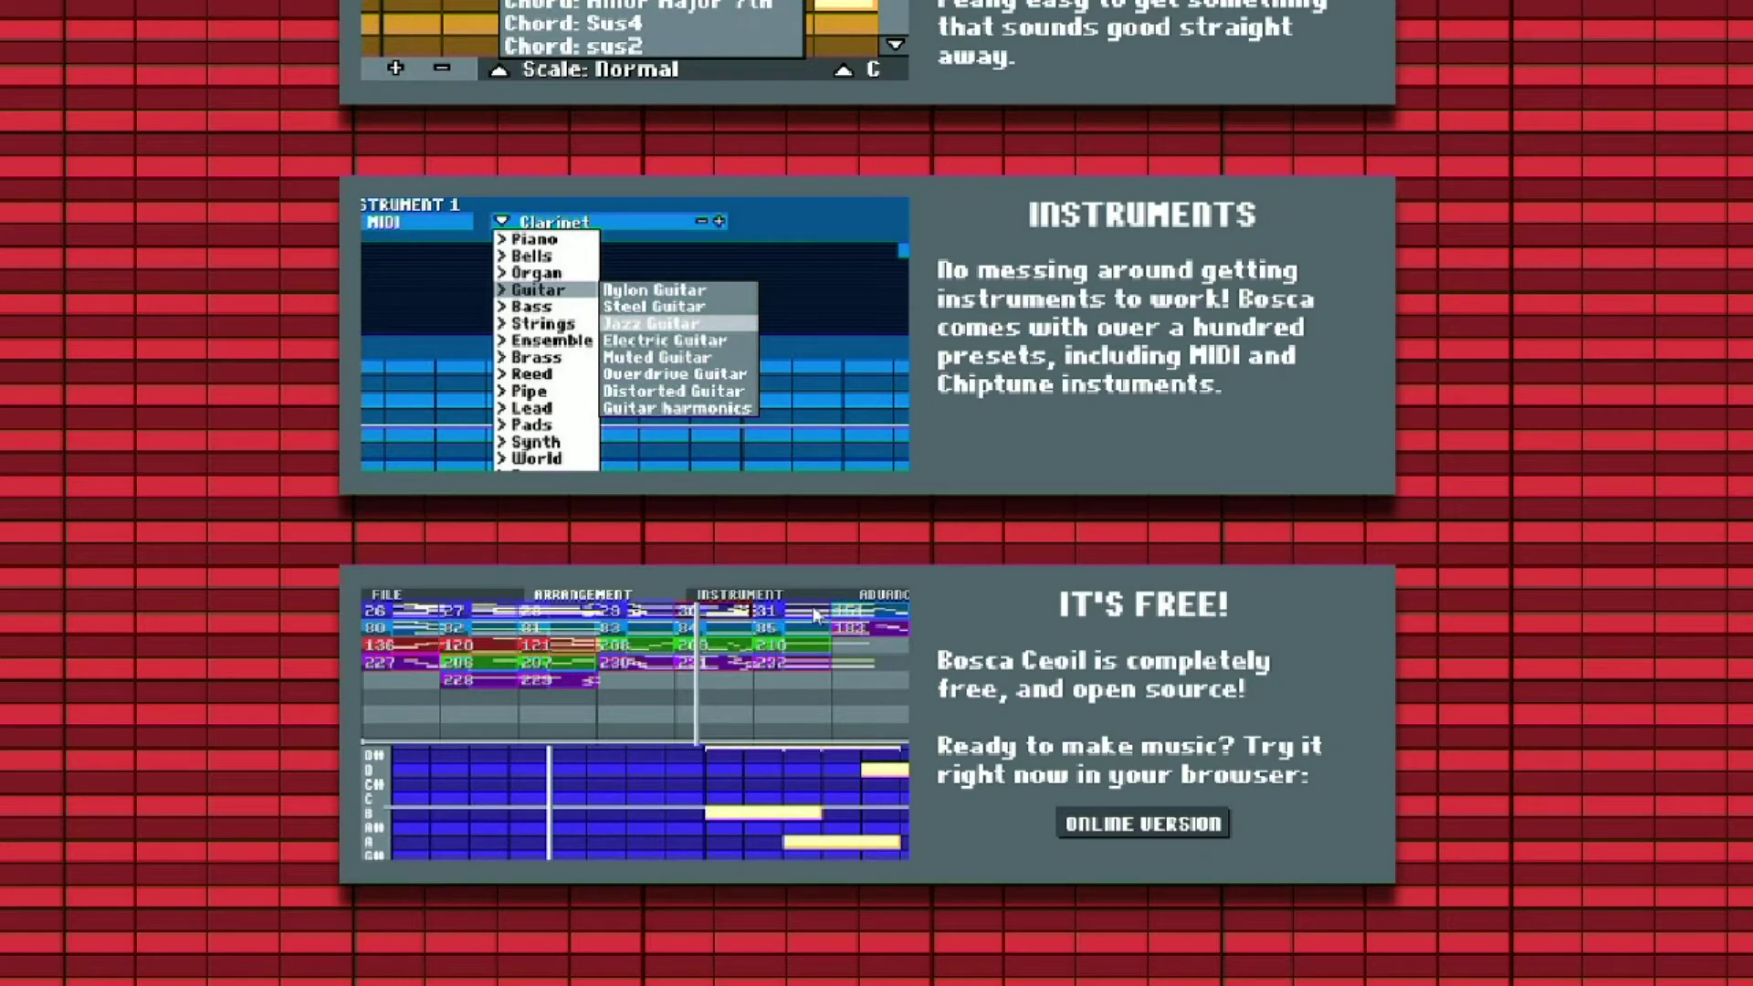
pyautogui.moveTo(865, 553)
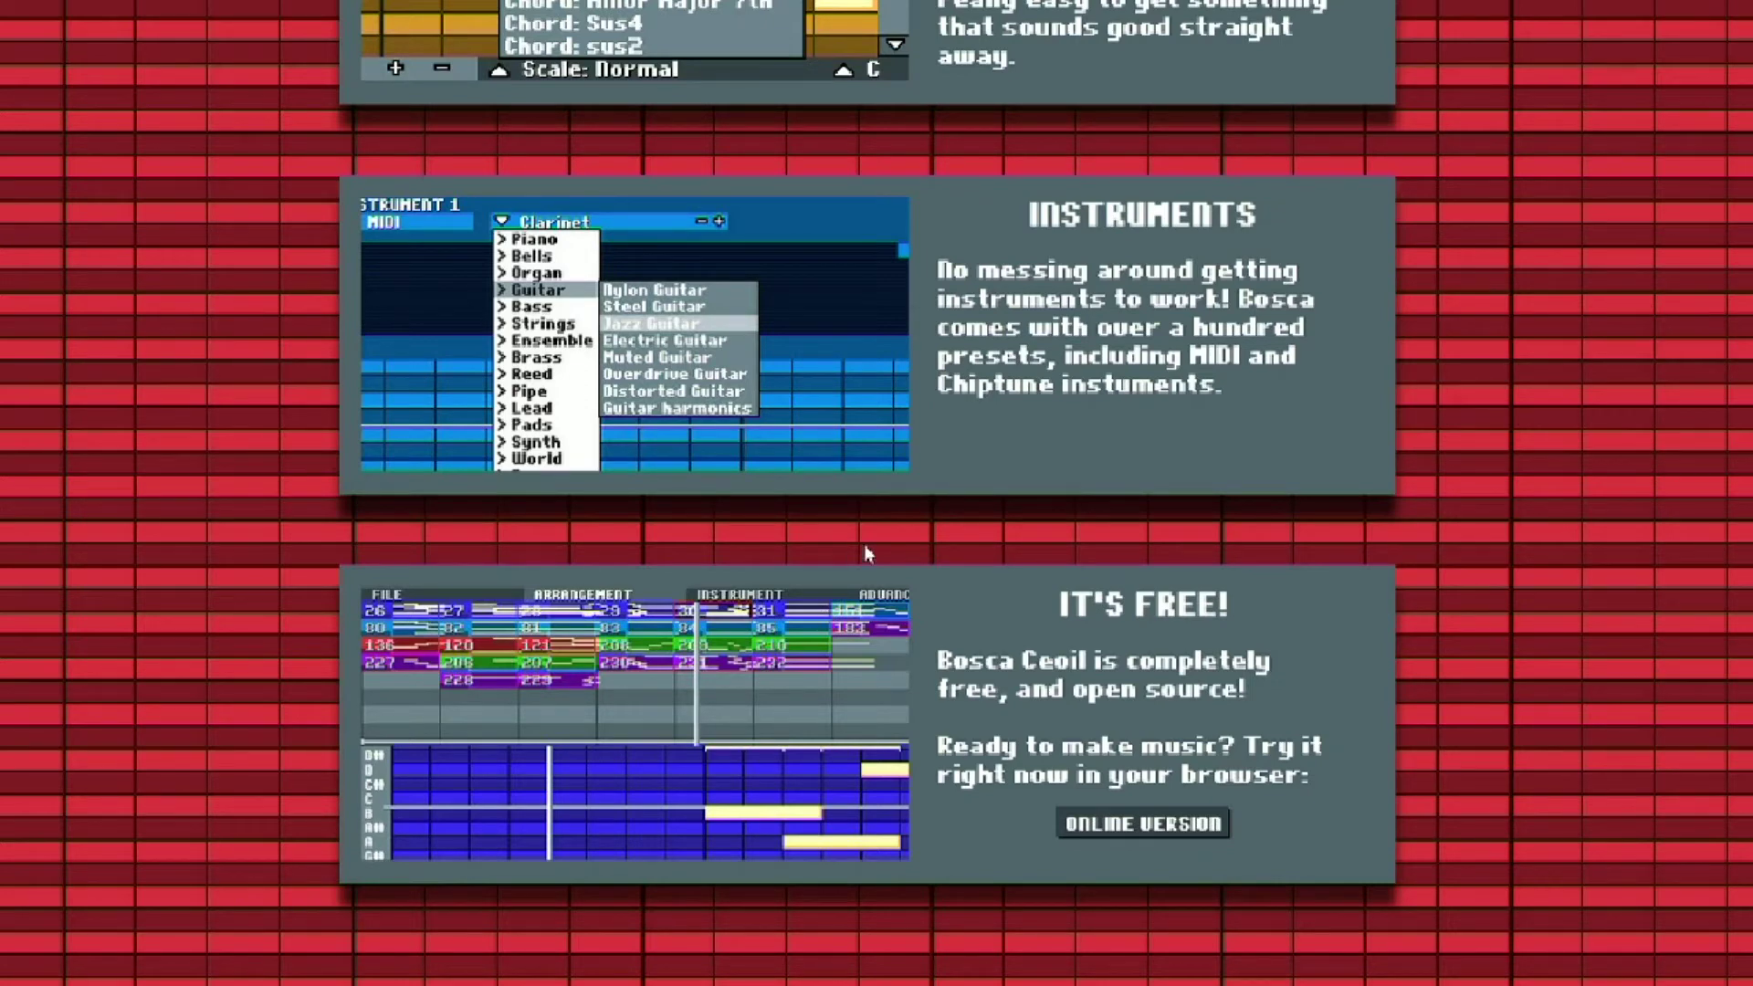
pyautogui.moveTo(956, 586)
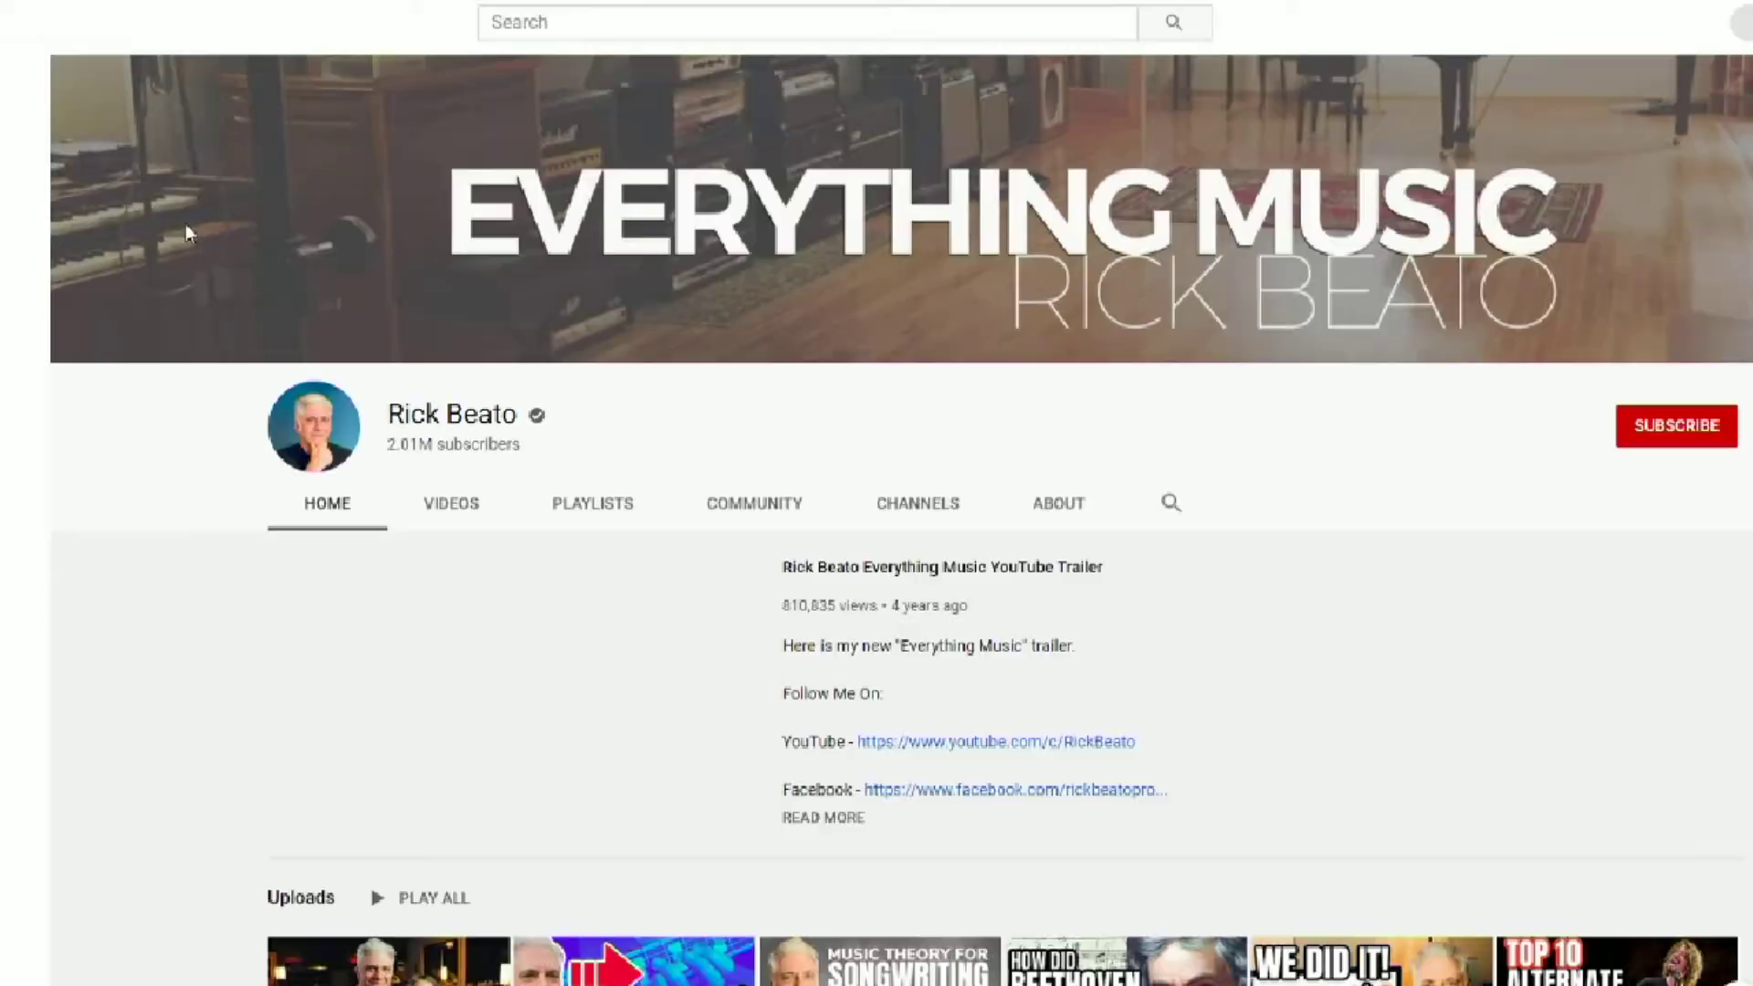
# Search the channel for 'music theory beginners' and scroll through the results
pyautogui.click(451, 503)
pyautogui.write('music theory beginners')
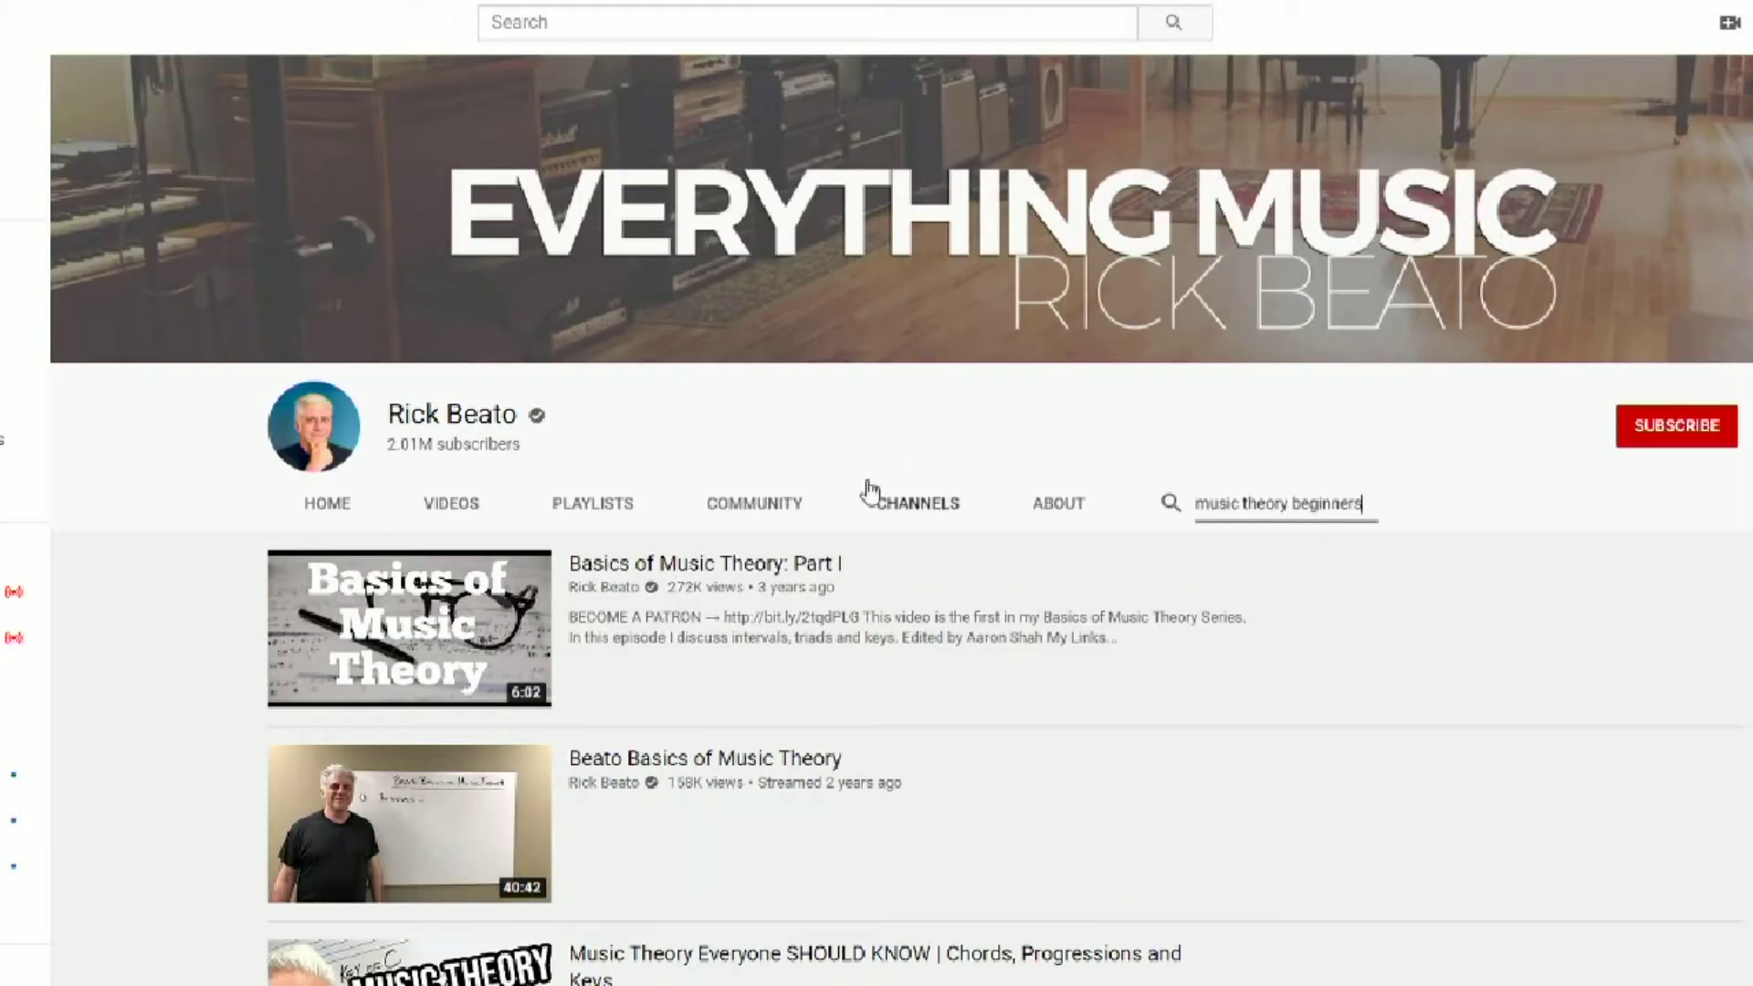
pyautogui.scroll(-3)
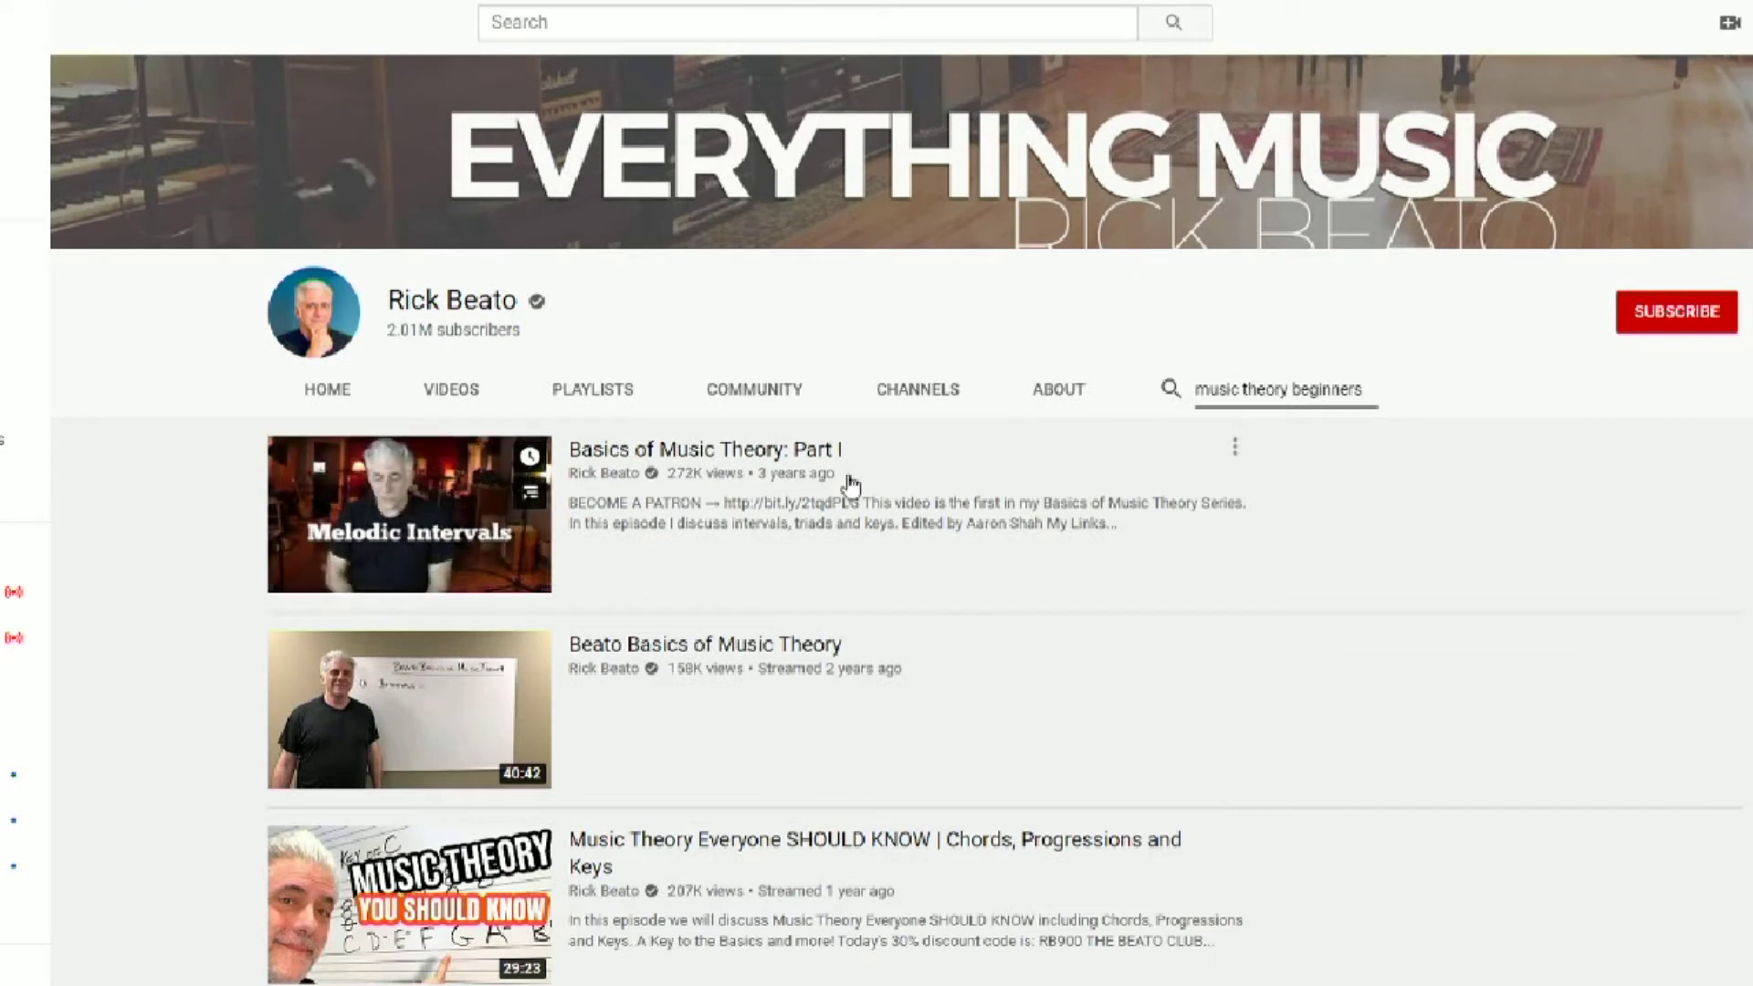
pyautogui.scroll(-3)
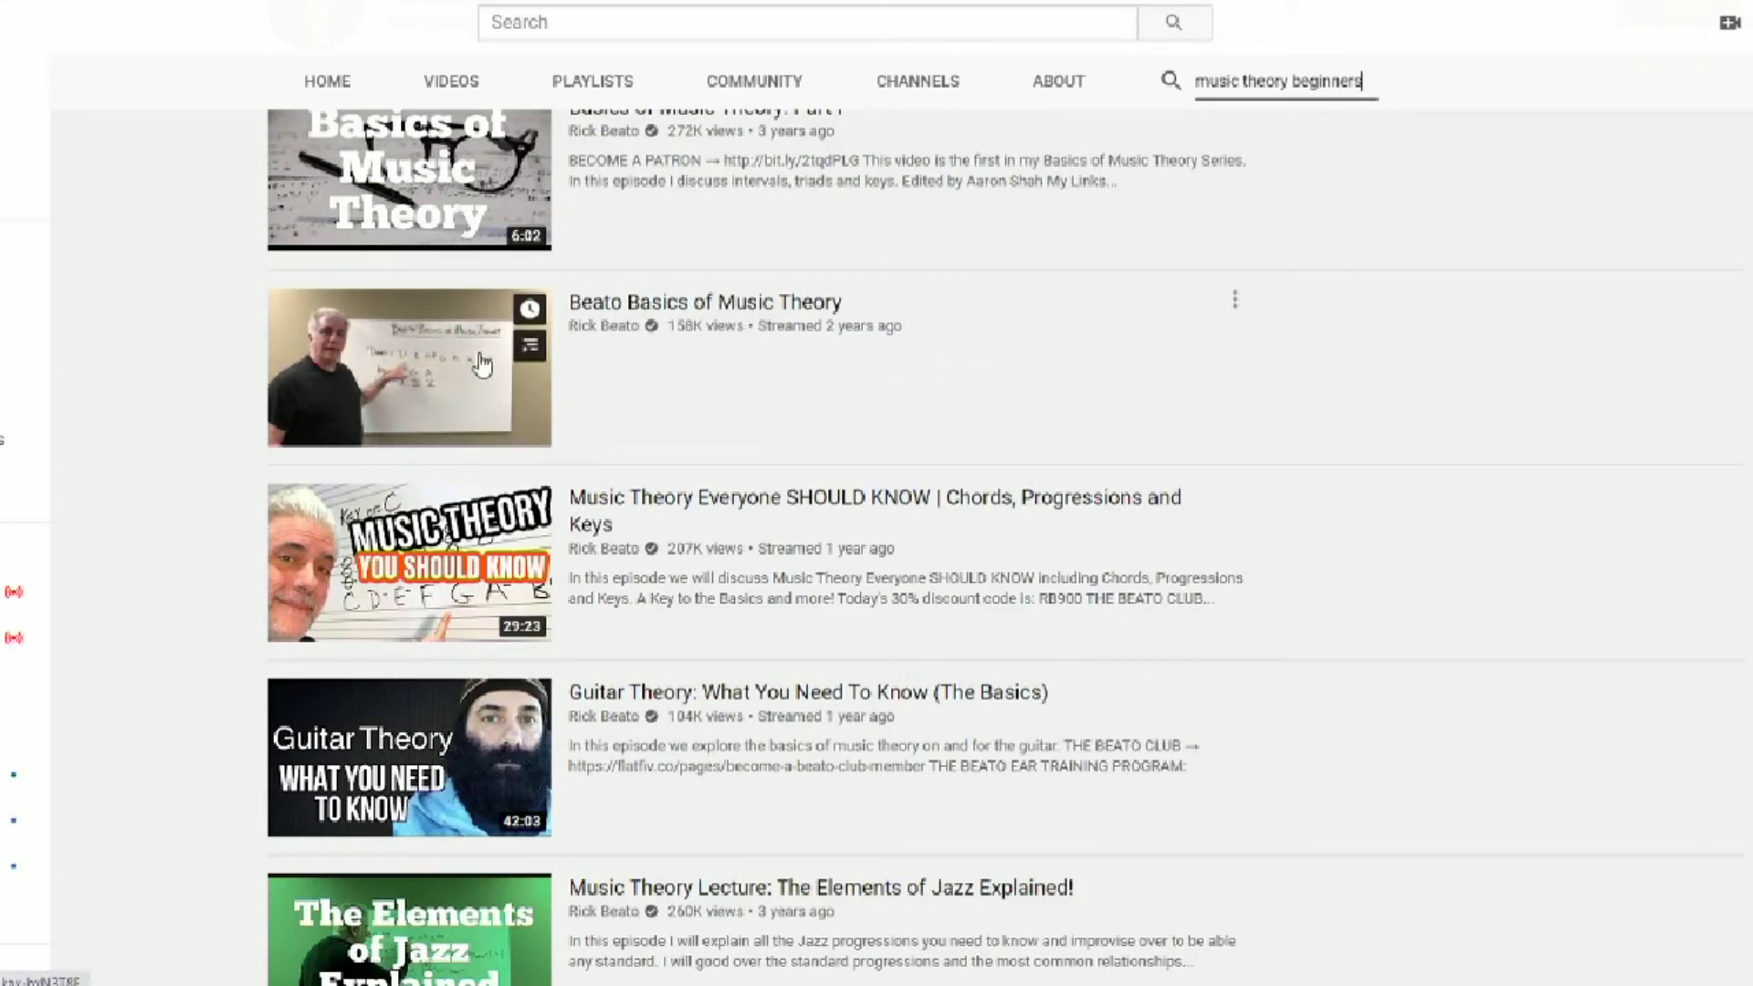
pyautogui.scroll(-3)
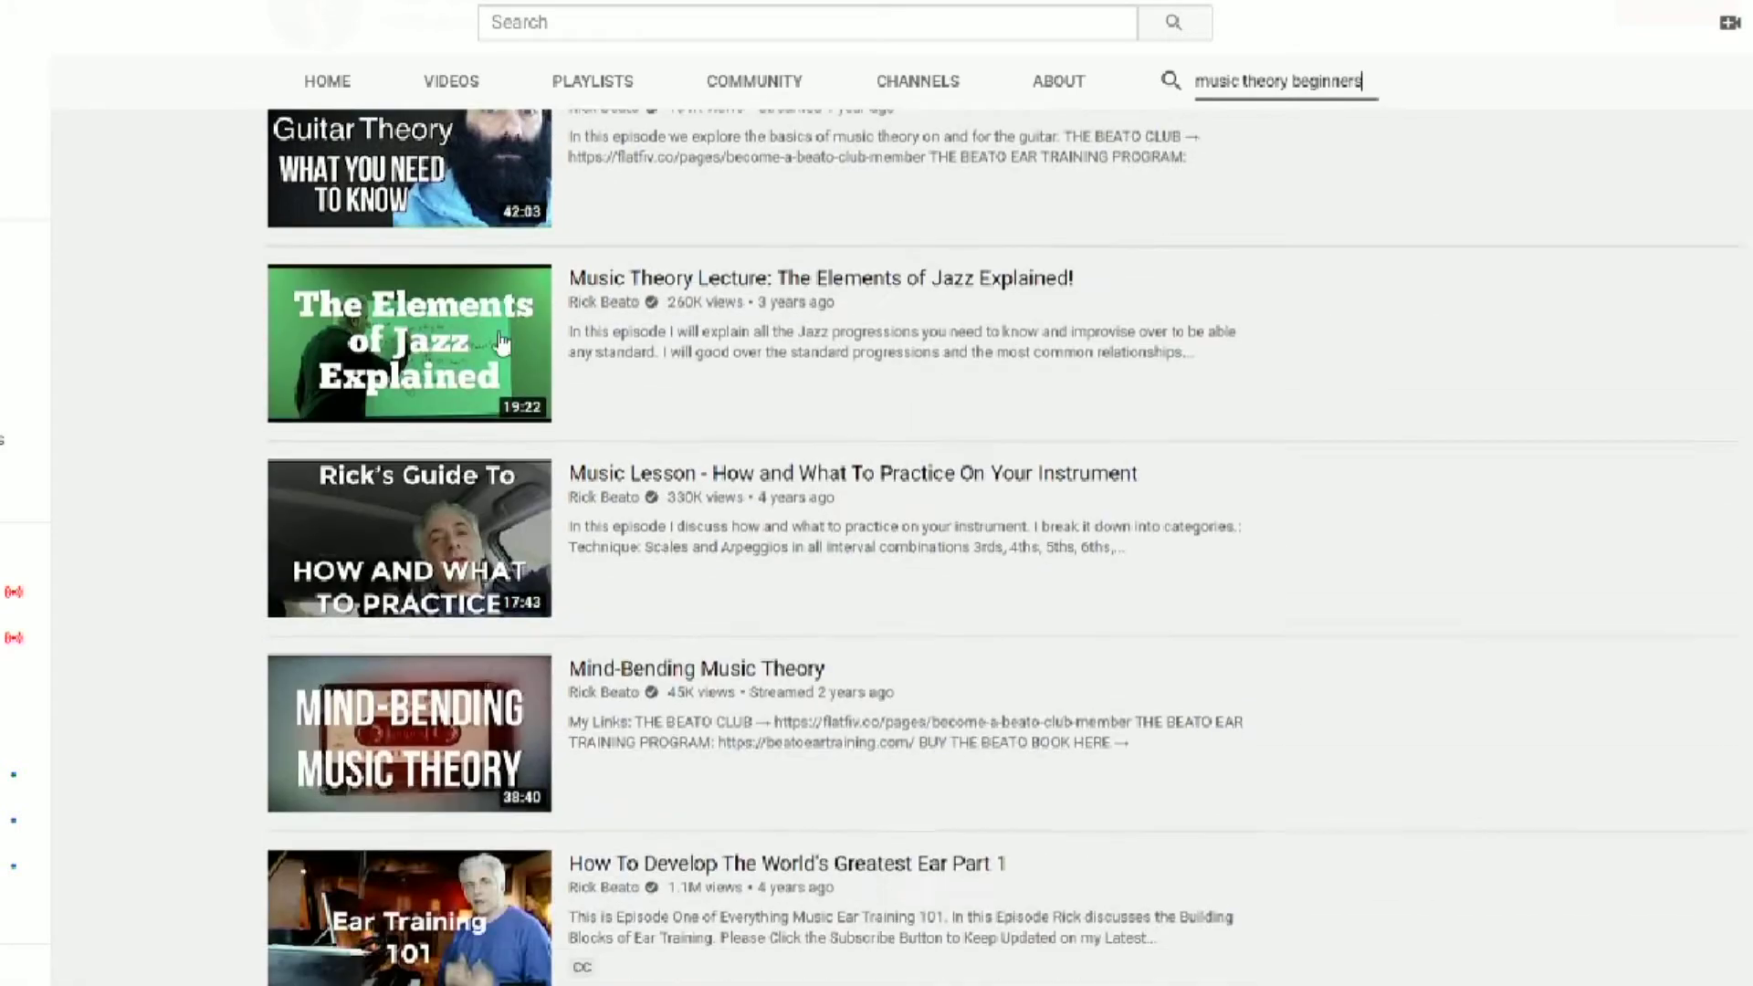
pyautogui.scroll(-3)
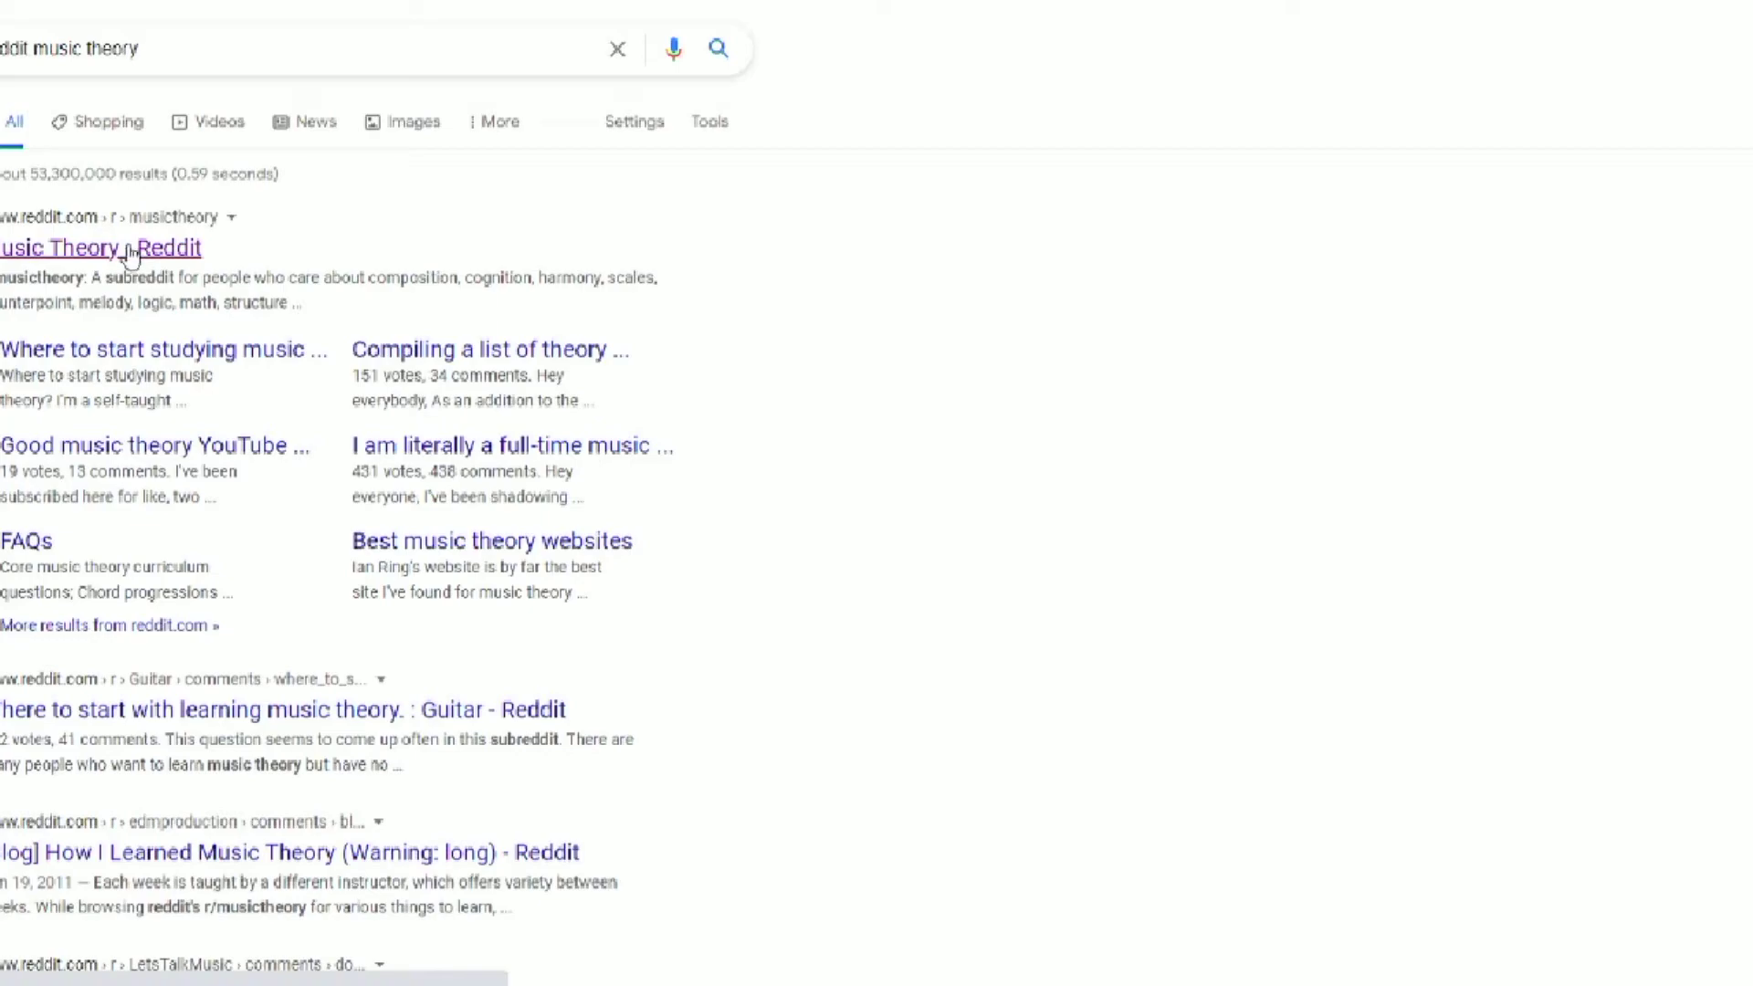
# Open the Music Theory - Reddit result and scroll through r/musictheory's posts
pyautogui.click(101, 248)
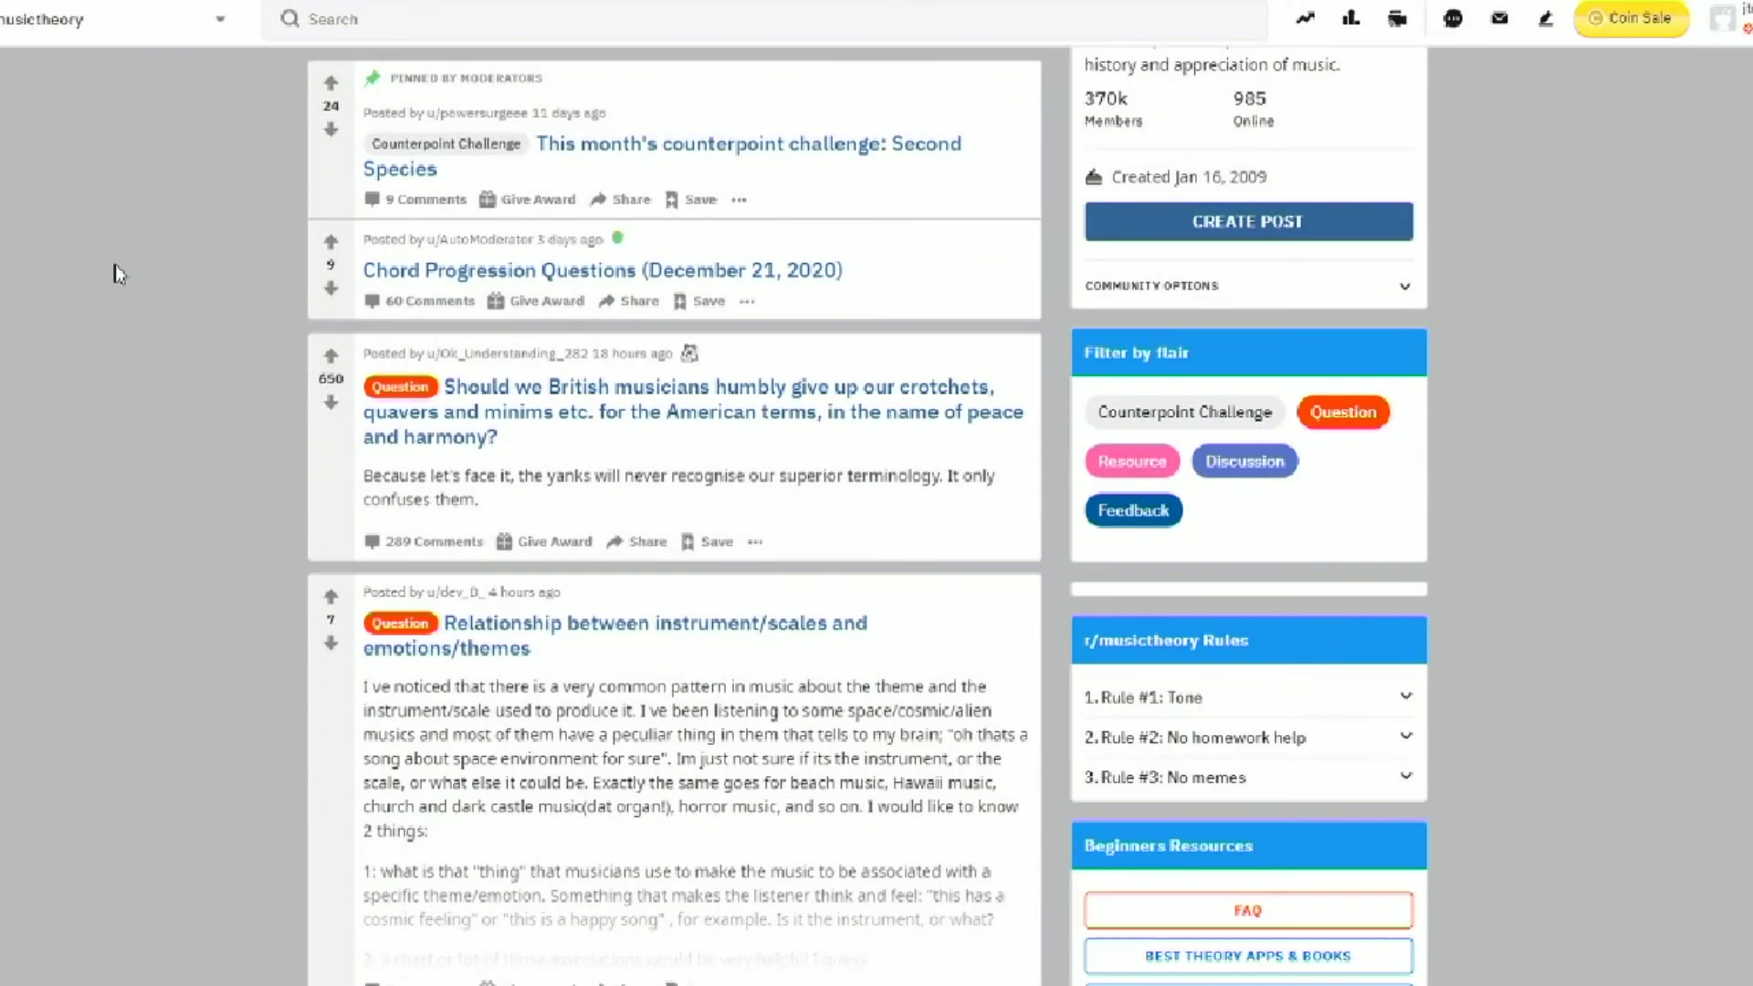
pyautogui.scroll(-3)
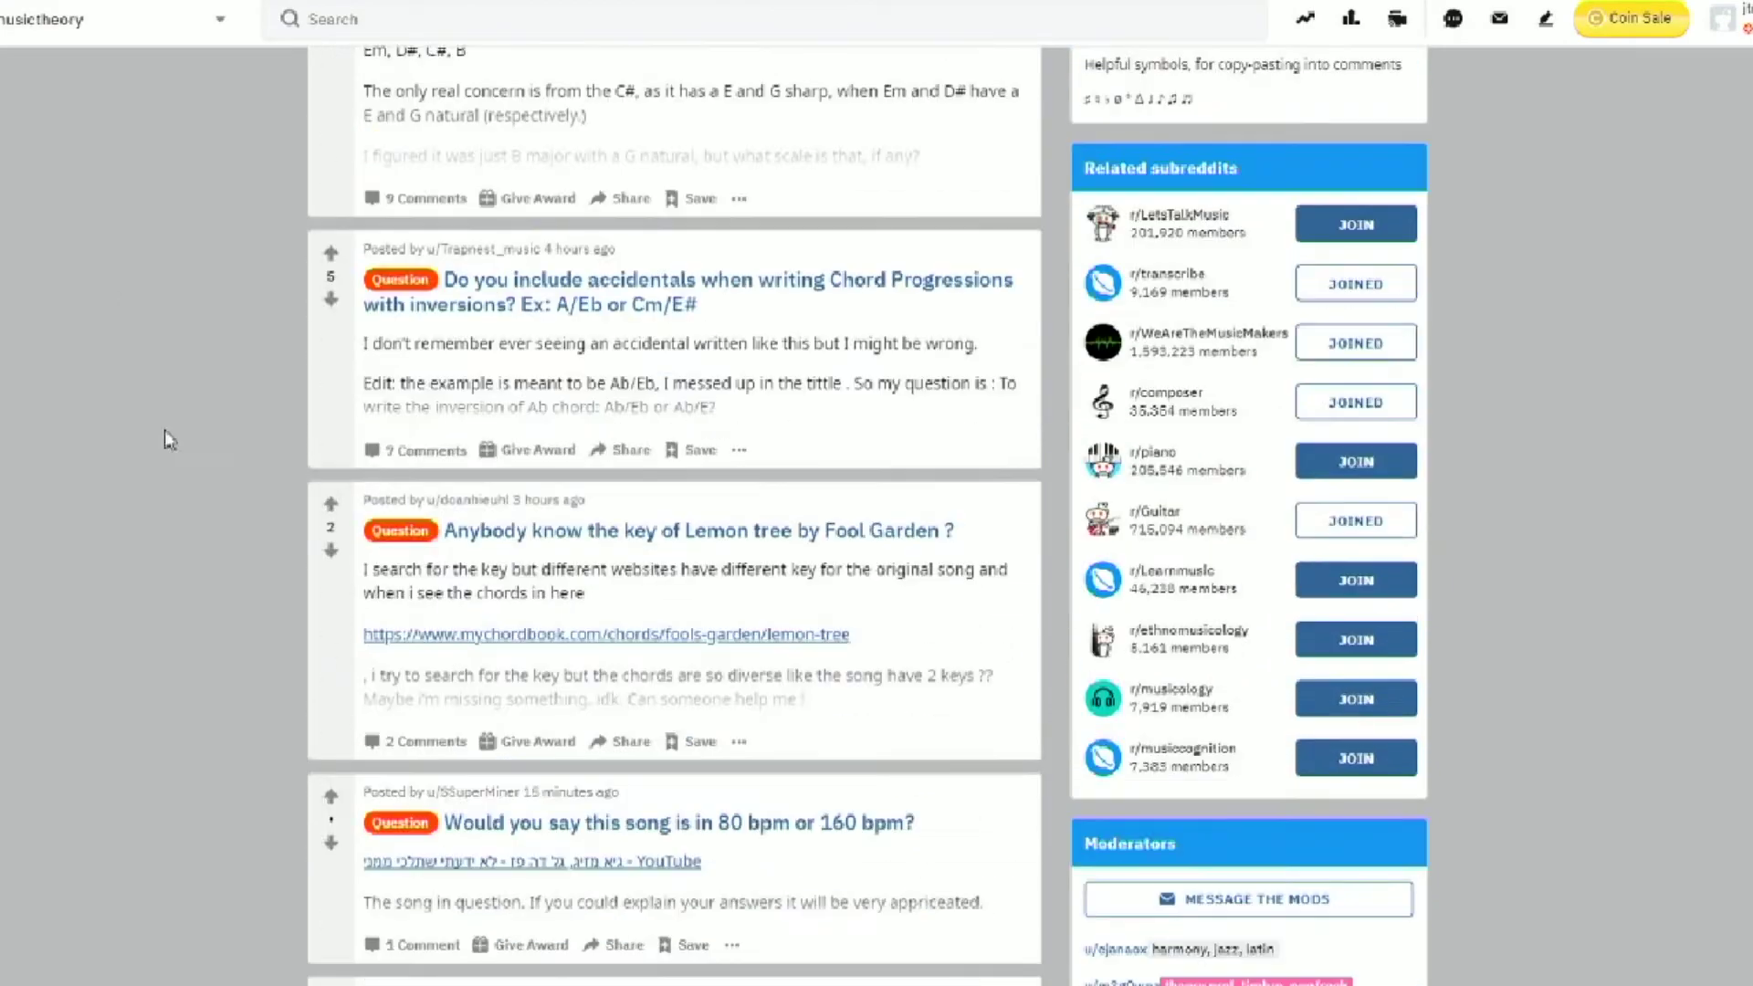
pyautogui.moveTo(406, 492)
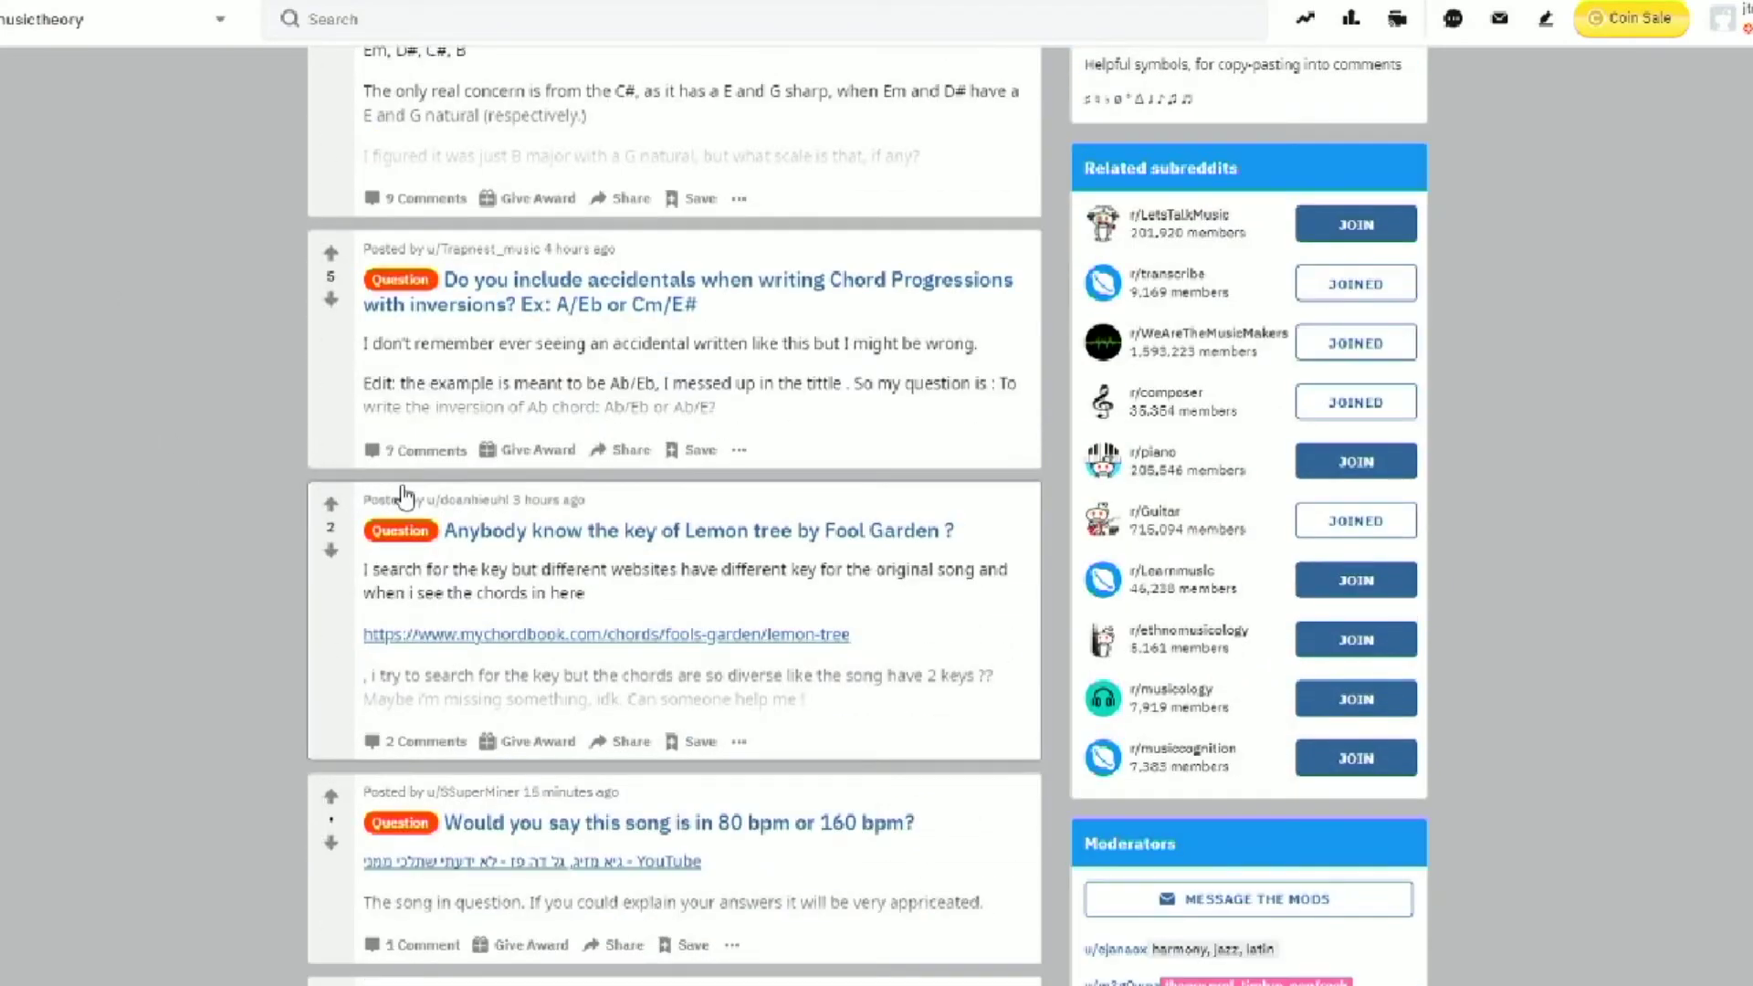
pyautogui.scroll(-3)
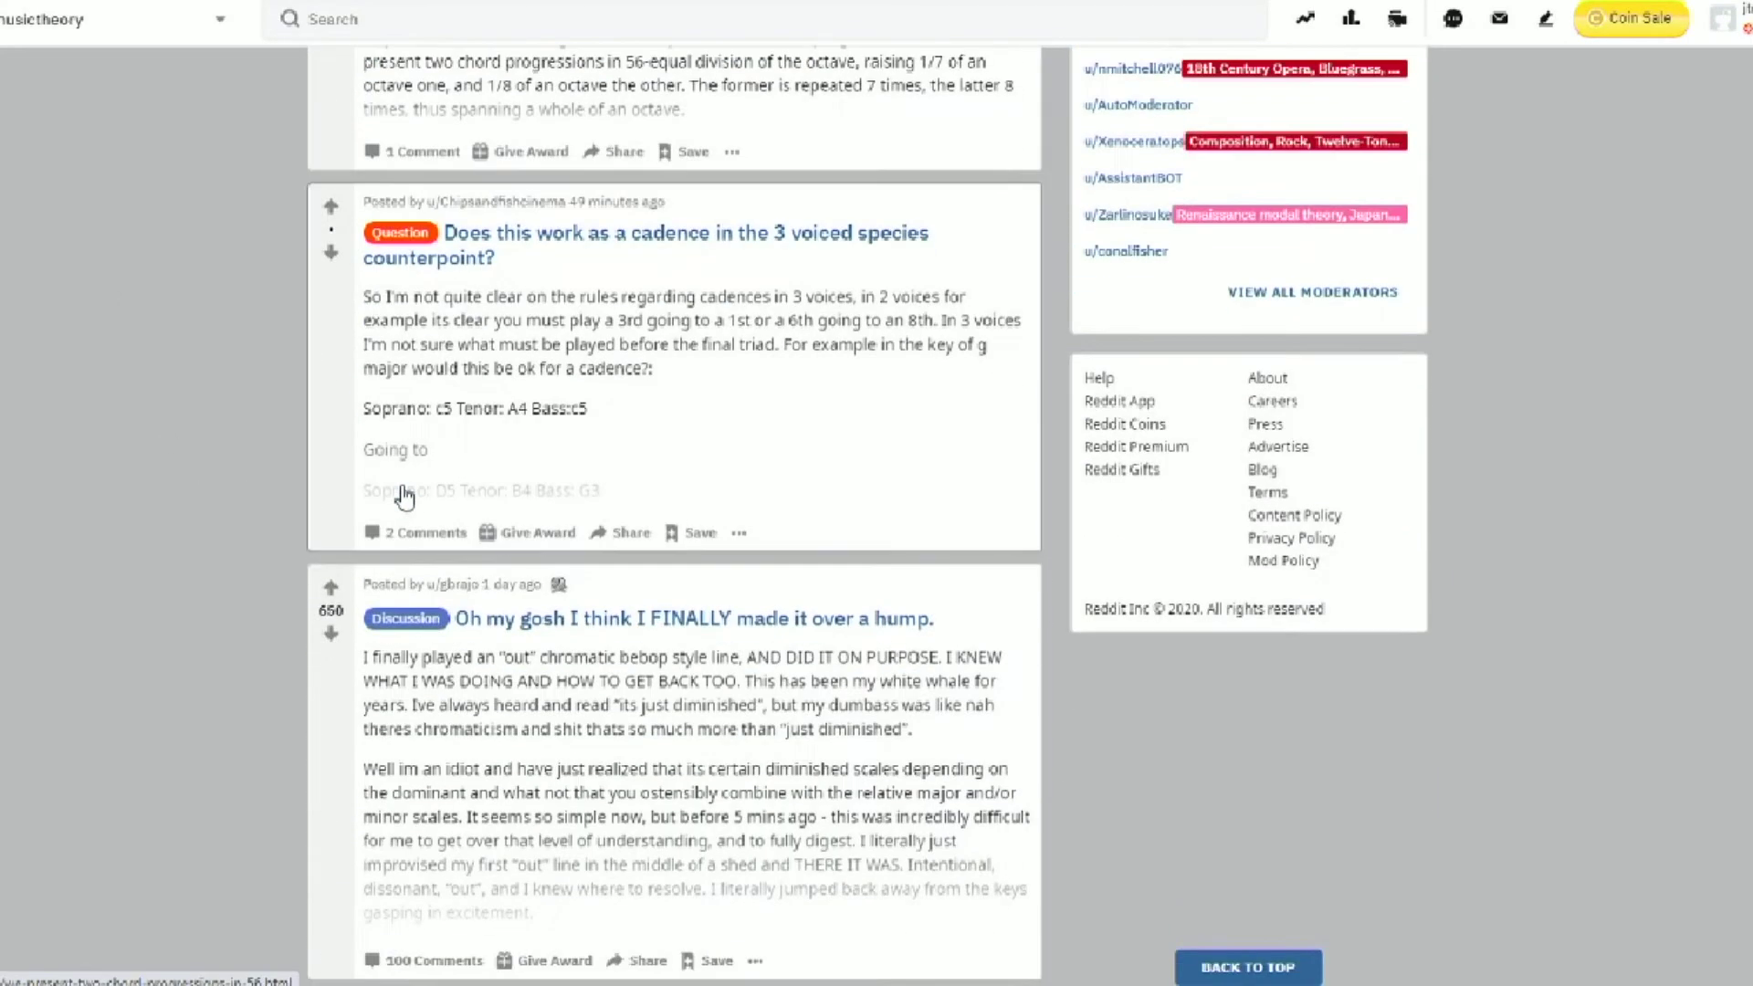
pyautogui.scroll(-3)
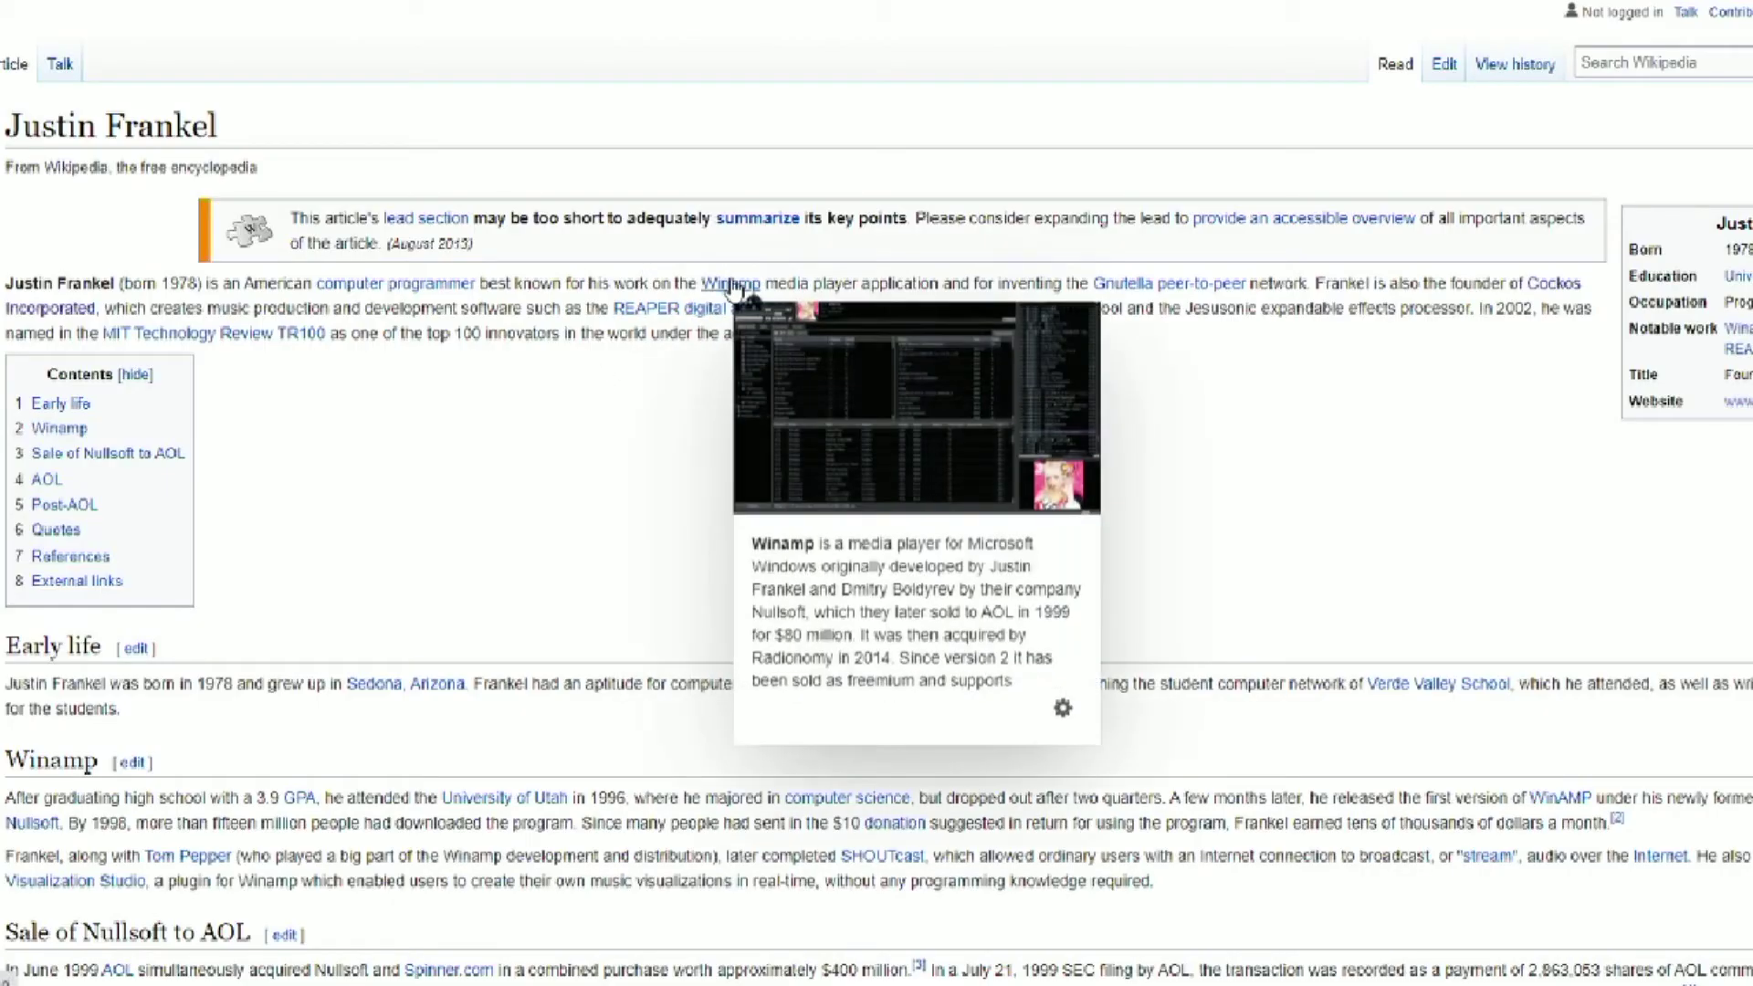
pyautogui.scroll(-3)
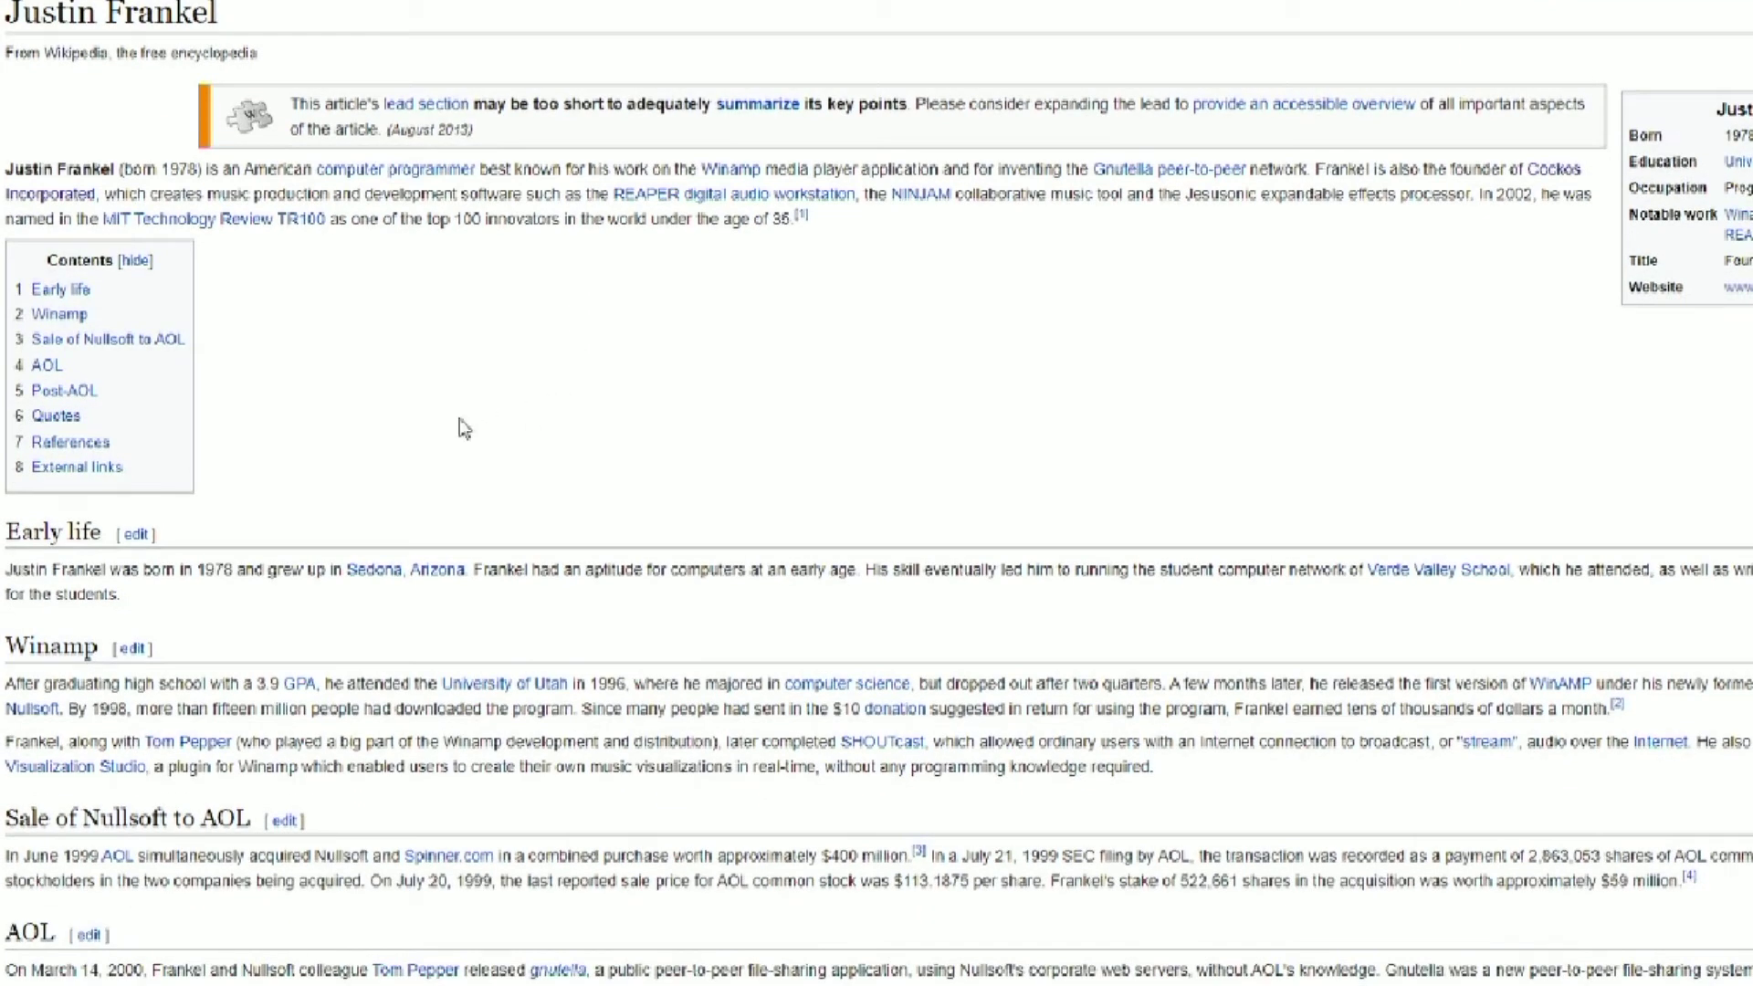
pyautogui.scroll(3)
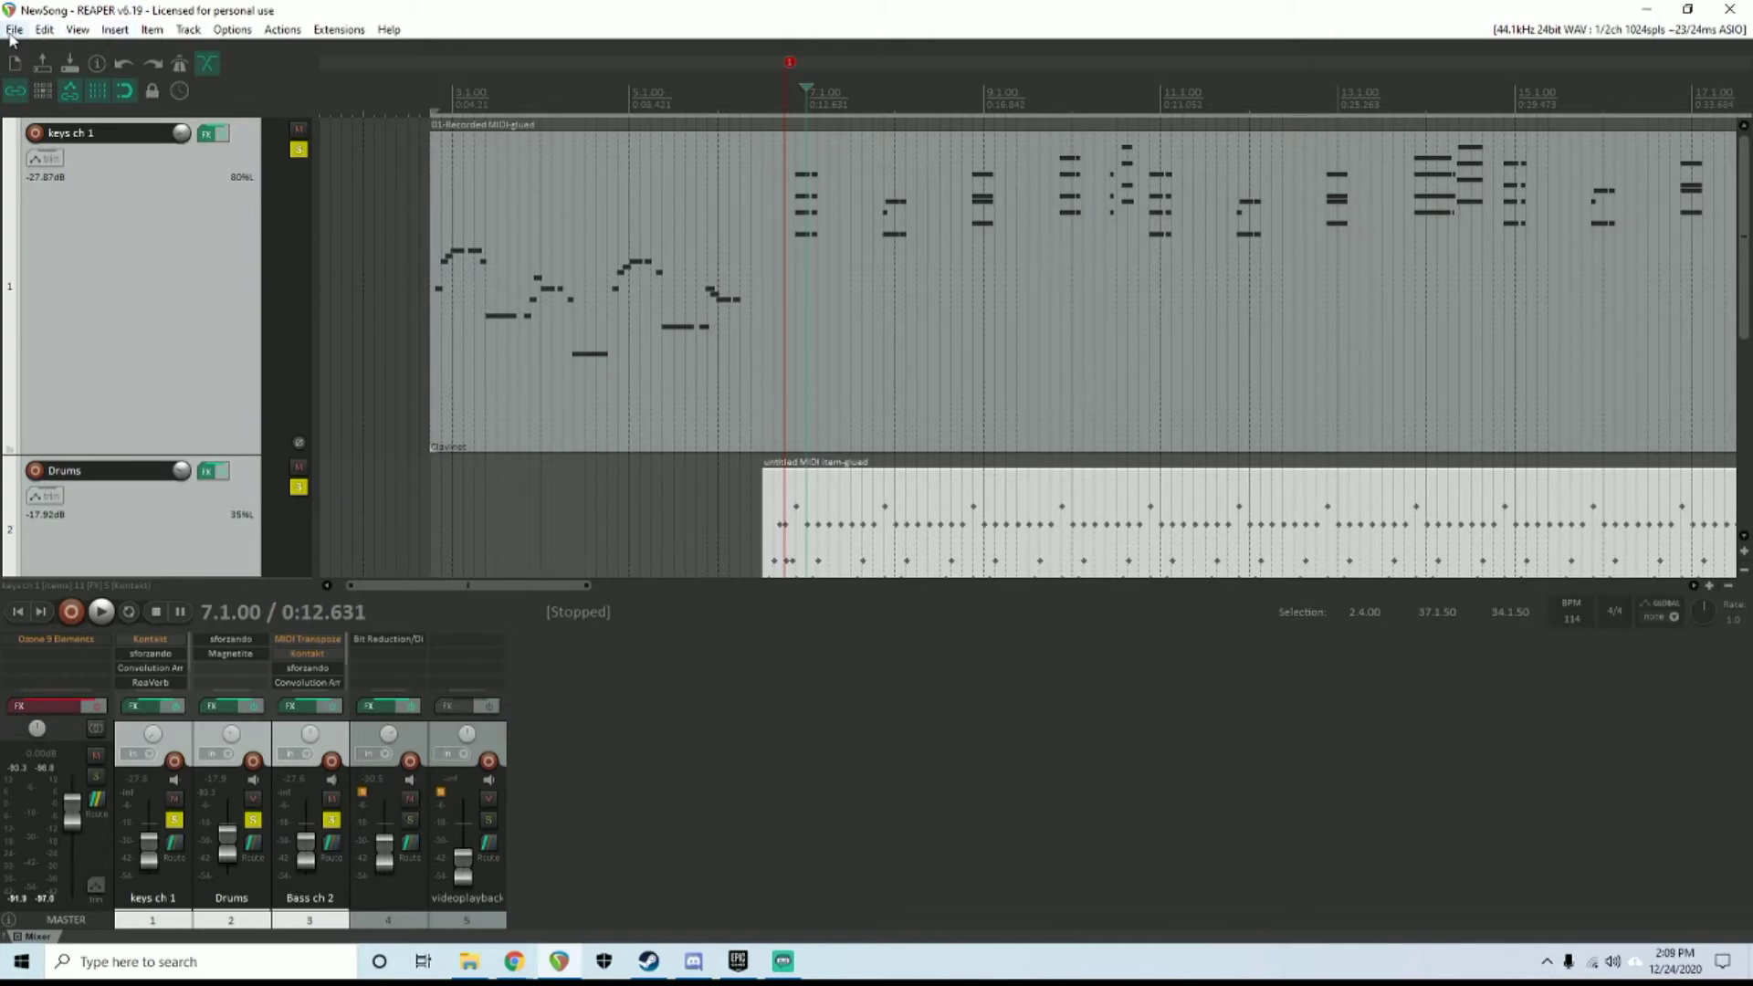
# Browse REAPER's Insert, Actions and View menus
pyautogui.click(108, 30)
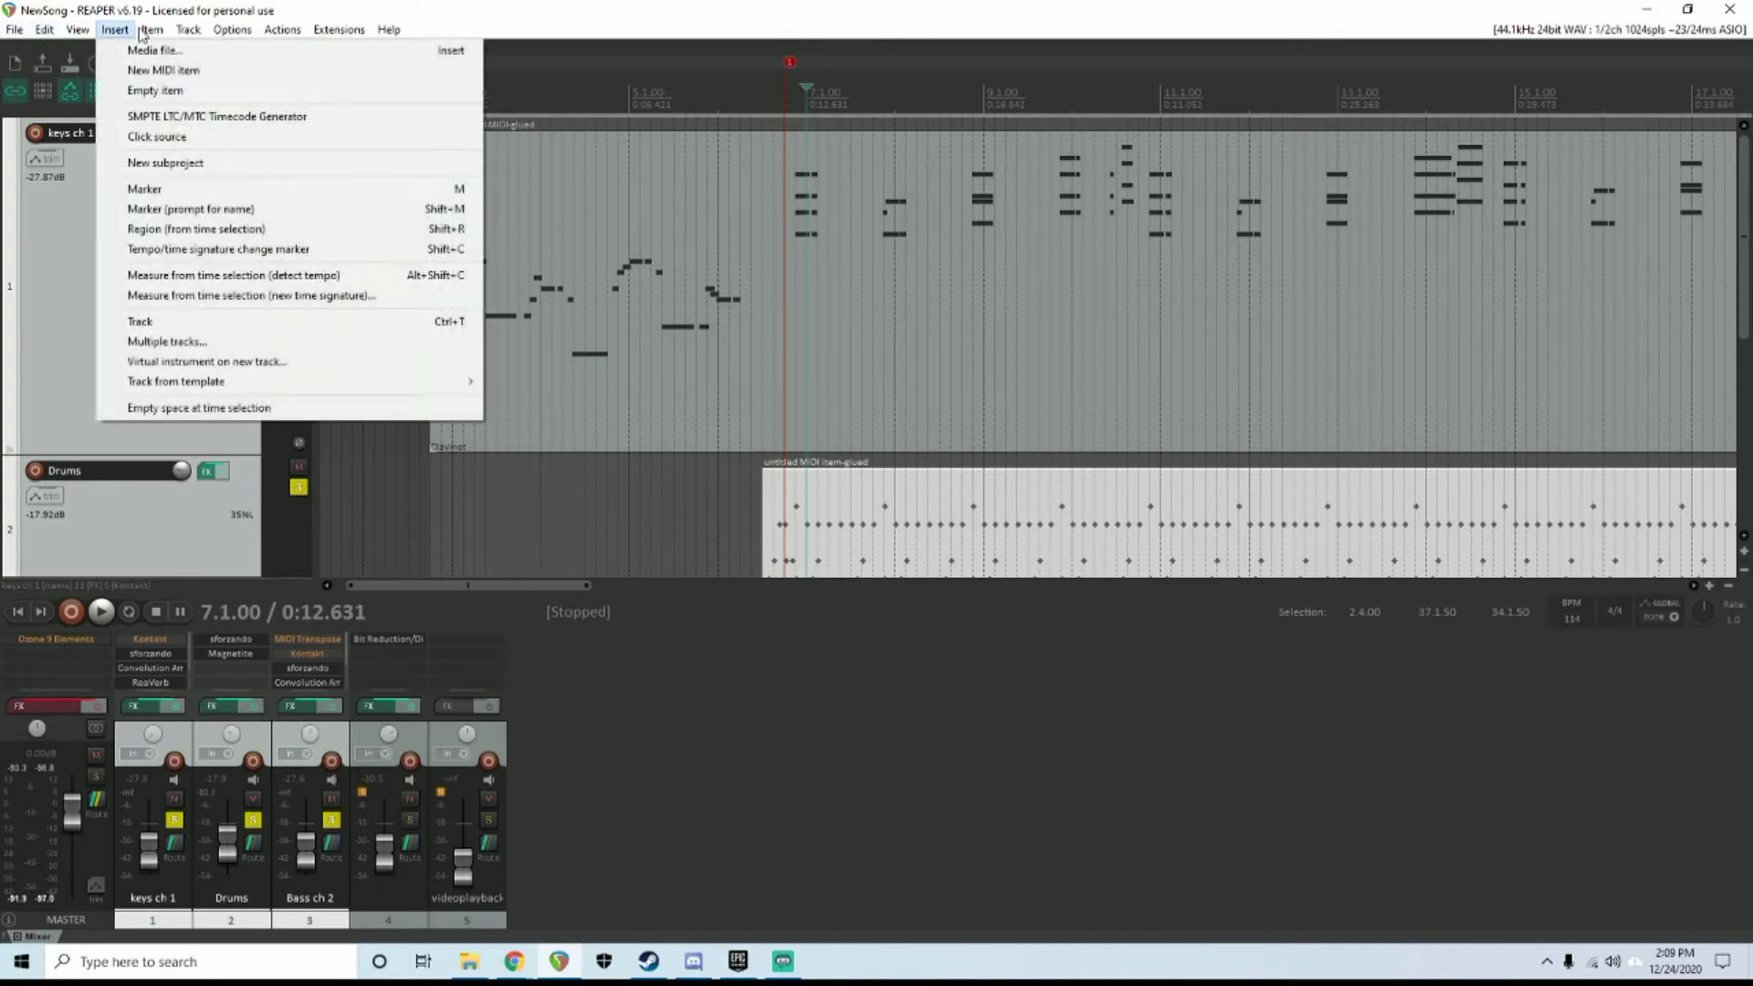
pyautogui.click(282, 30)
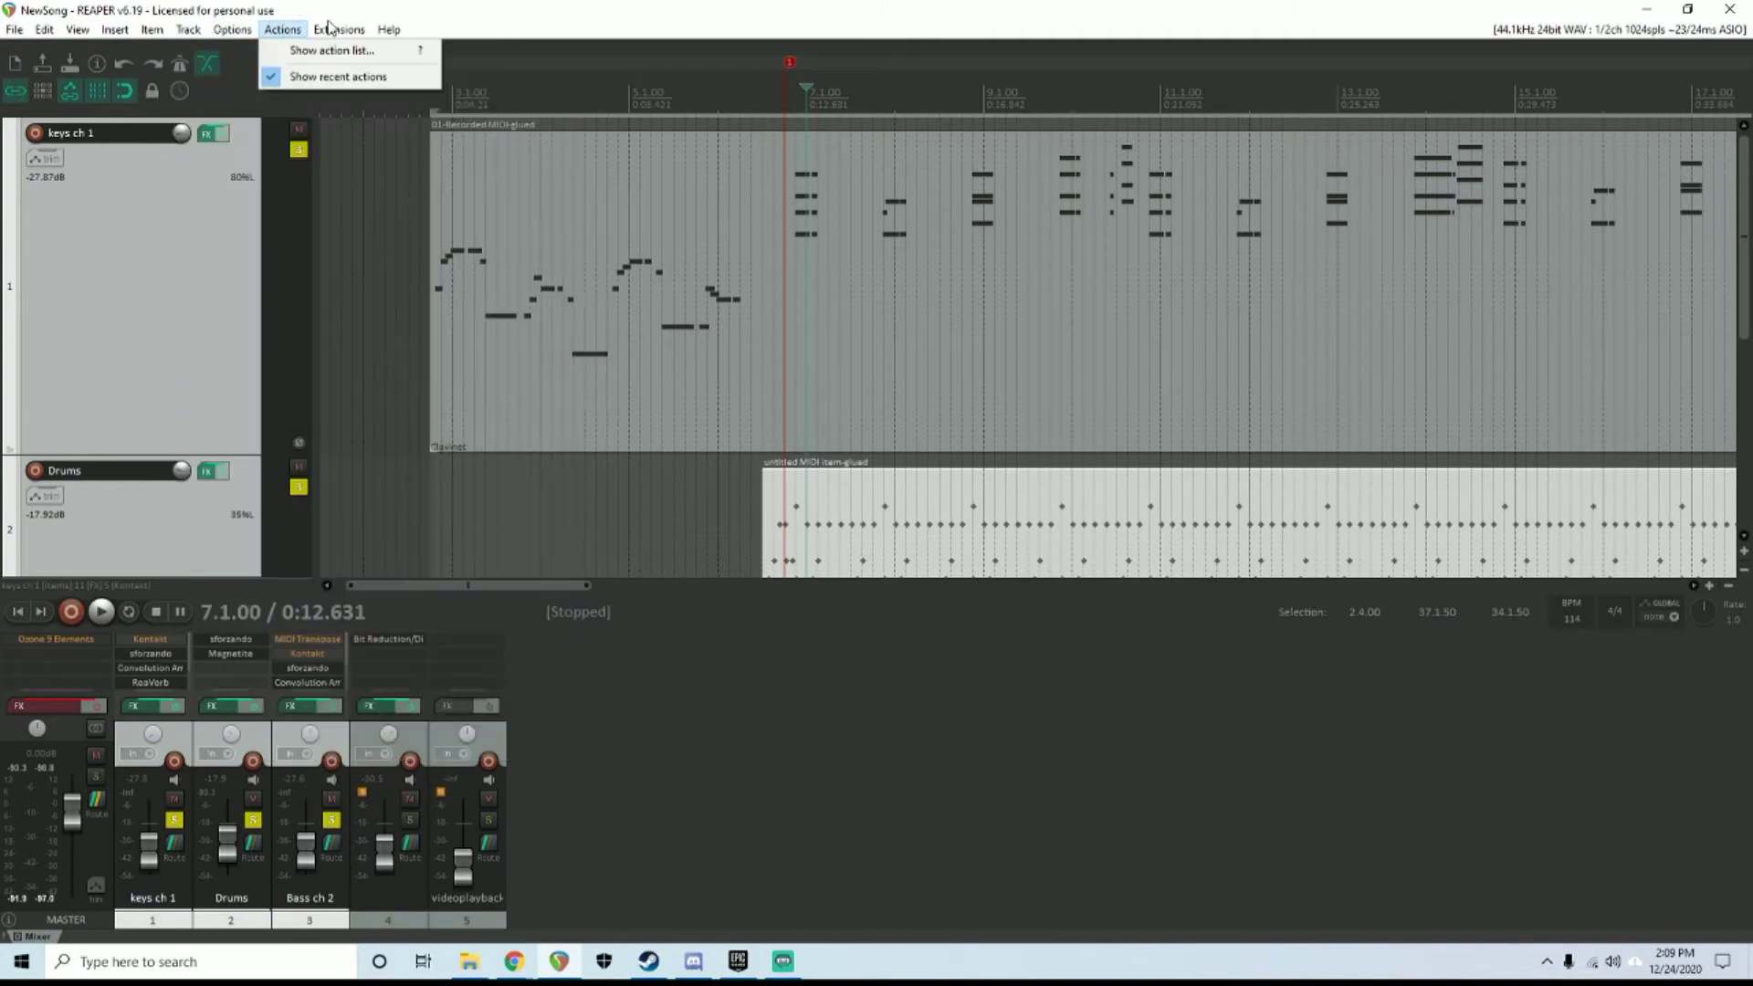
pyautogui.click(74, 30)
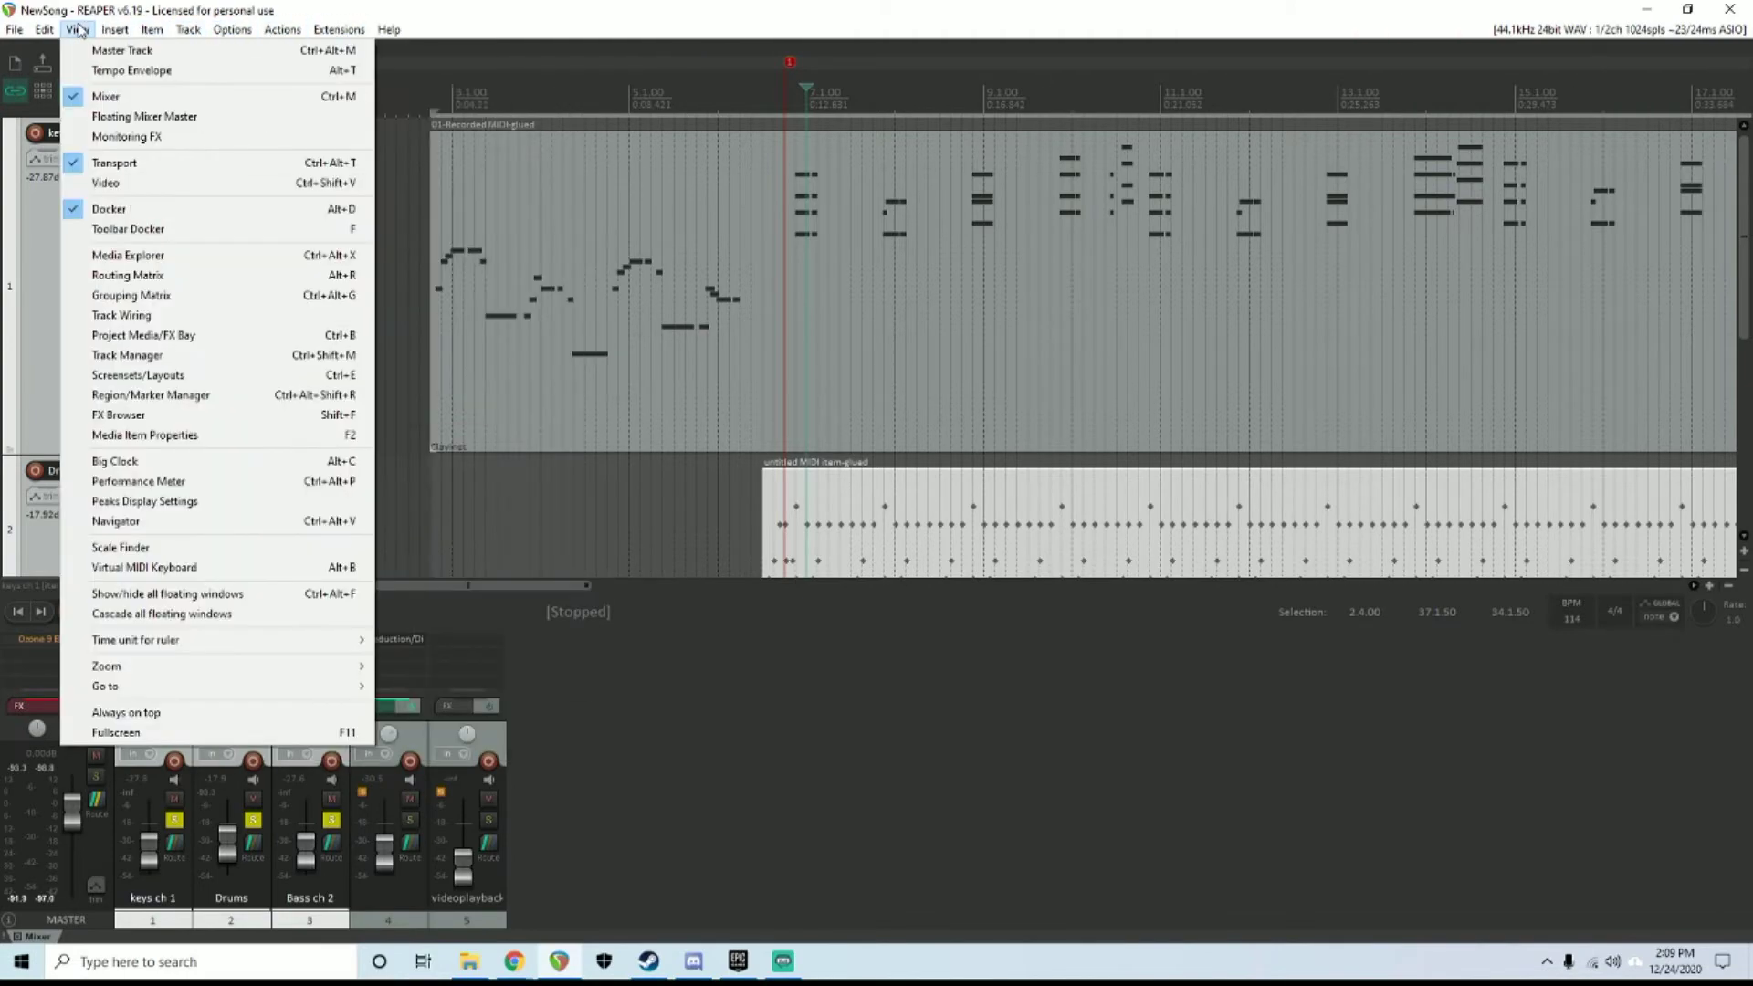
pyautogui.click(71, 33)
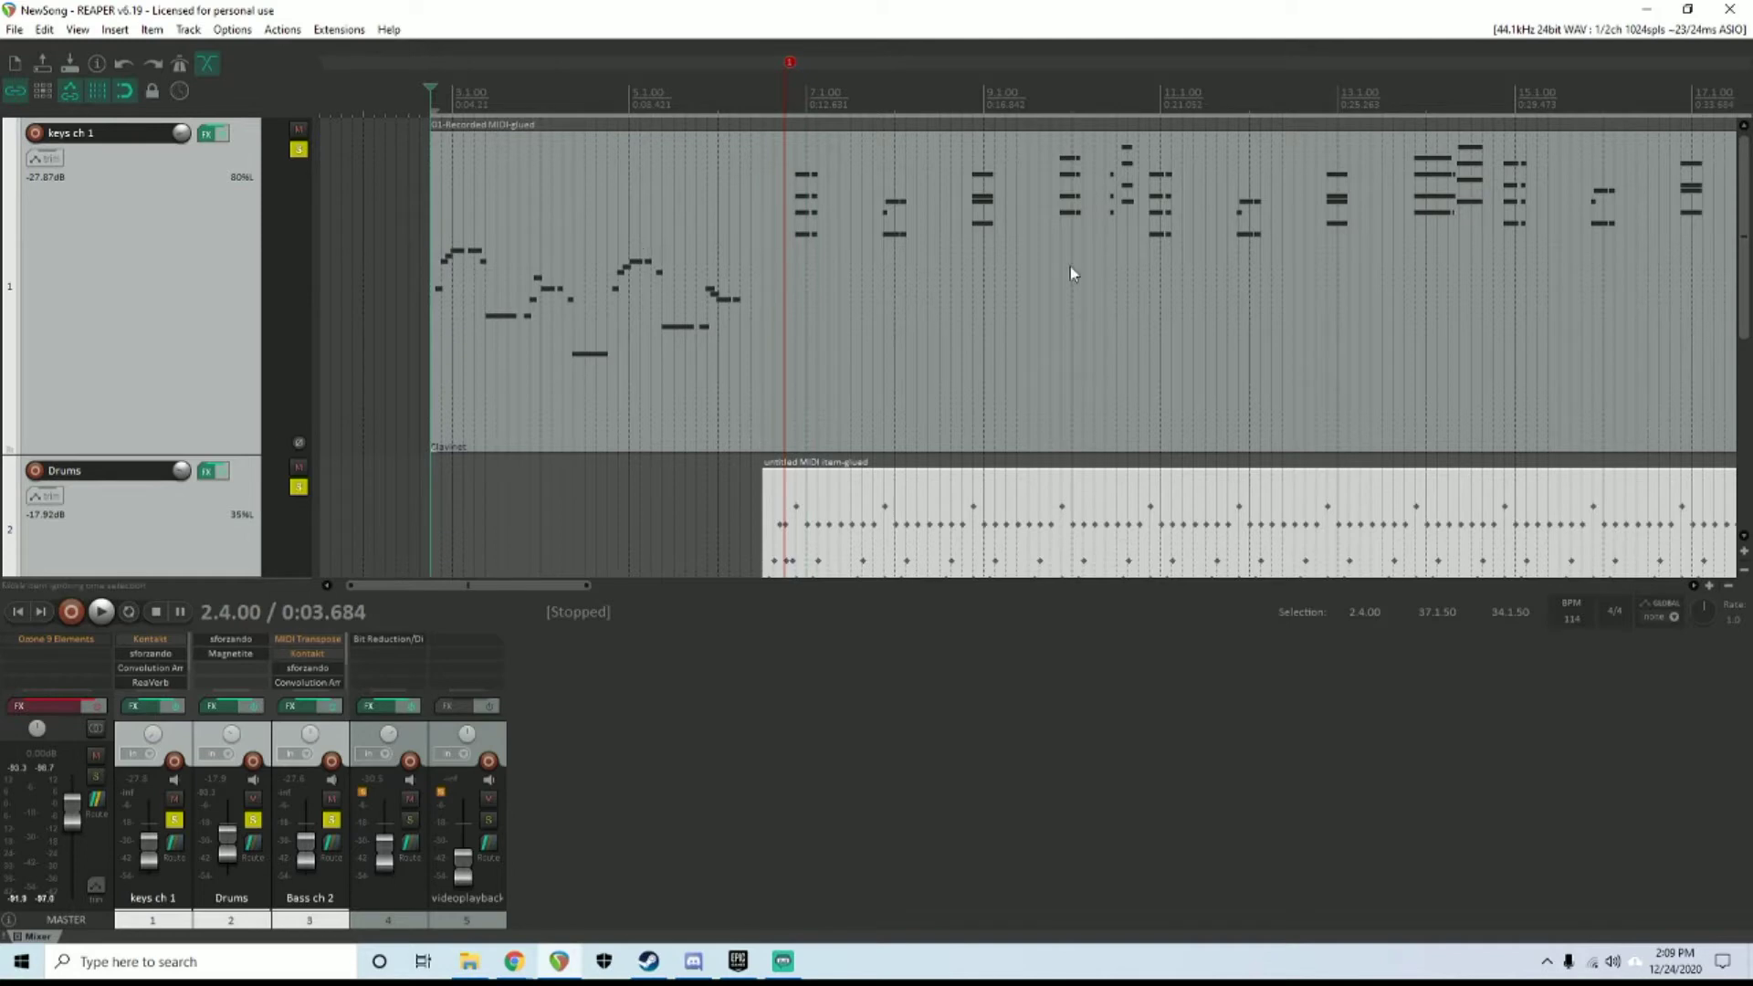
pyautogui.moveTo(1153, 264)
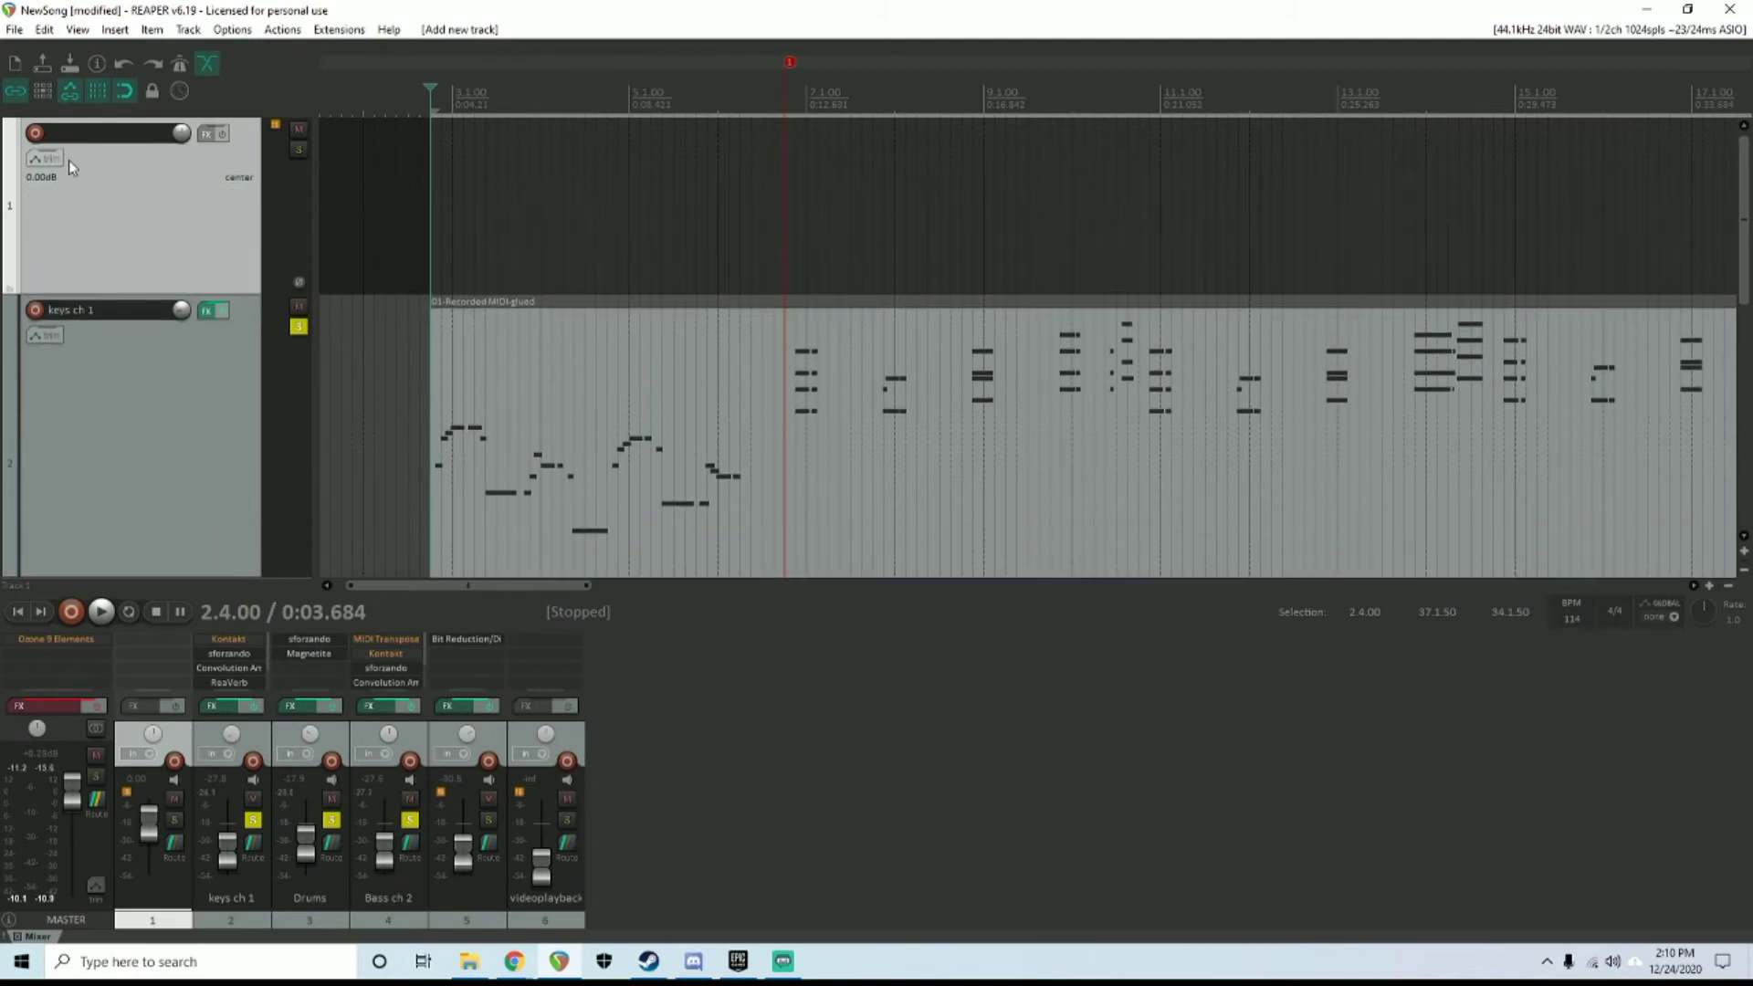
pyautogui.moveTo(200, 154)
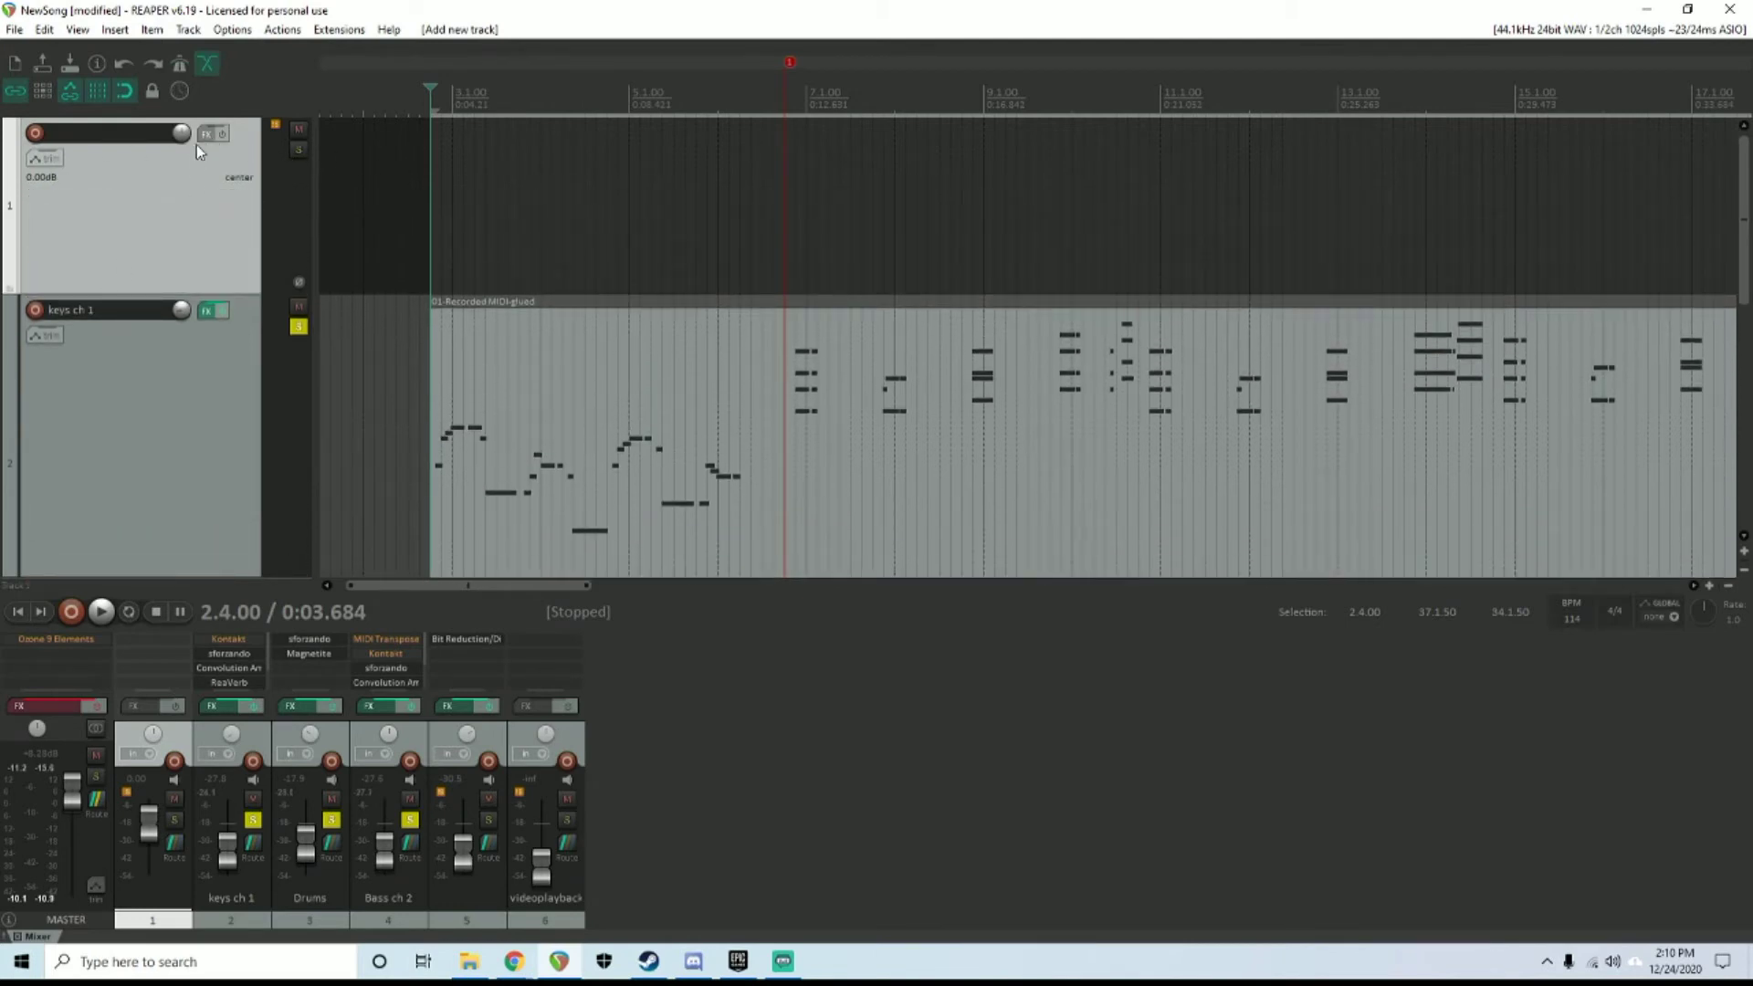
# Add VSTi sforzando to the new track's FX chain, then remove the track
pyautogui.click(209, 133)
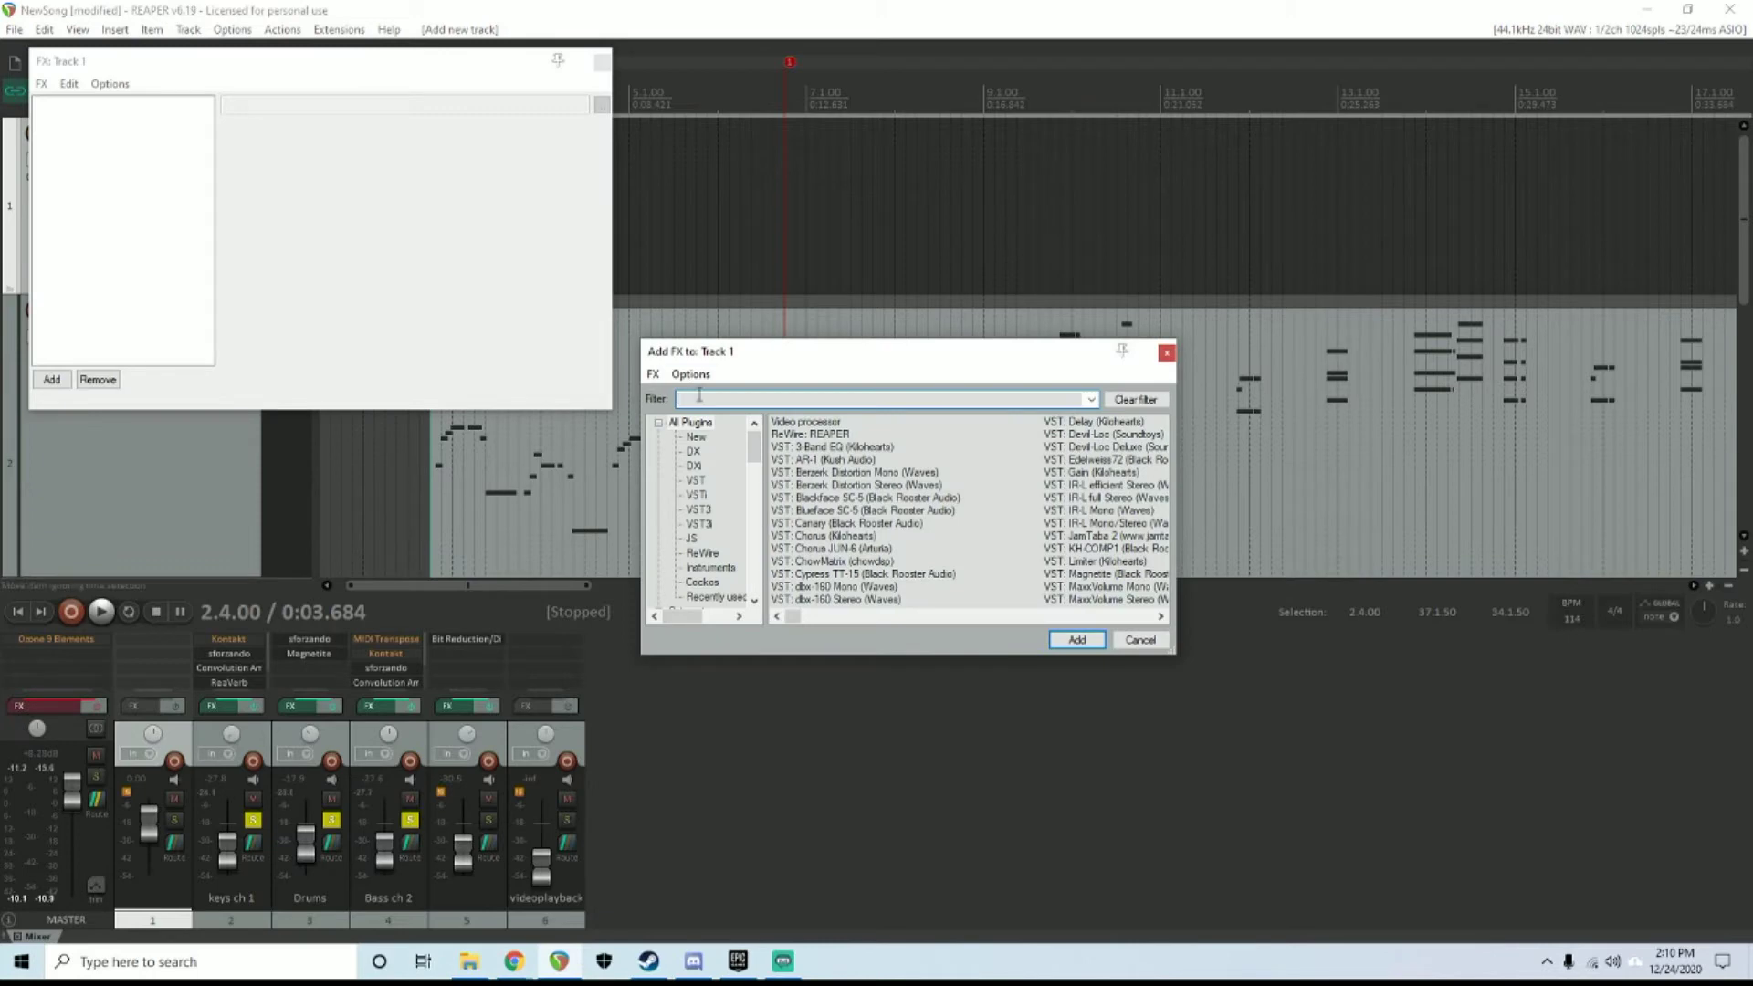
pyautogui.write('sfor')
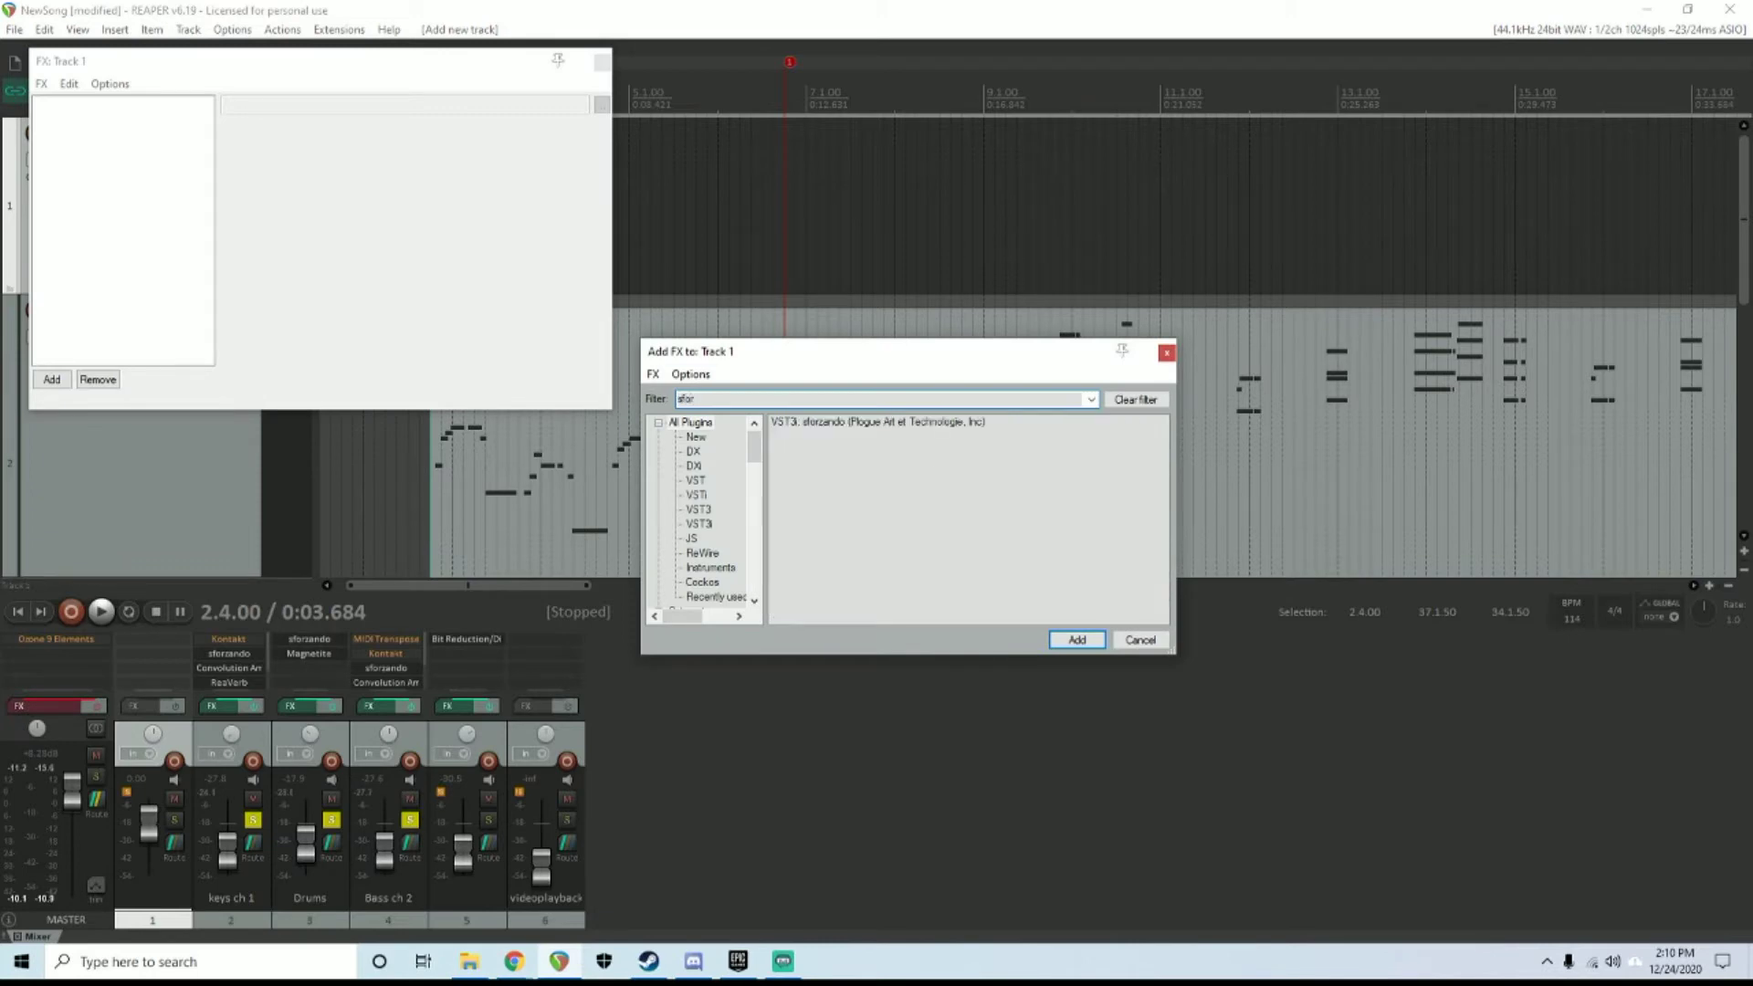
pyautogui.click(1076, 639)
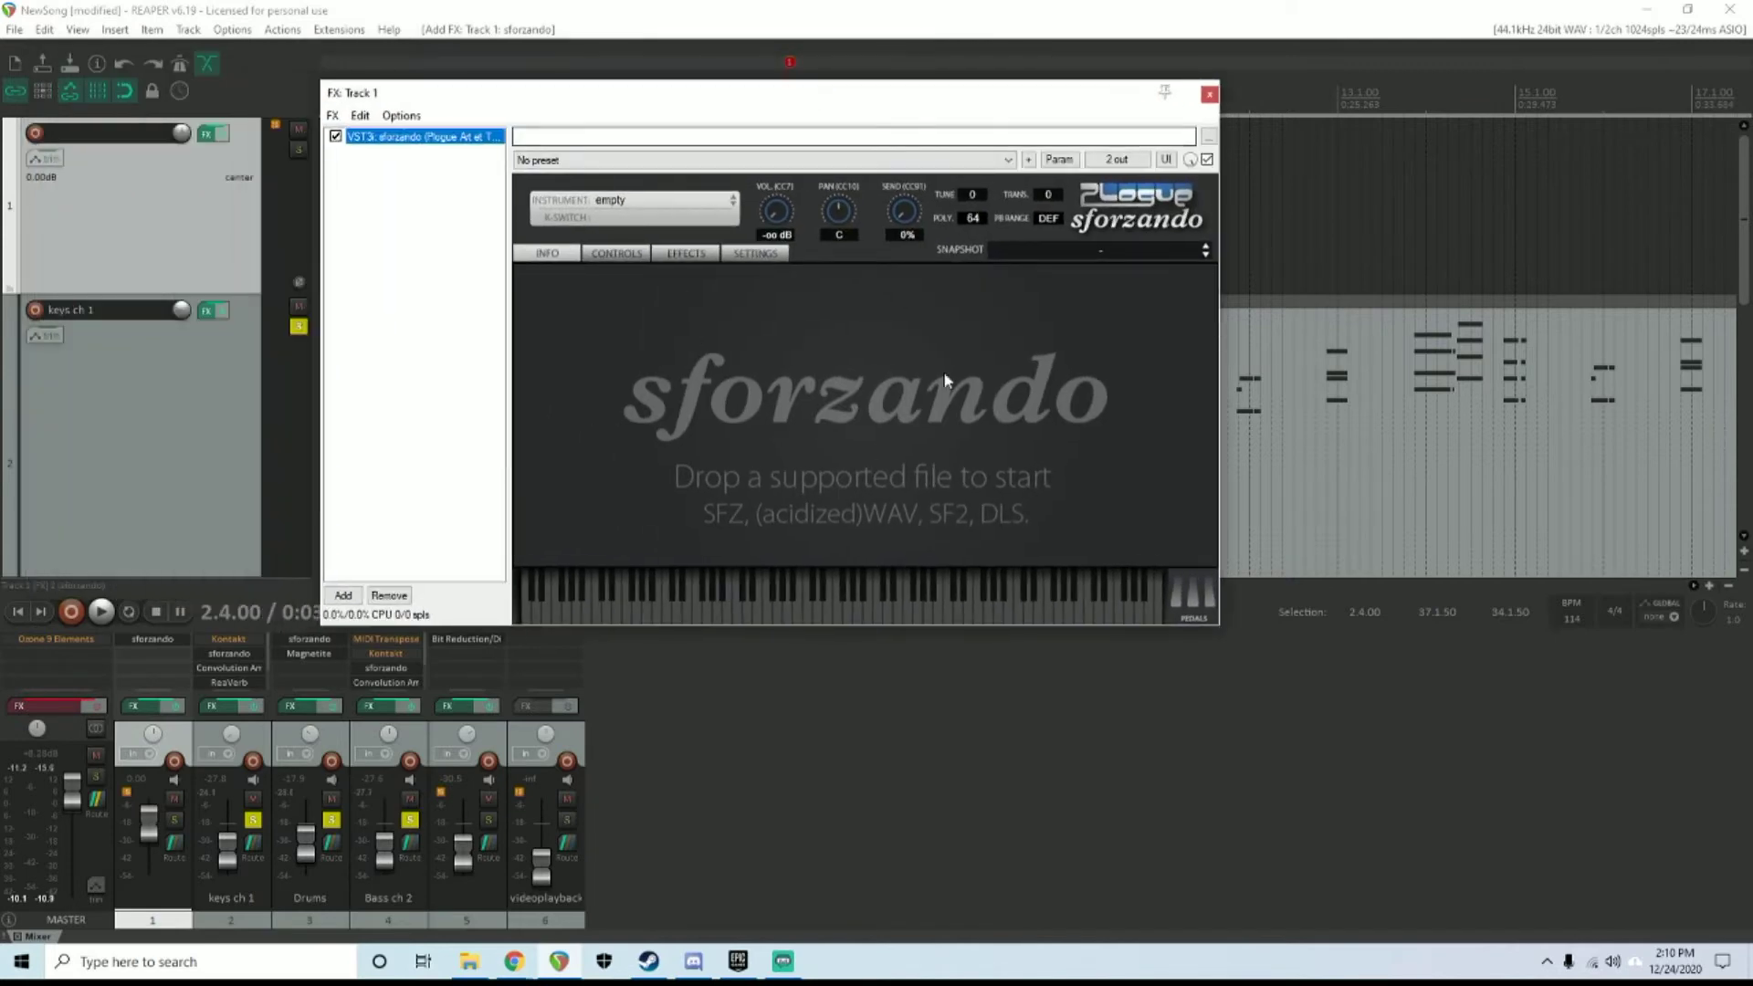
pyautogui.moveTo(728, 395)
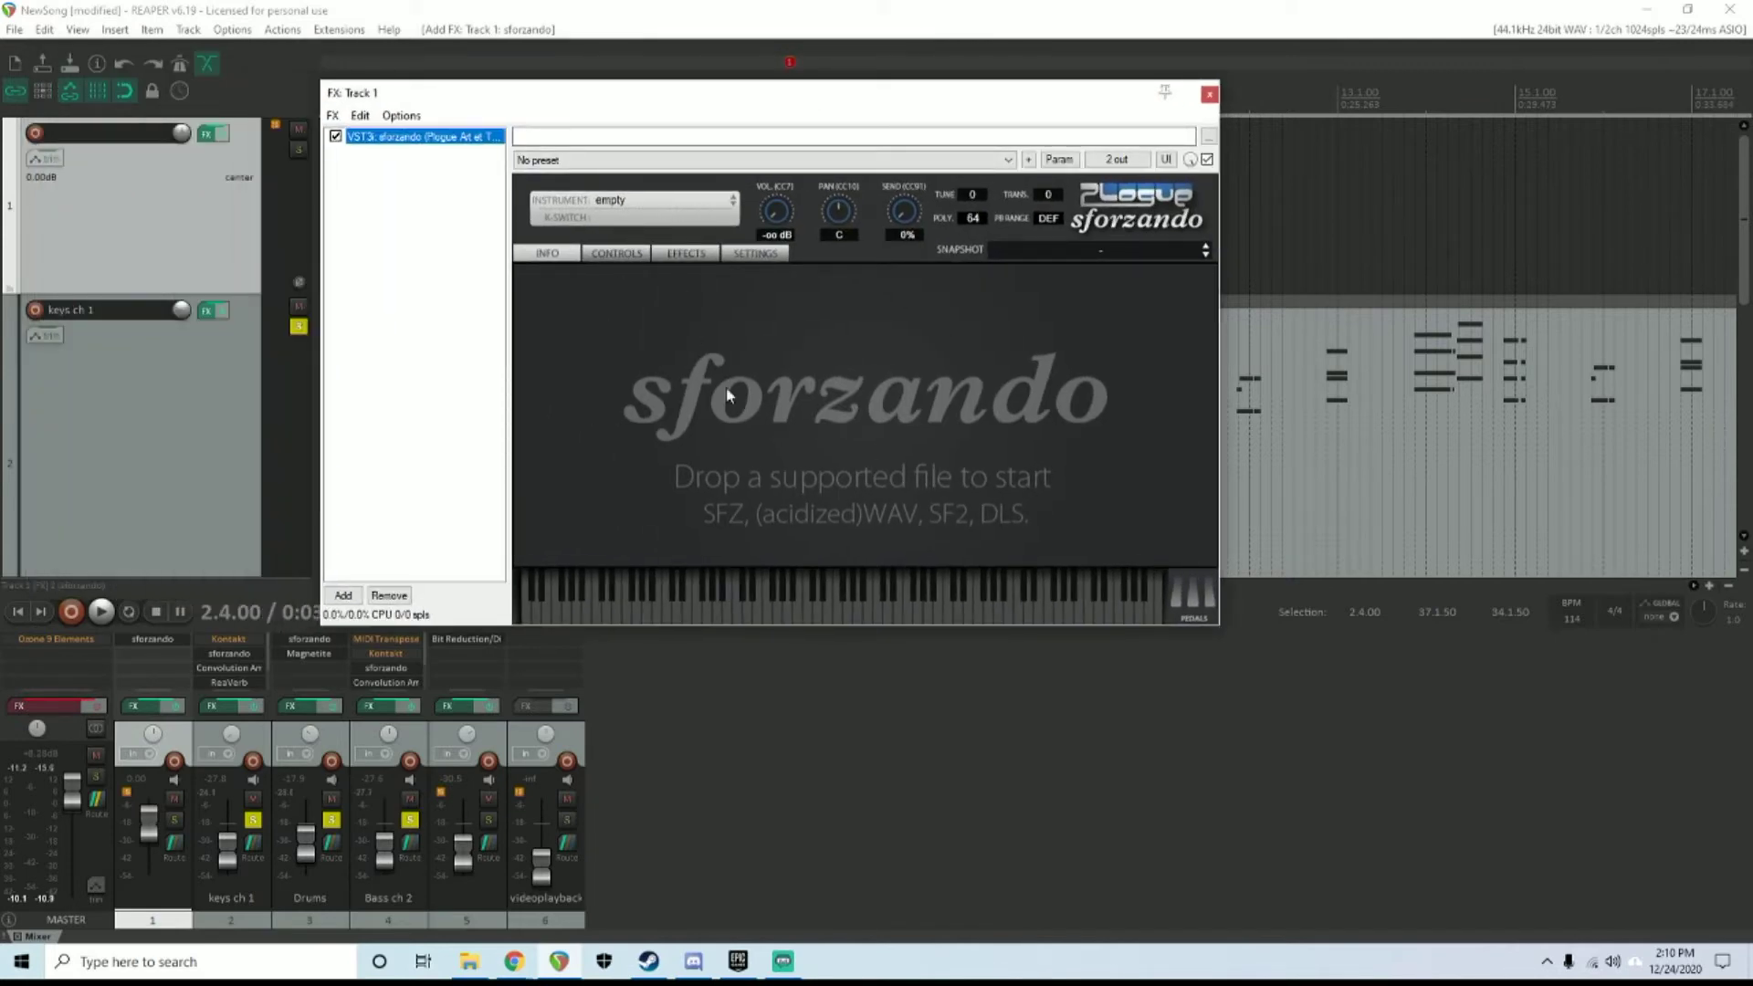
pyautogui.moveTo(740, 519)
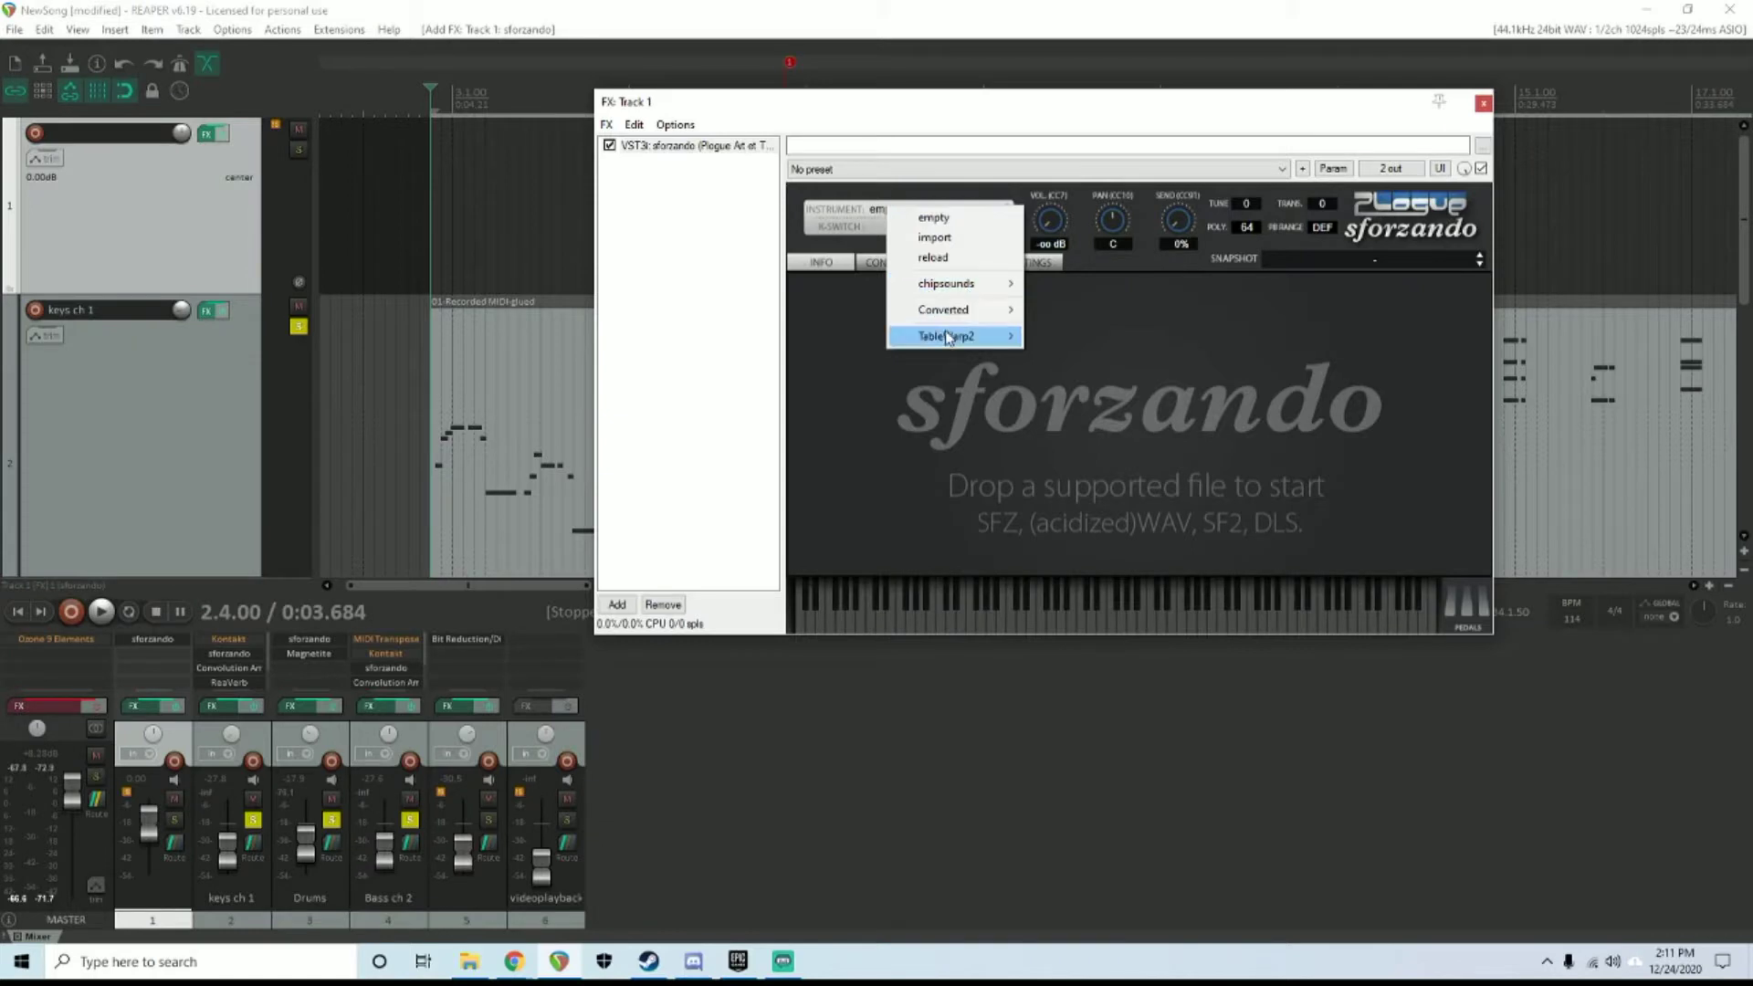
pyautogui.moveTo(956, 283)
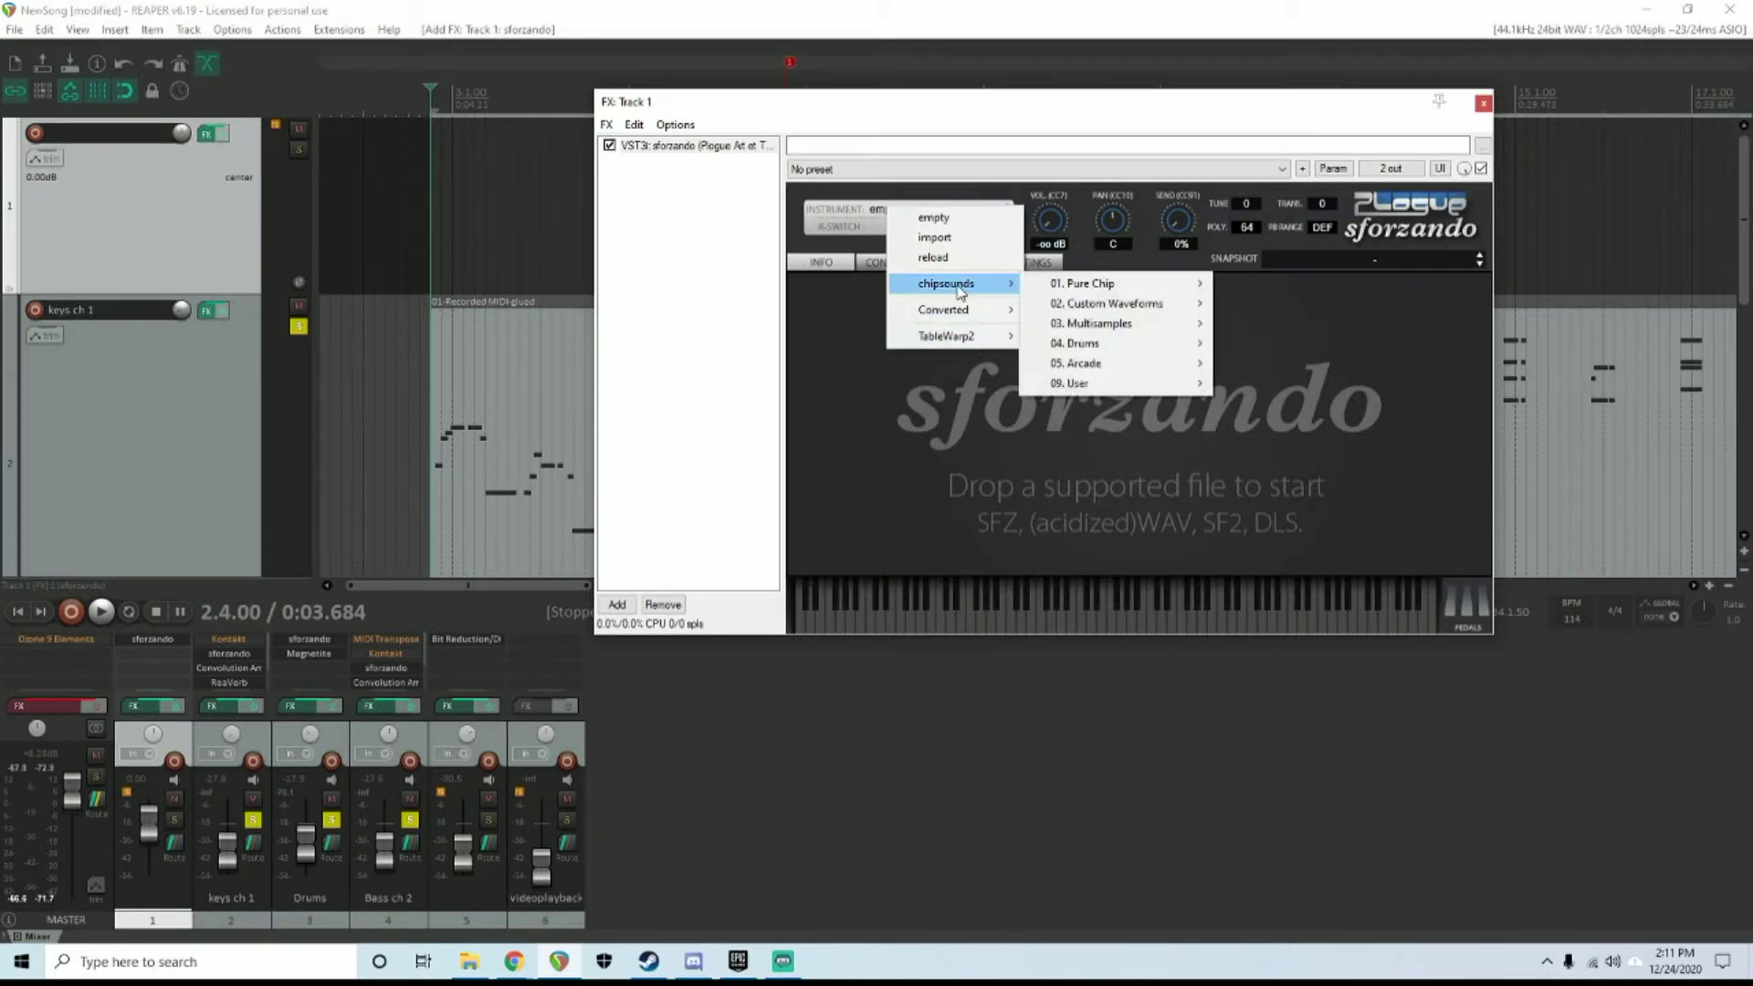
pyautogui.moveTo(945, 310)
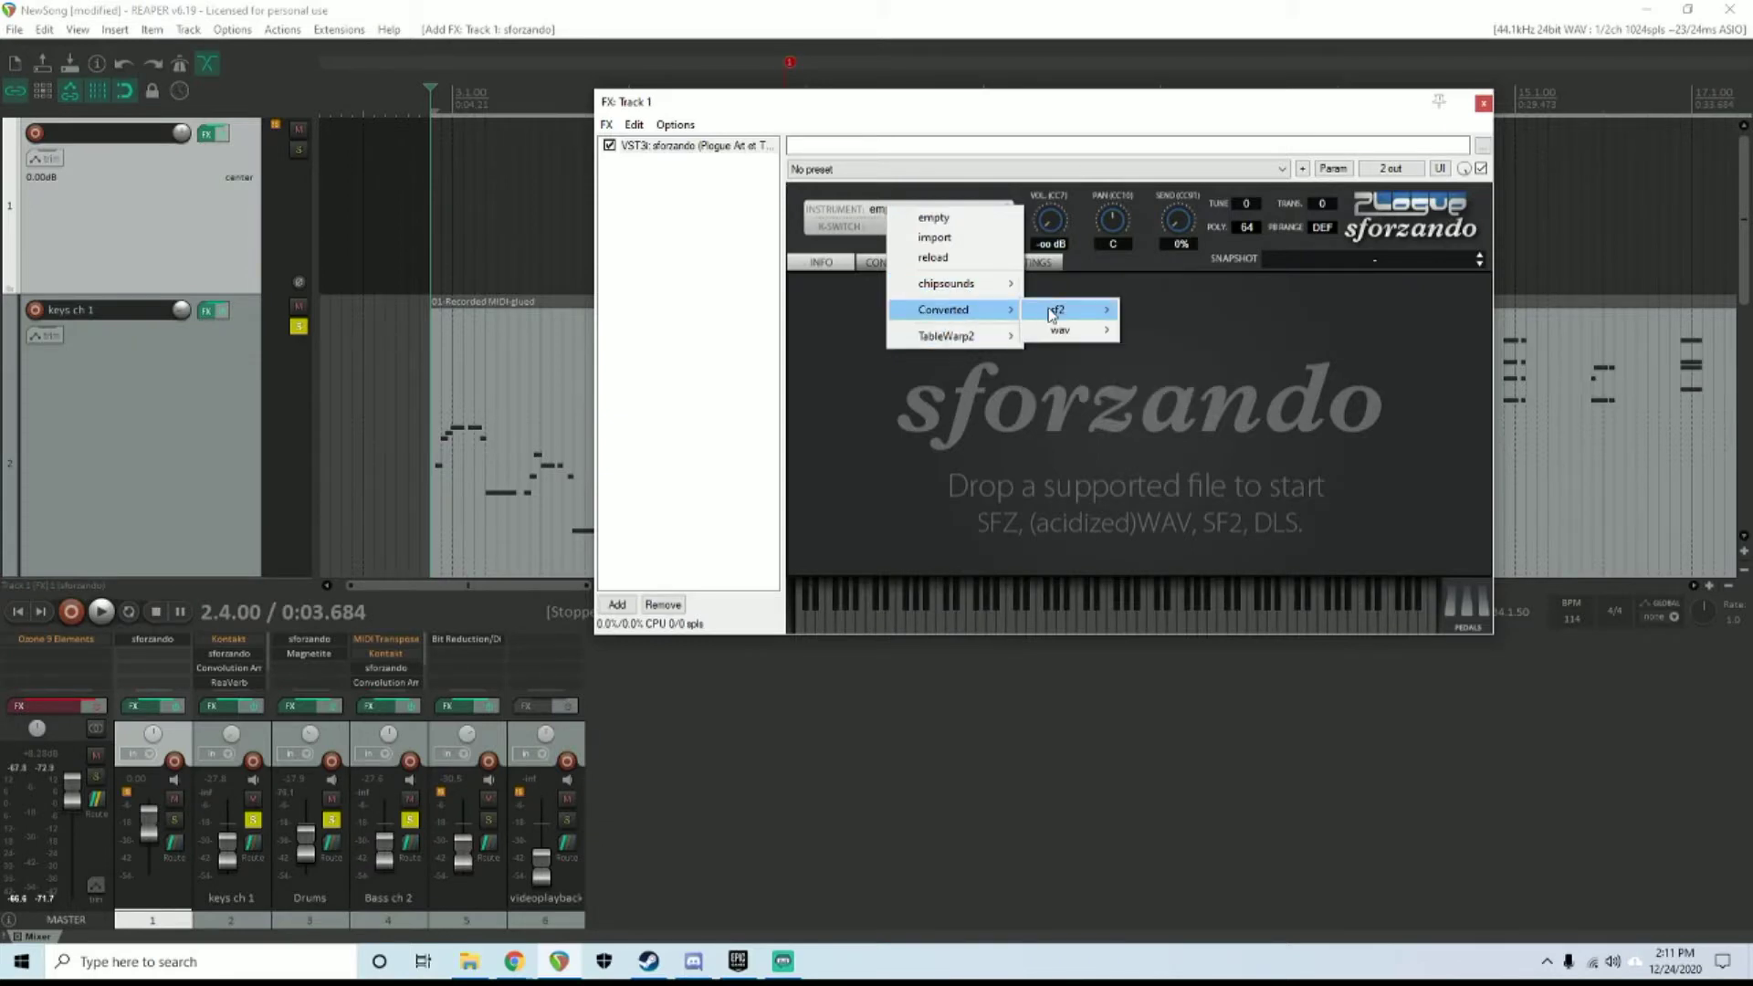
pyautogui.click(1056, 309)
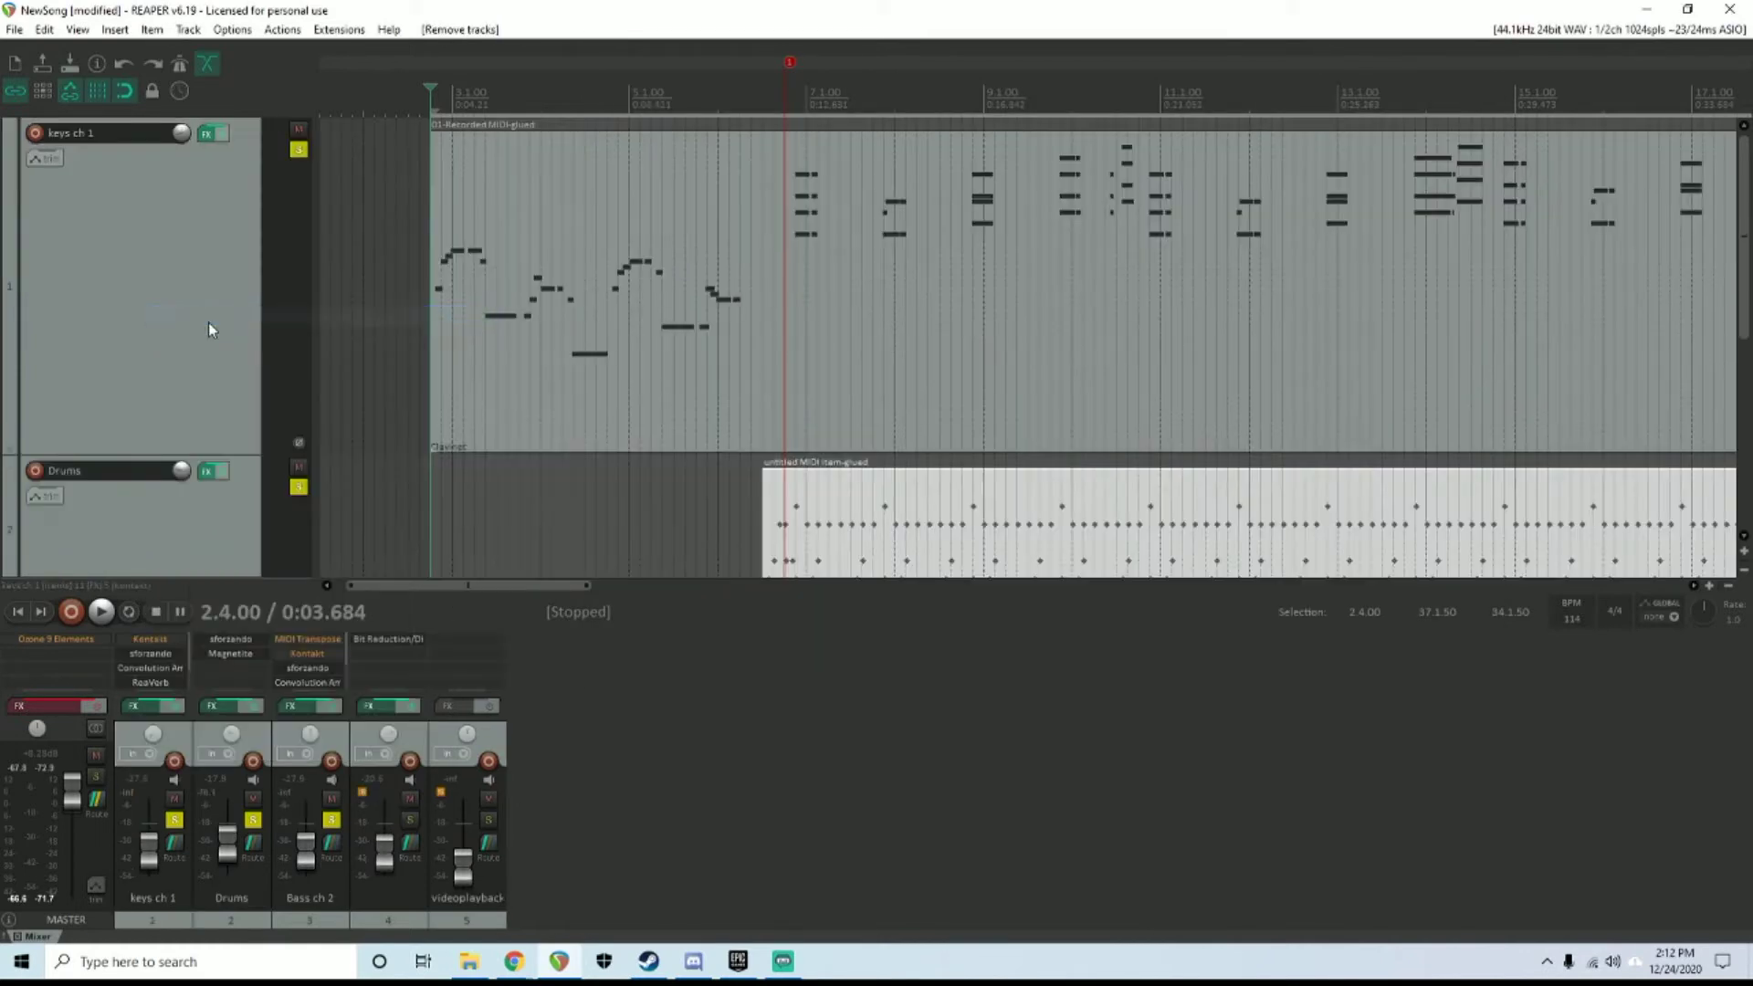
# Check keys ch 1's FX chain, close it, and select the keys MIDI item
pyautogui.click(209, 133)
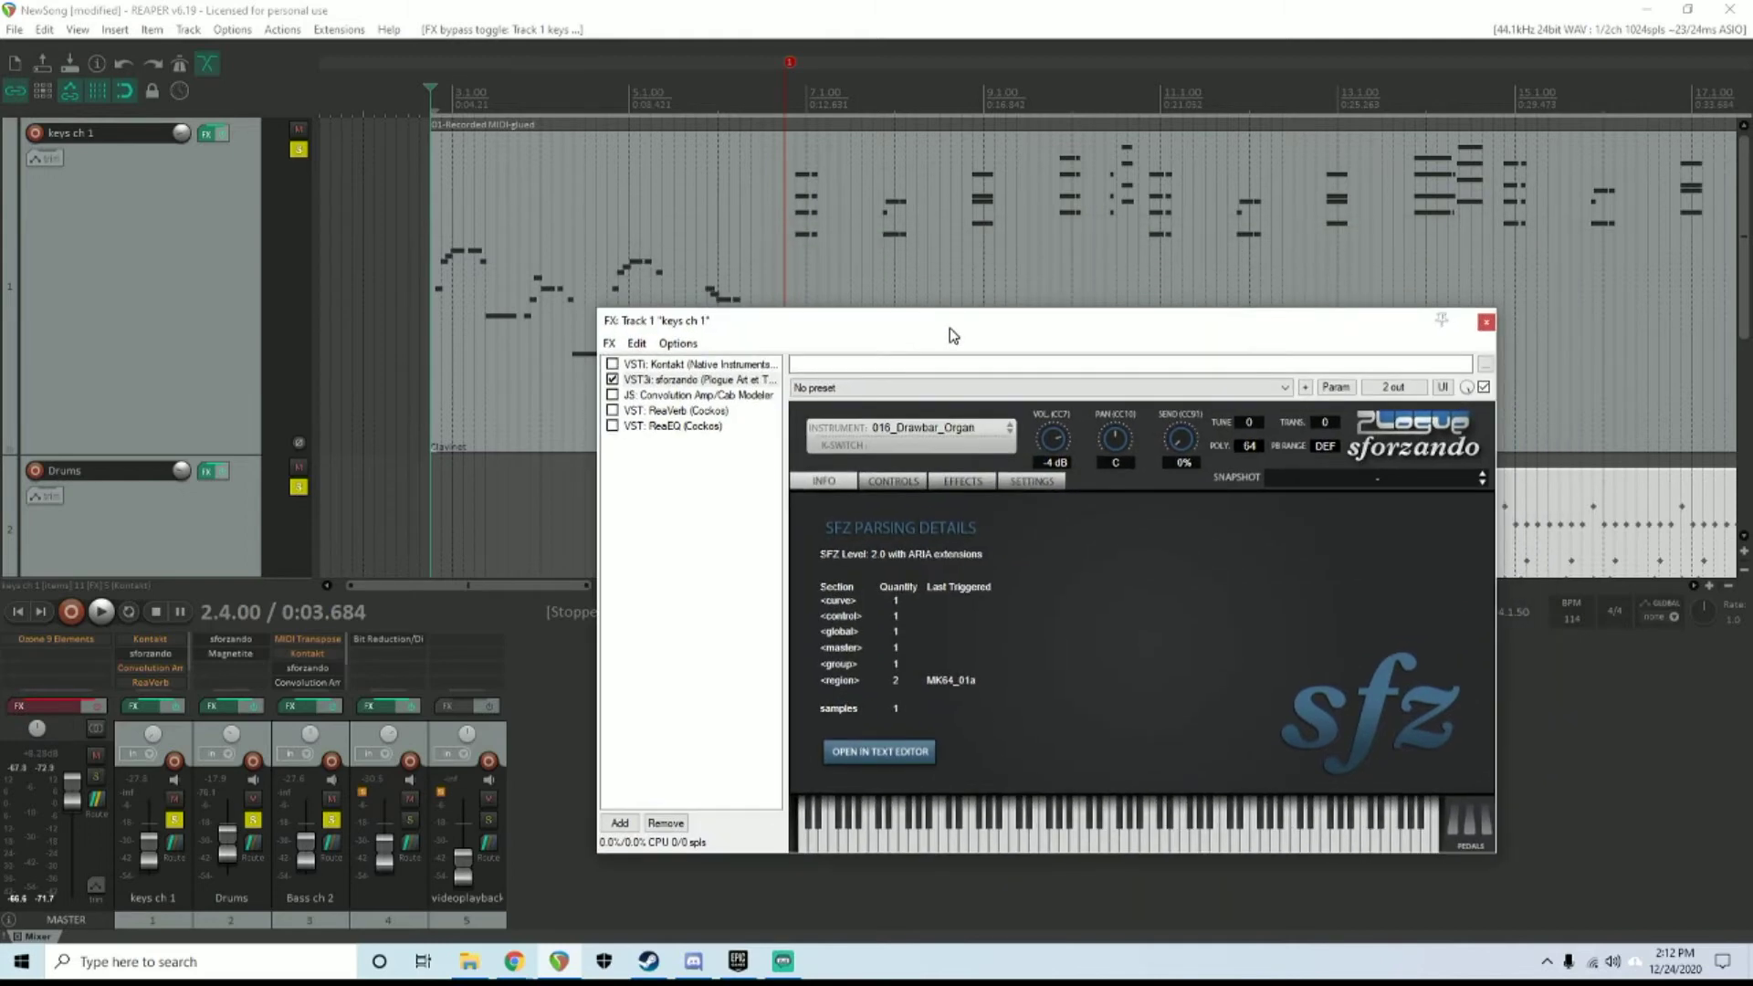
pyautogui.click(1484, 323)
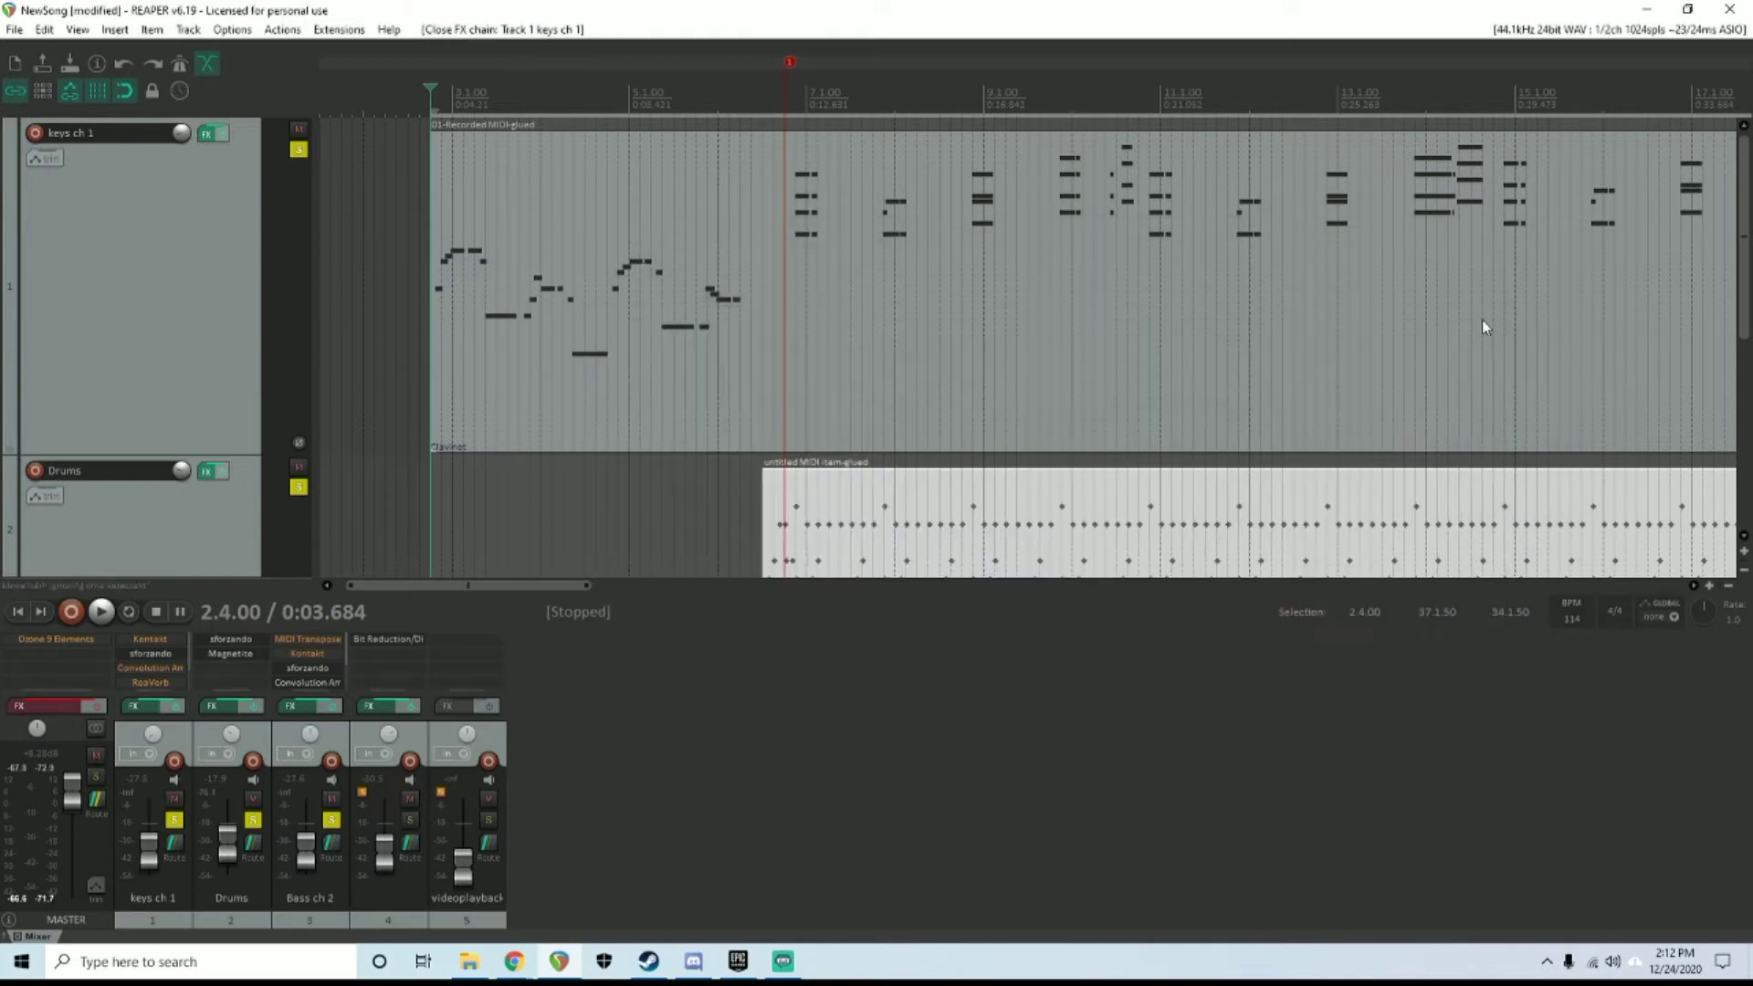
pyautogui.moveTo(591, 238)
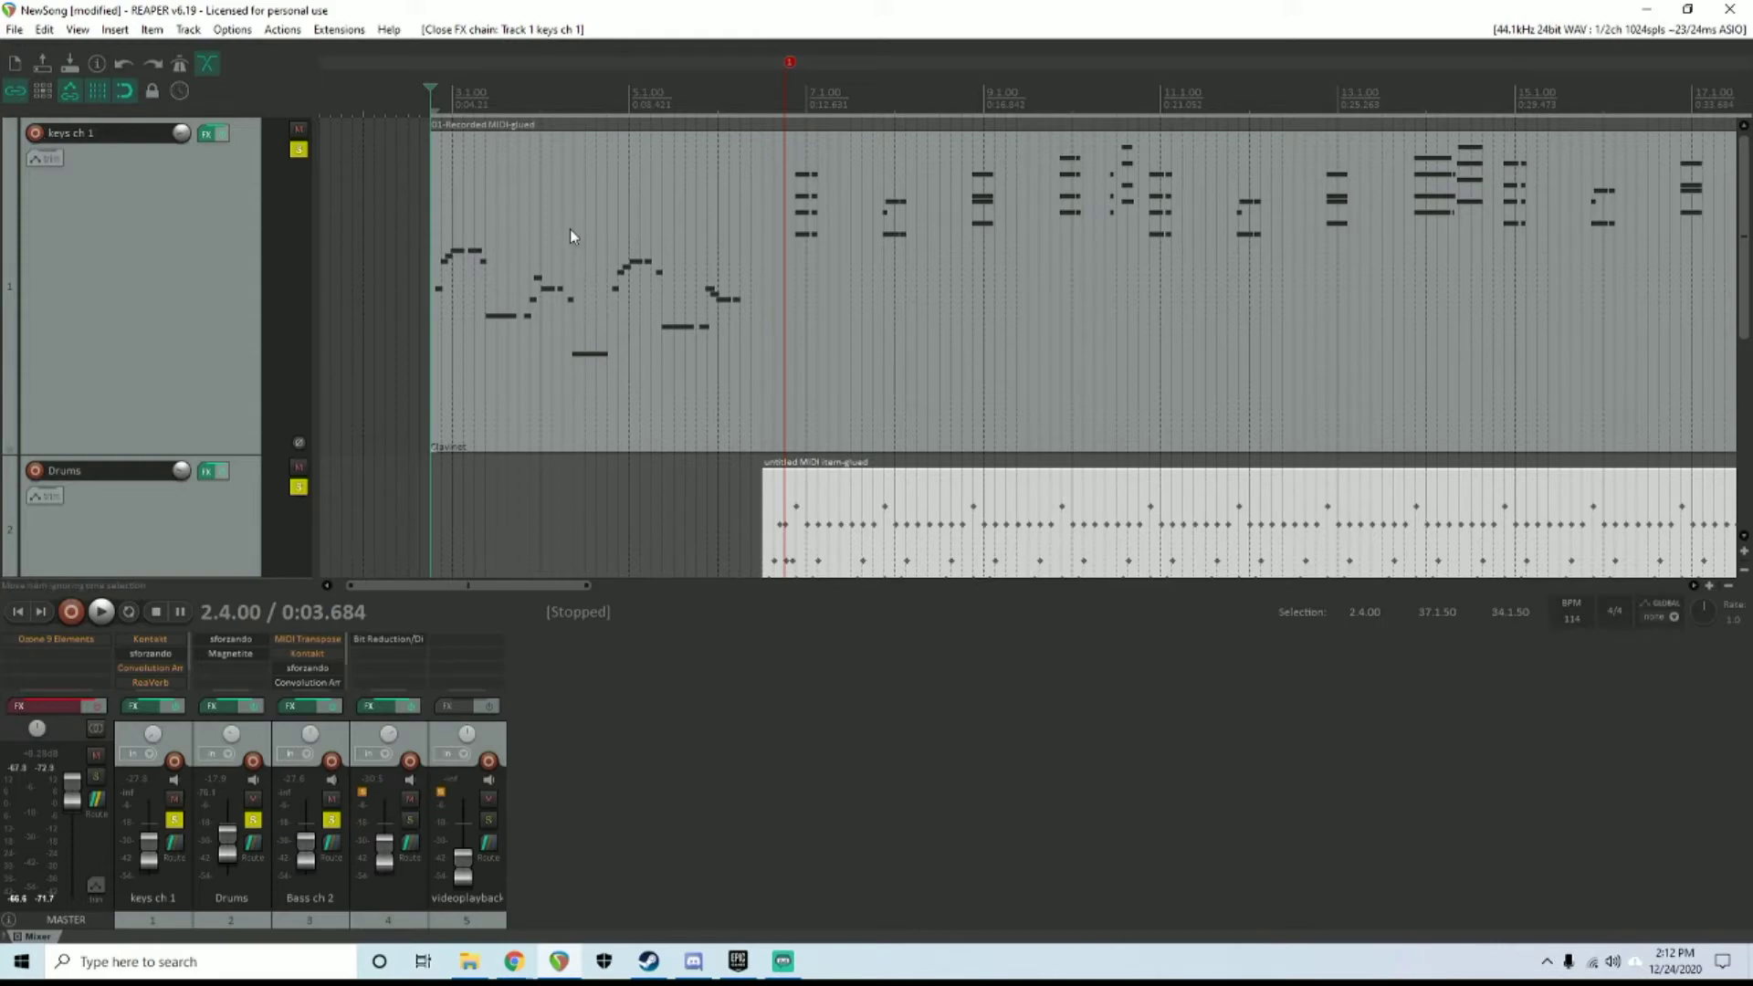
pyautogui.doubleClick(572, 235)
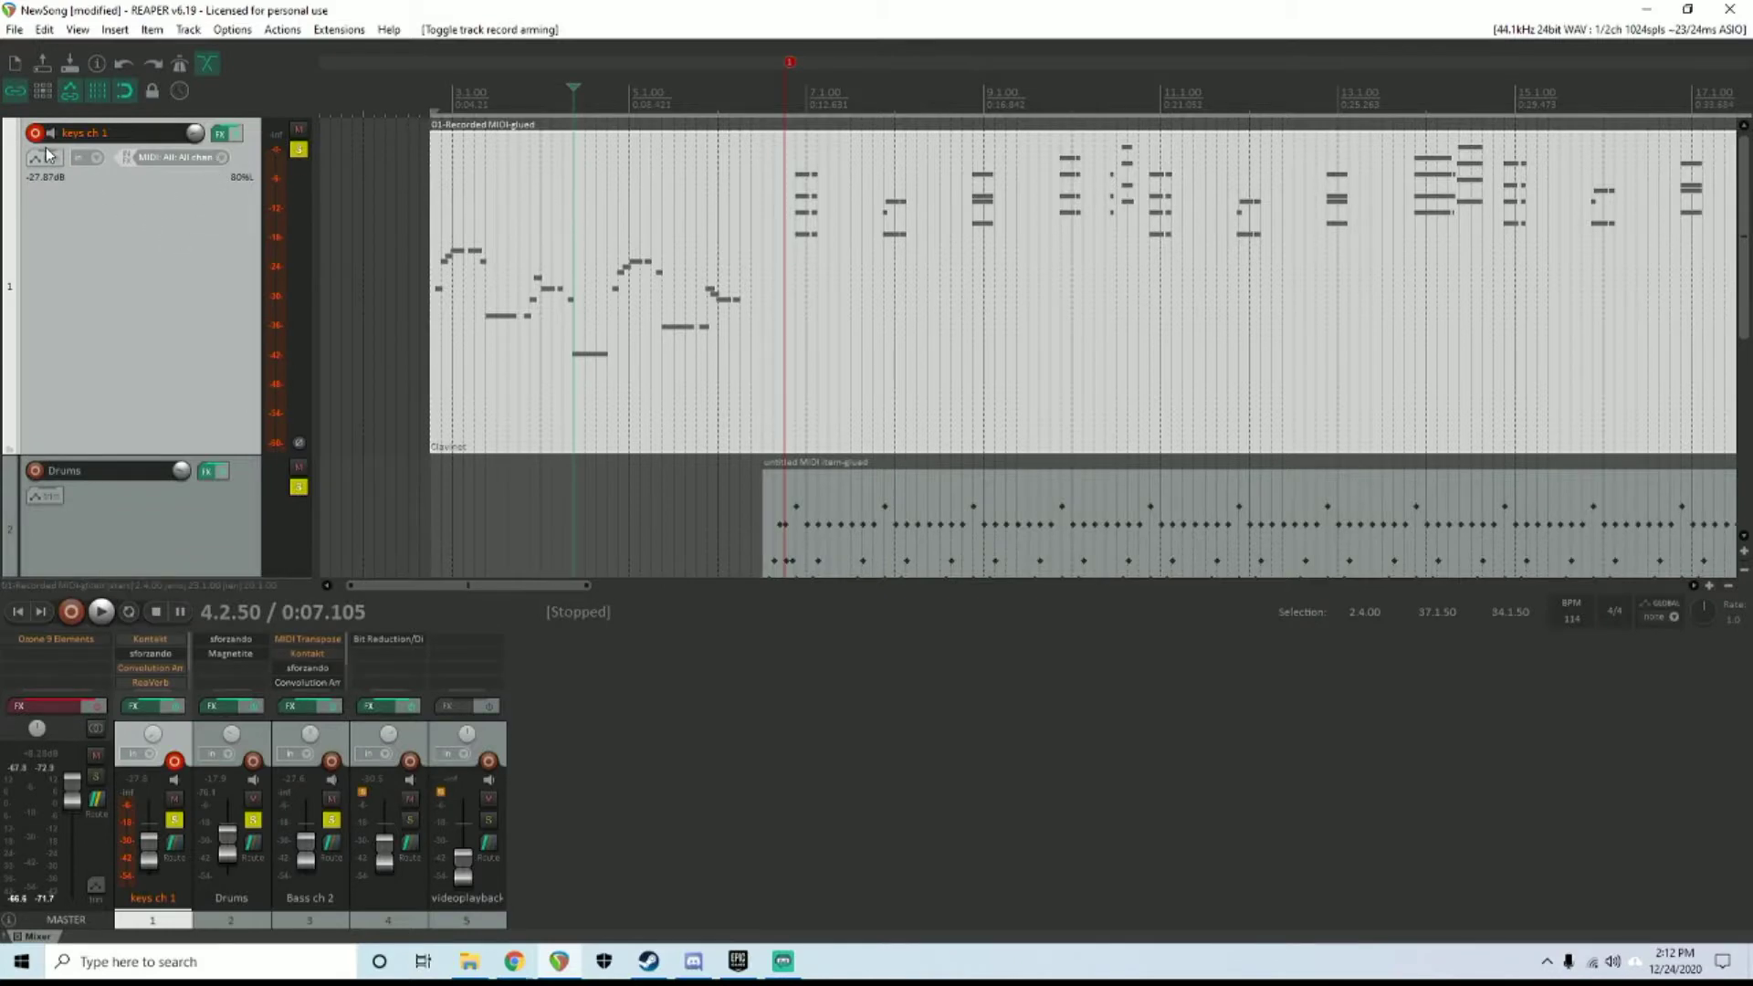
pyautogui.moveTo(37, 136)
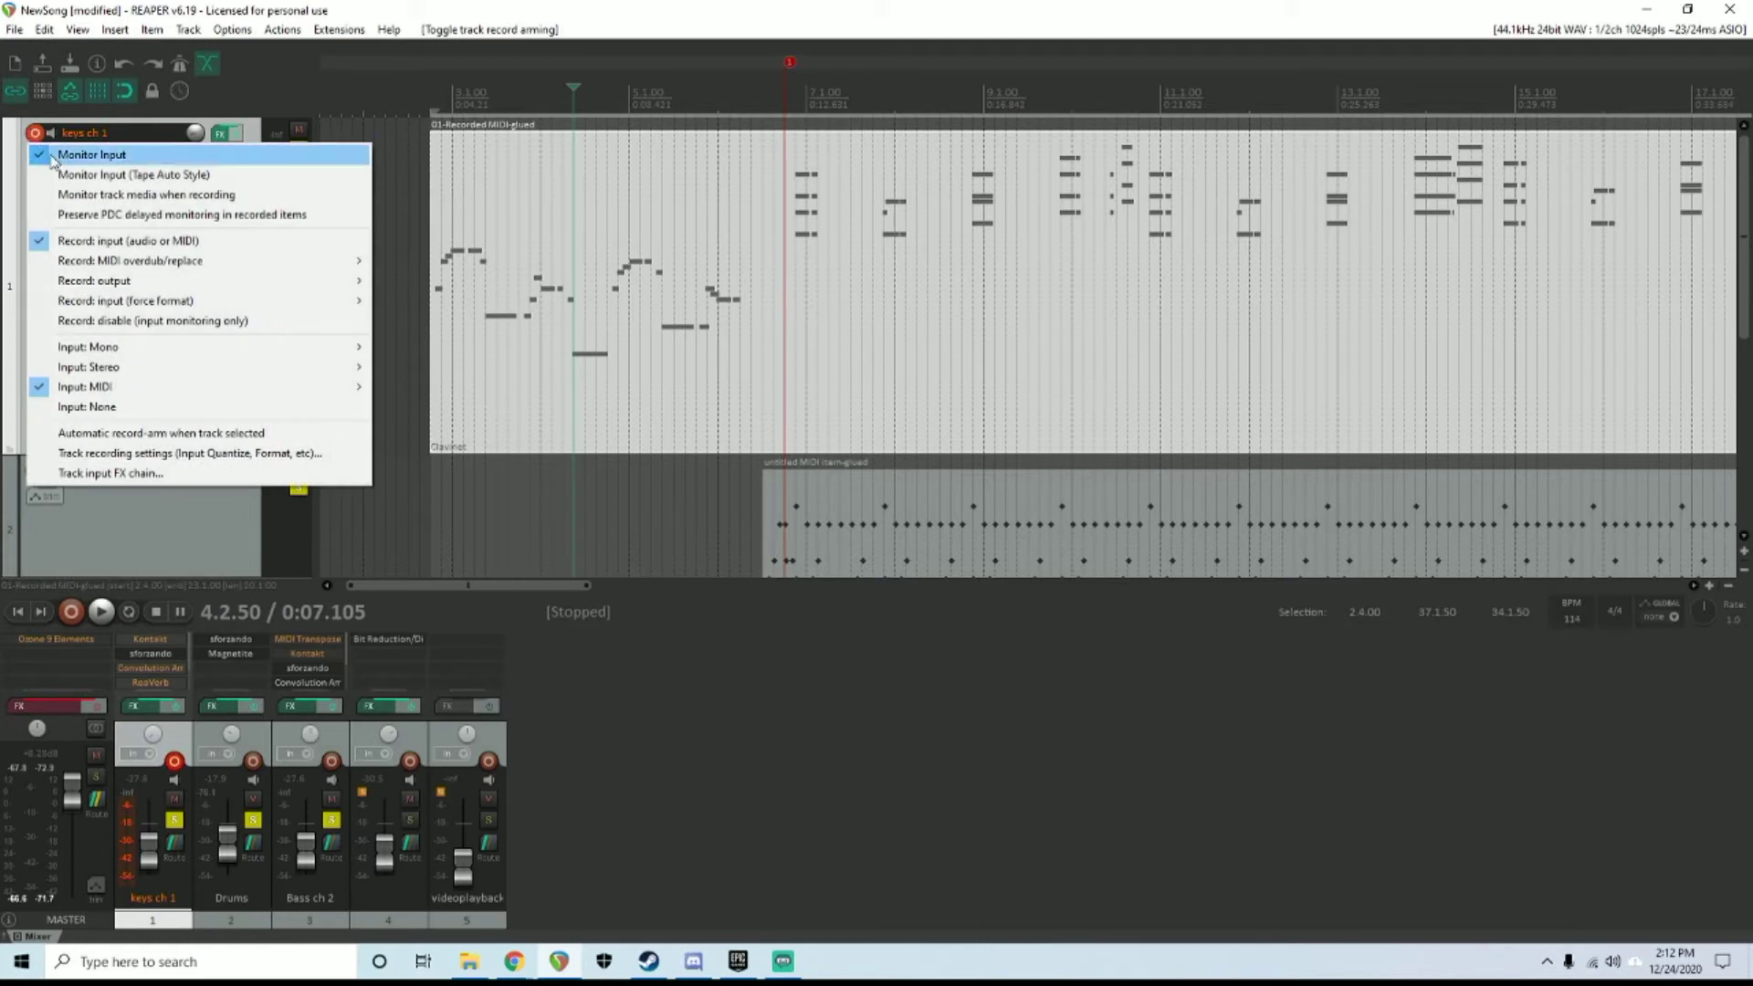
pyautogui.moveTo(27, 228)
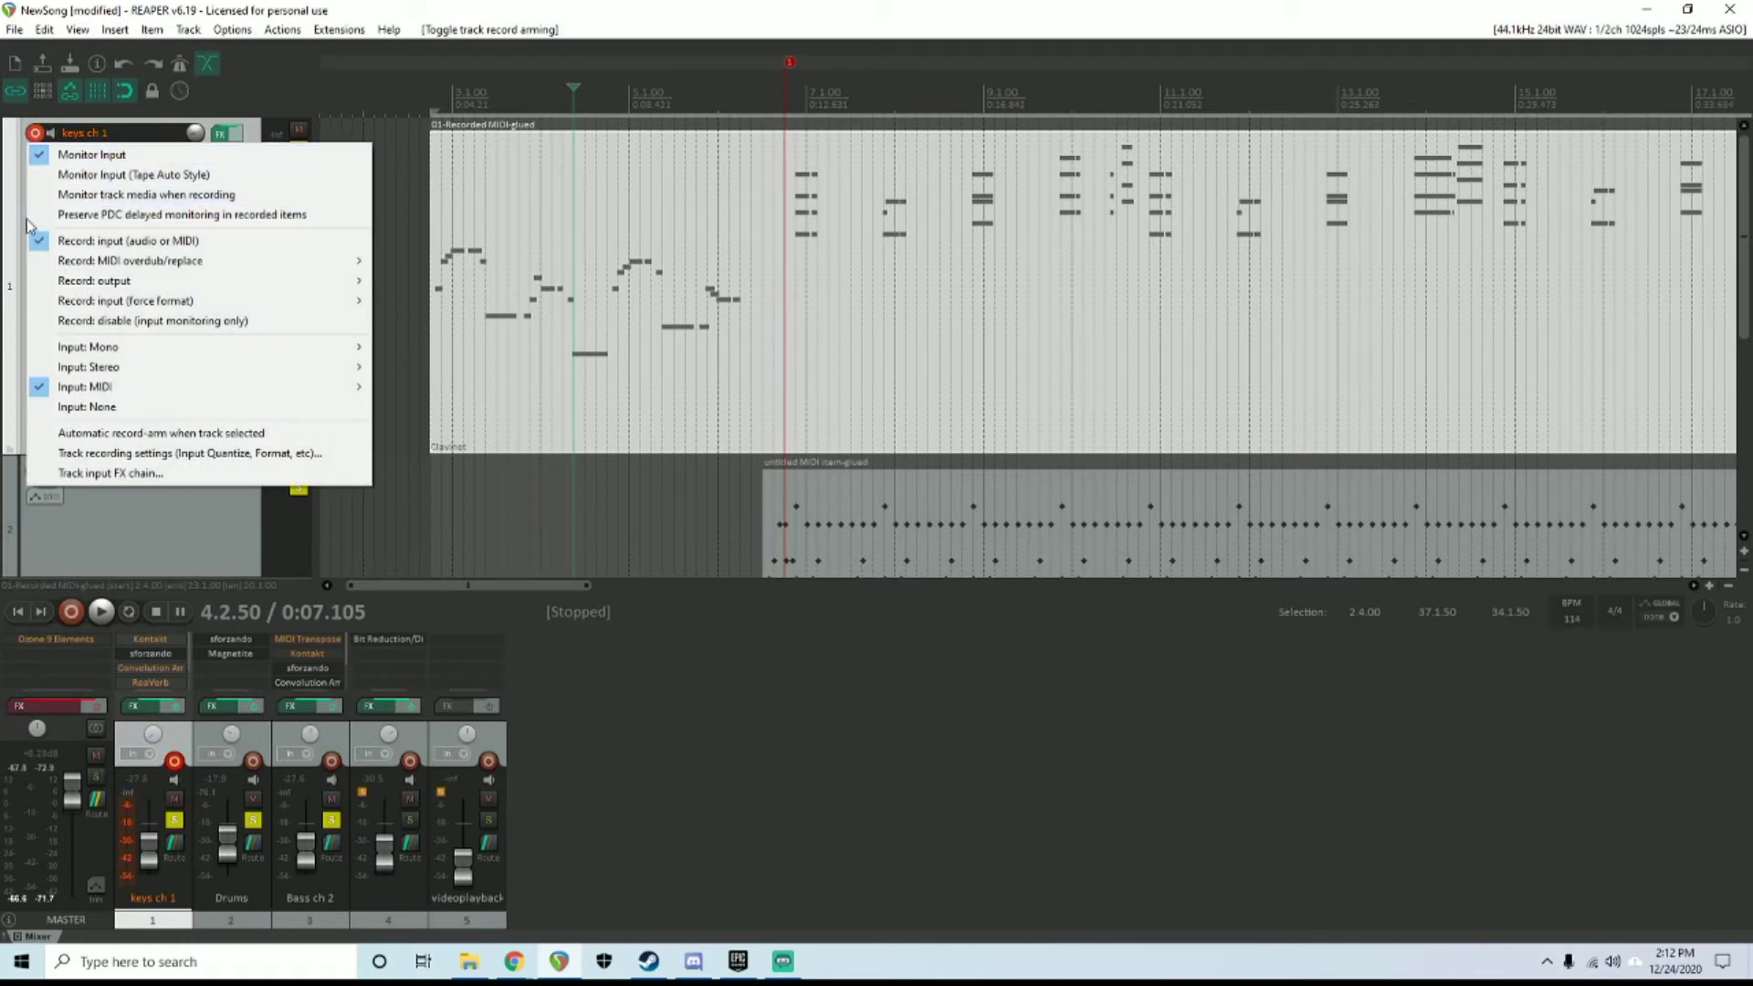
# Set keys ch 1's input to MIDI All channels and review the MIDI Devices preferences
pyautogui.click(78, 387)
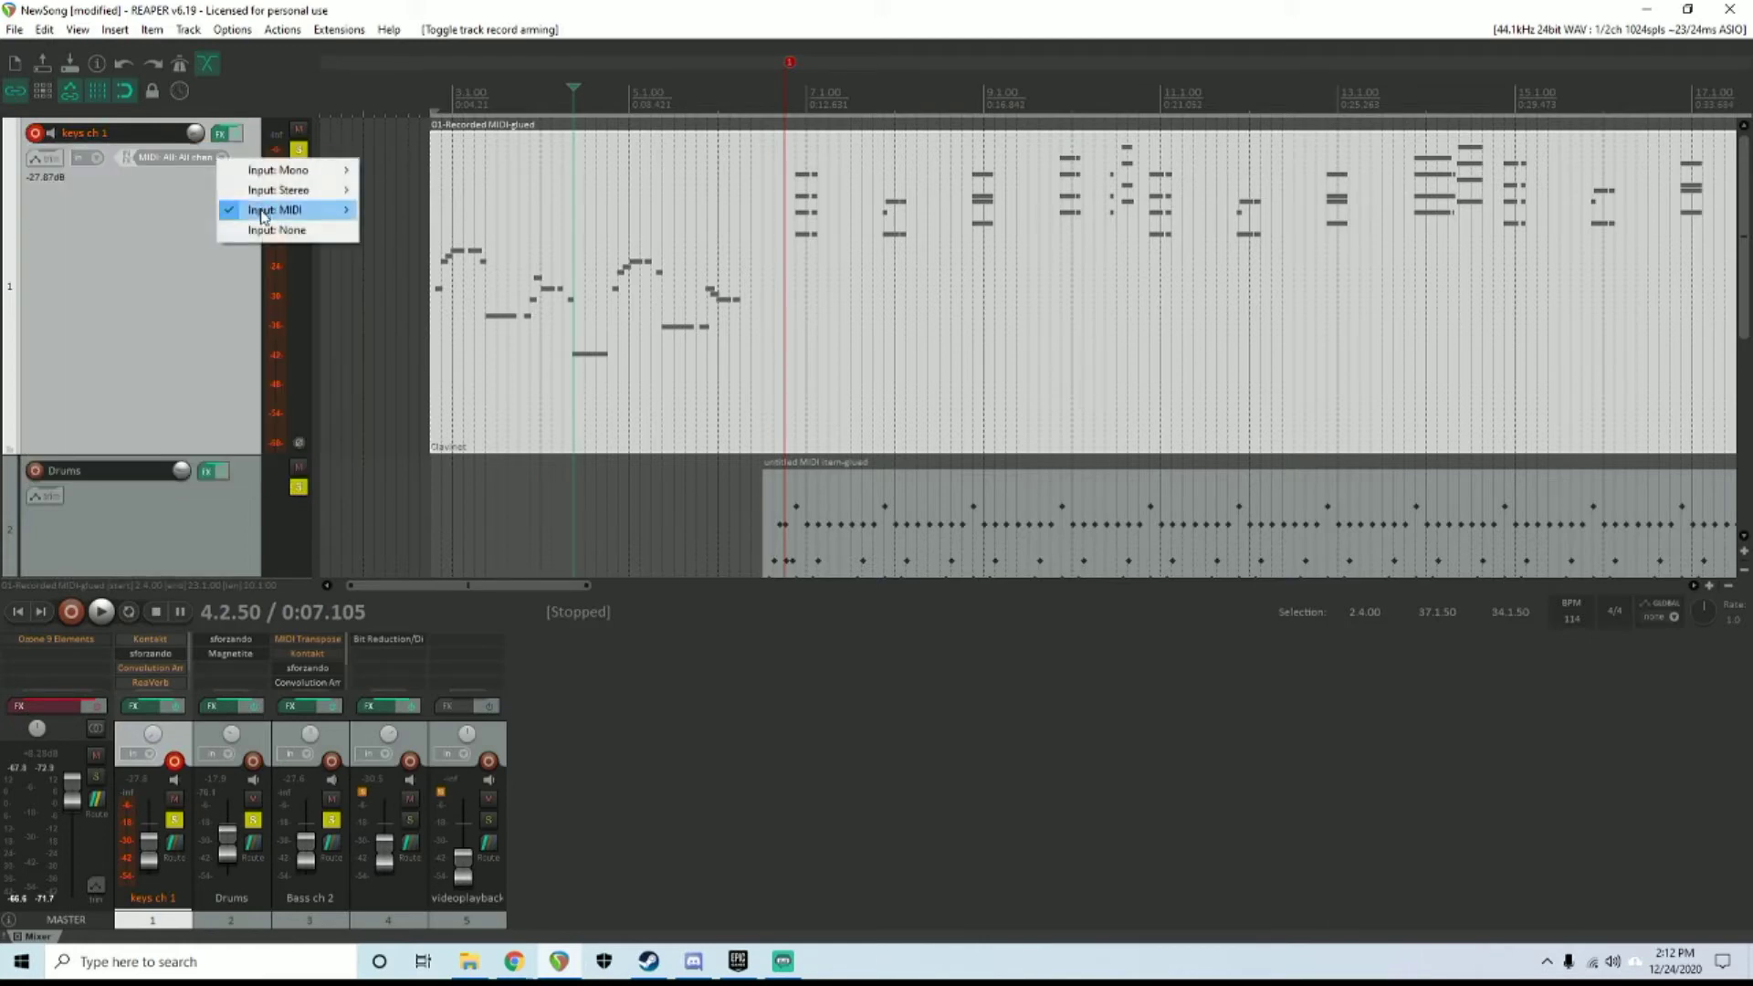
pyautogui.click(279, 209)
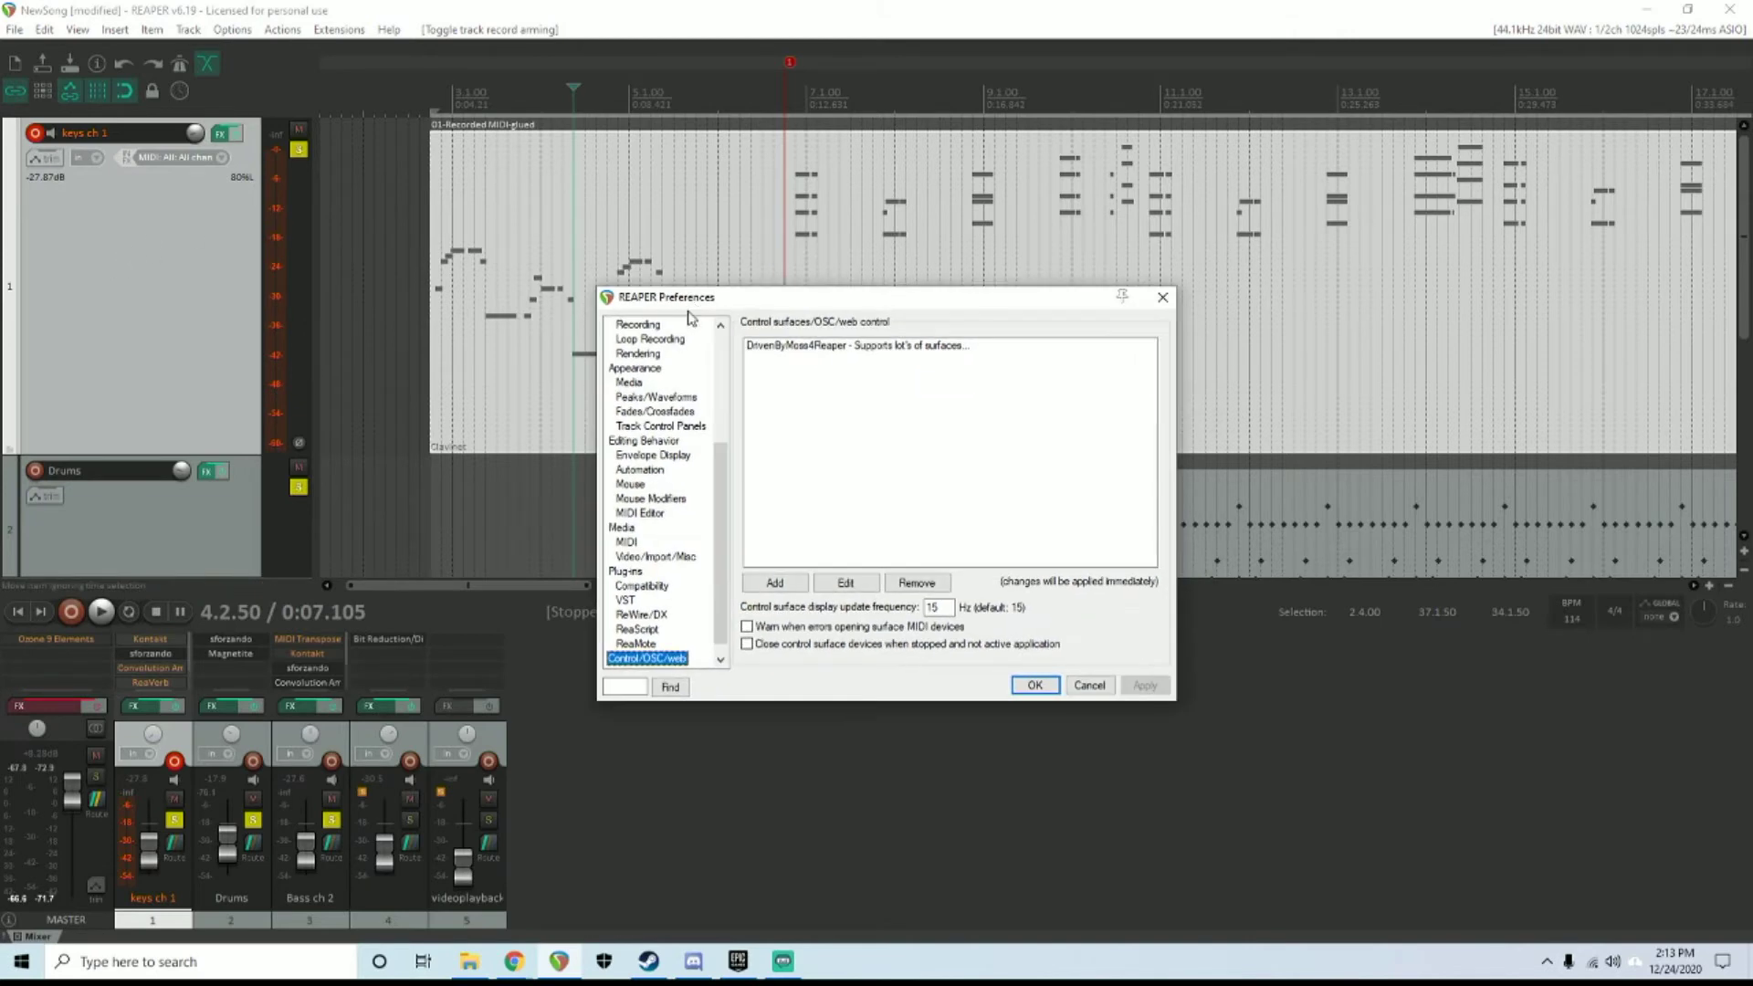
pyautogui.click(644, 382)
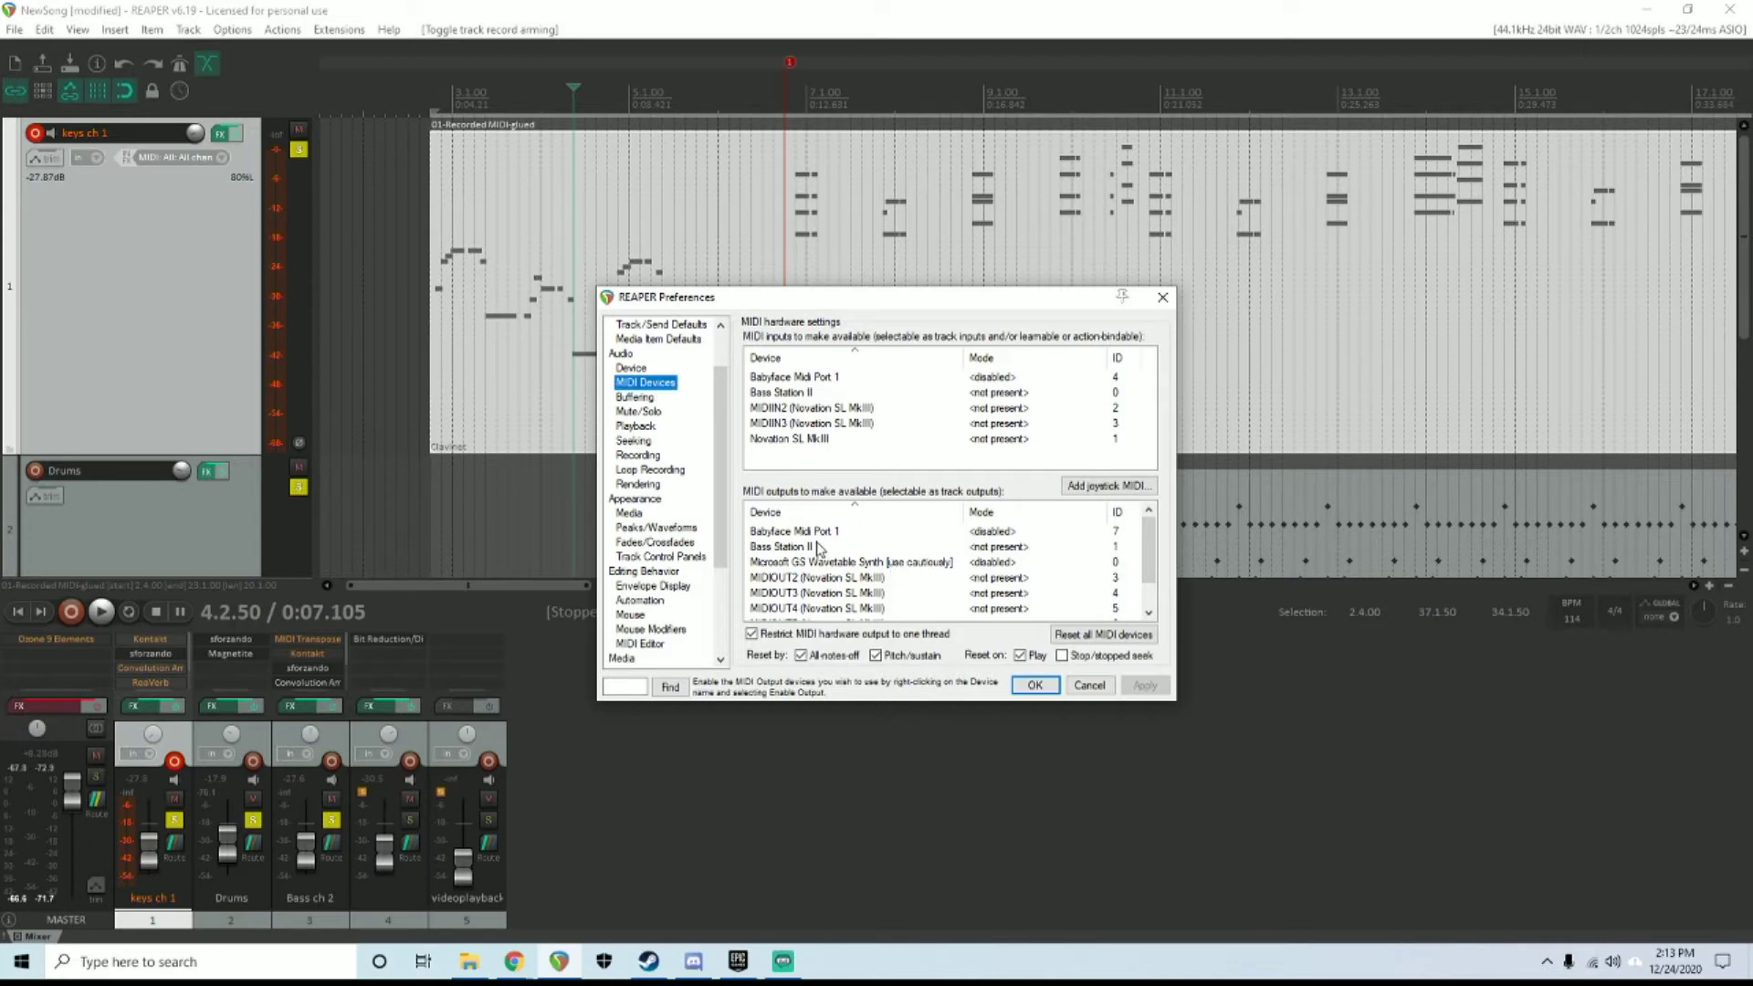
pyautogui.moveTo(883, 538)
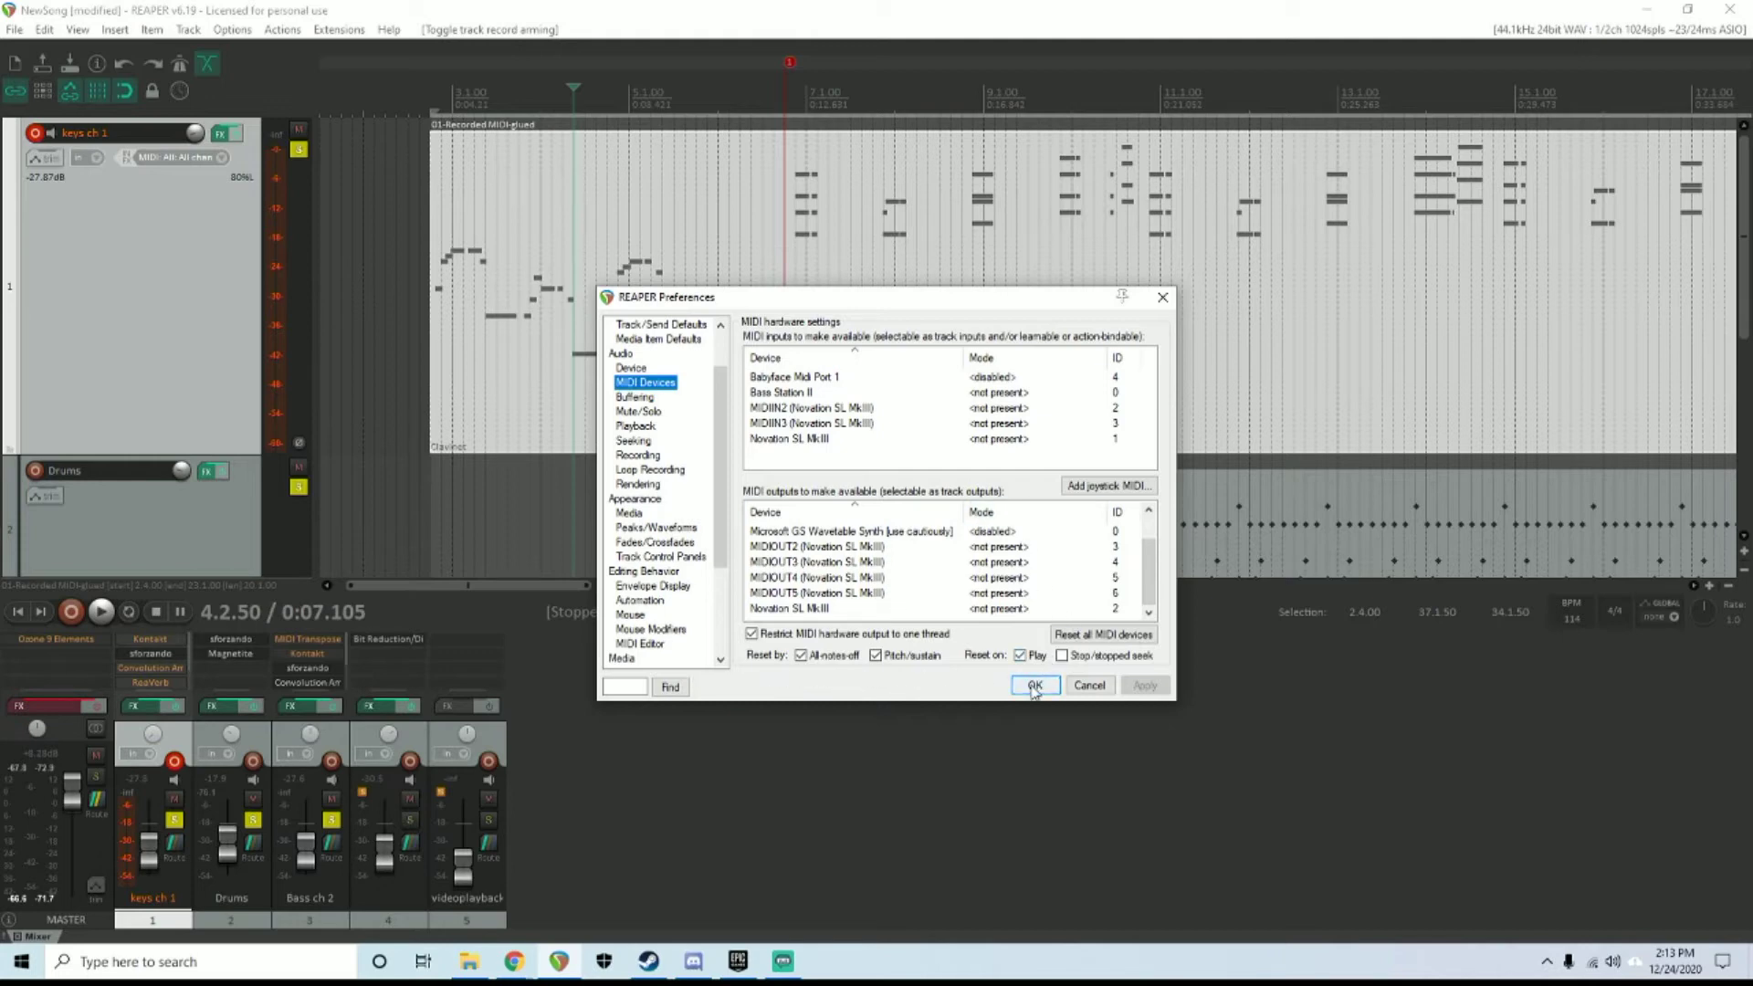
pyautogui.click(1034, 685)
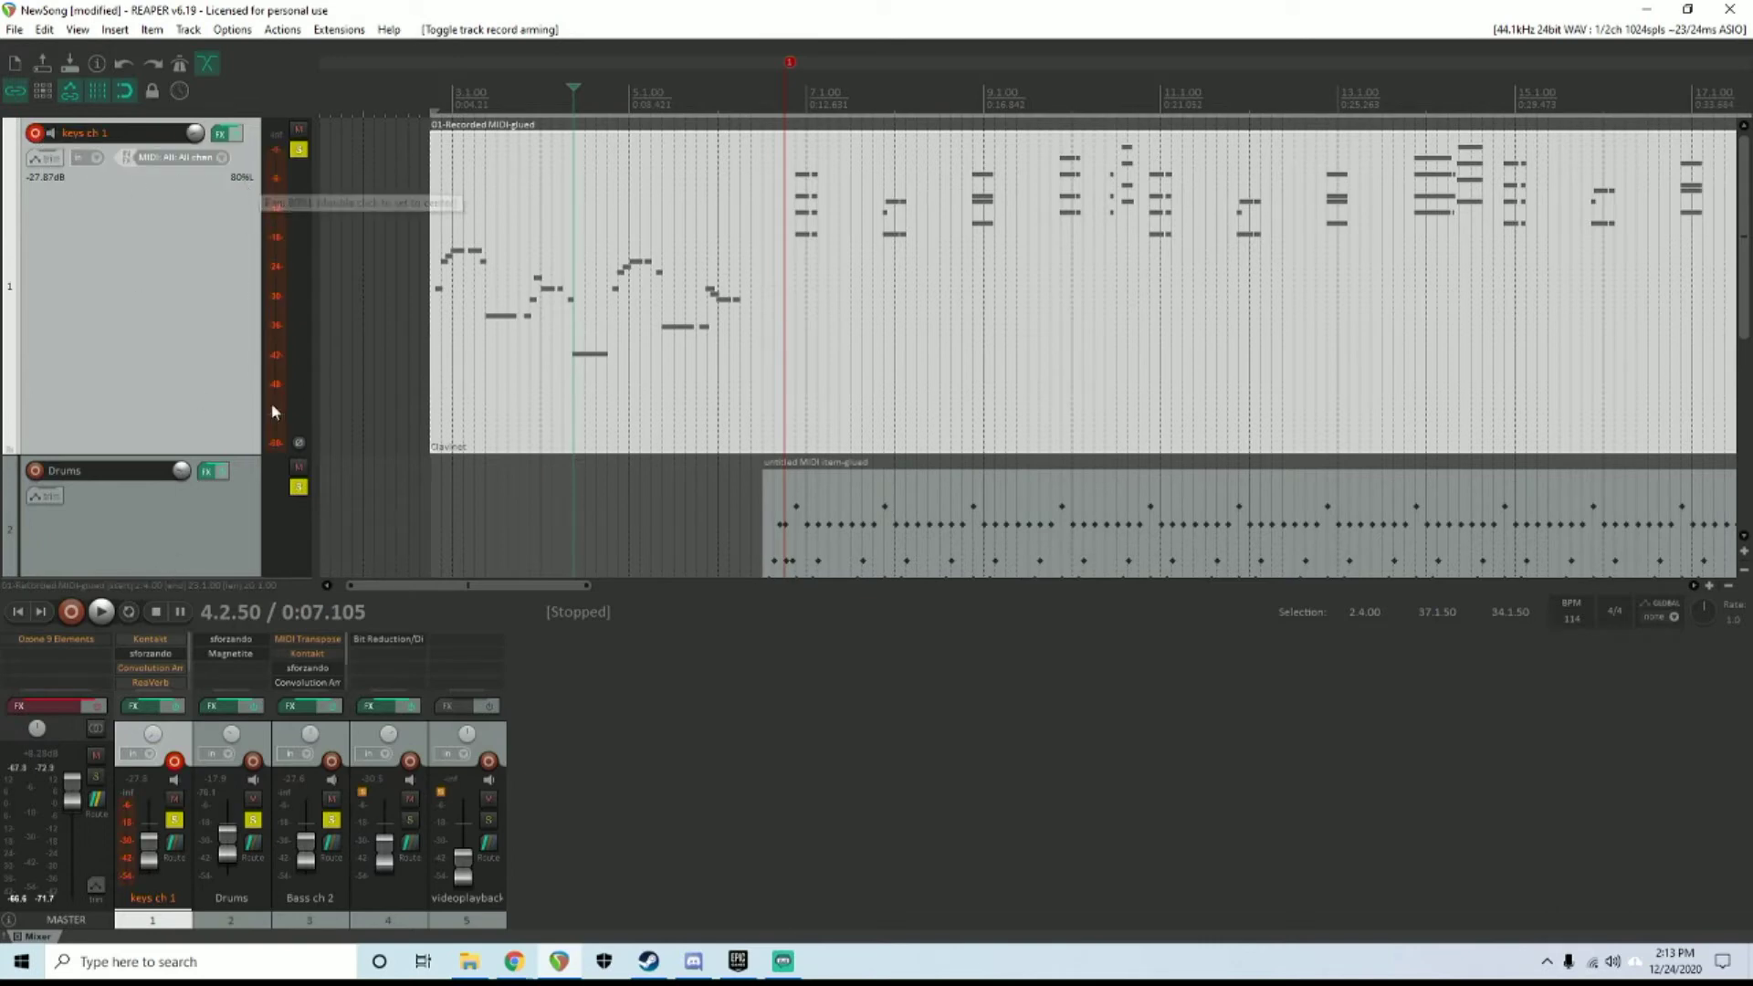
pyautogui.moveTo(283, 297)
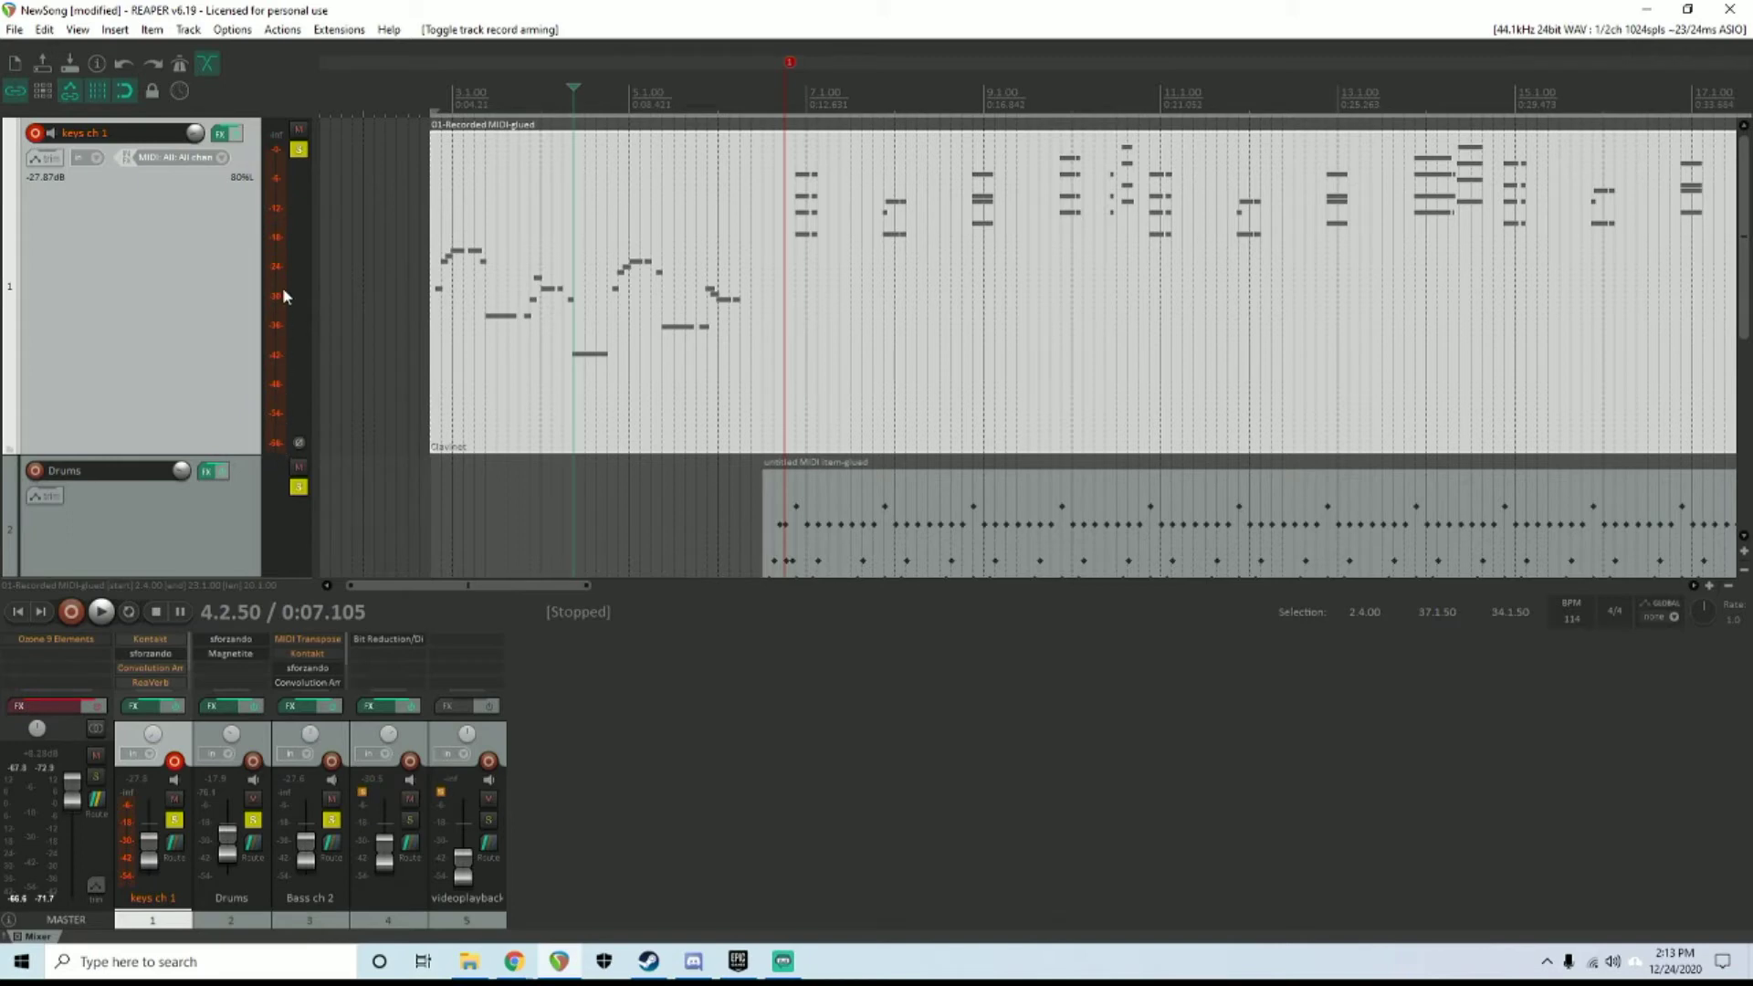
pyautogui.moveTo(276, 286)
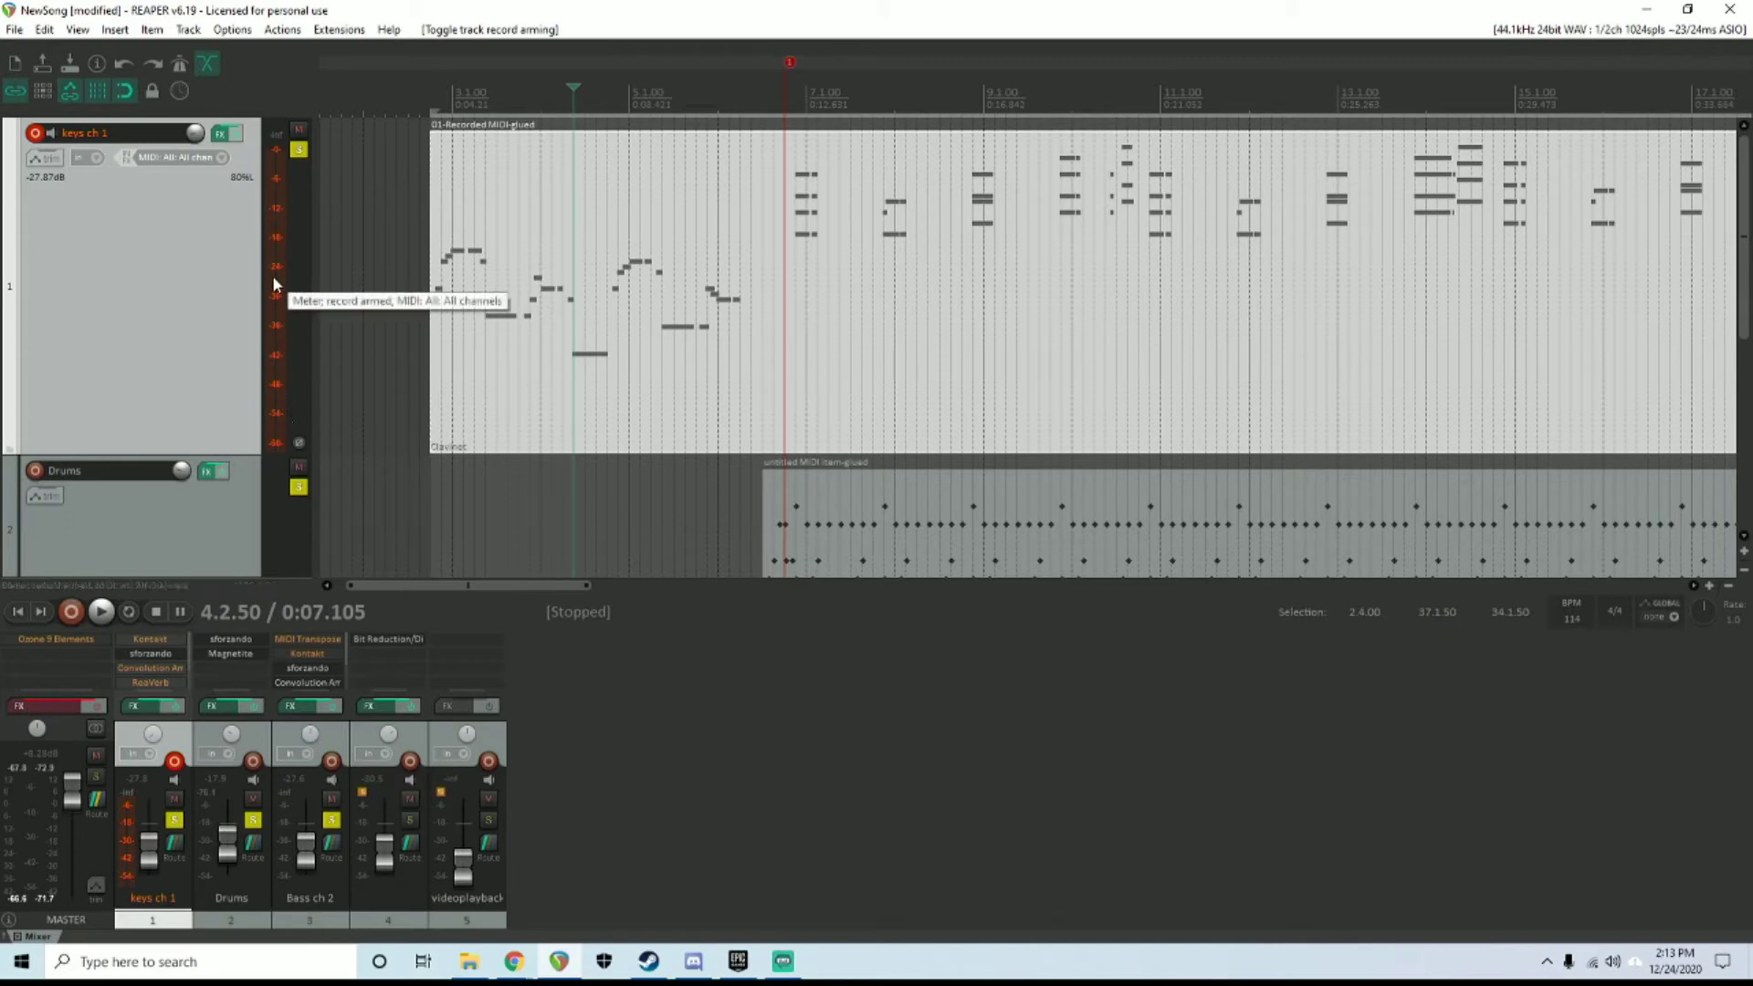
pyautogui.moveTo(71, 612)
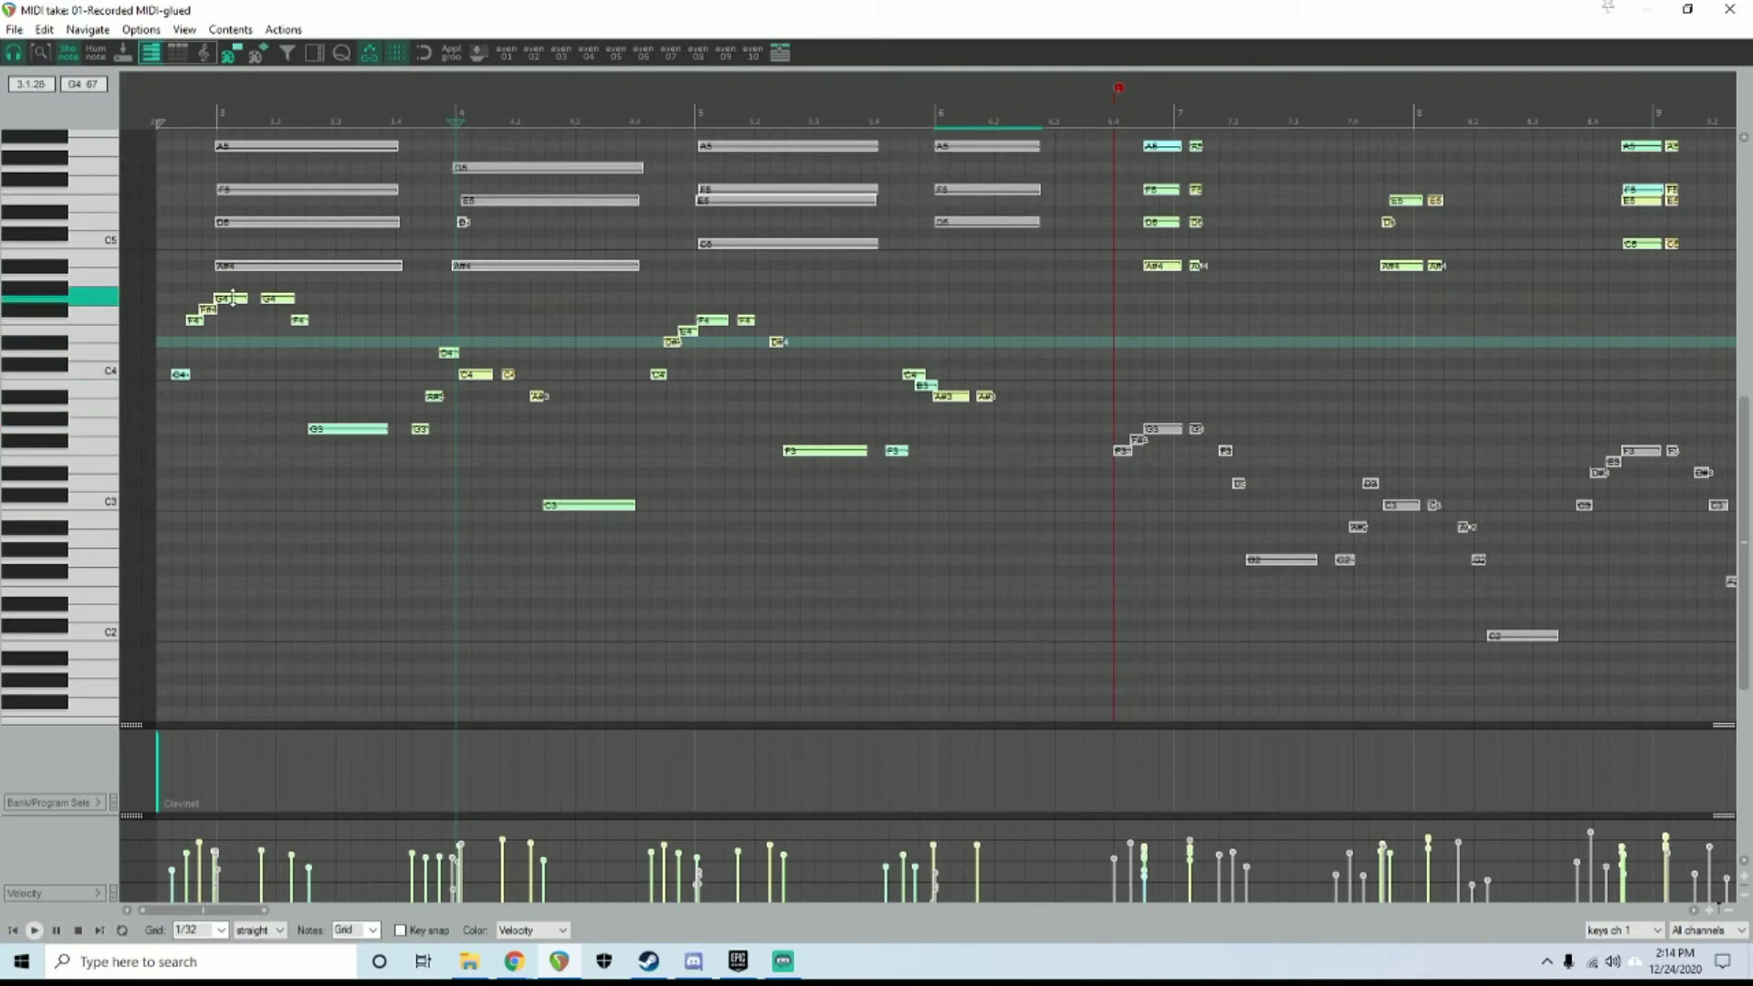
# Move the keys take's selected notes onto one MIDI channel via Note channel
pyautogui.rightClick(235, 299)
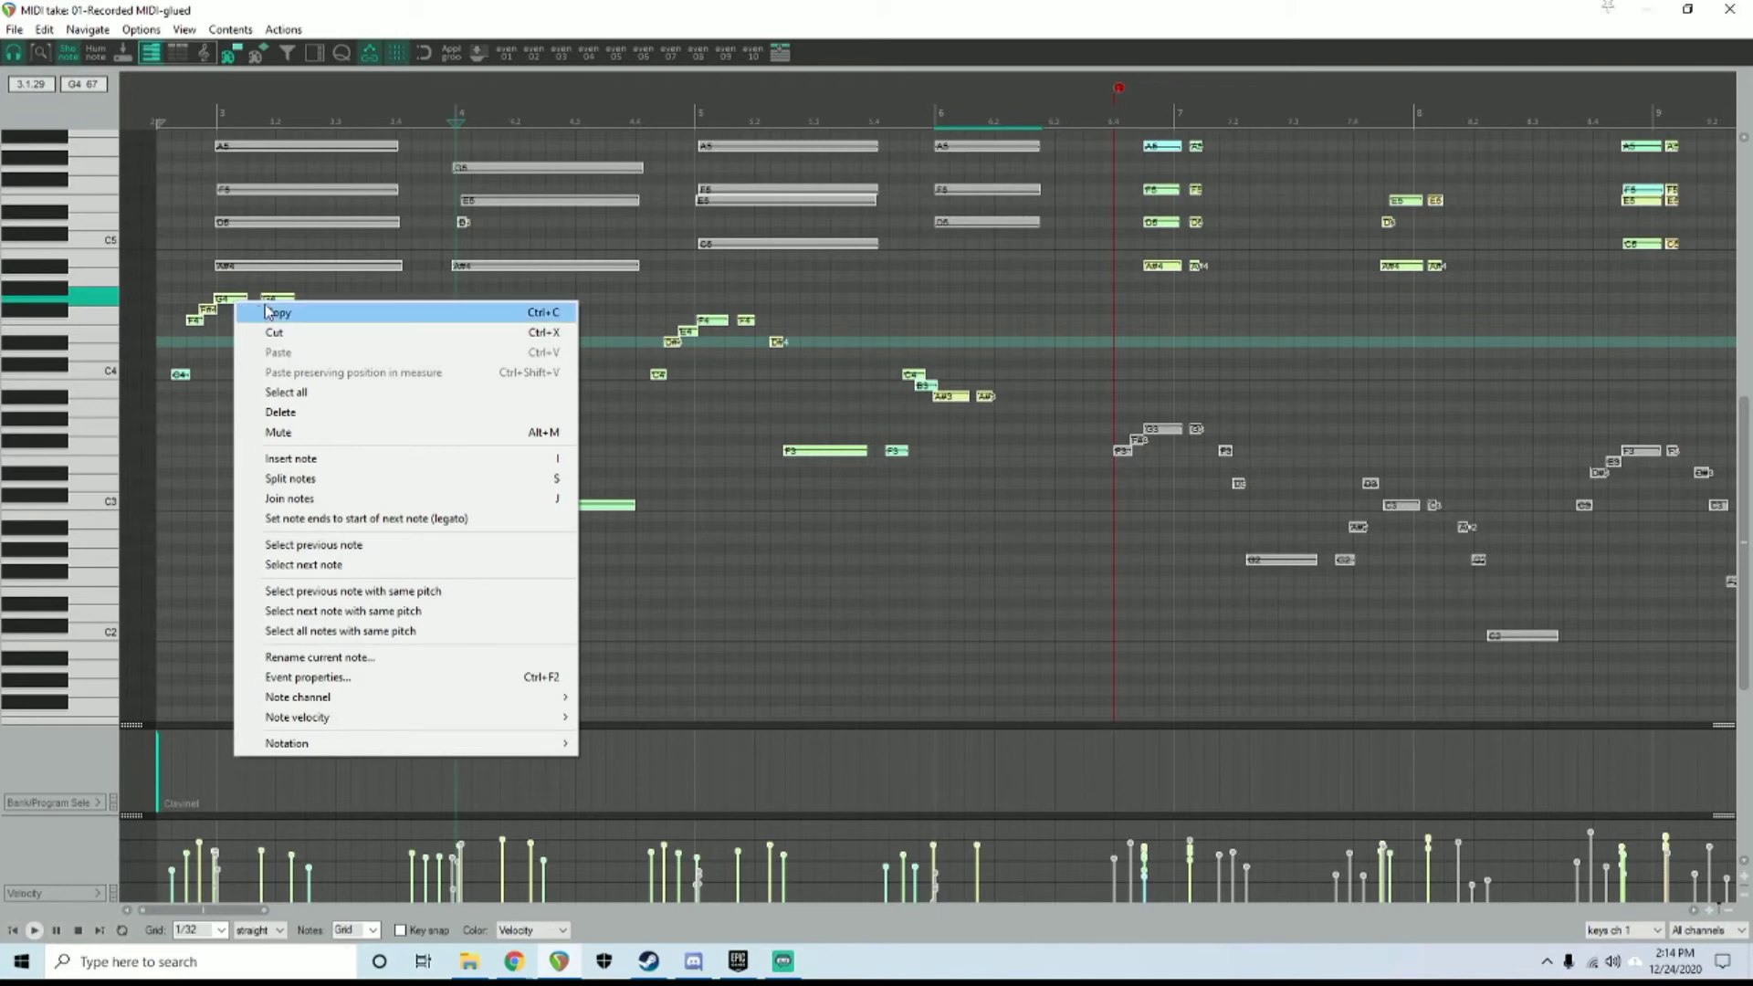
pyautogui.moveTo(345, 702)
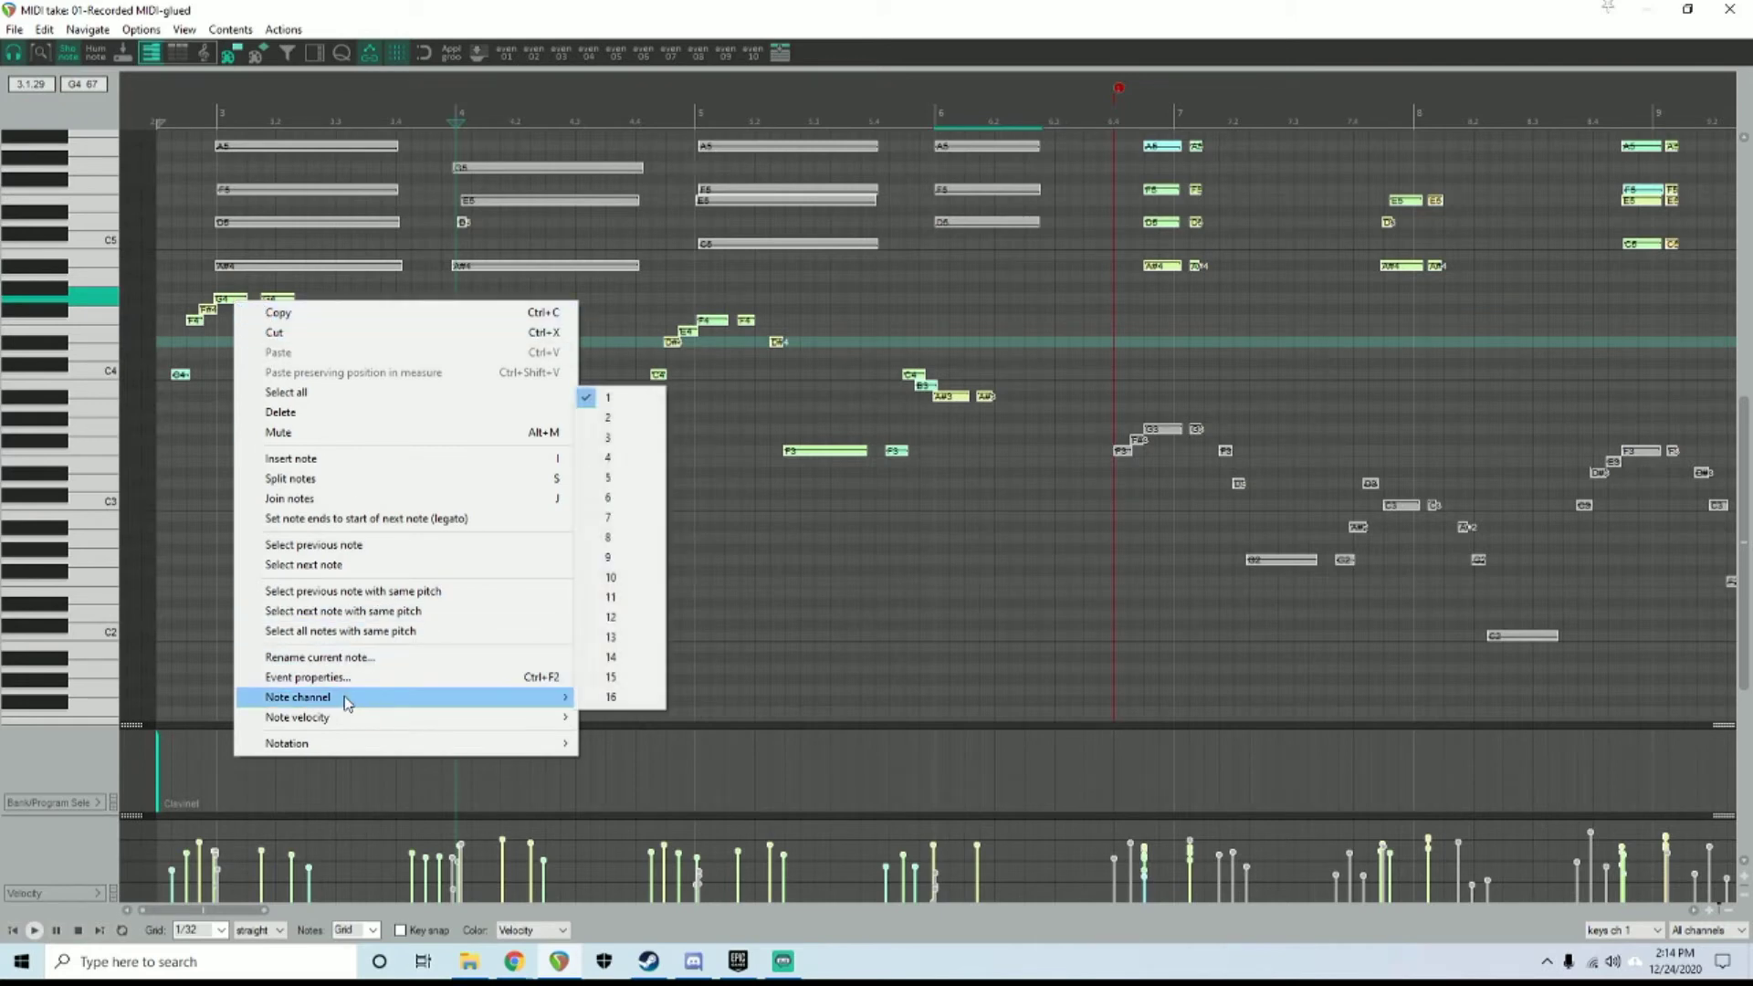
pyautogui.moveTo(640, 399)
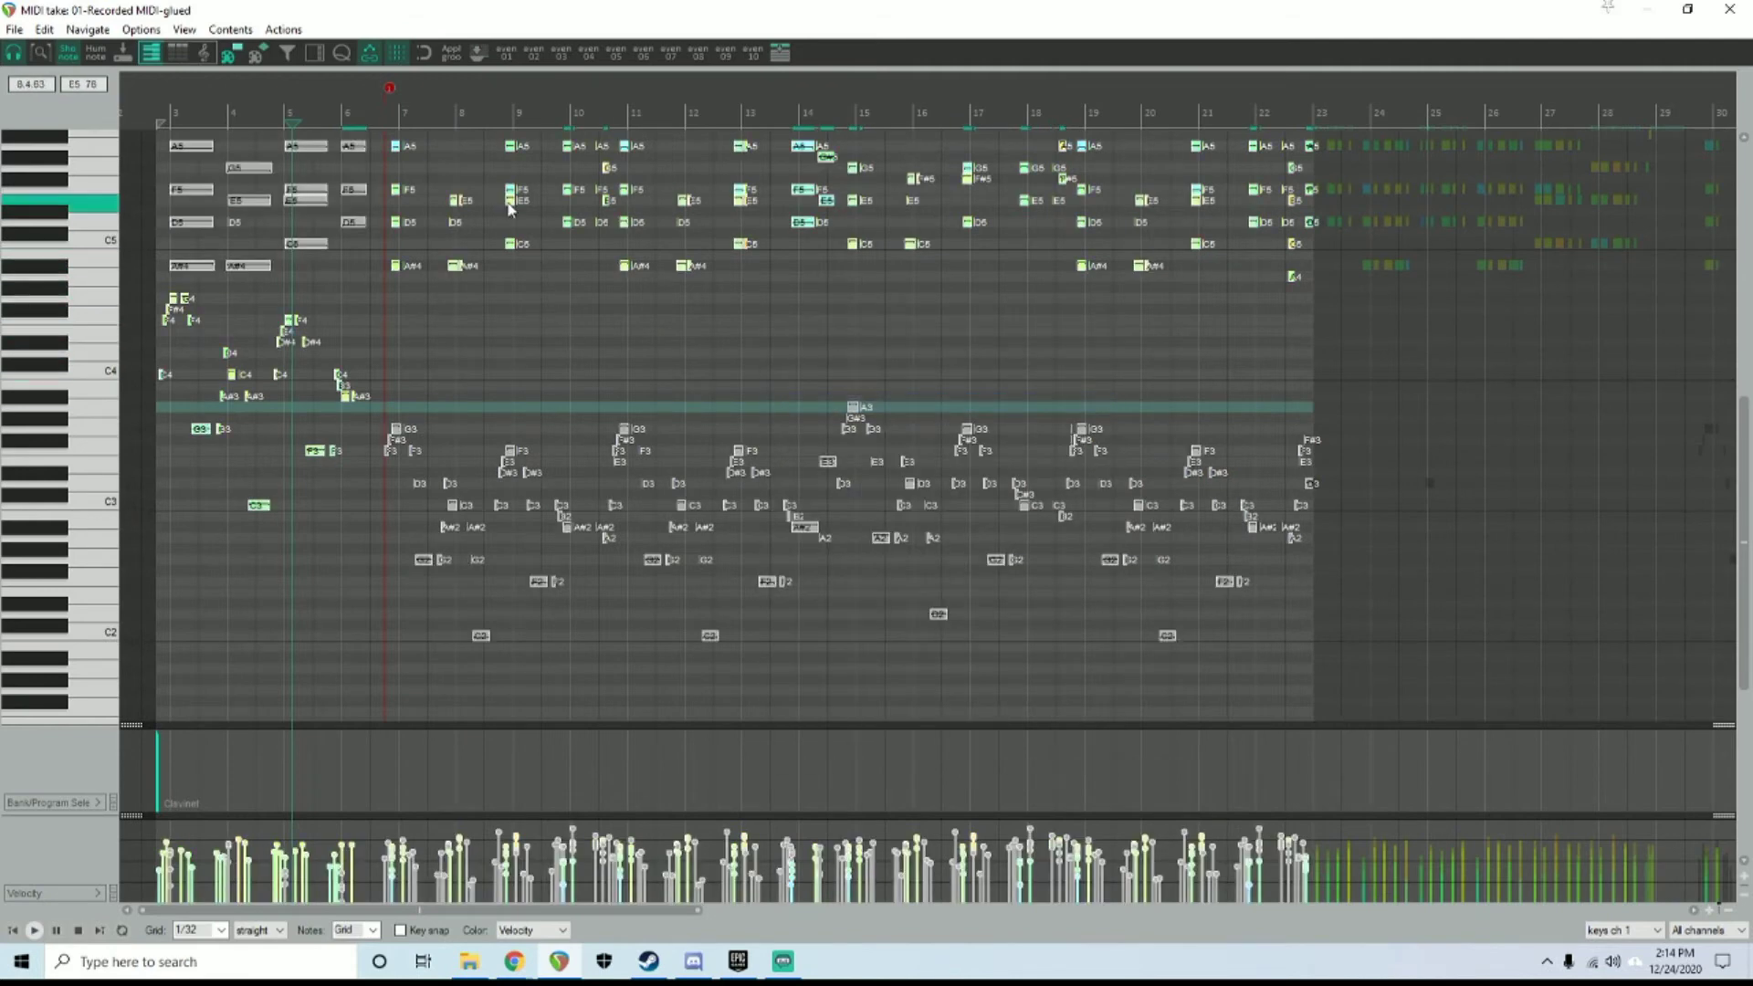
pyautogui.rightClick(510, 208)
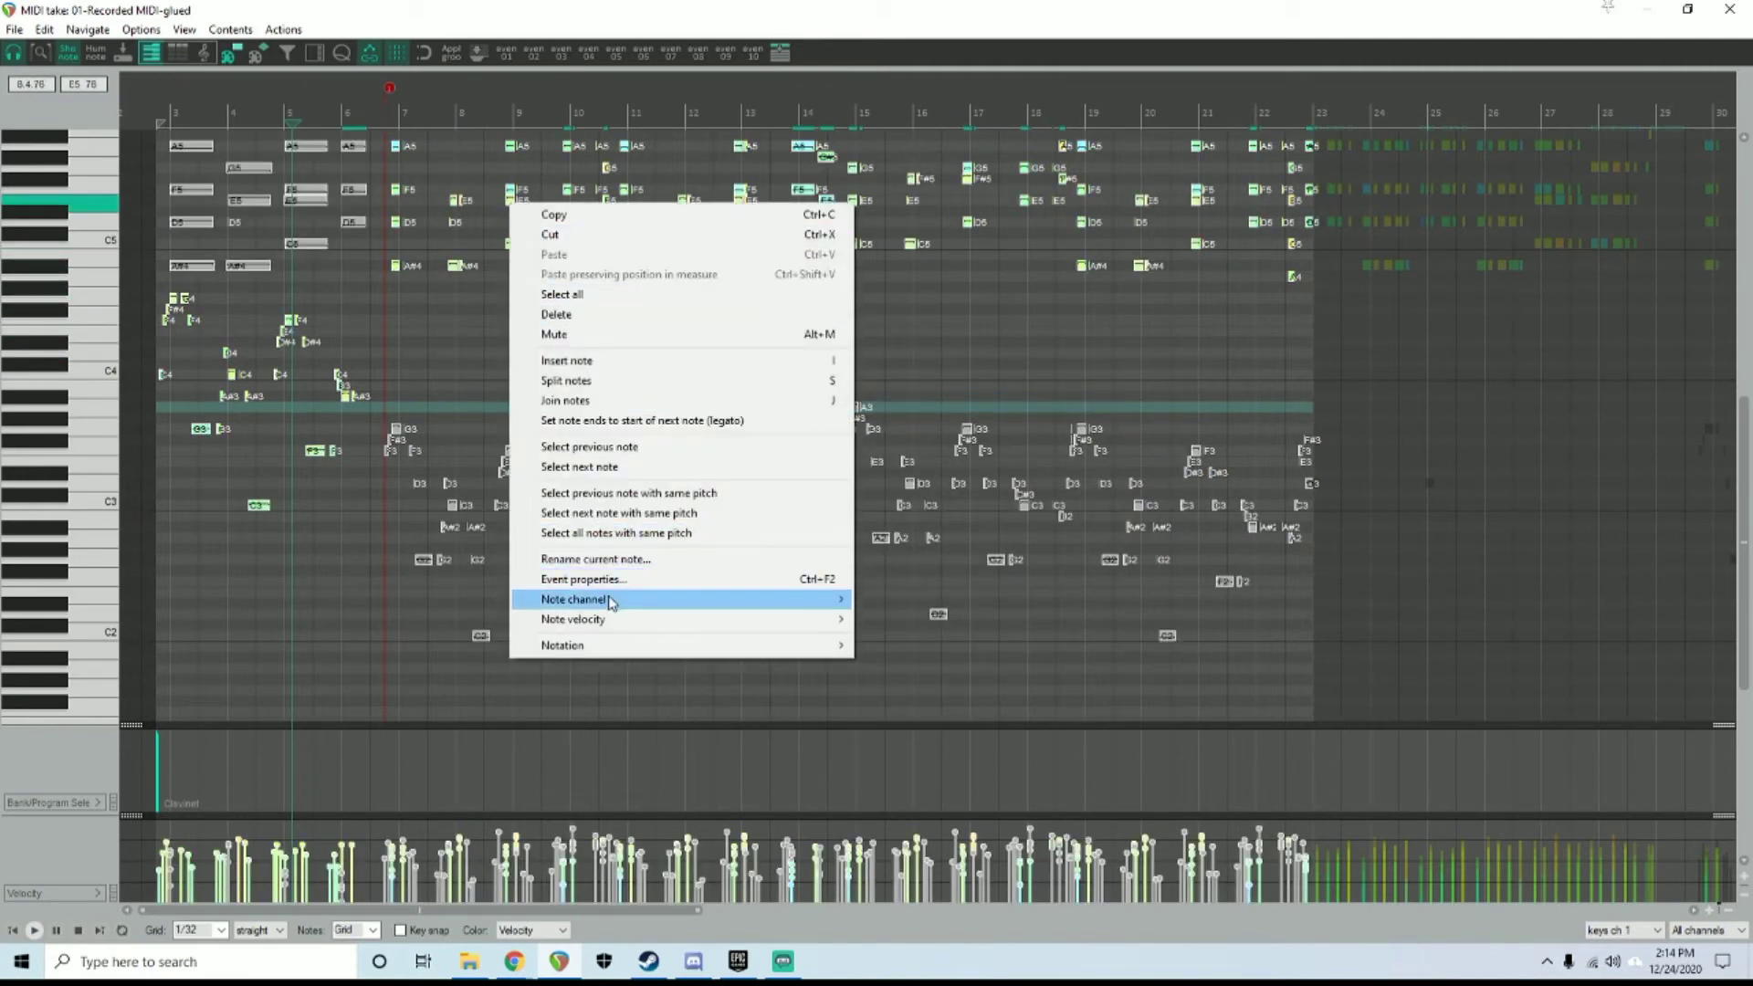
pyautogui.click(599, 599)
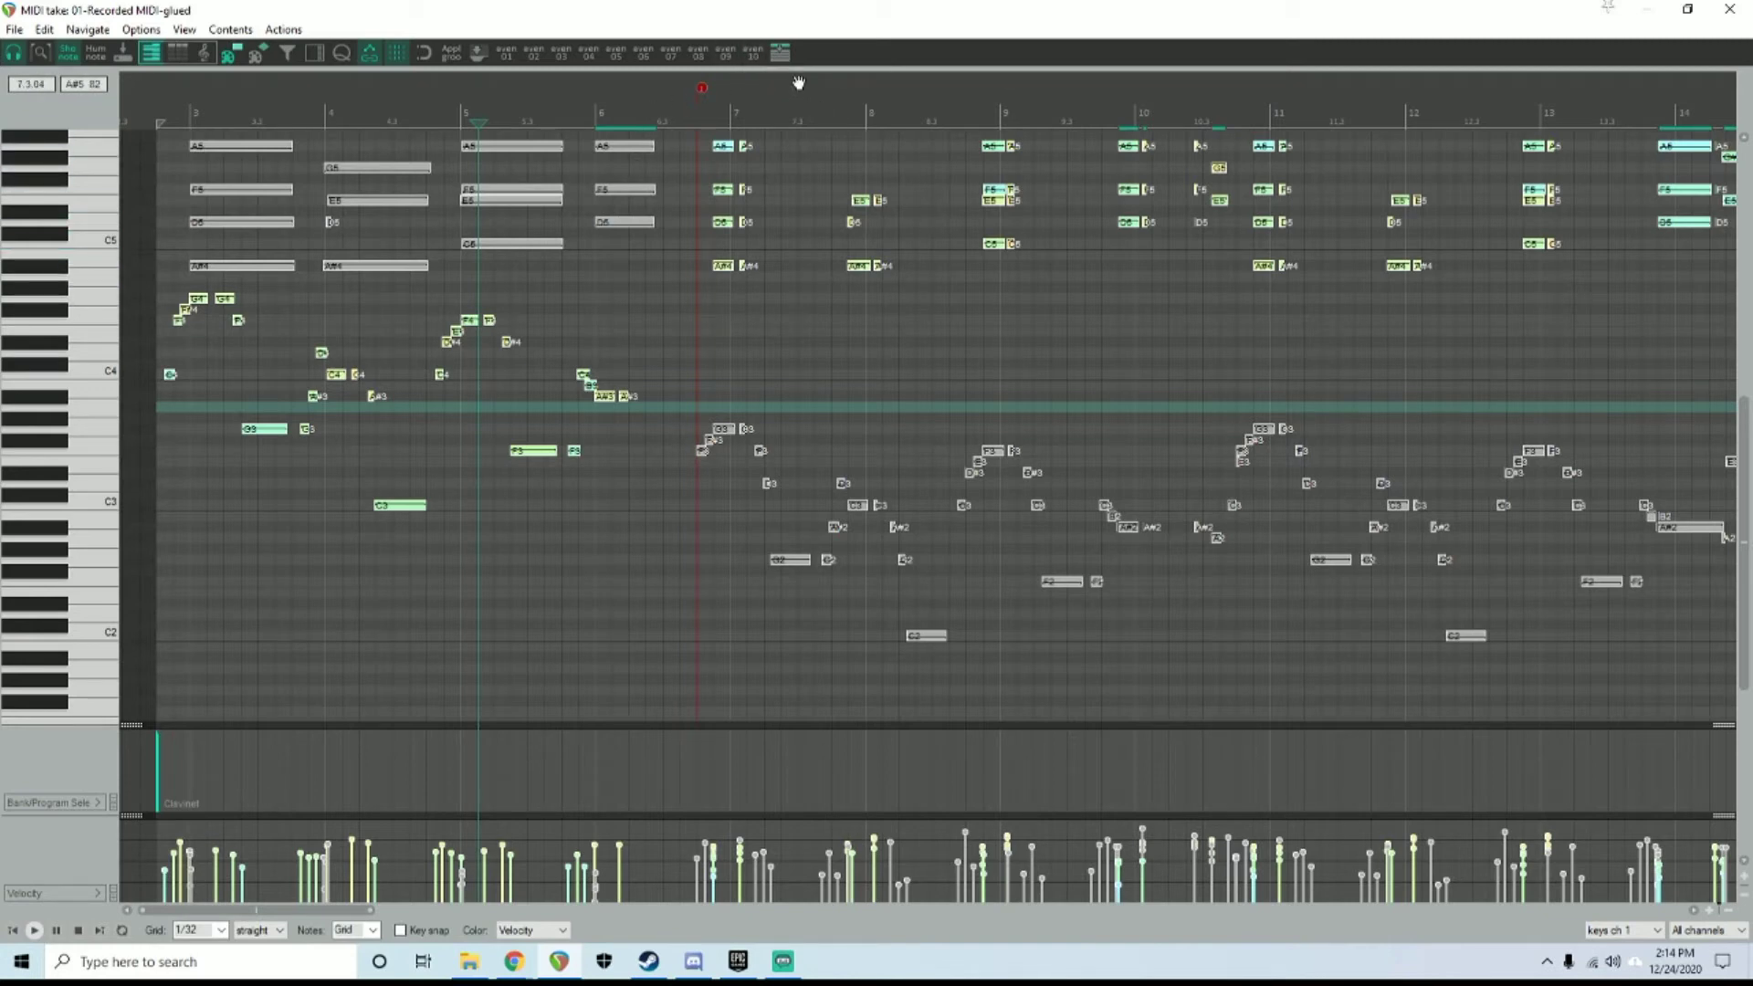
pyautogui.rightClick(525, 452)
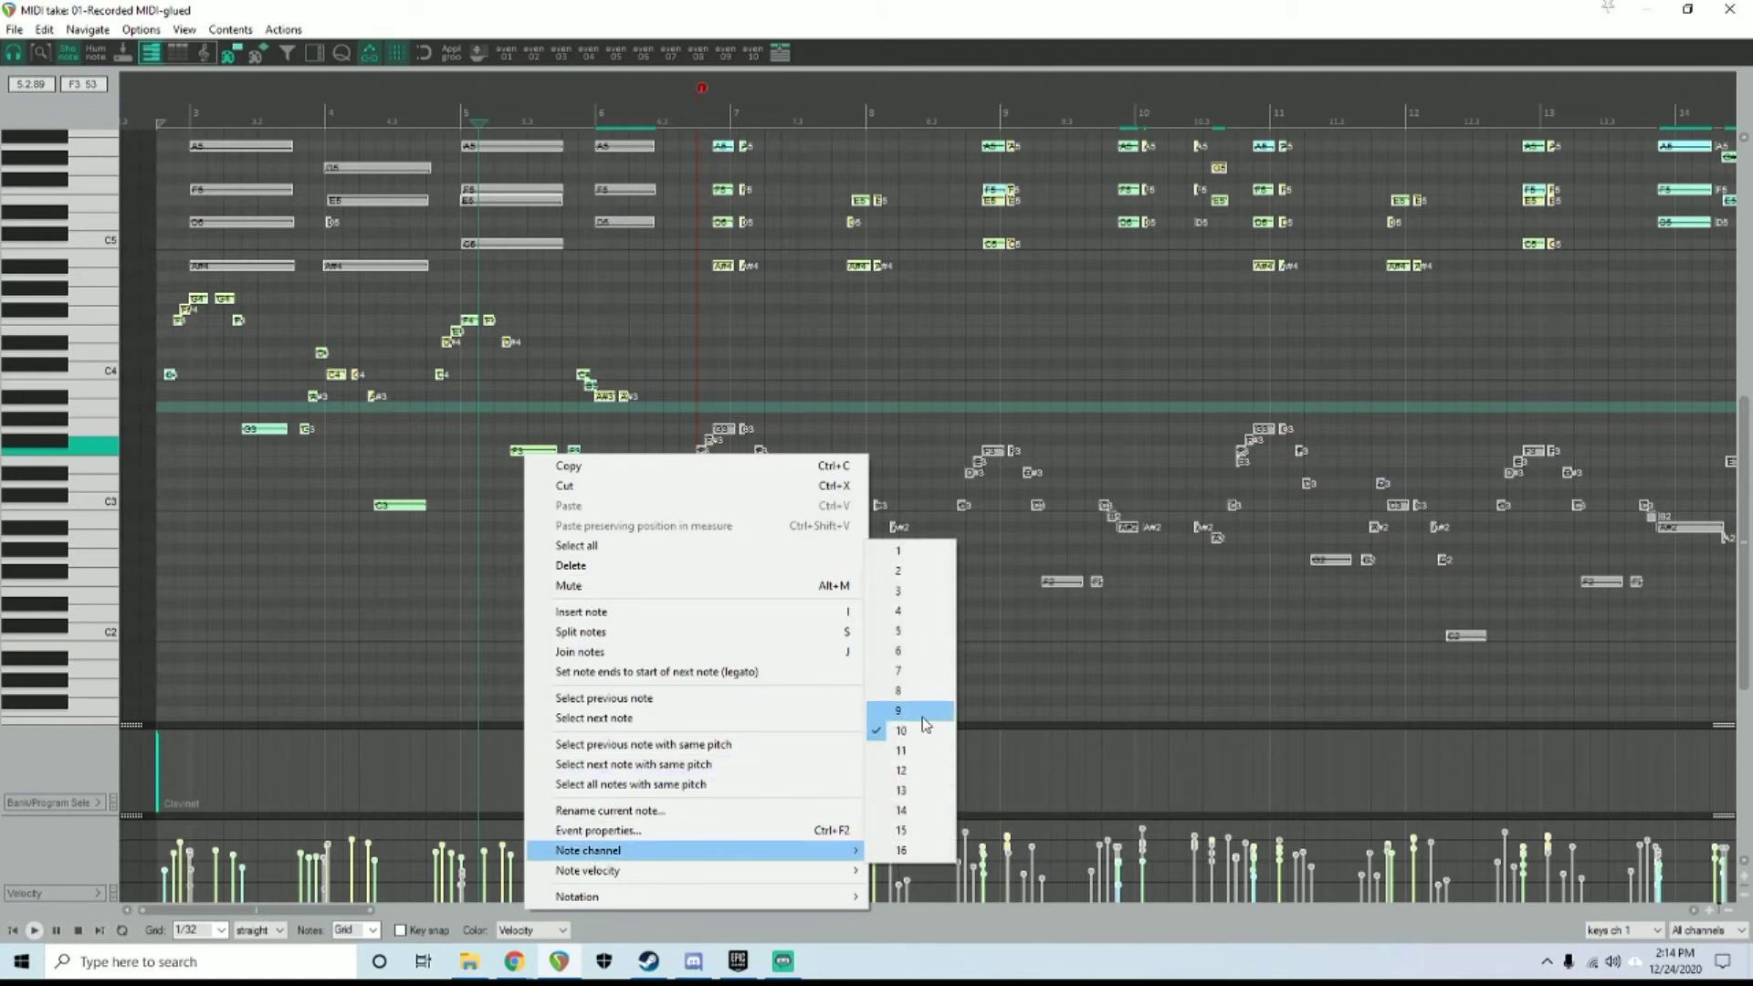
pyautogui.click(898, 711)
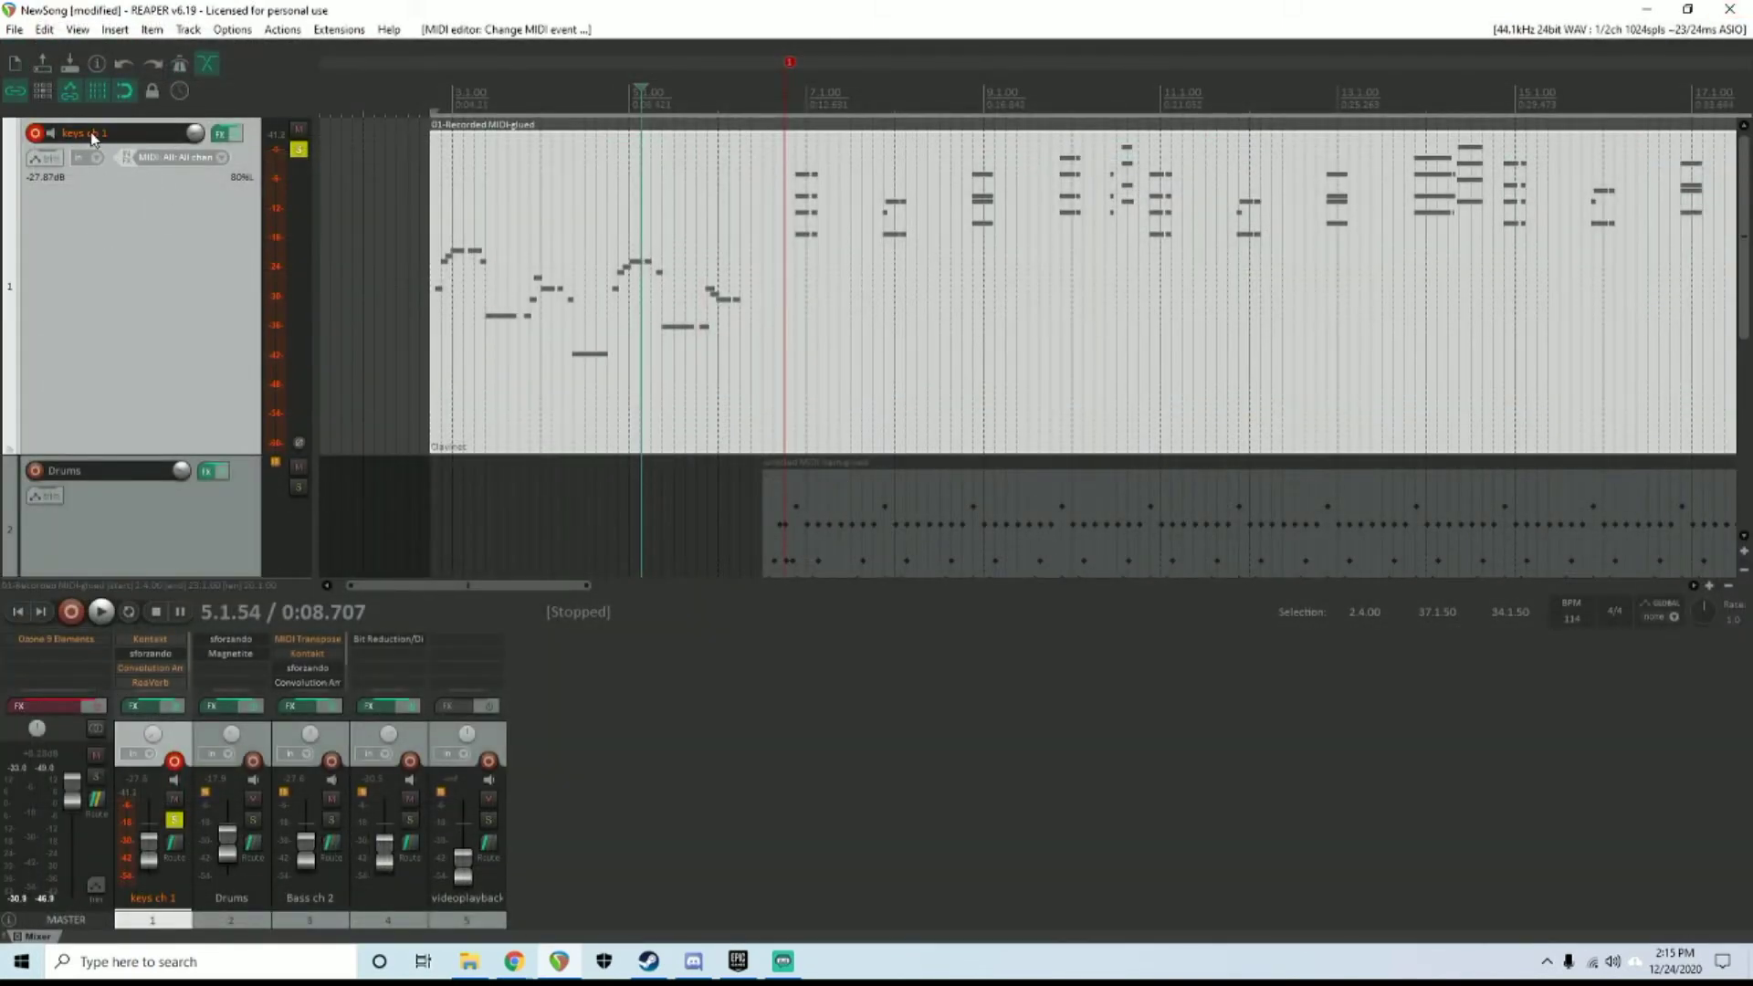
# Put the drum notes on channel 10 and glue the selected items into one
pyautogui.click(87, 475)
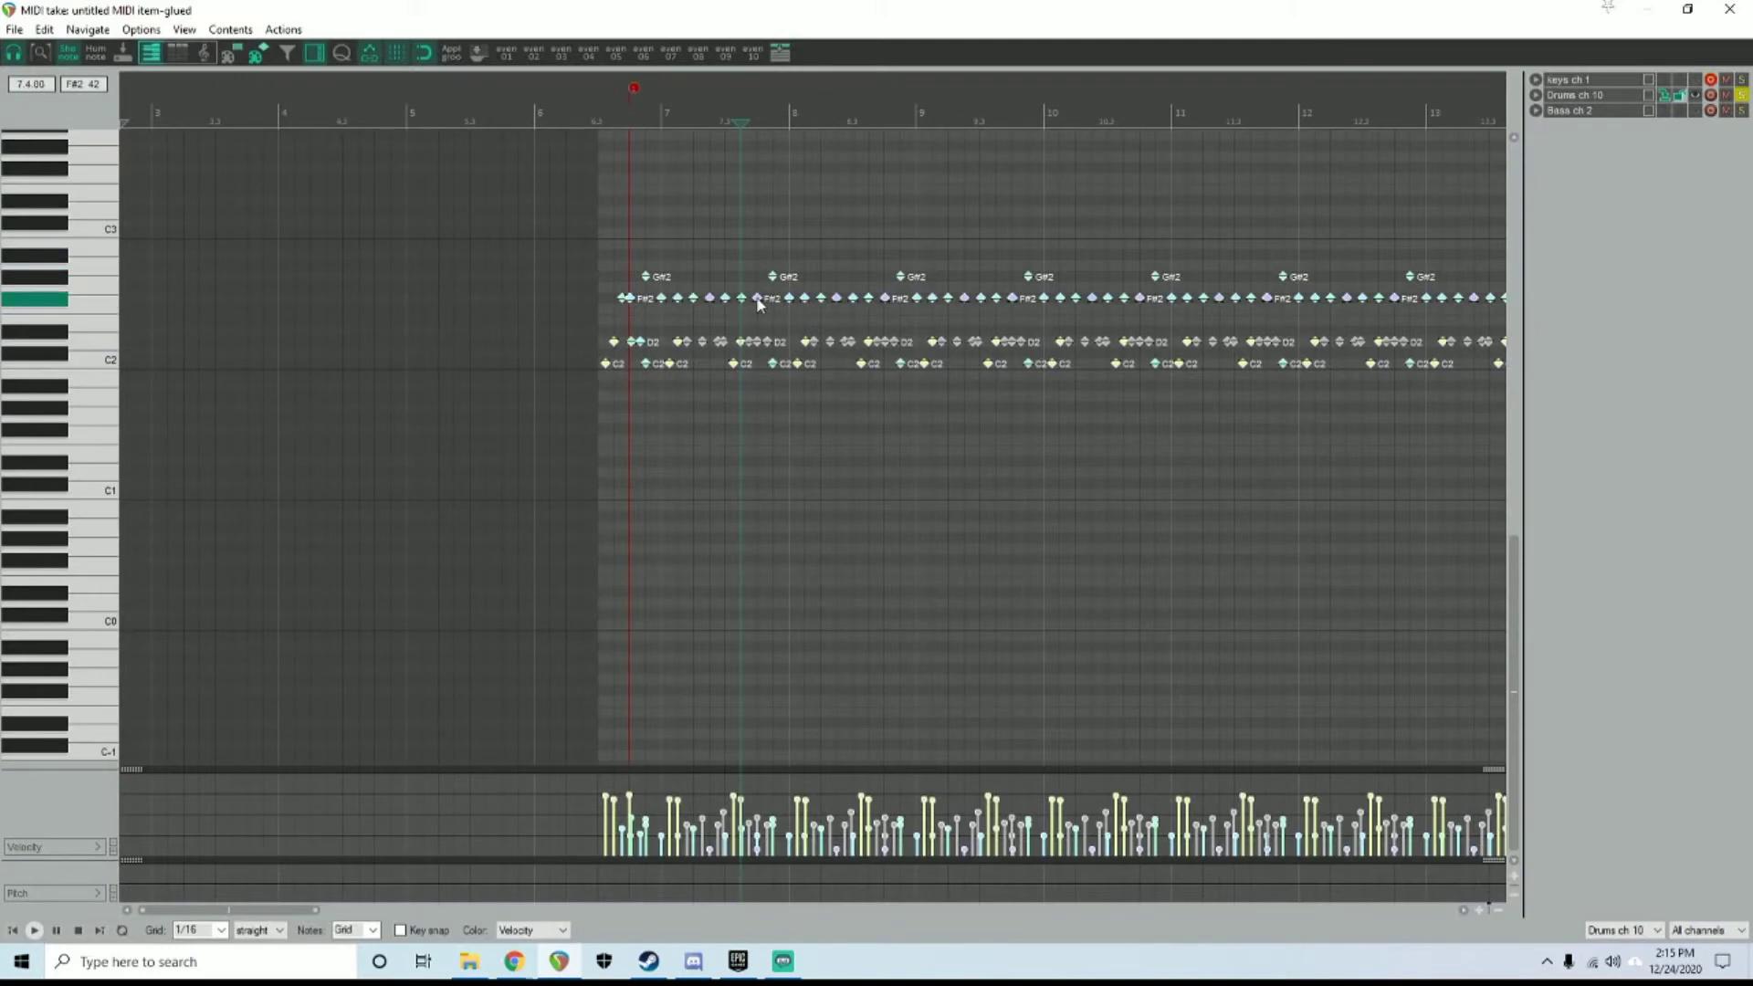
pyautogui.rightClick(758, 299)
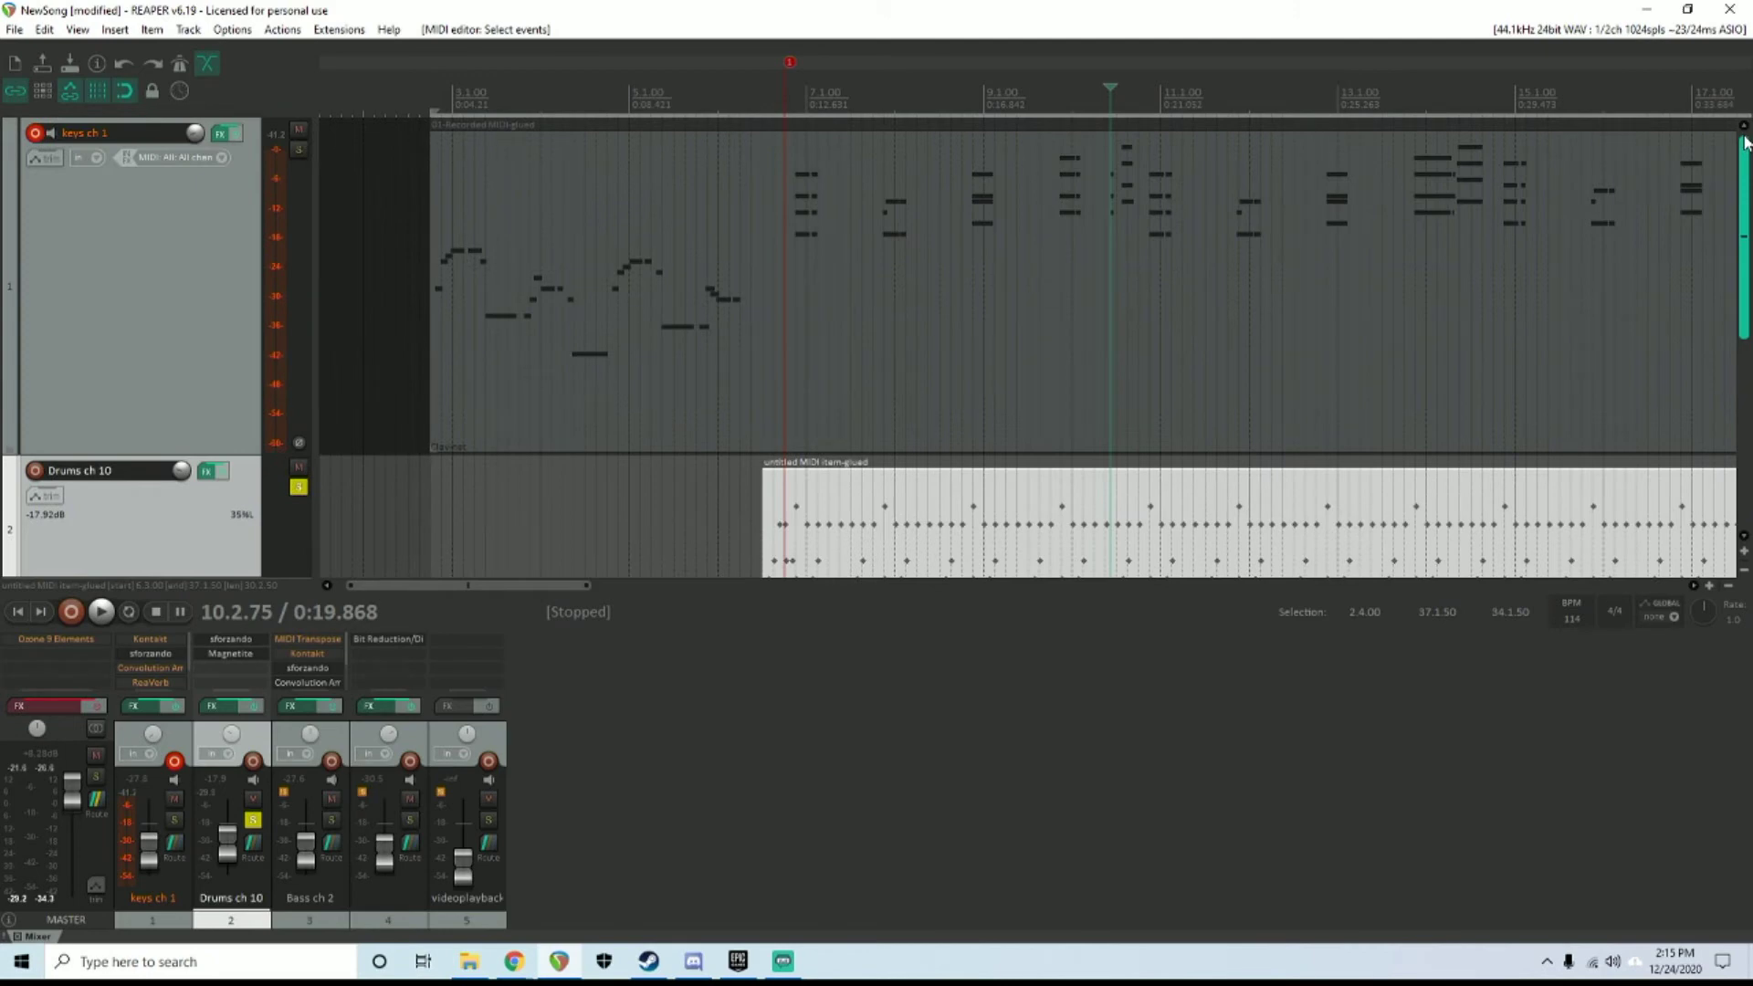
pyautogui.scroll(-3)
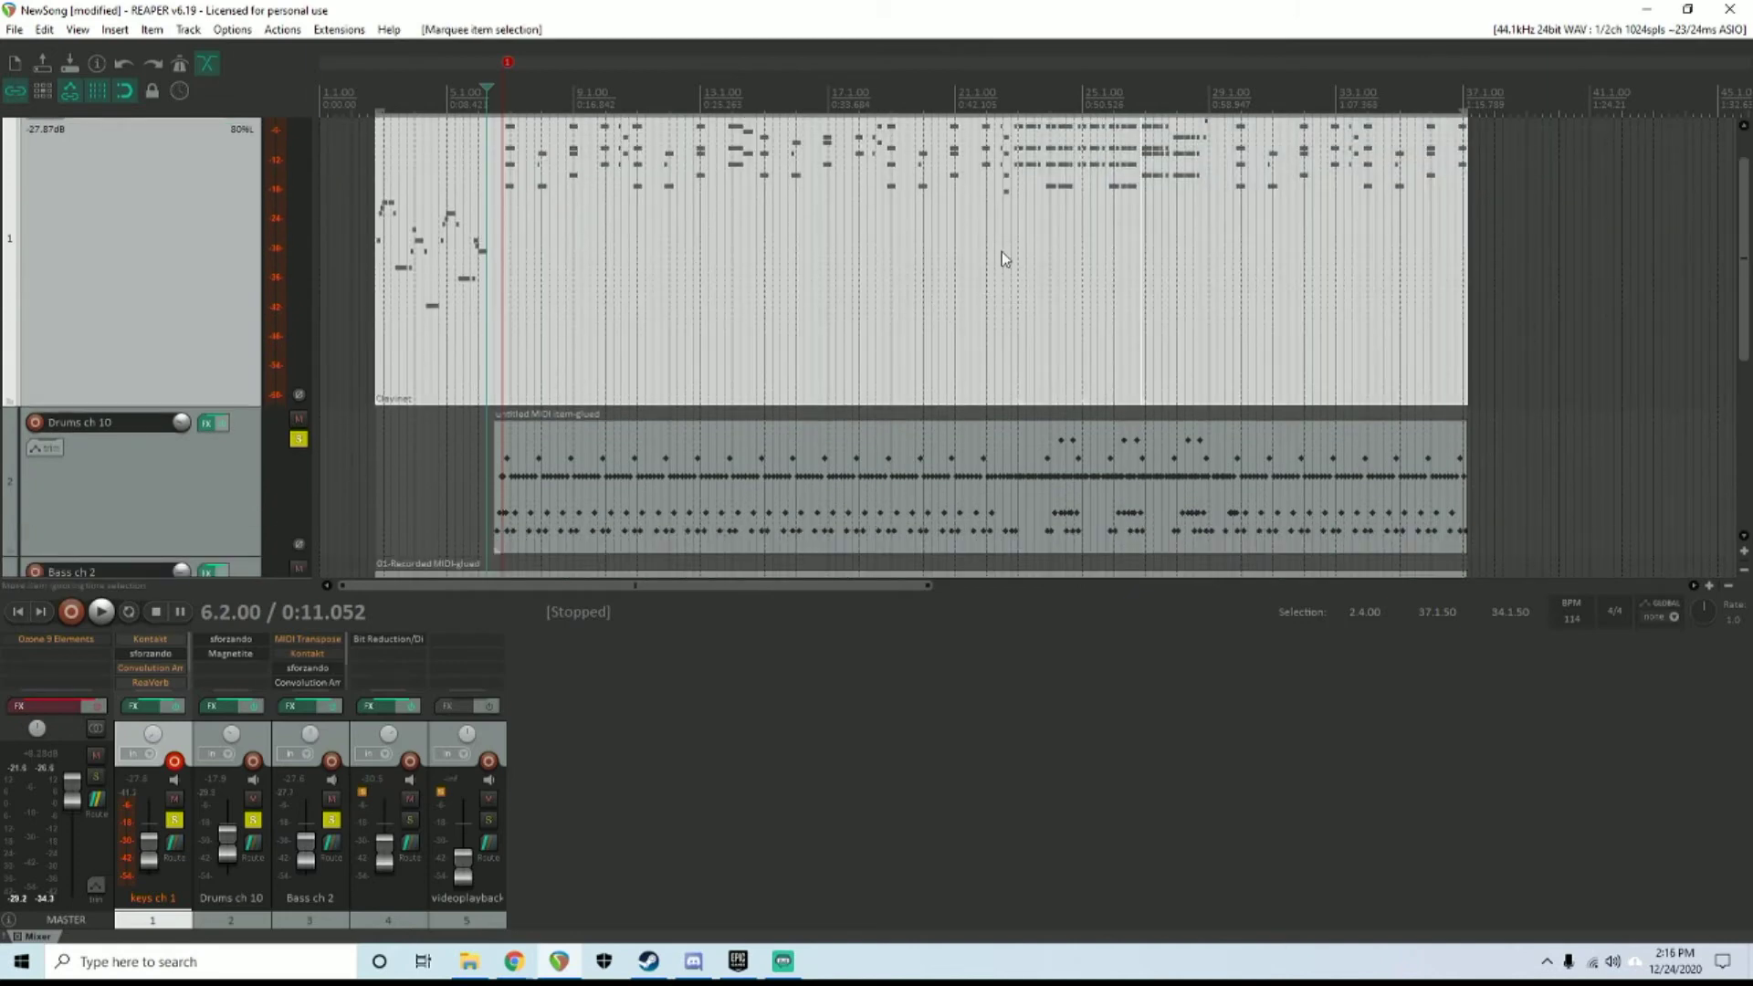
pyautogui.rightClick(1004, 258)
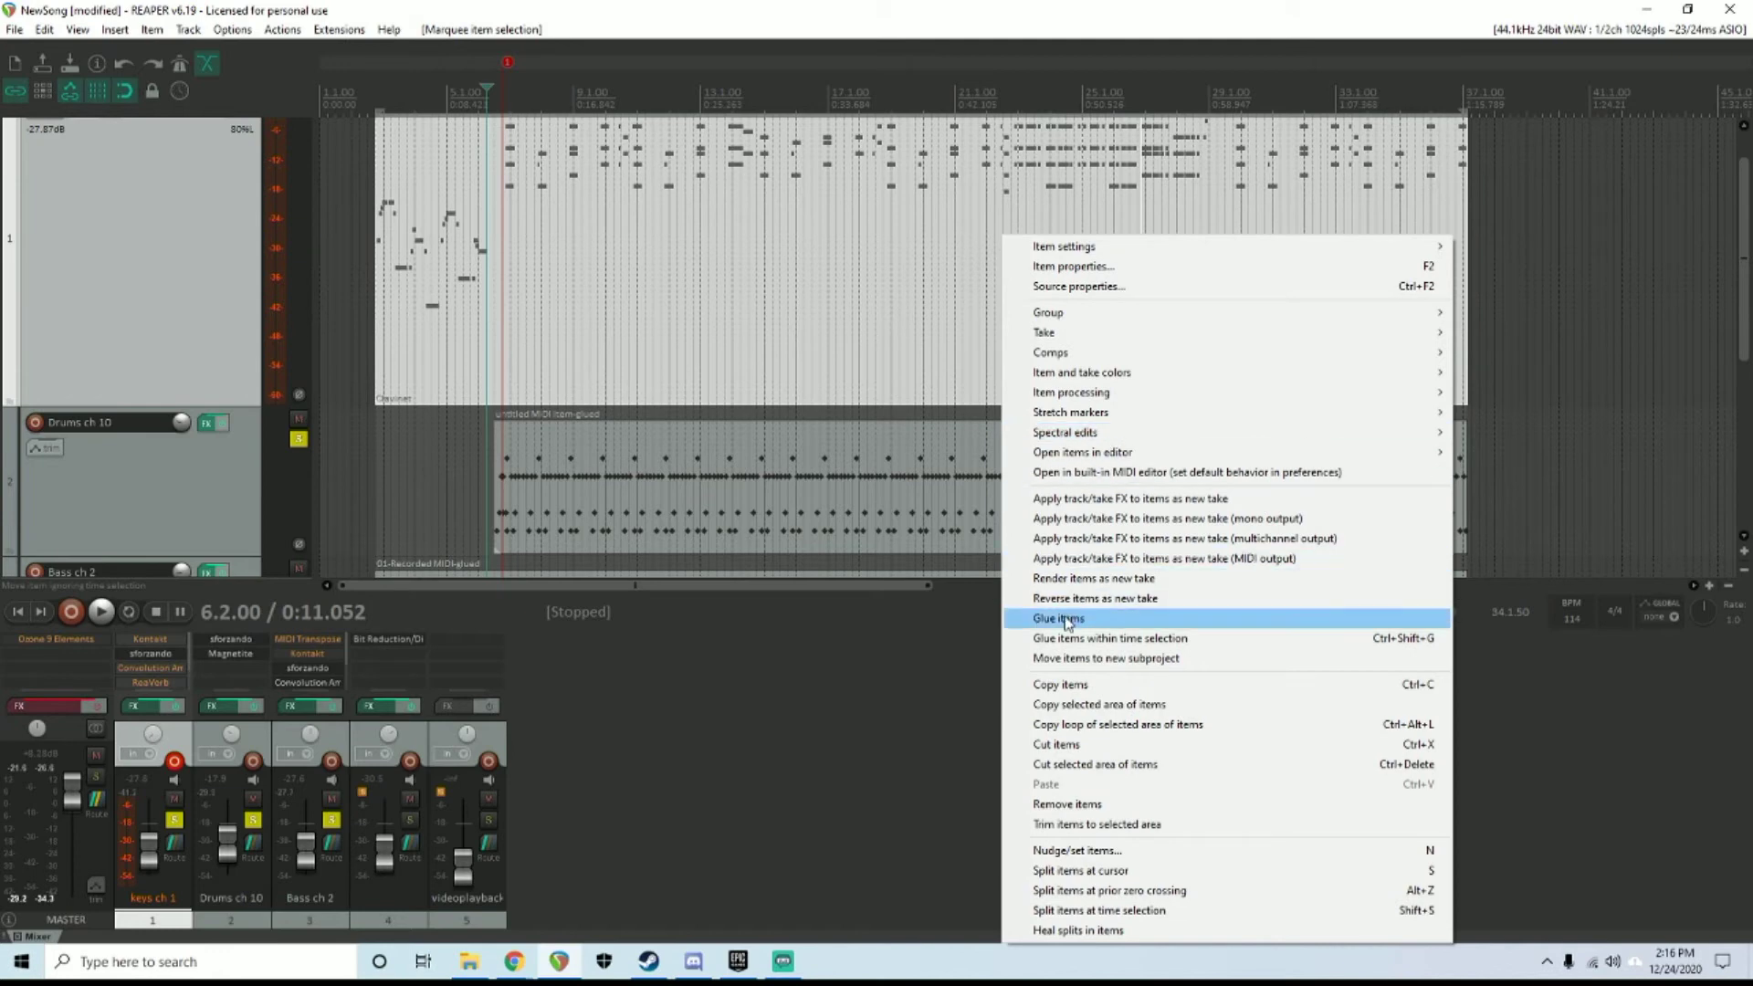
pyautogui.click(1057, 618)
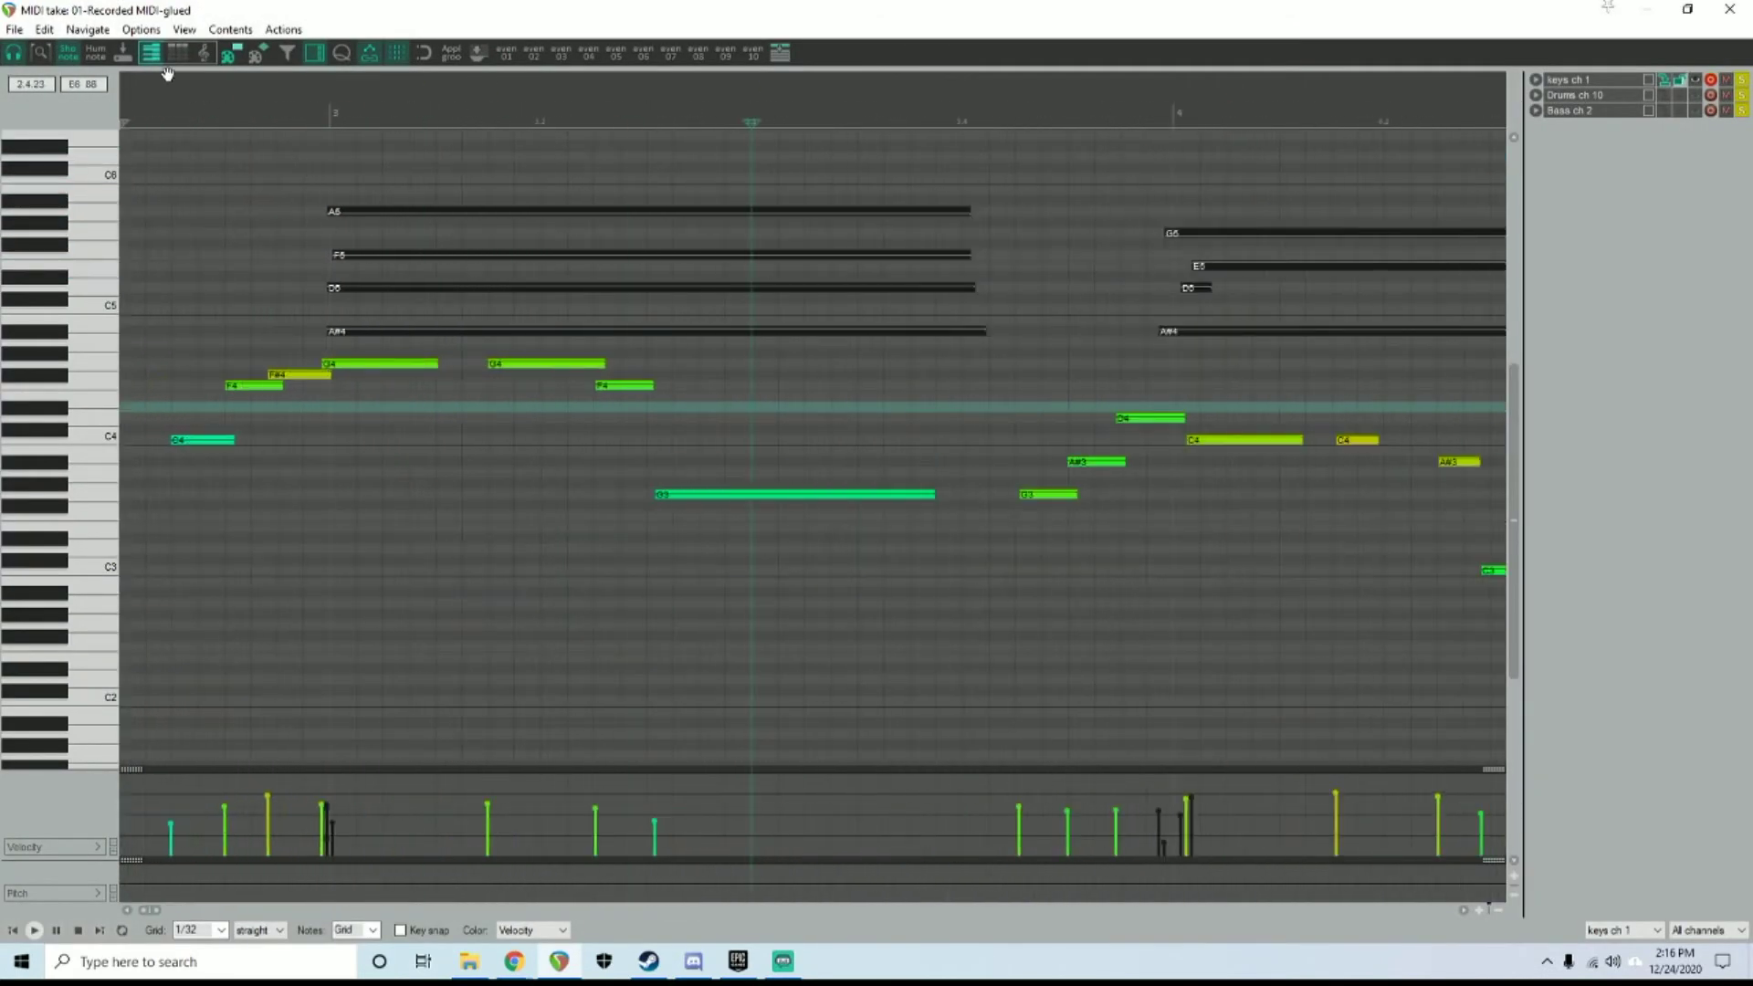
pyautogui.moveTo(180, 52)
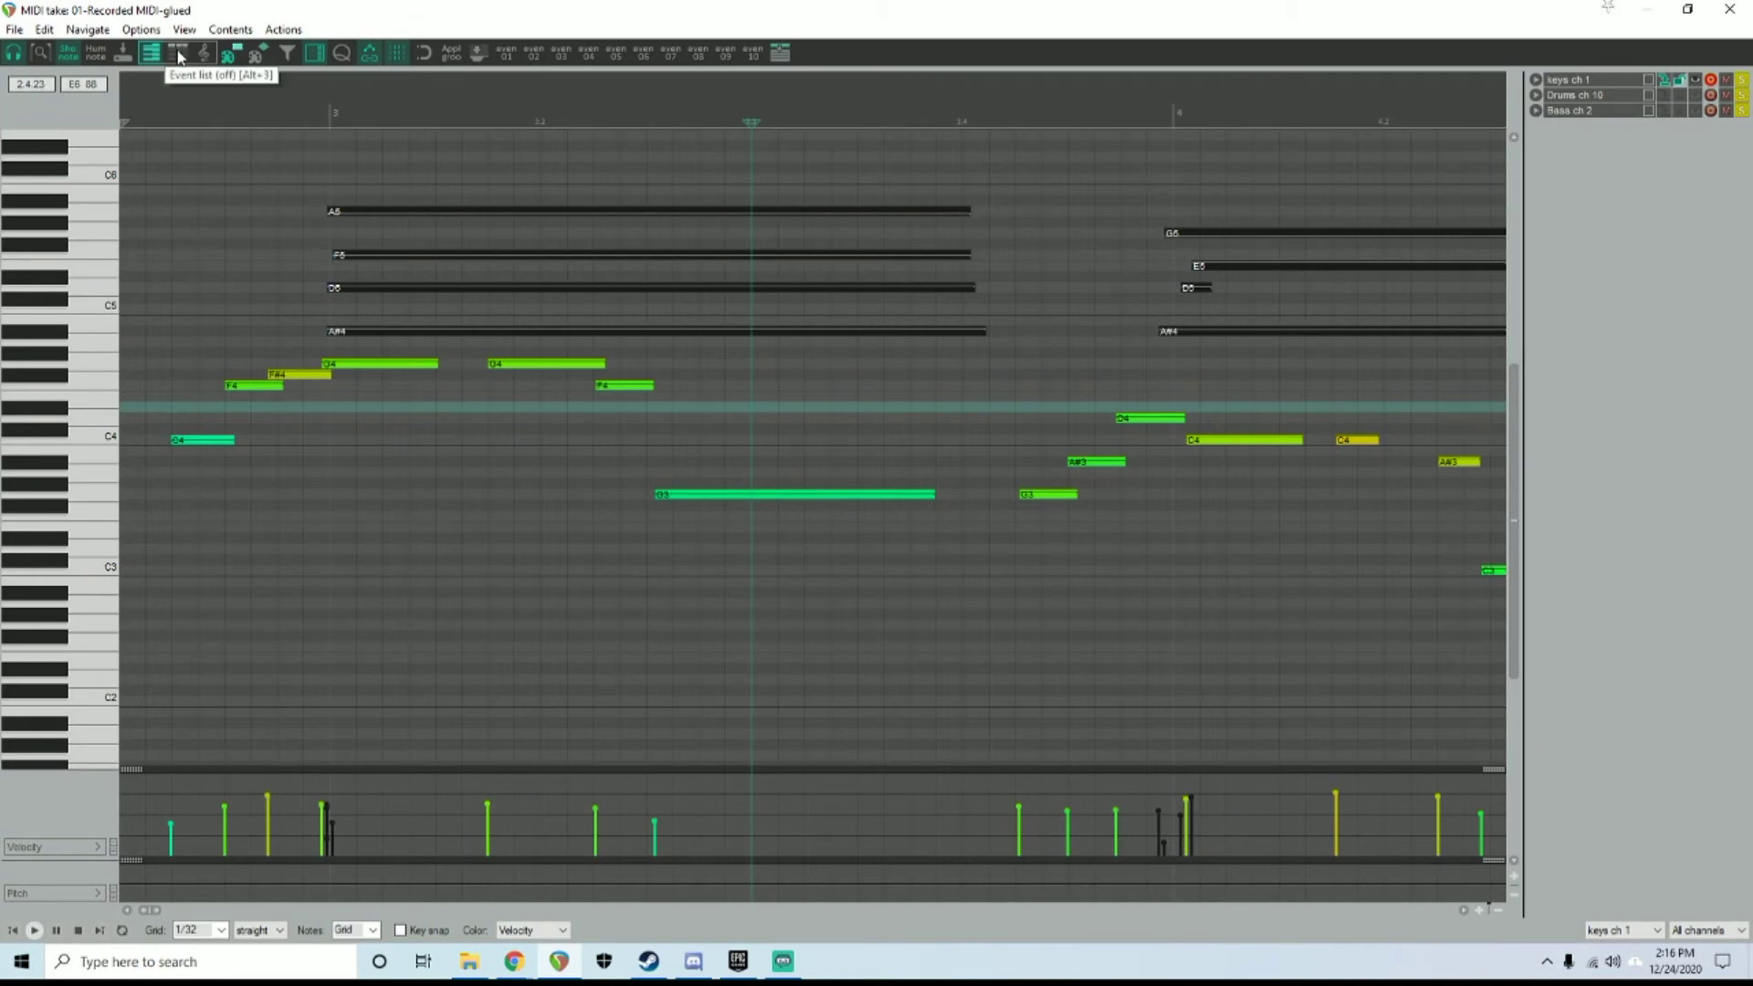
# Remove the old Clavinet bank/program change events in the event list
pyautogui.click(180, 53)
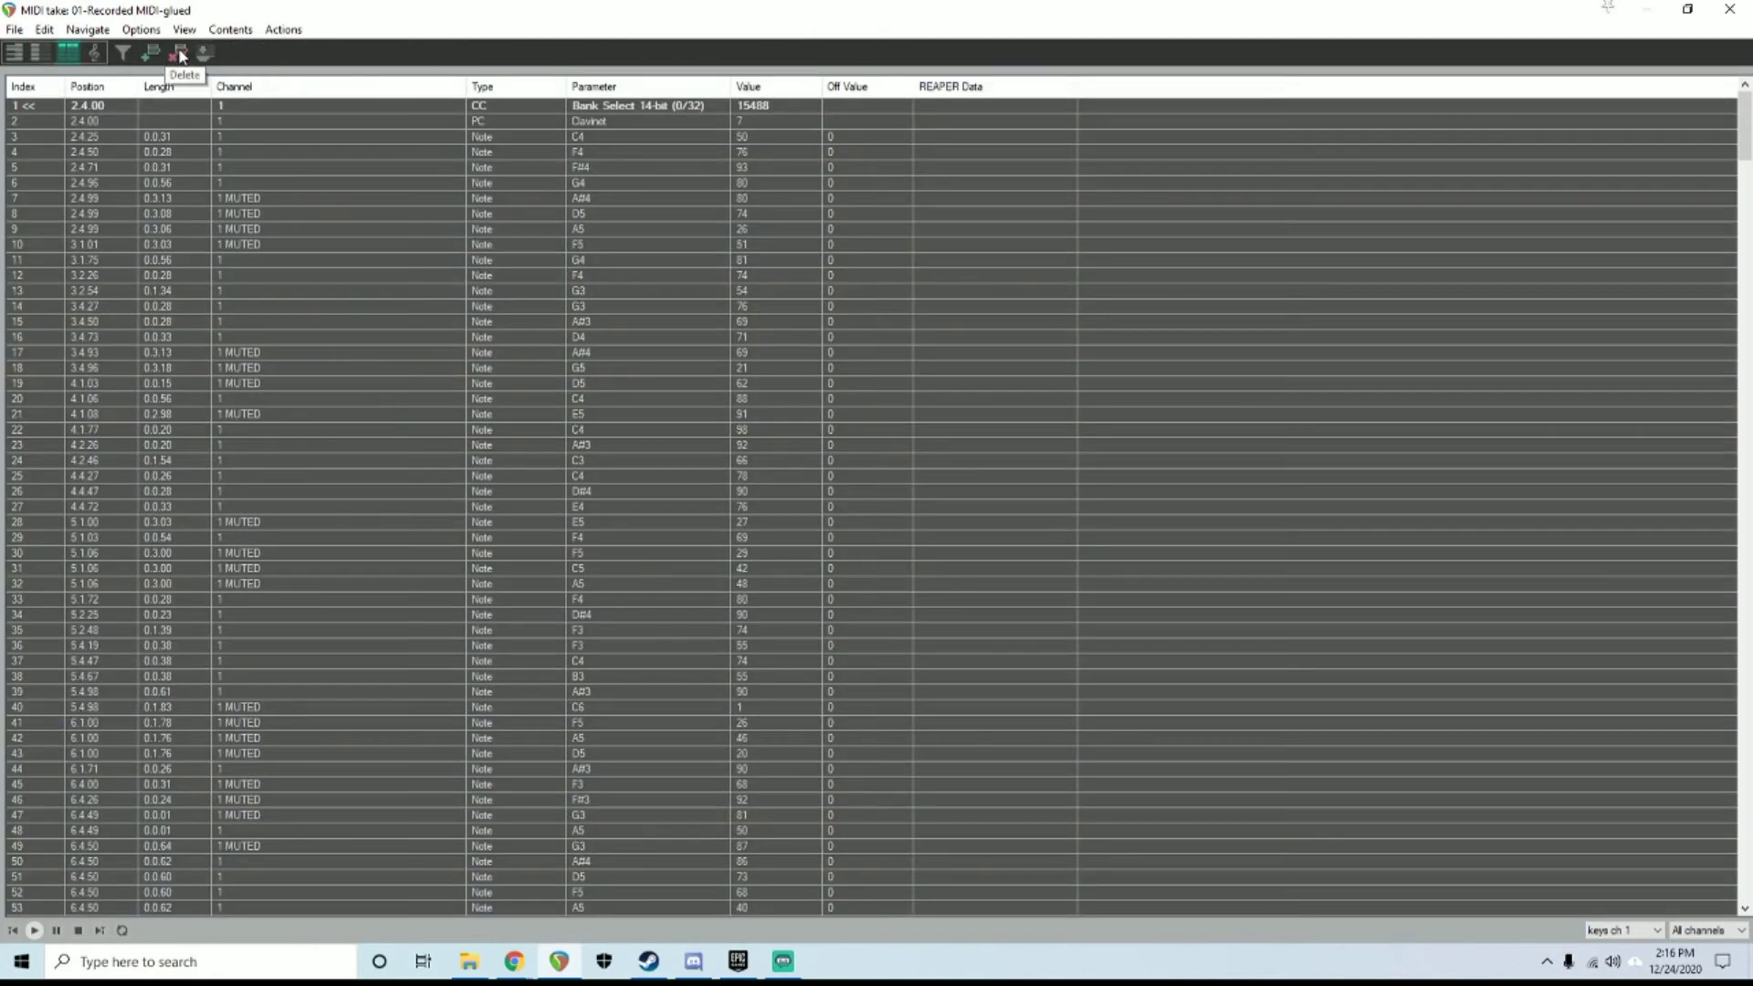
pyautogui.moveTo(121, 140)
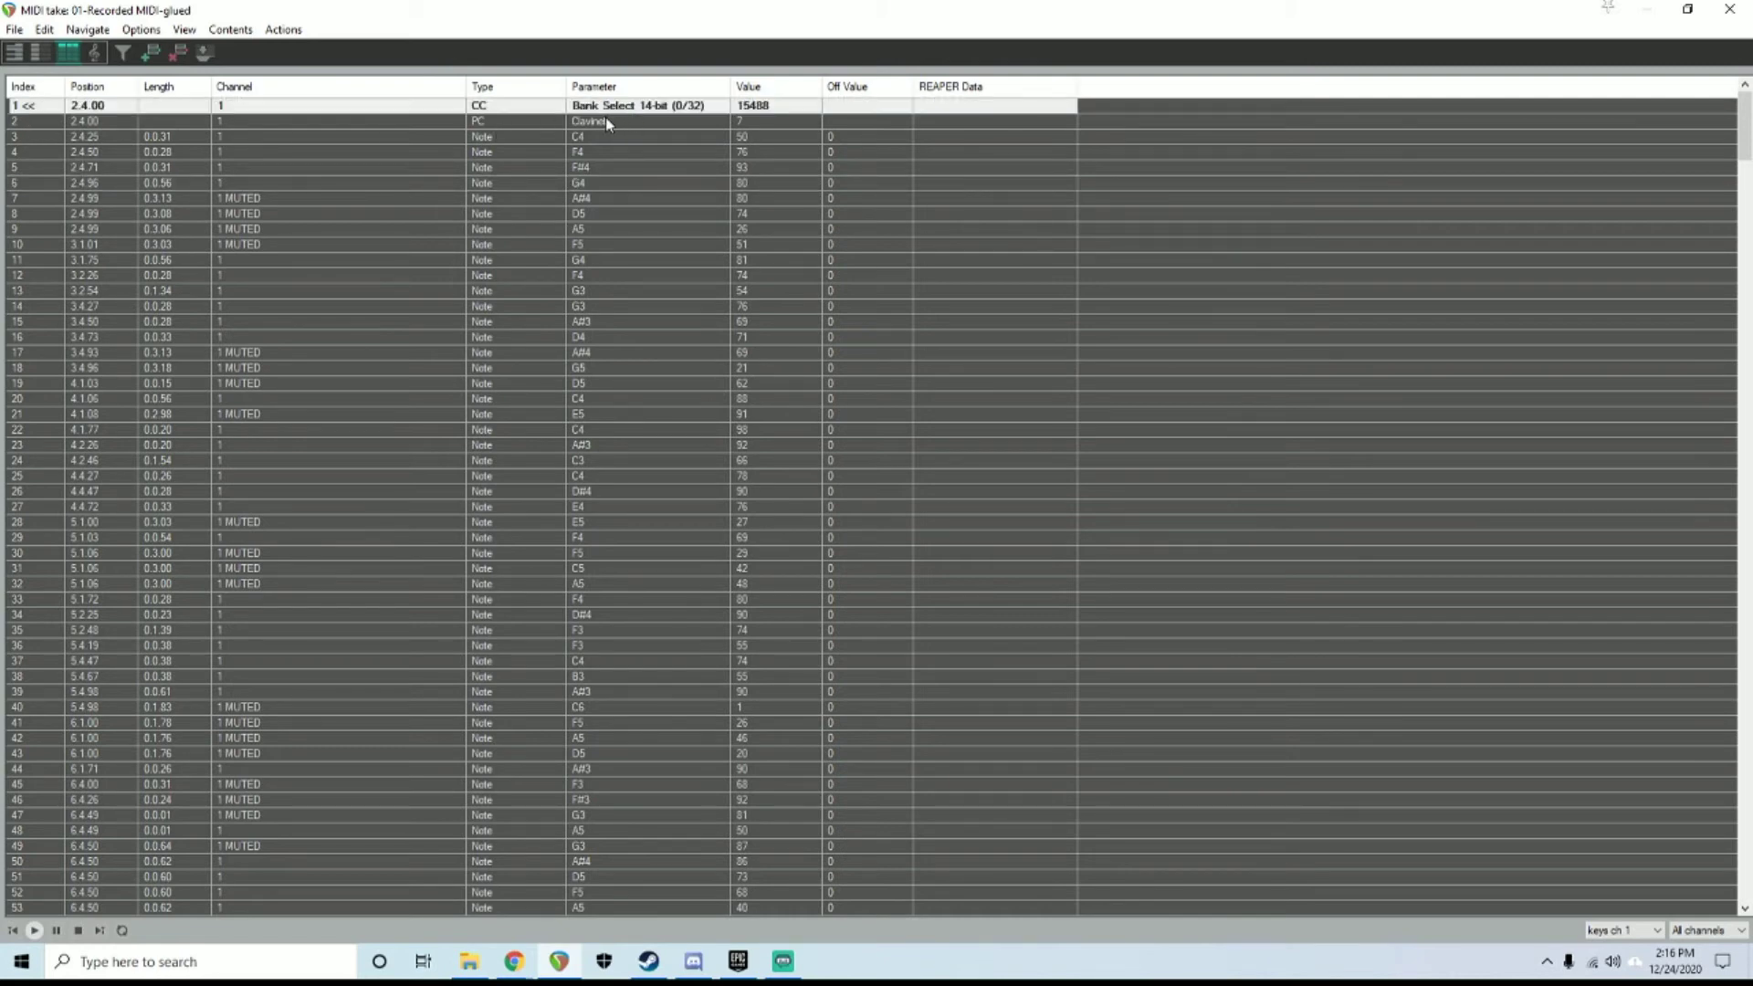
pyautogui.click(603, 120)
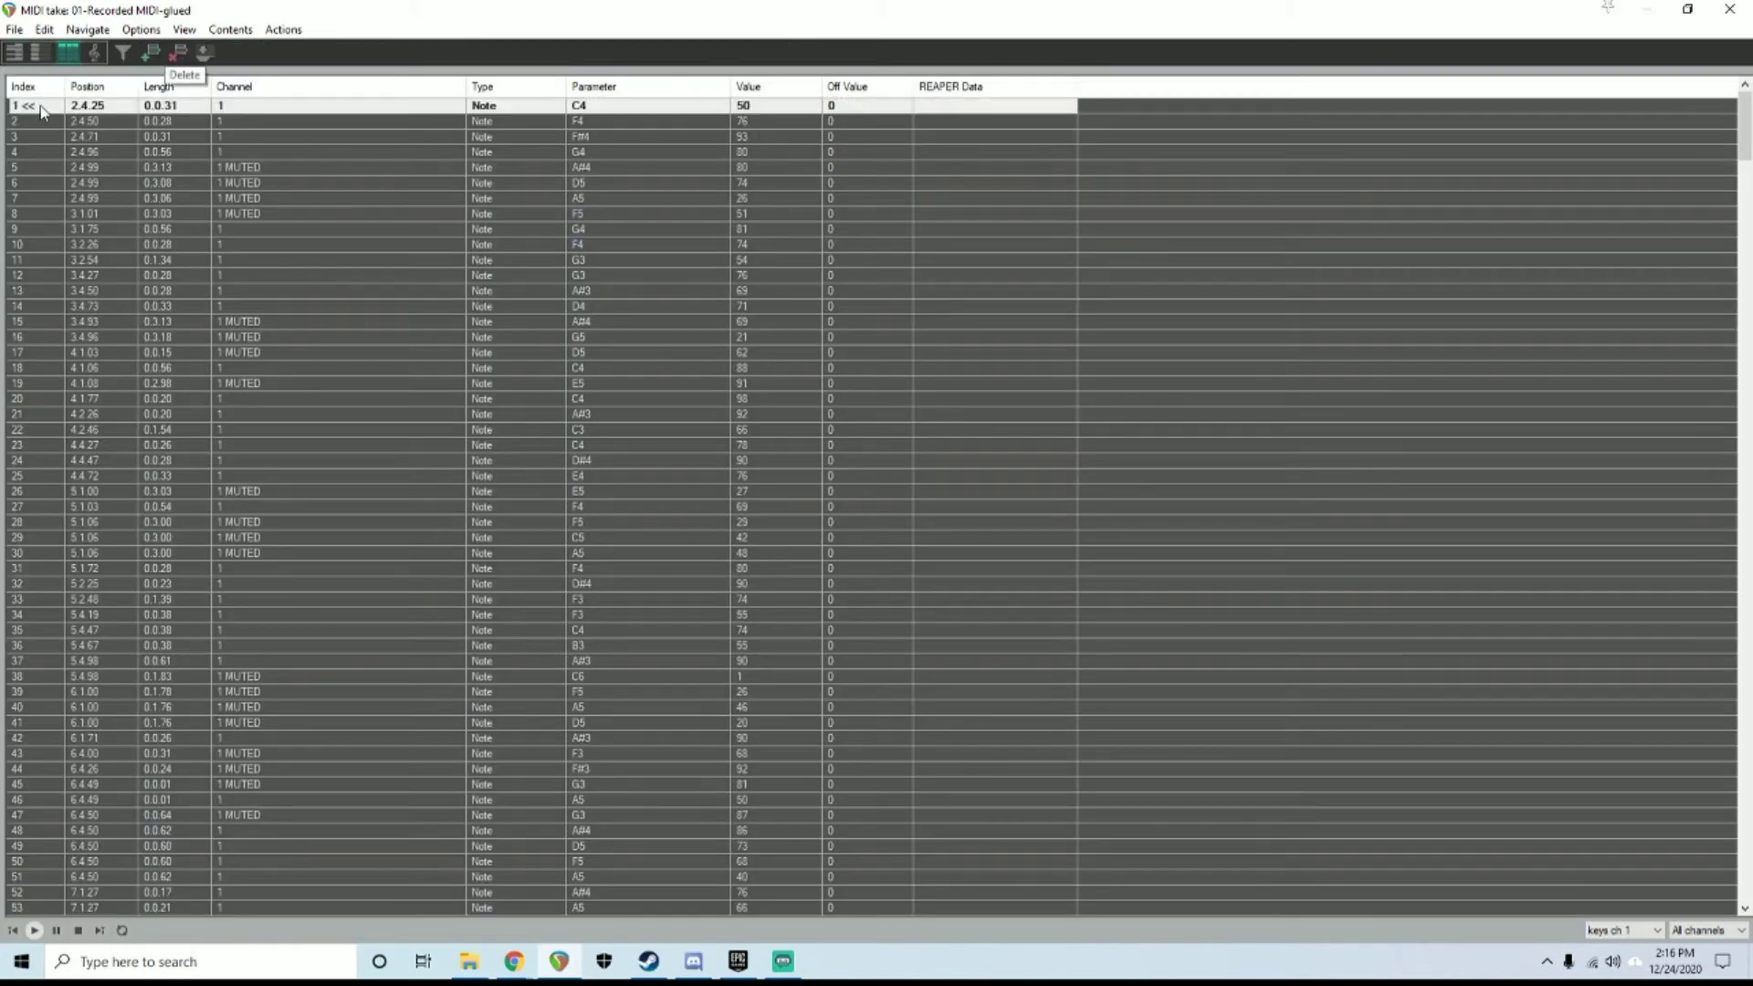
pyautogui.rightClick(37, 102)
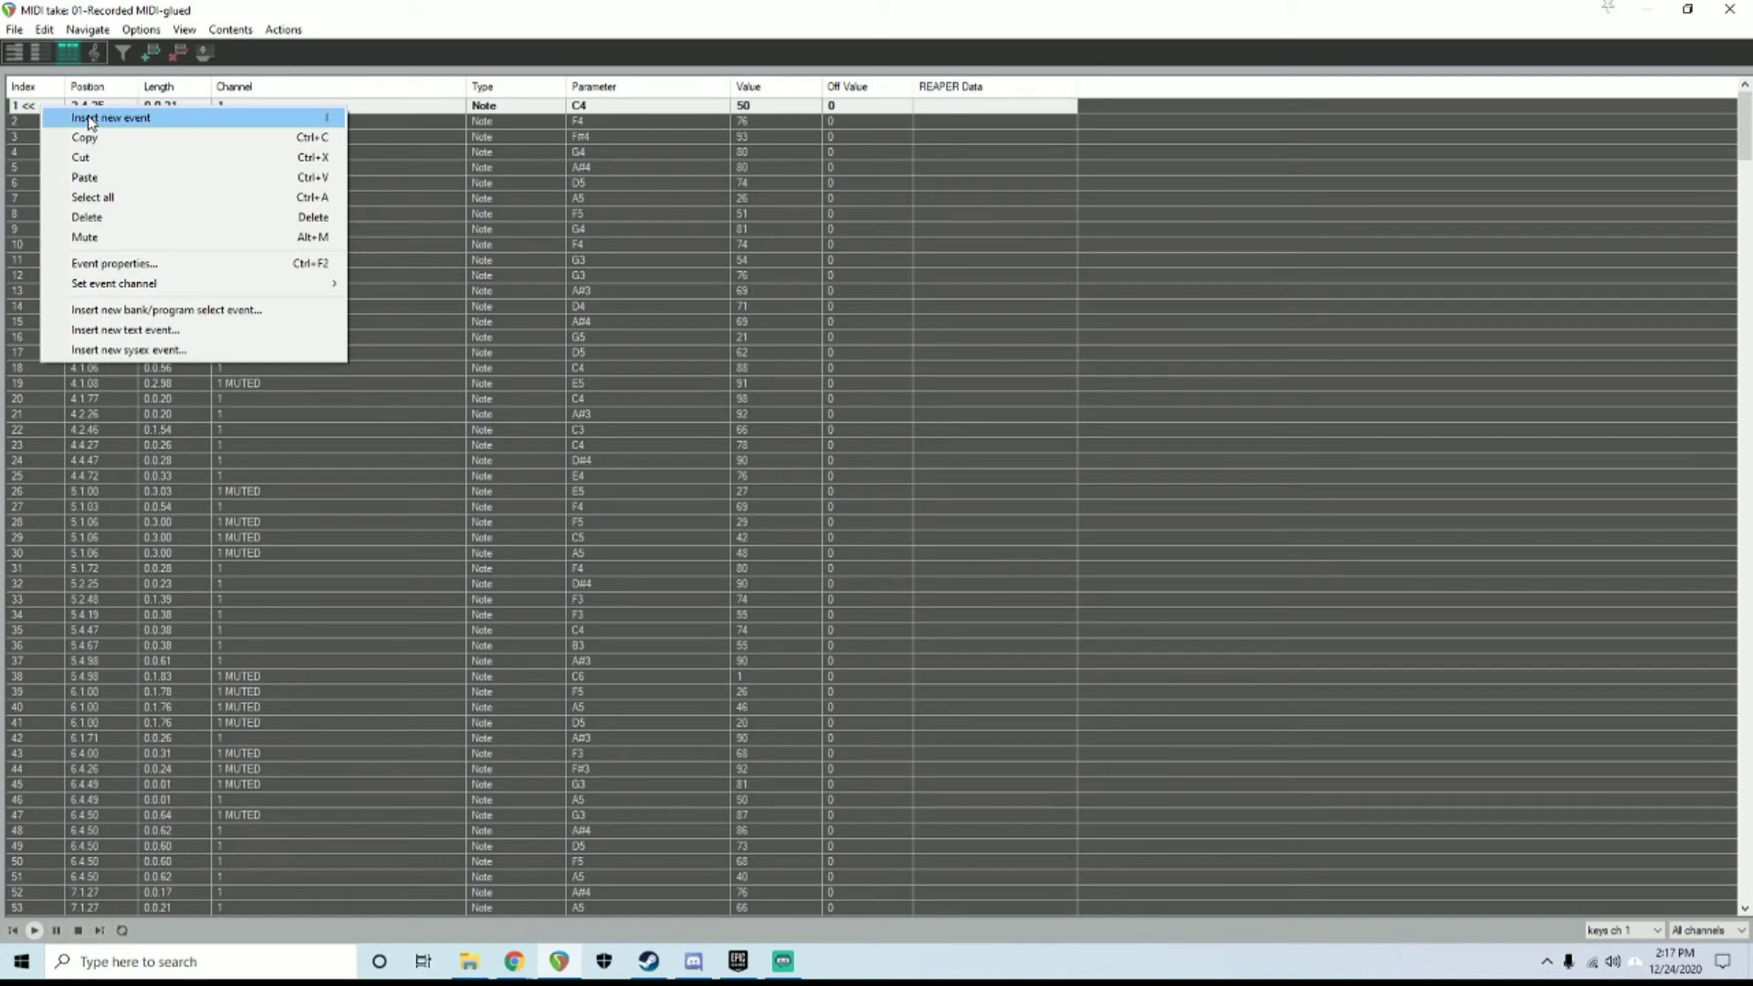
pyautogui.moveTo(182, 309)
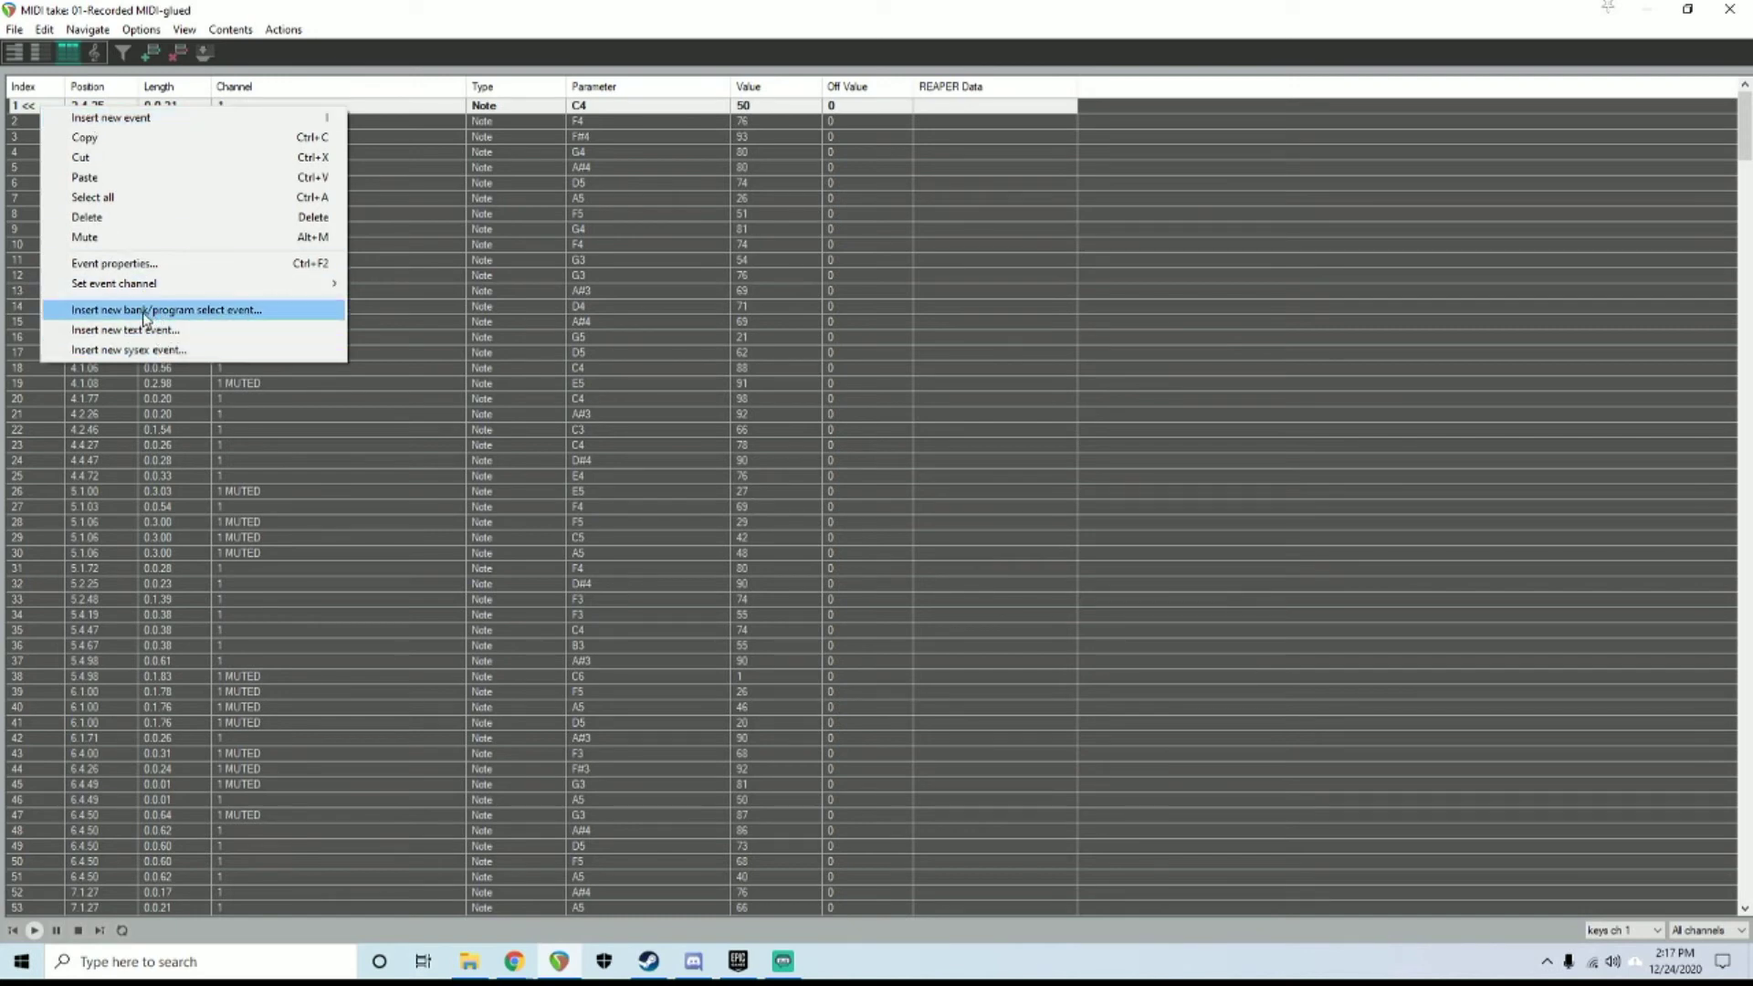
# Insert a new bank/program select event and load the GM.reabank bank file
pyautogui.click(169, 310)
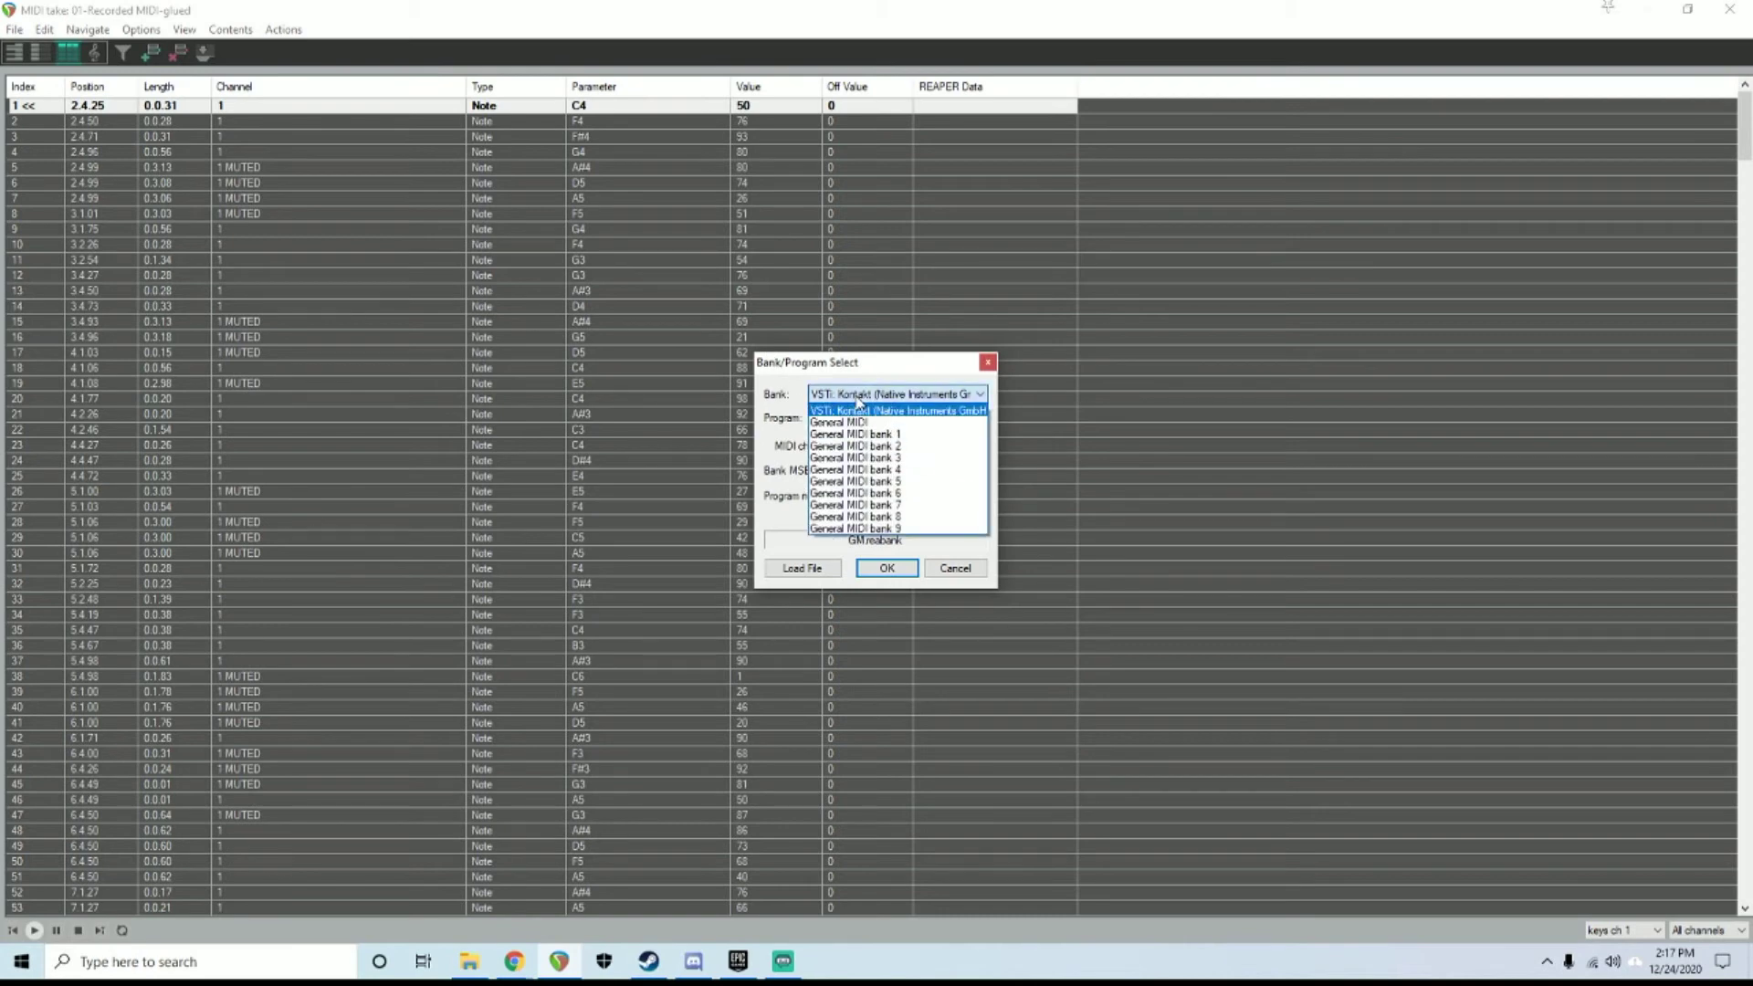
pyautogui.click(838, 422)
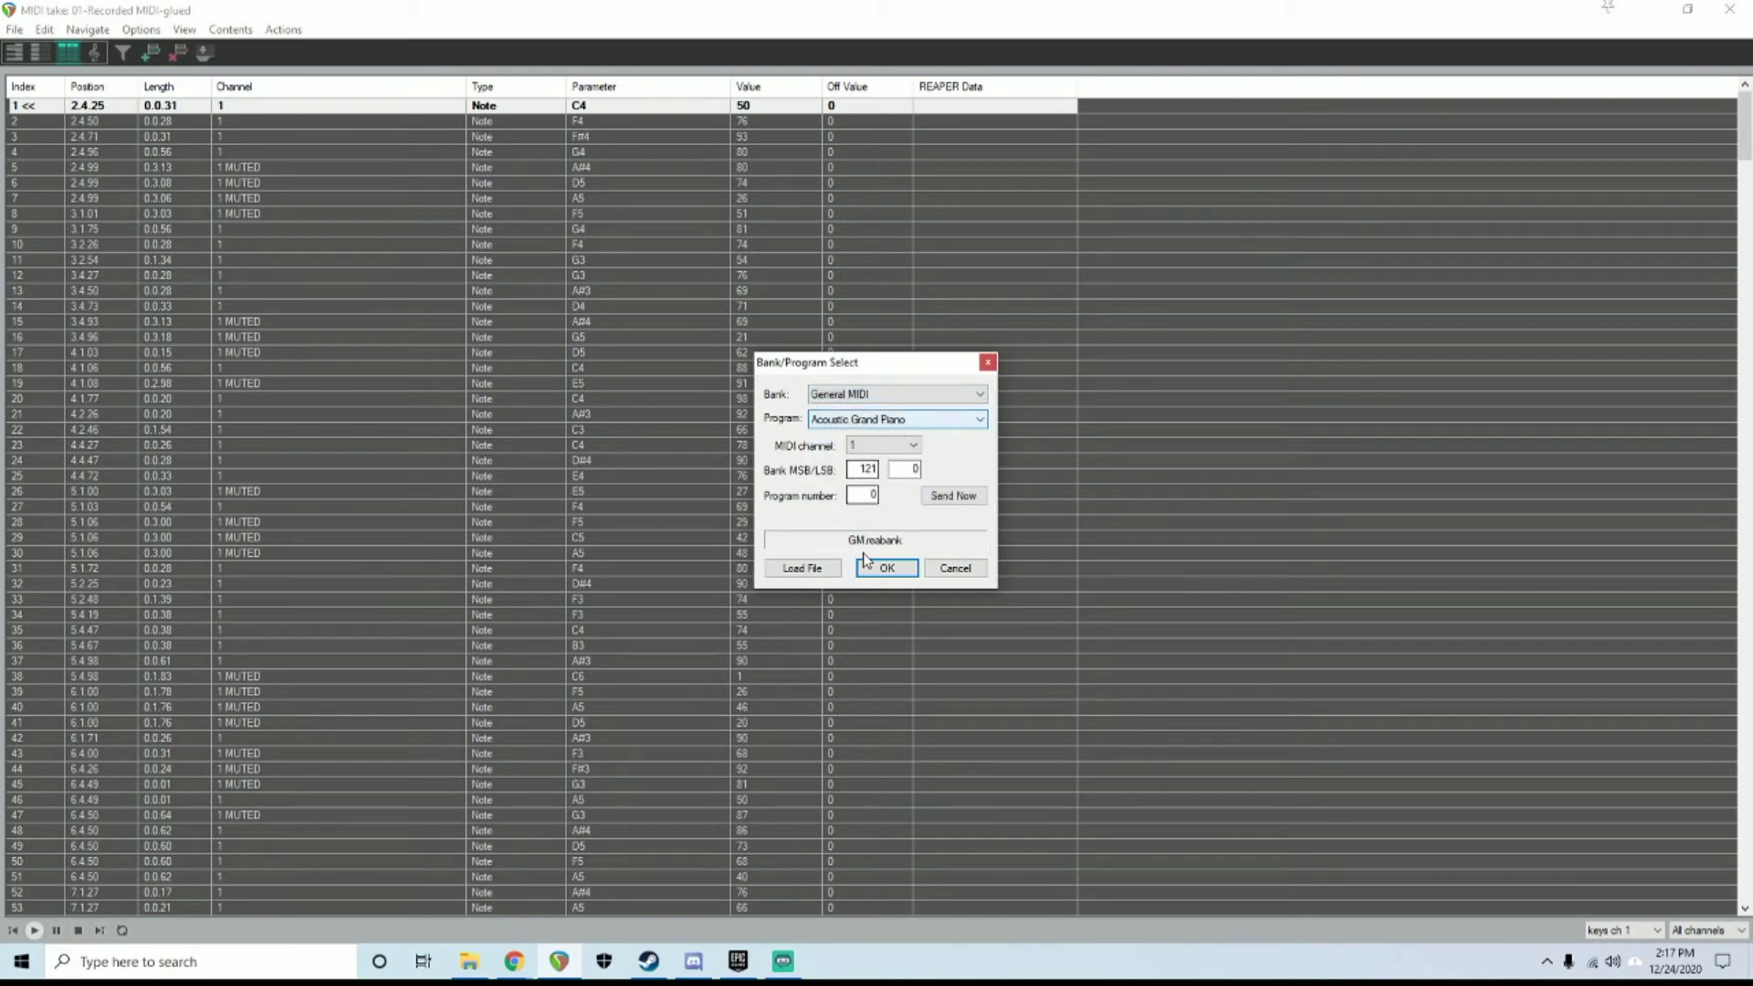
pyautogui.click(803, 568)
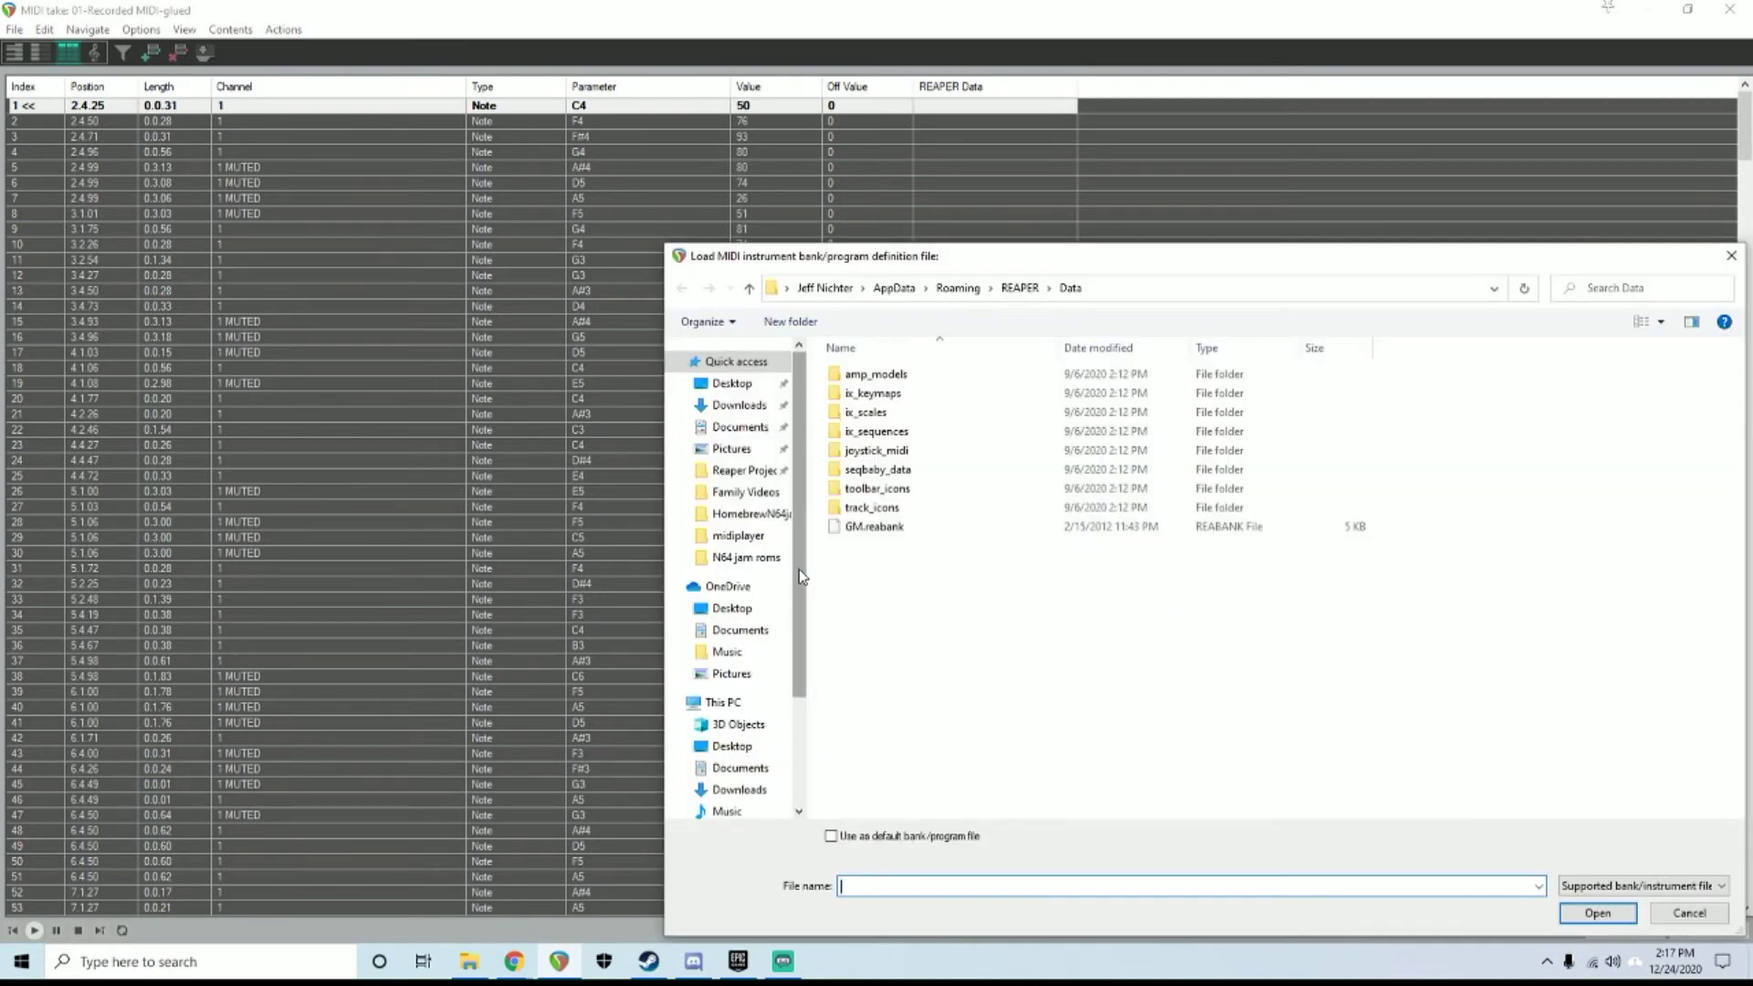
pyautogui.click(874, 526)
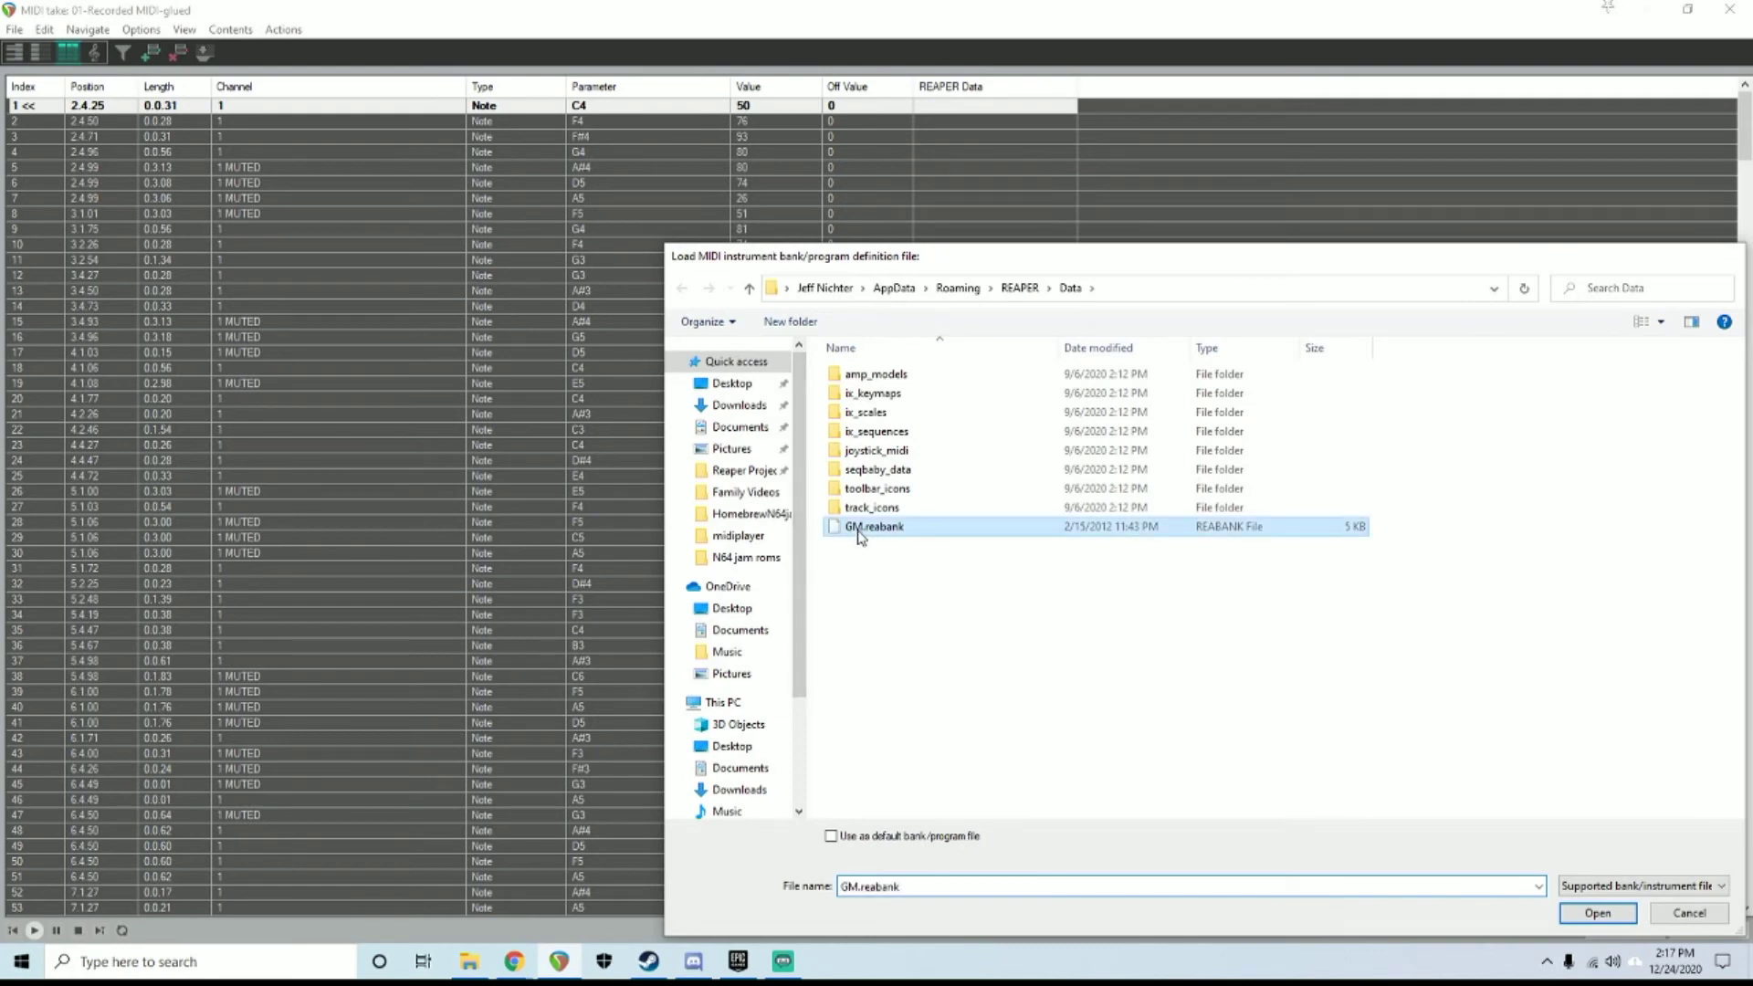
pyautogui.click(1598, 913)
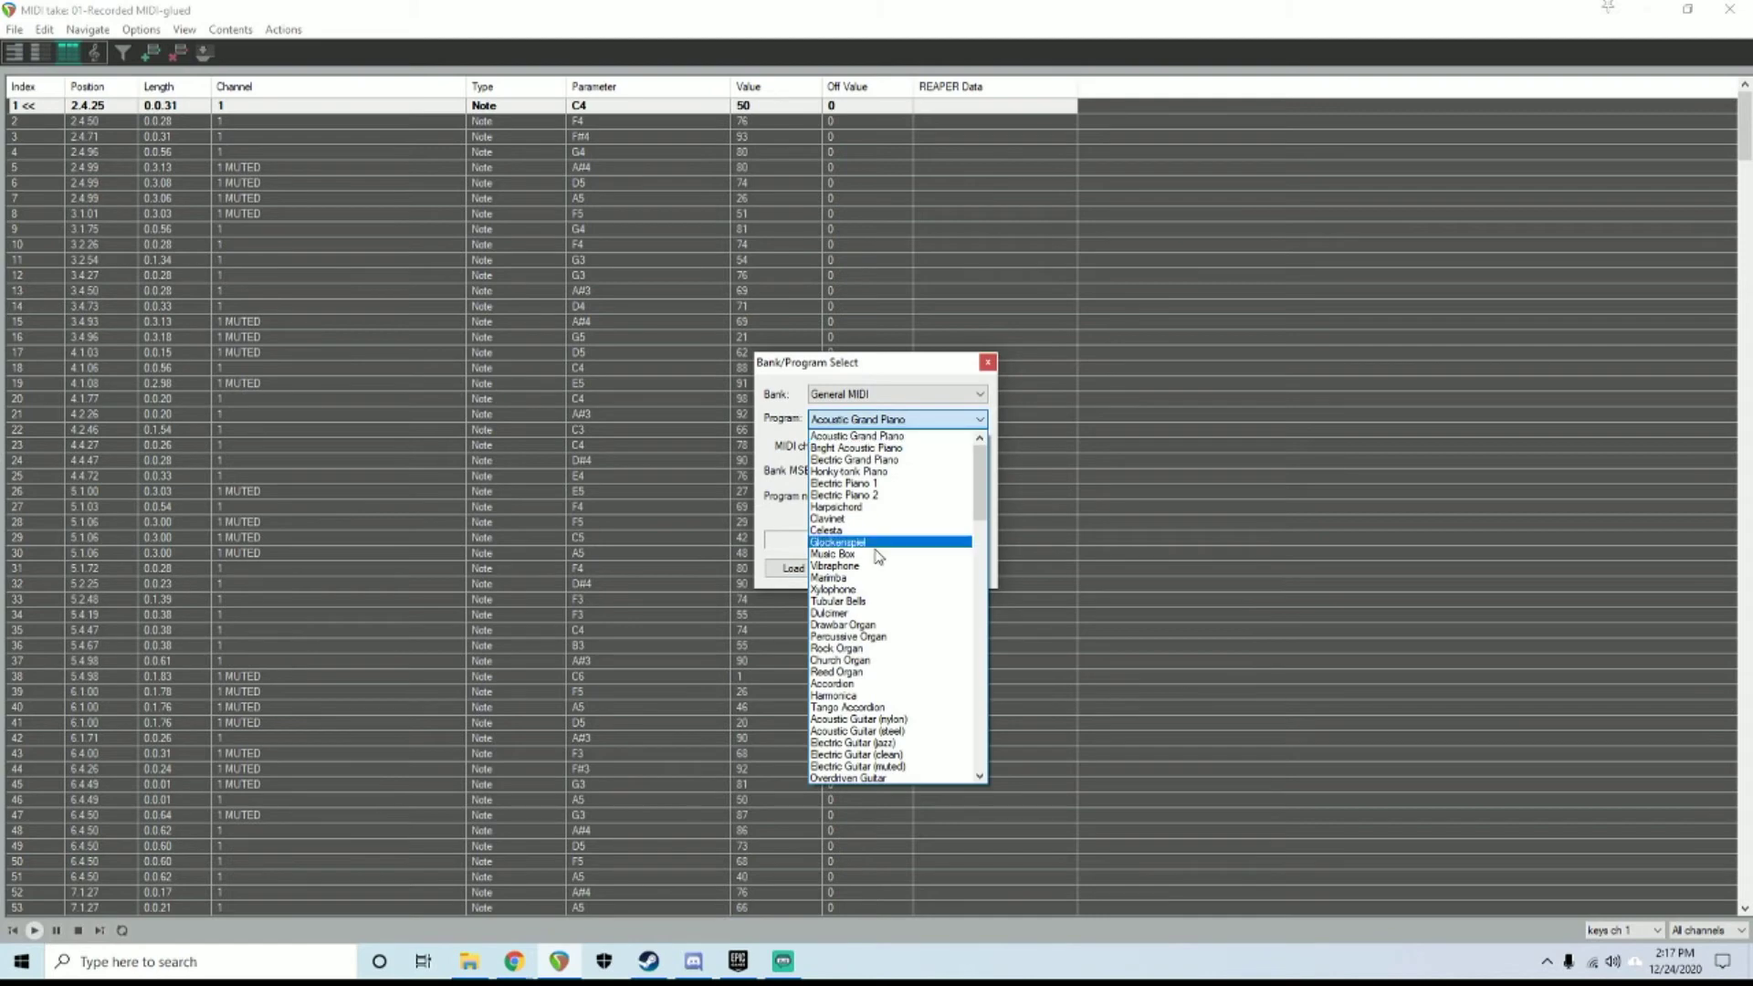
pyautogui.moveTo(876, 561)
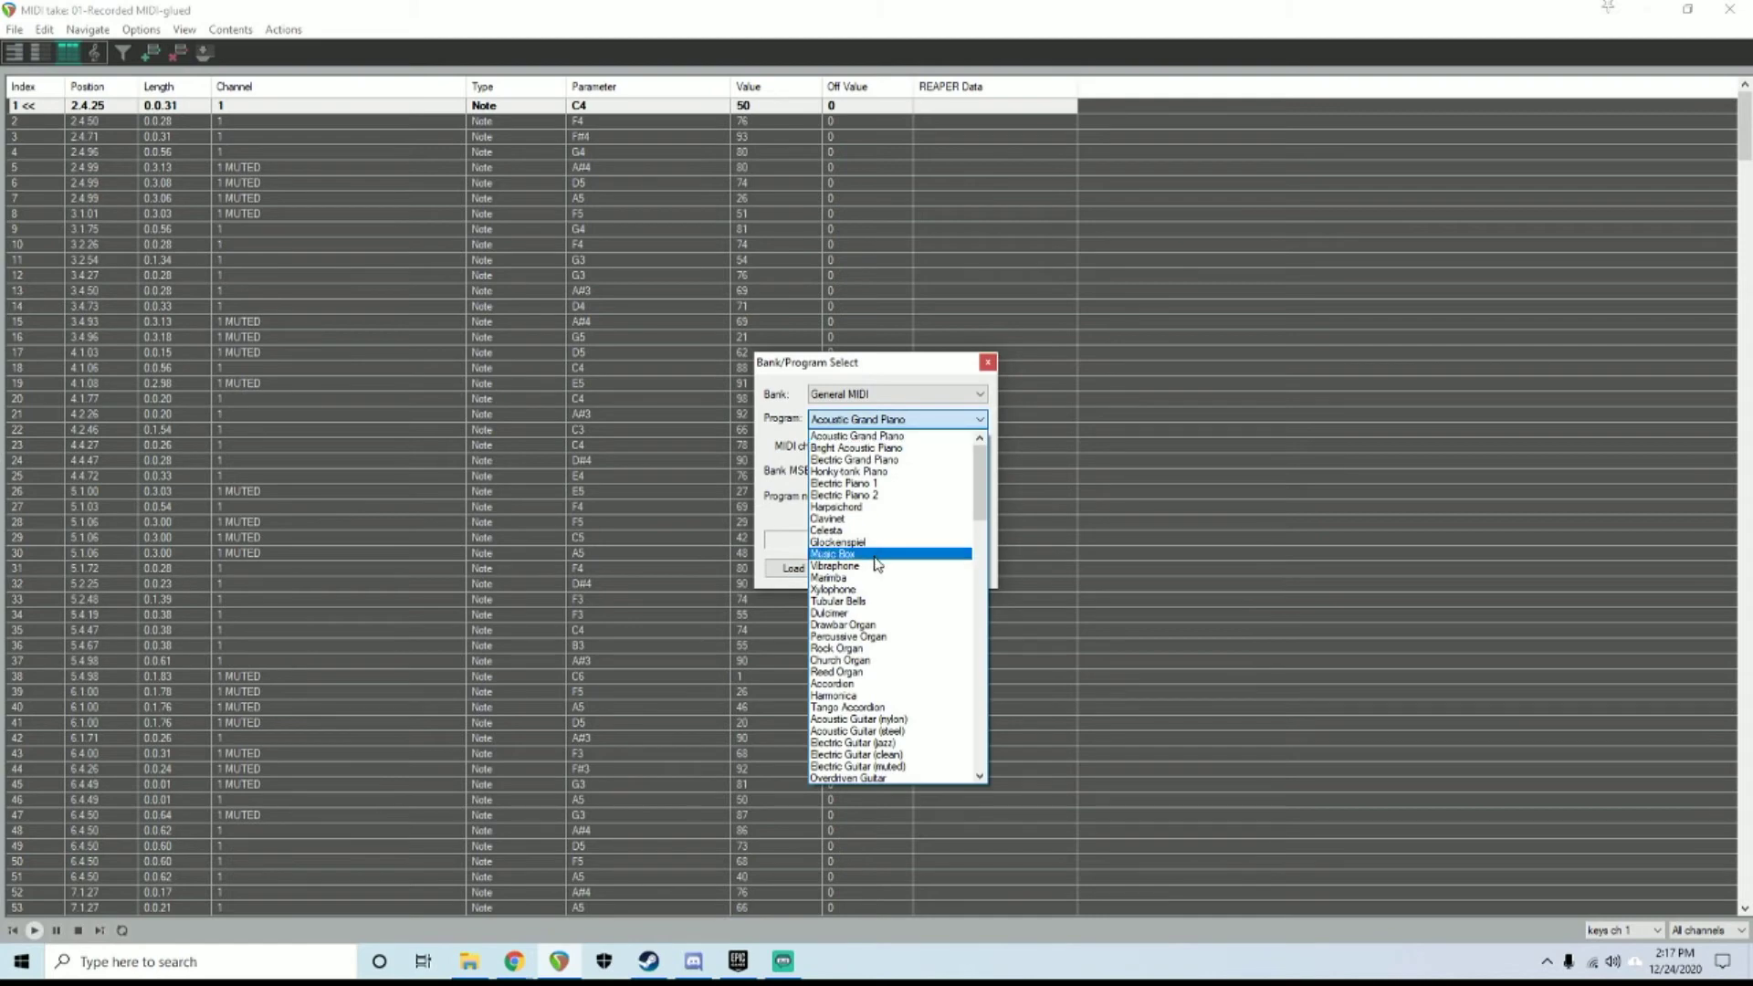
pyautogui.moveTo(896, 650)
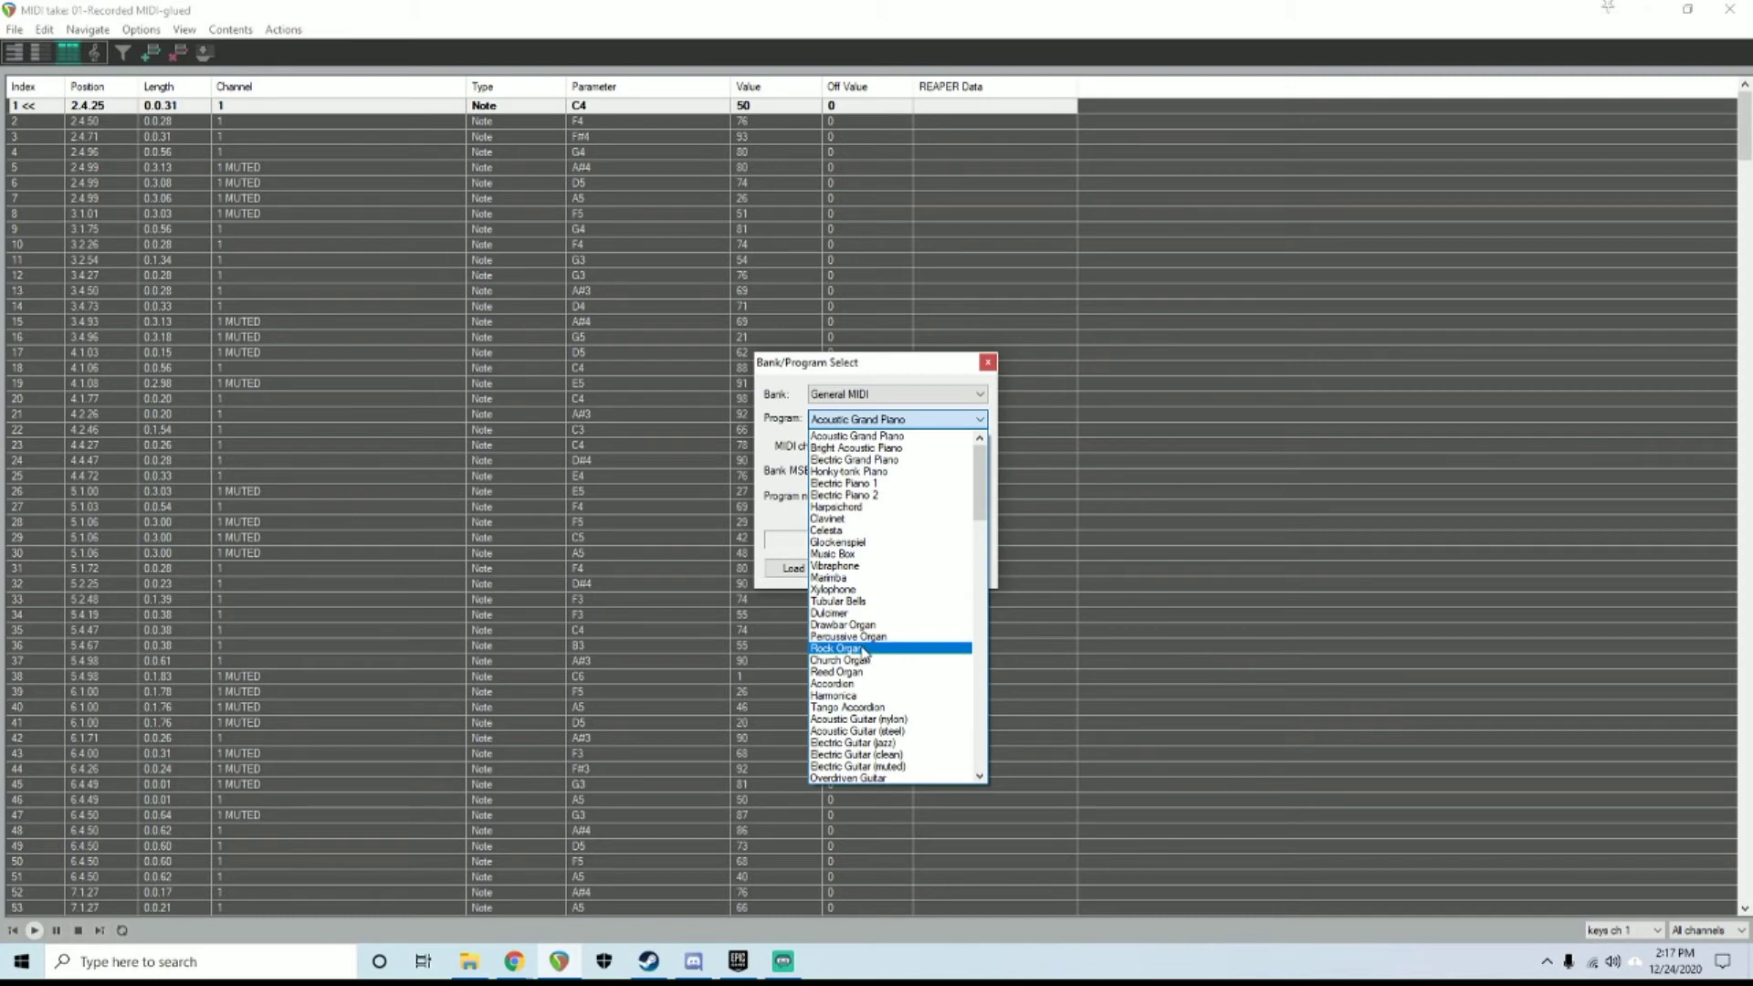
# Set the new event to Rock Organ on MIDI channel 1
pyautogui.click(861, 648)
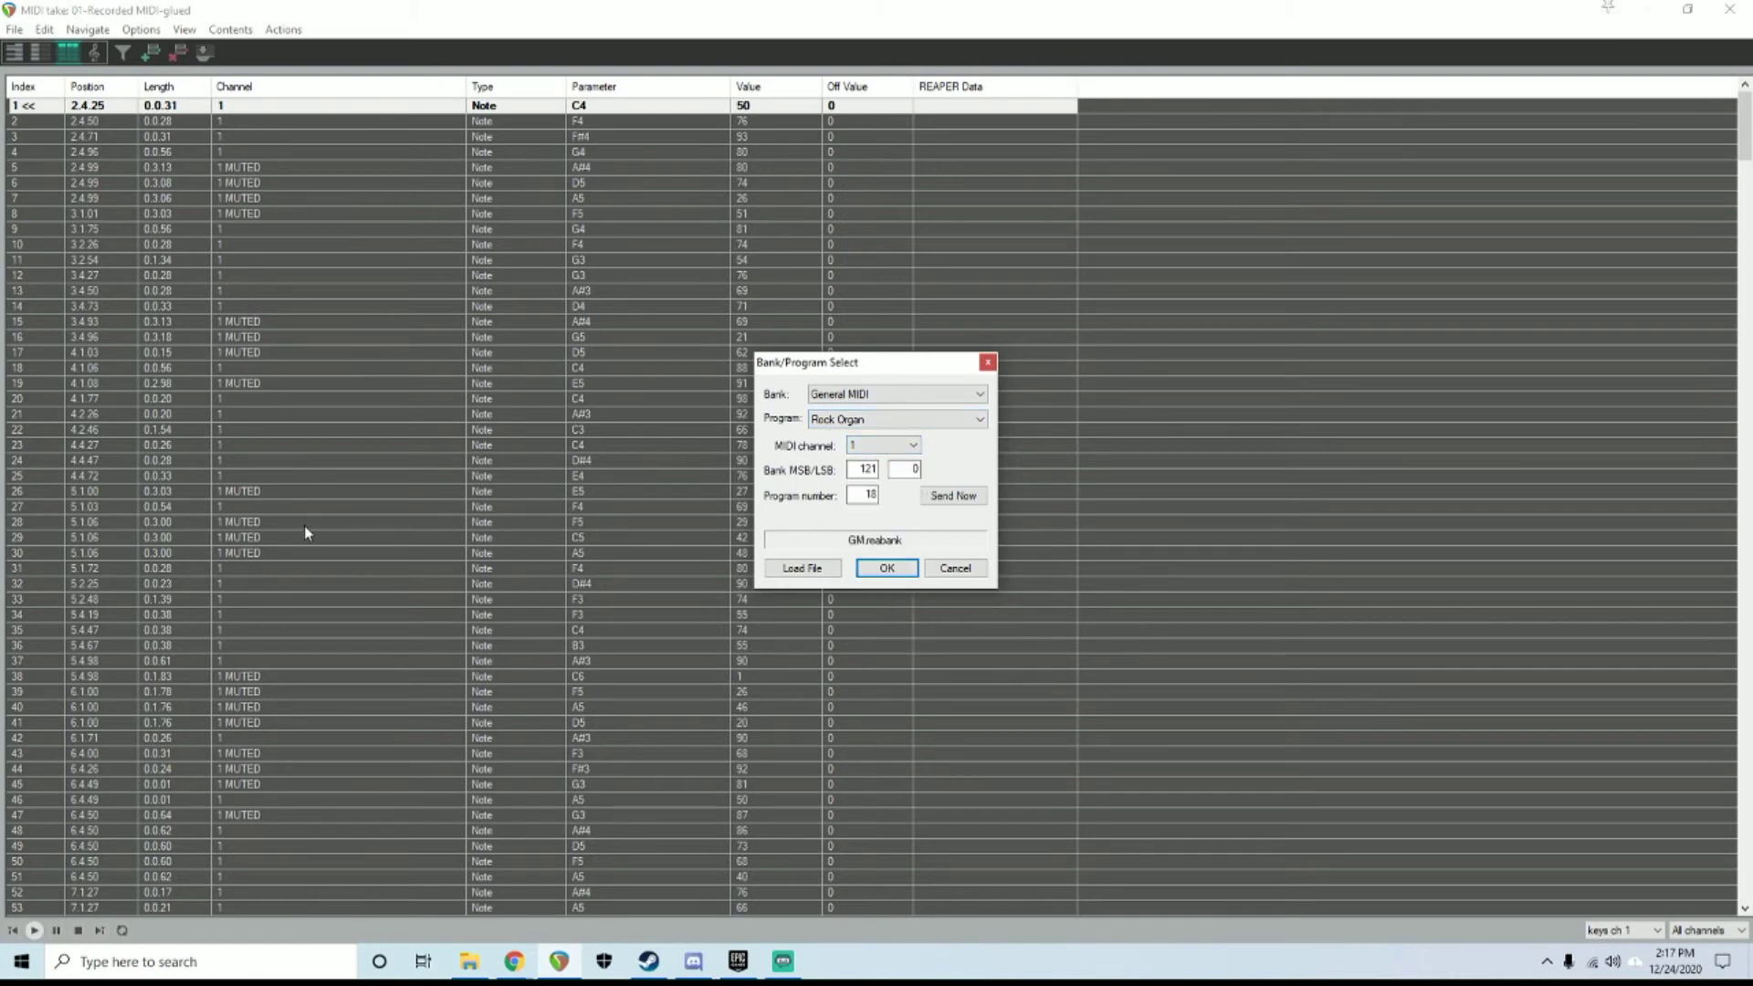
pyautogui.moveTo(708, 466)
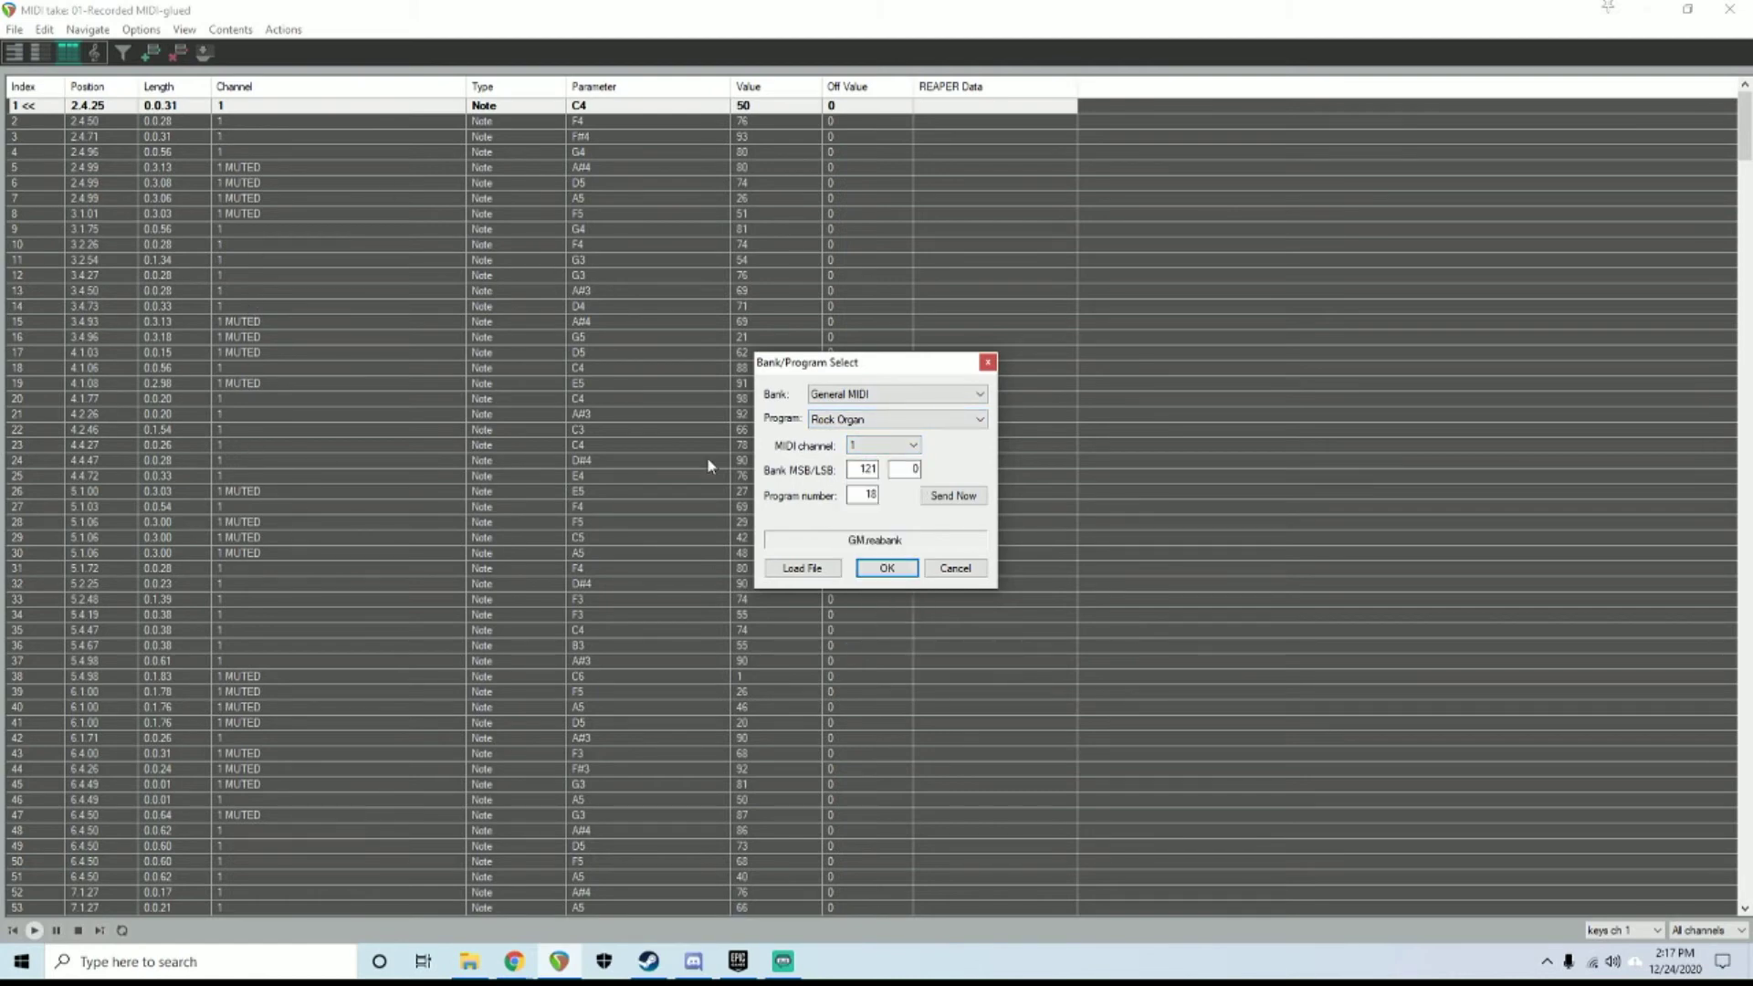
pyautogui.click(912, 445)
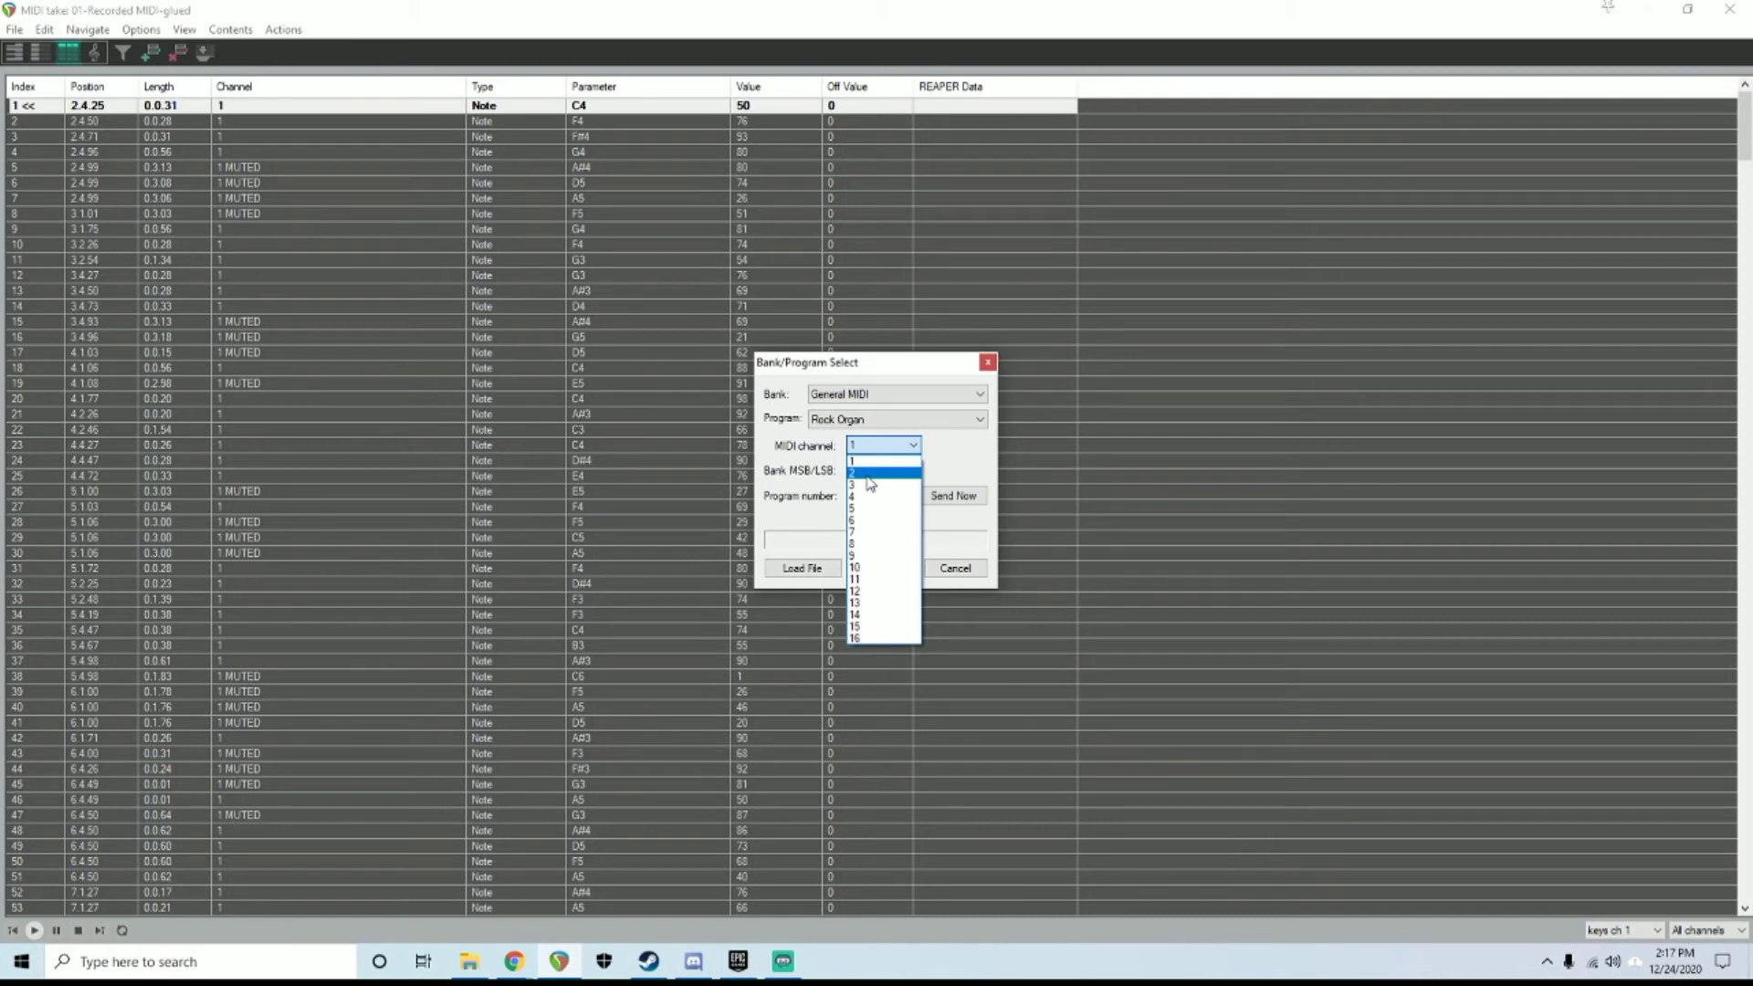
pyautogui.click(868, 460)
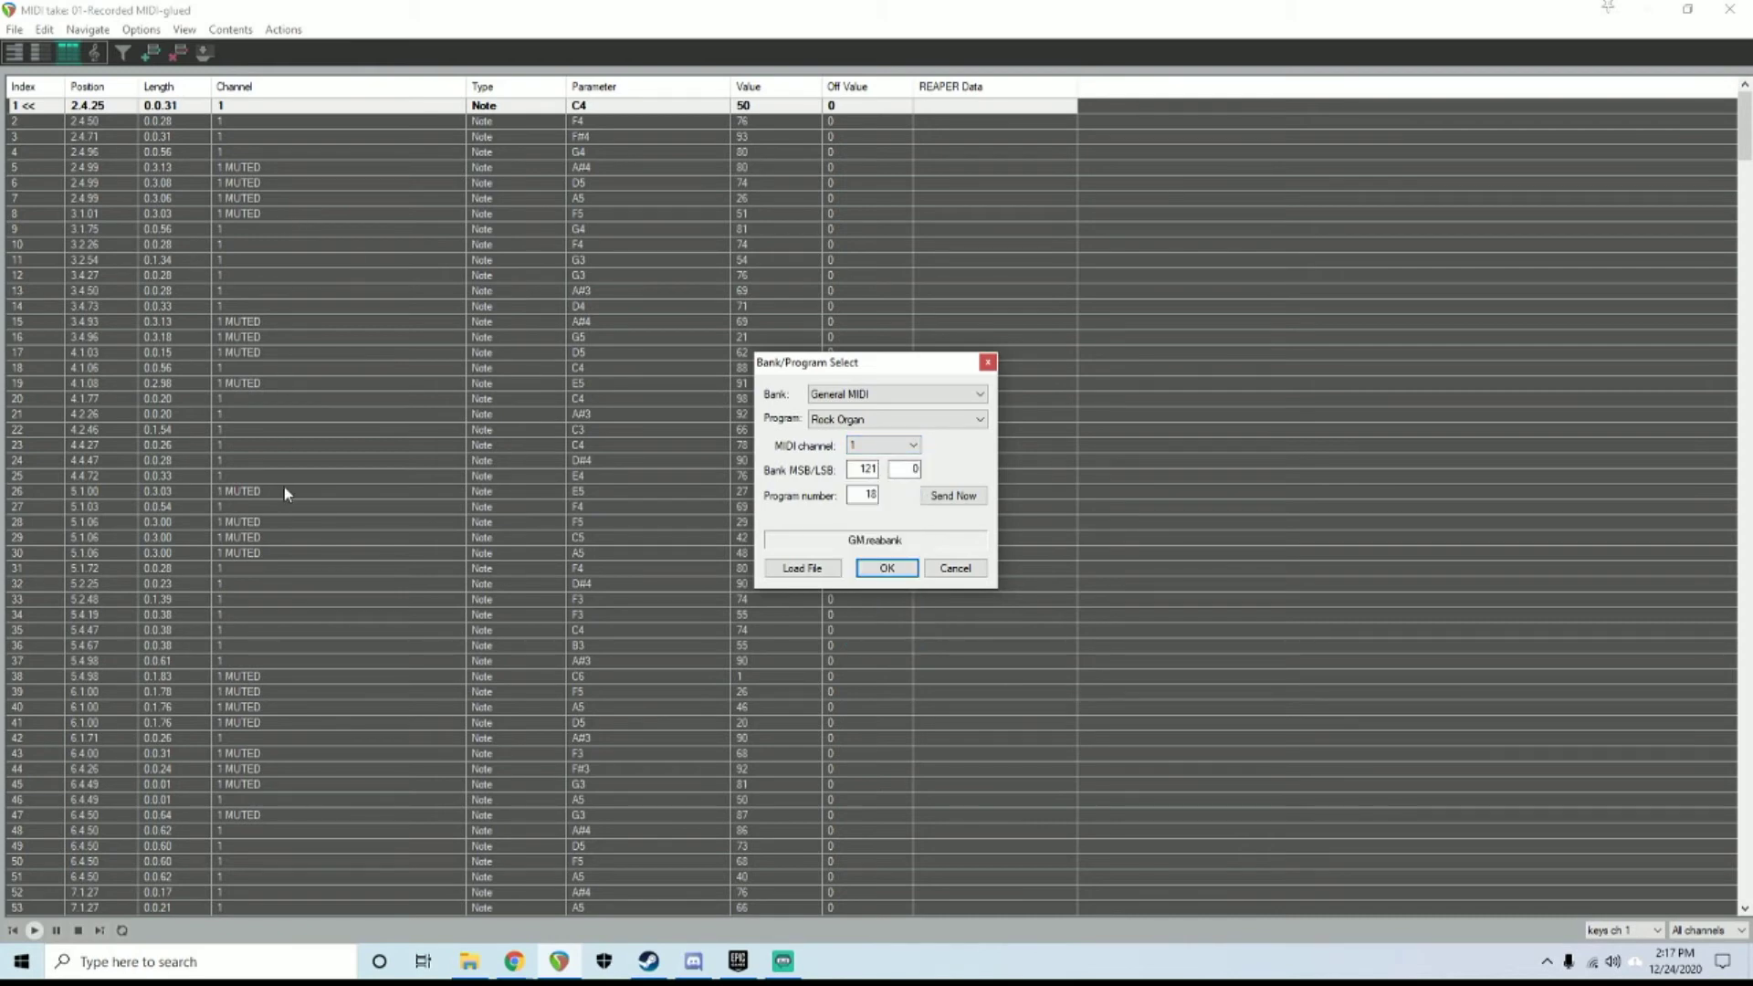
pyautogui.click(887, 567)
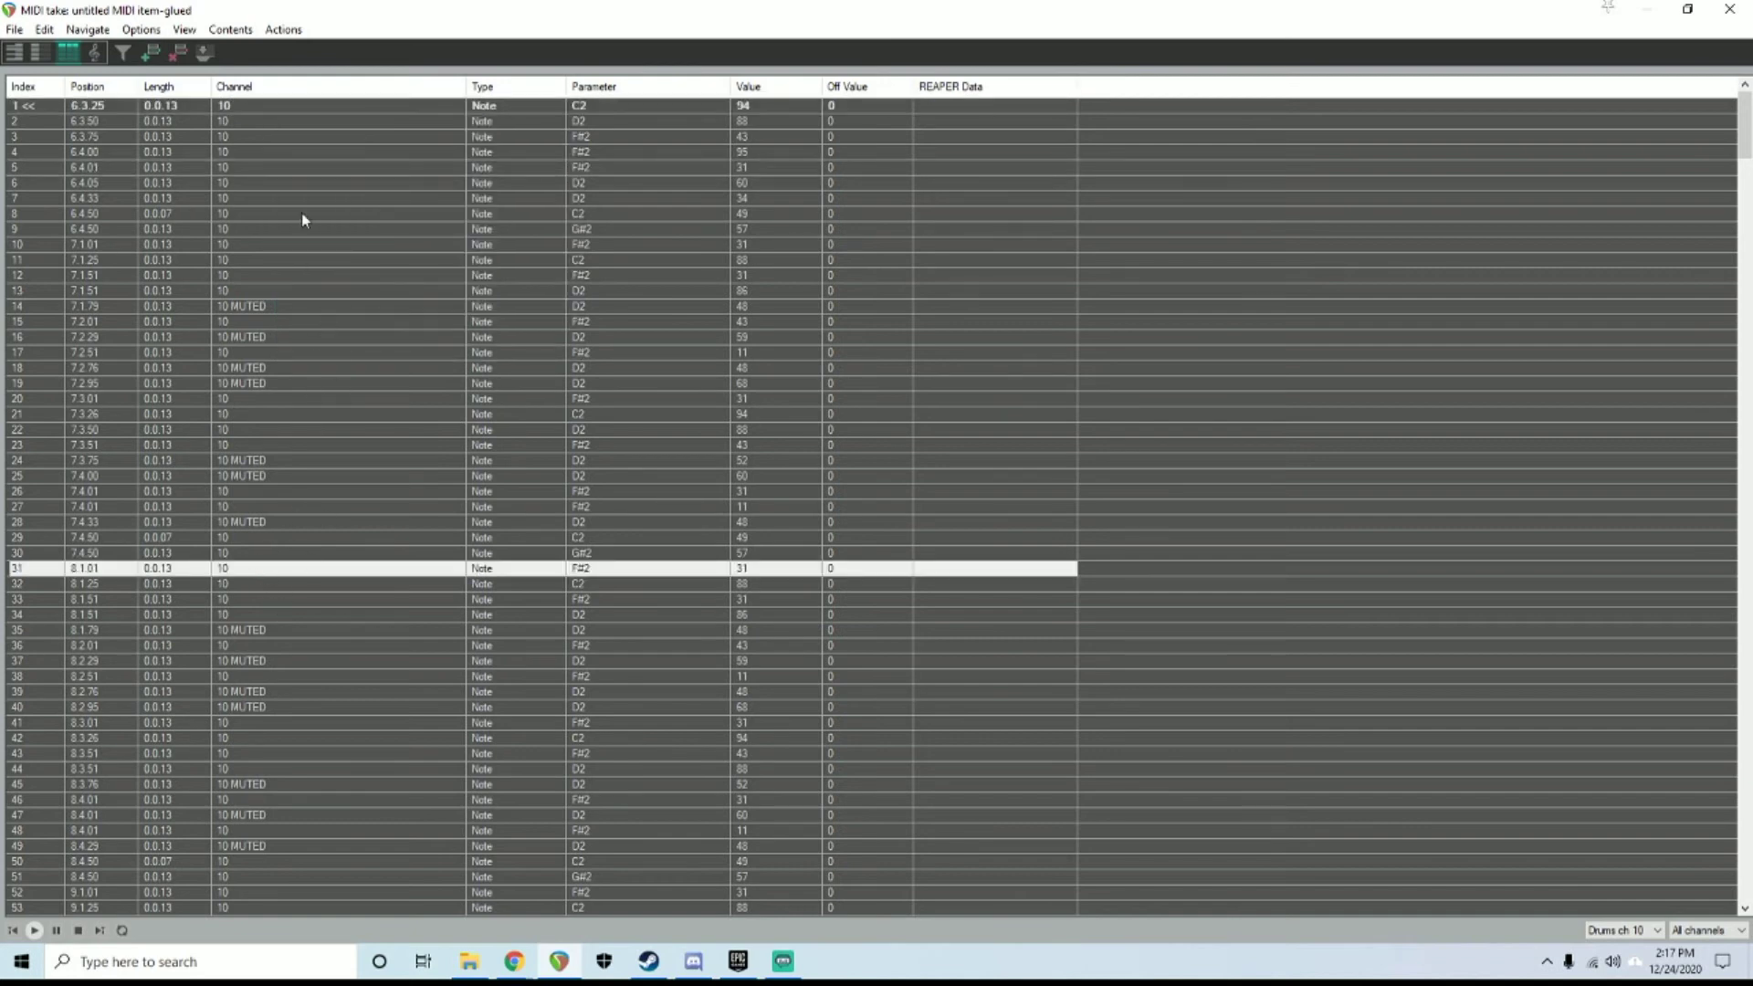
# Scroll through the drum item's MIDI event list
pyautogui.scroll(-3)
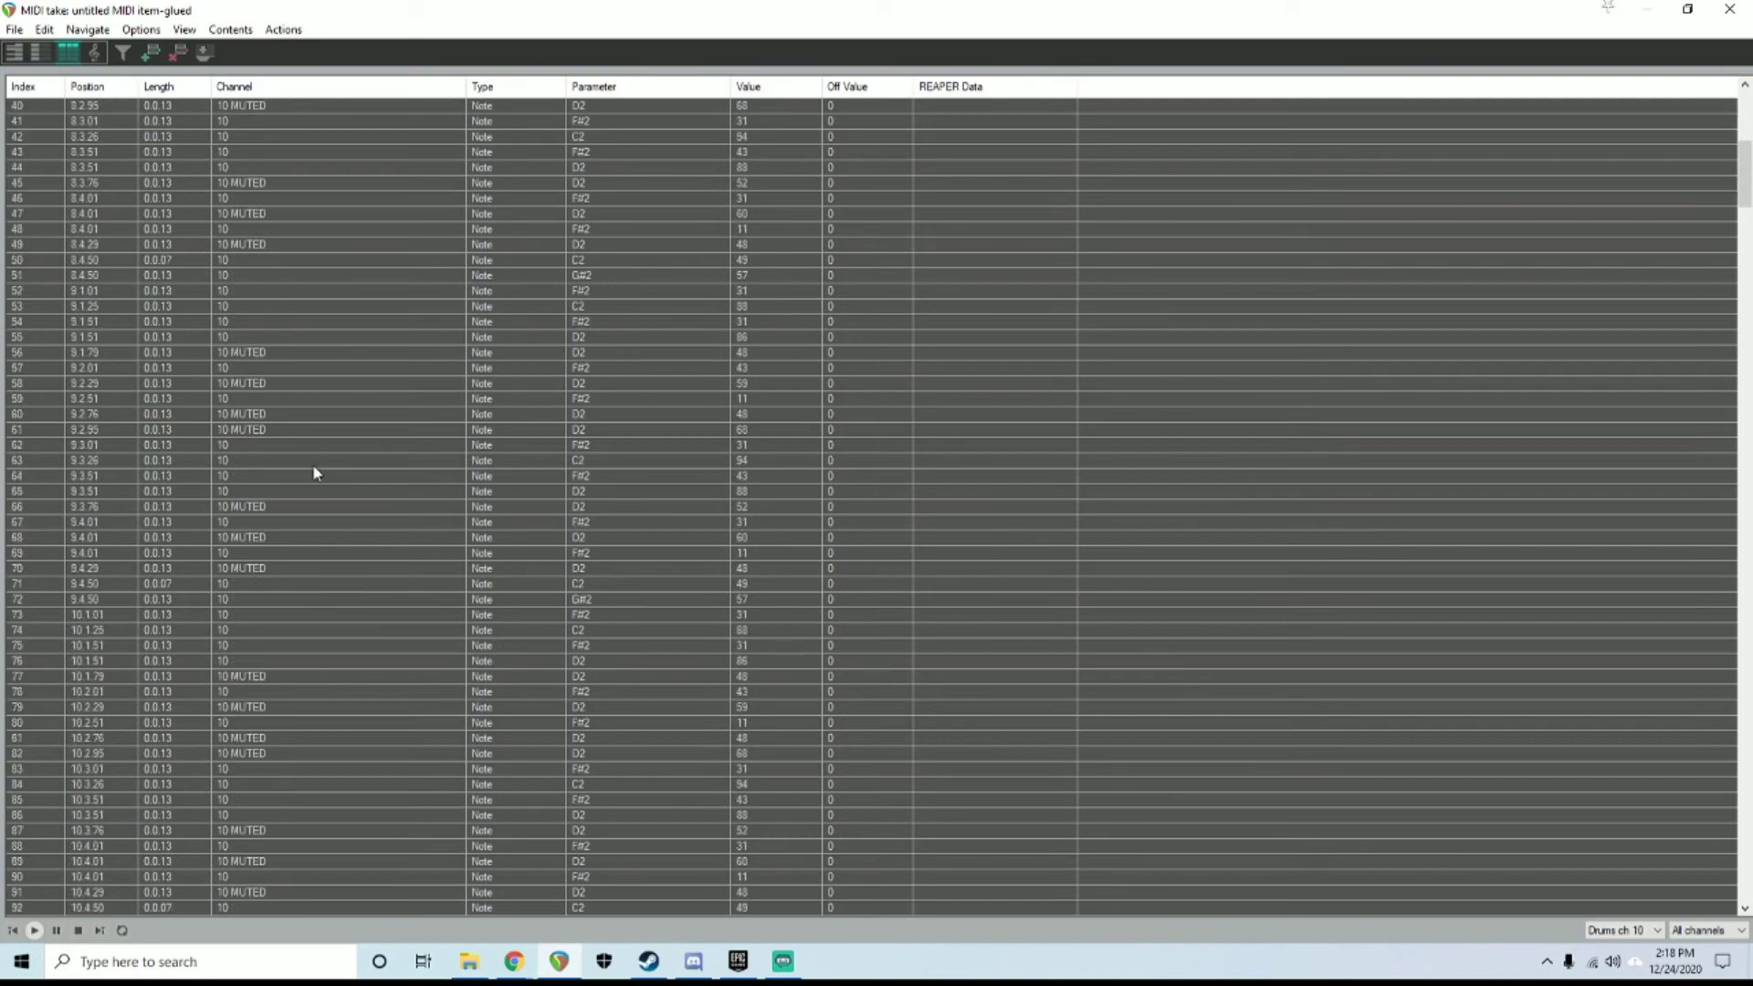
pyautogui.scroll(-3)
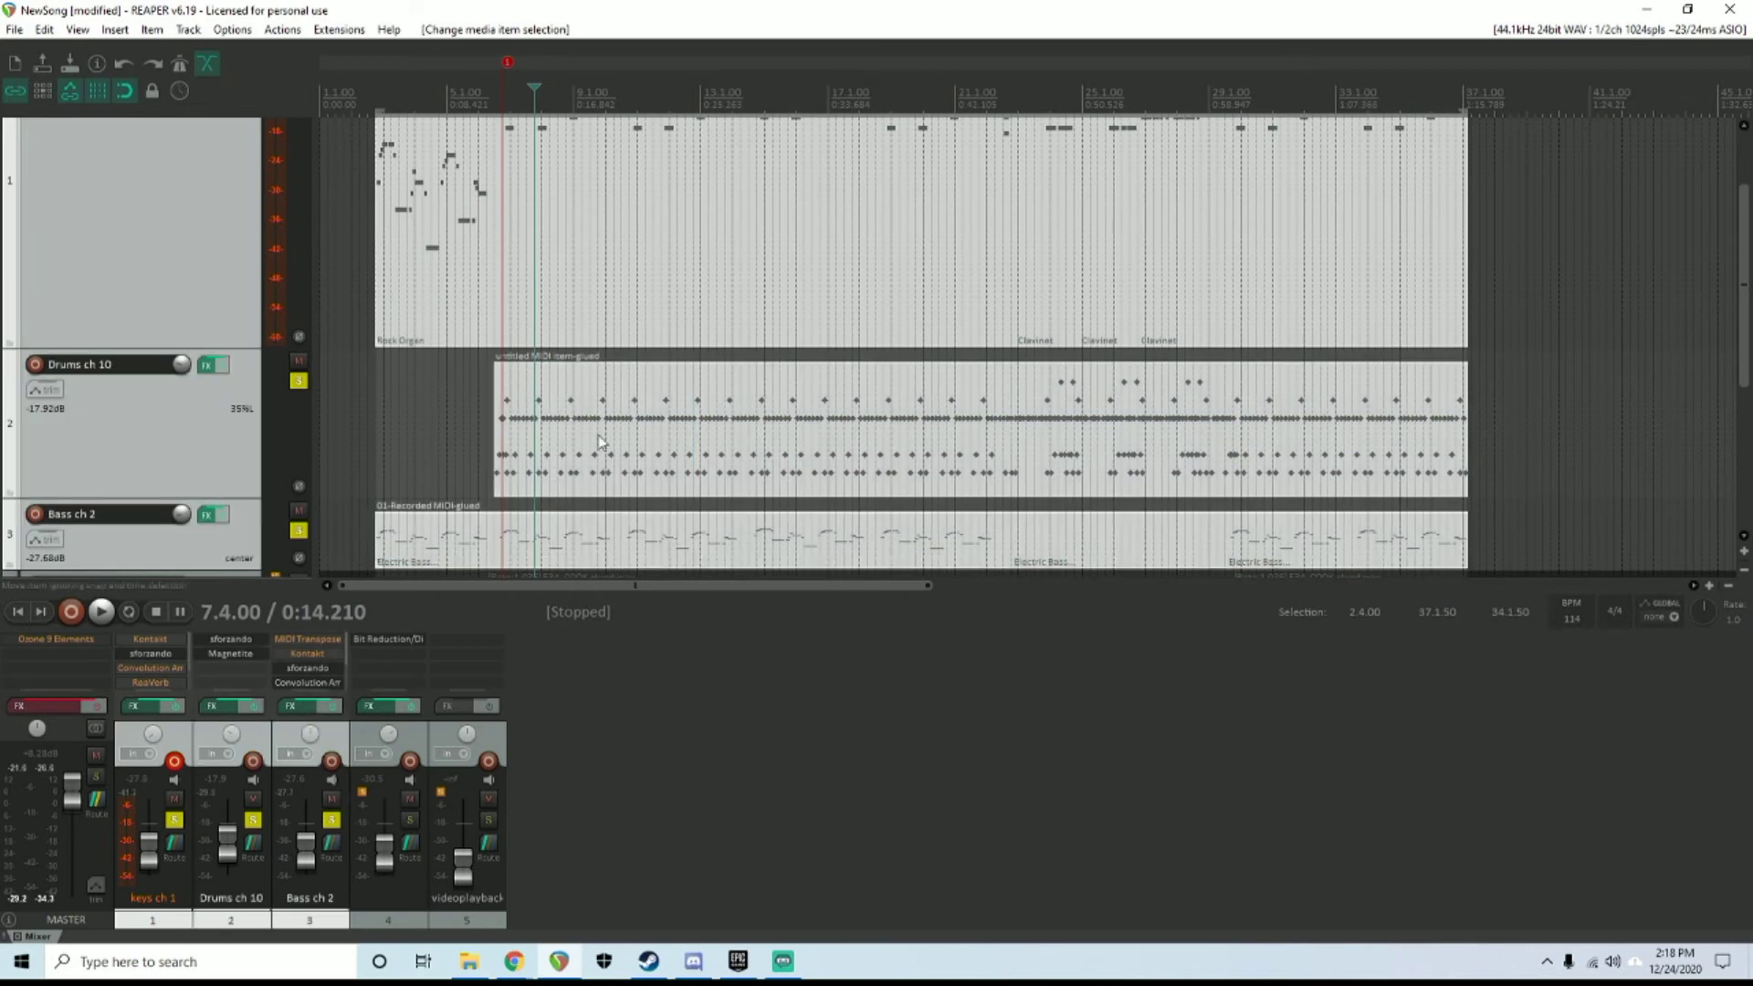
pyautogui.moveTo(616, 333)
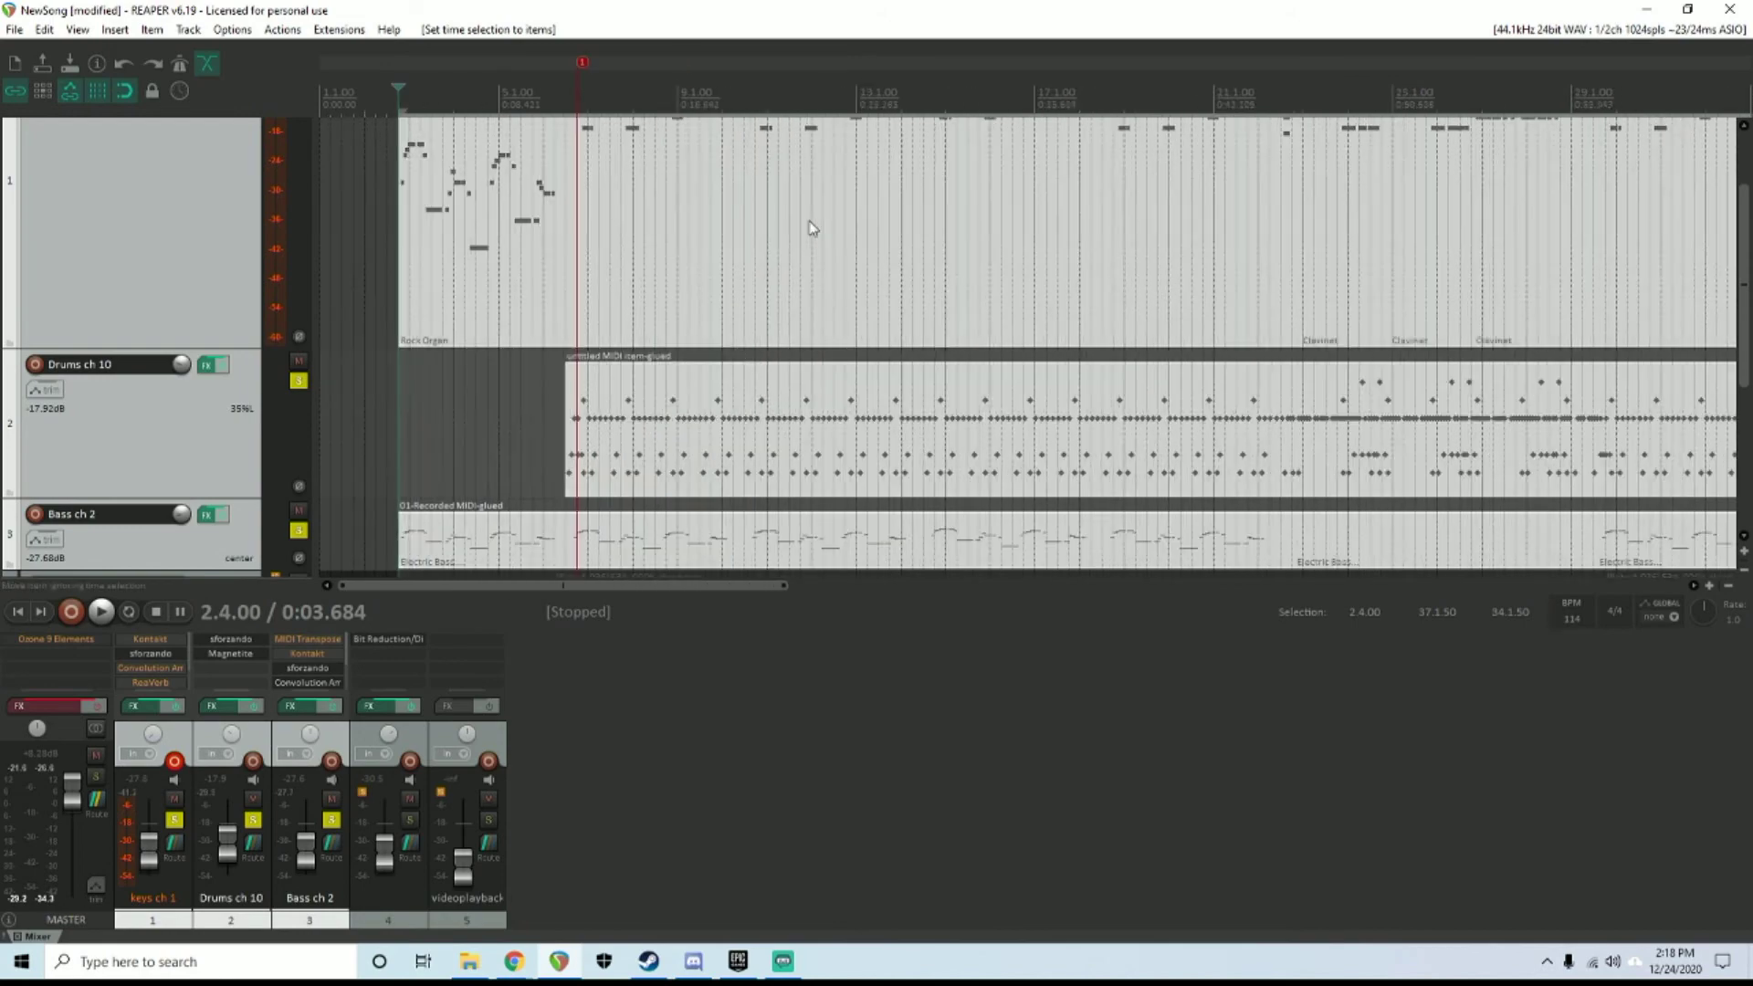
# Scroll the arrangement and open REAPER's File menu
pyautogui.scroll(-3)
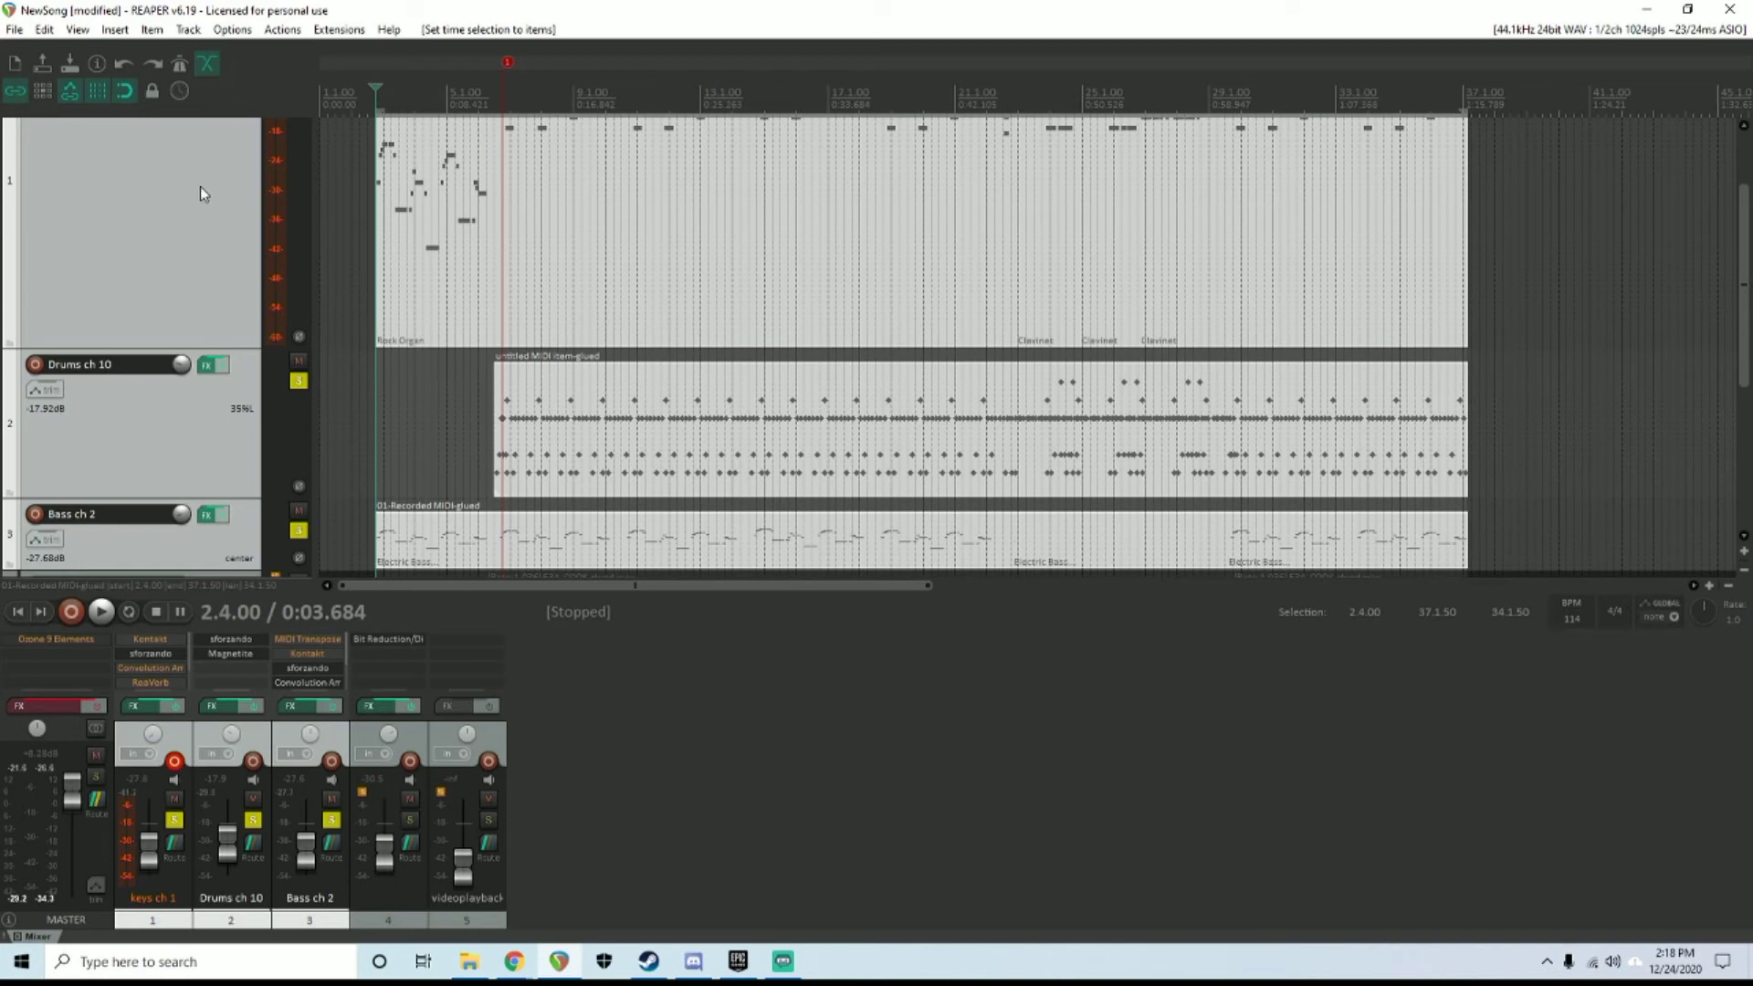
pyautogui.moveTo(192, 556)
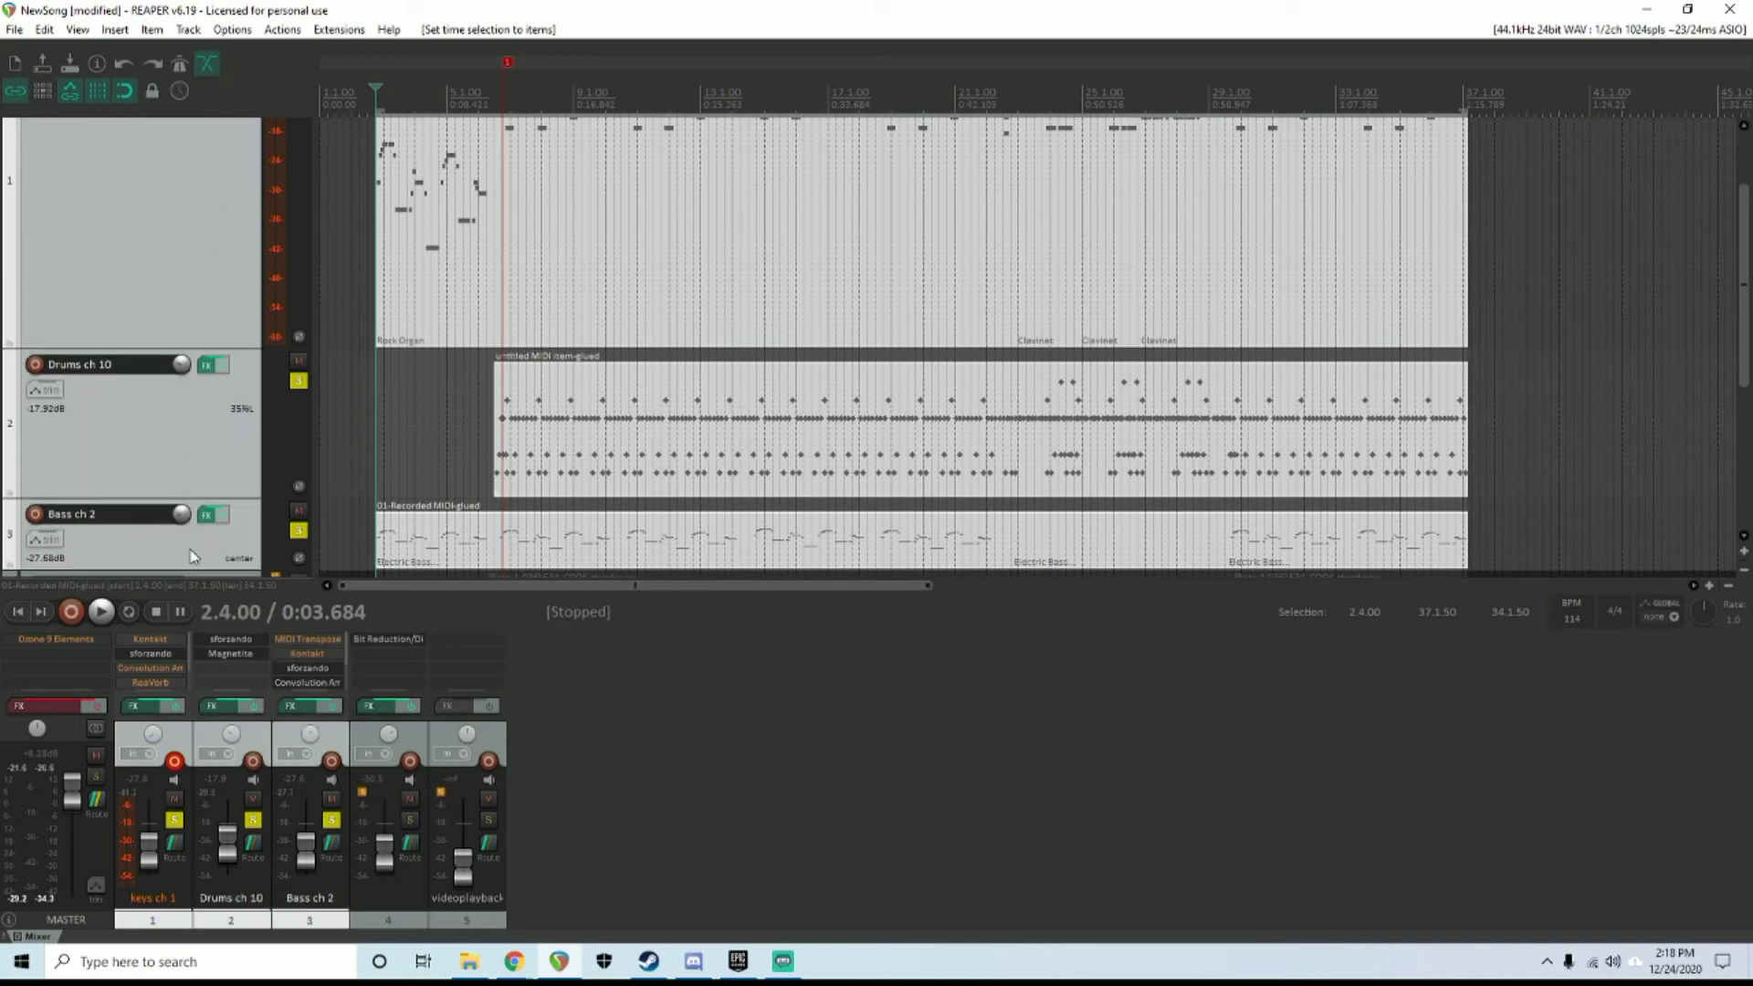
pyautogui.click(13, 36)
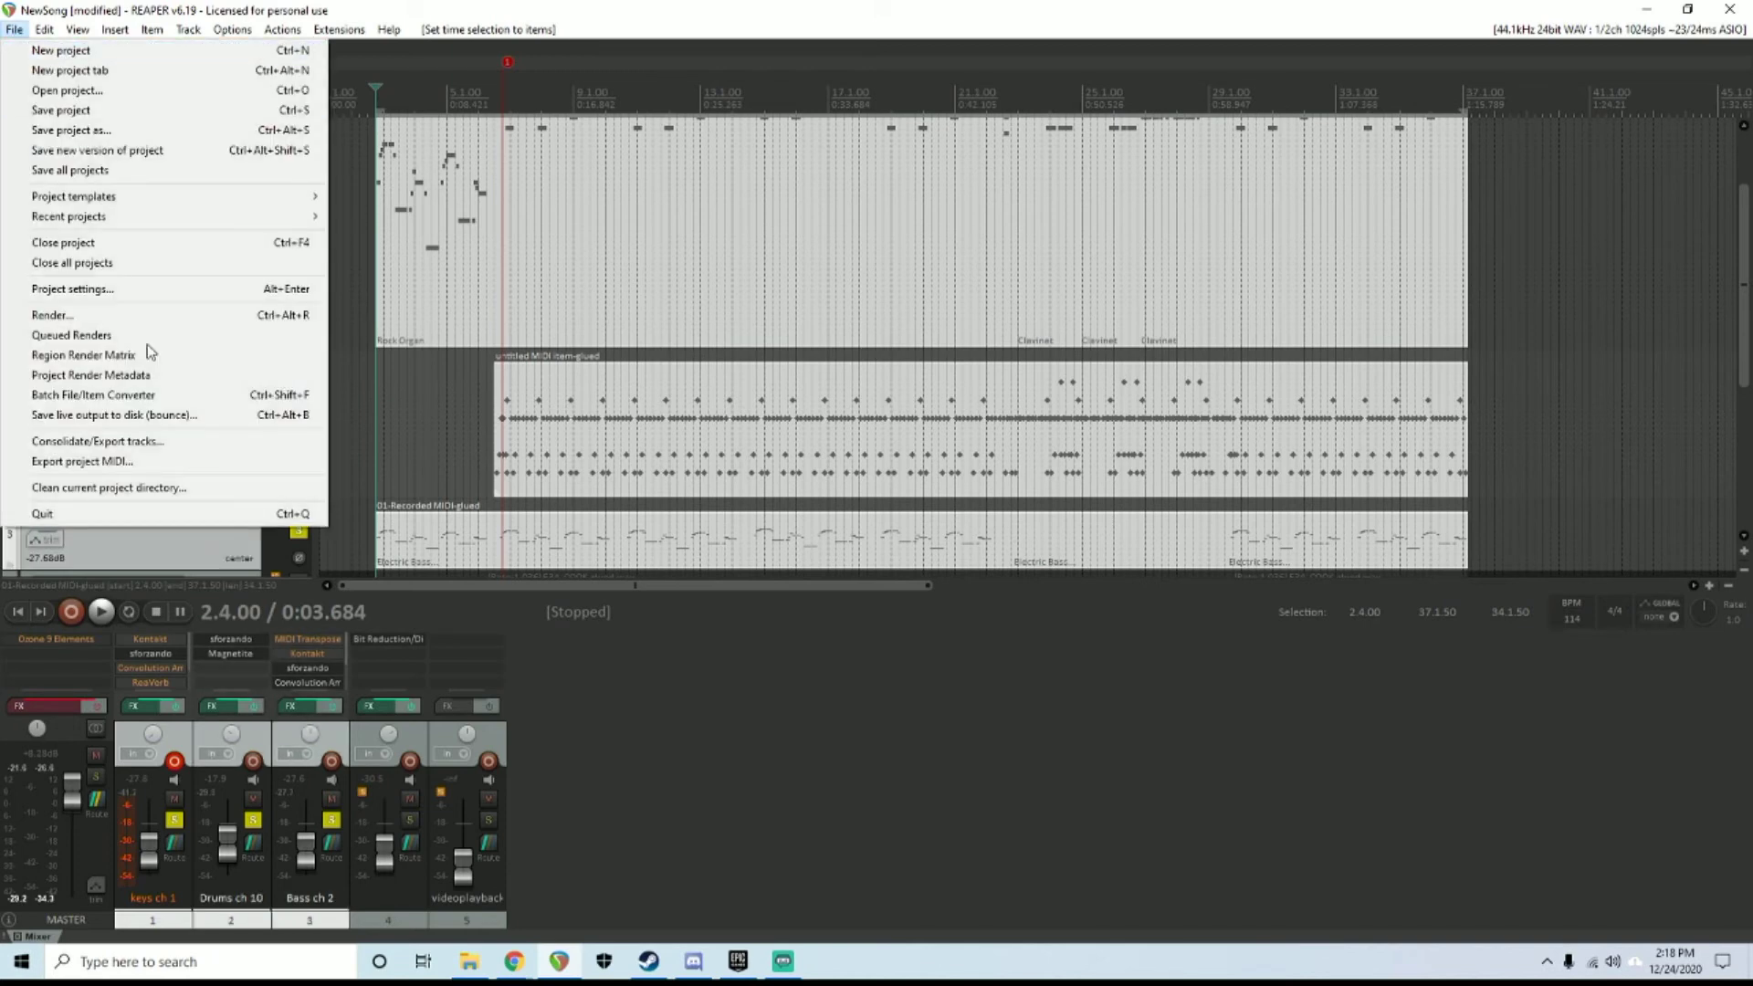
# Set Export Project MIDI to save NewSong.mid in the midiplayer folder
pyautogui.click(81, 461)
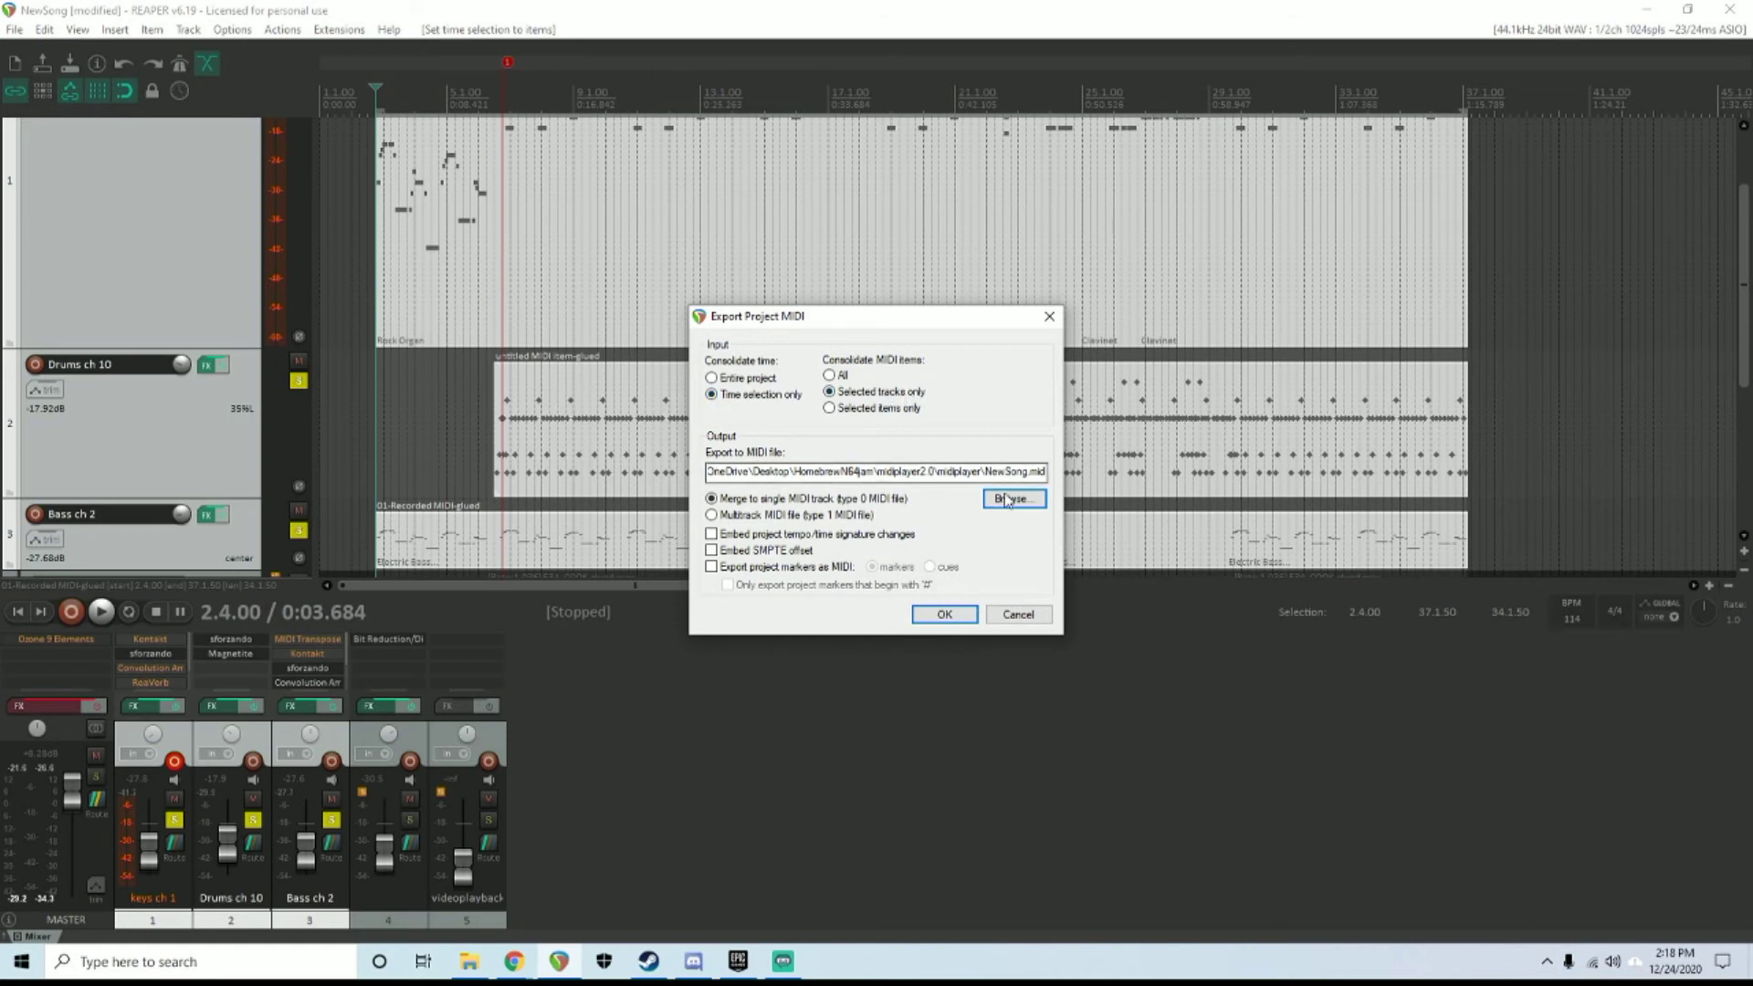
pyautogui.click(1013, 498)
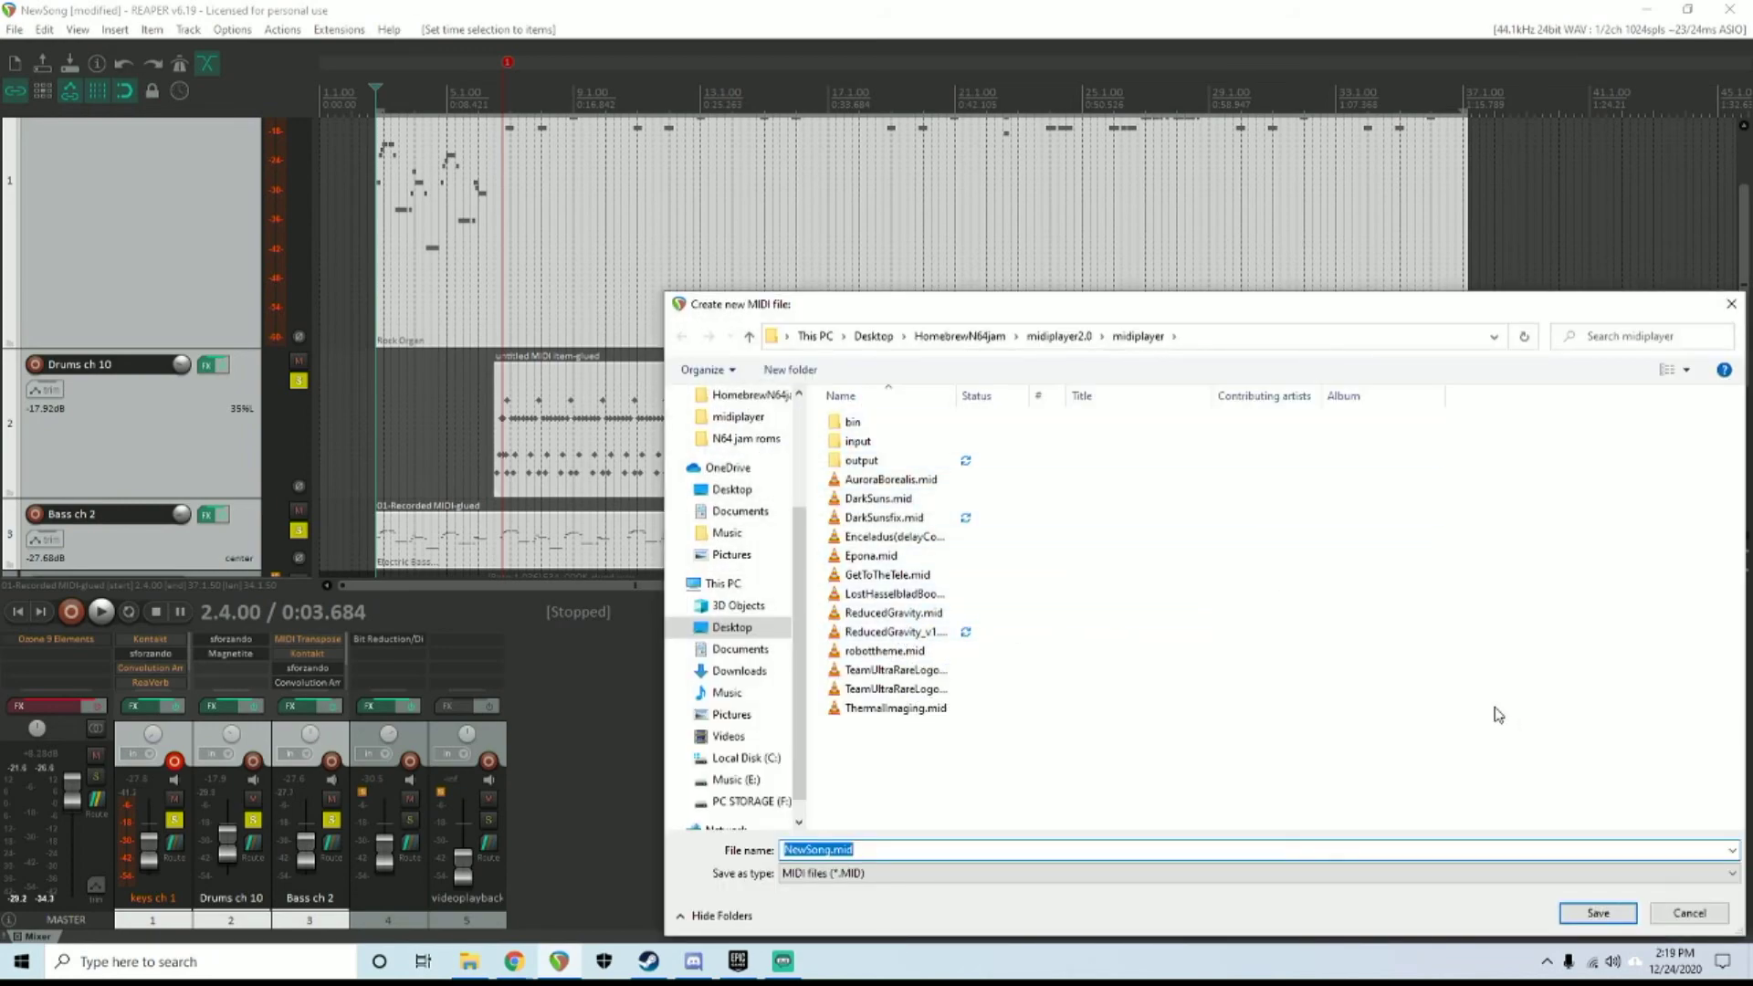
pyautogui.click(1598, 912)
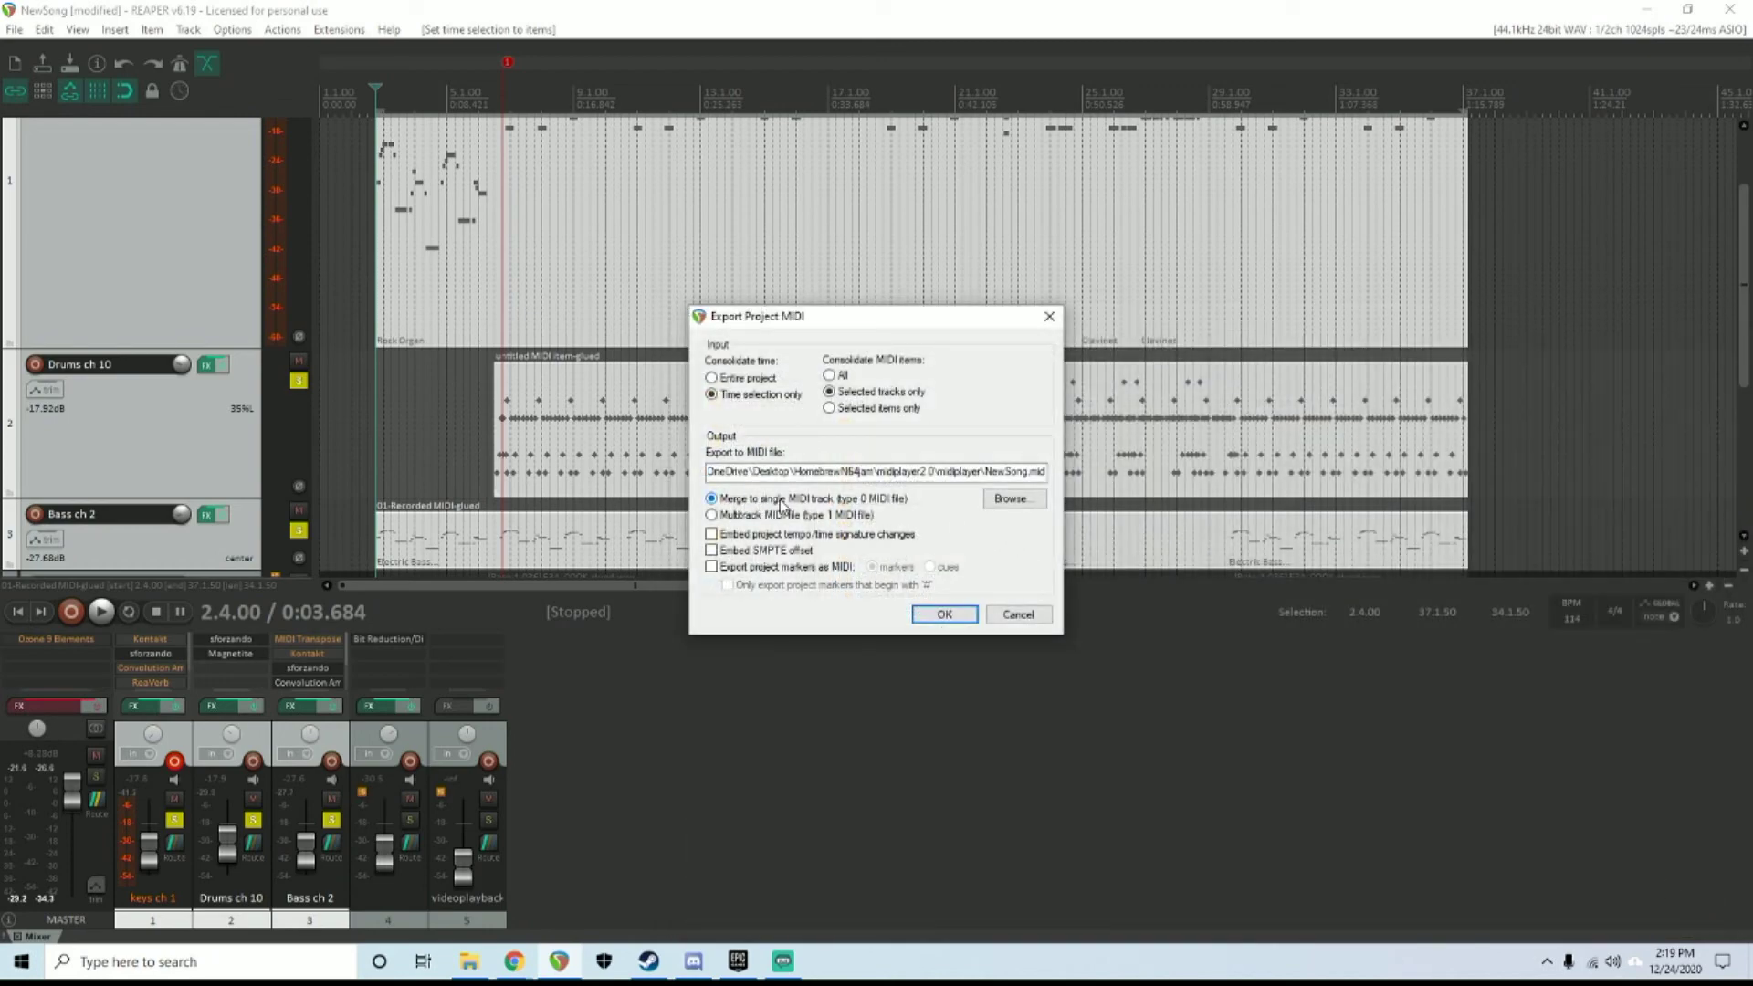
pyautogui.moveTo(817, 510)
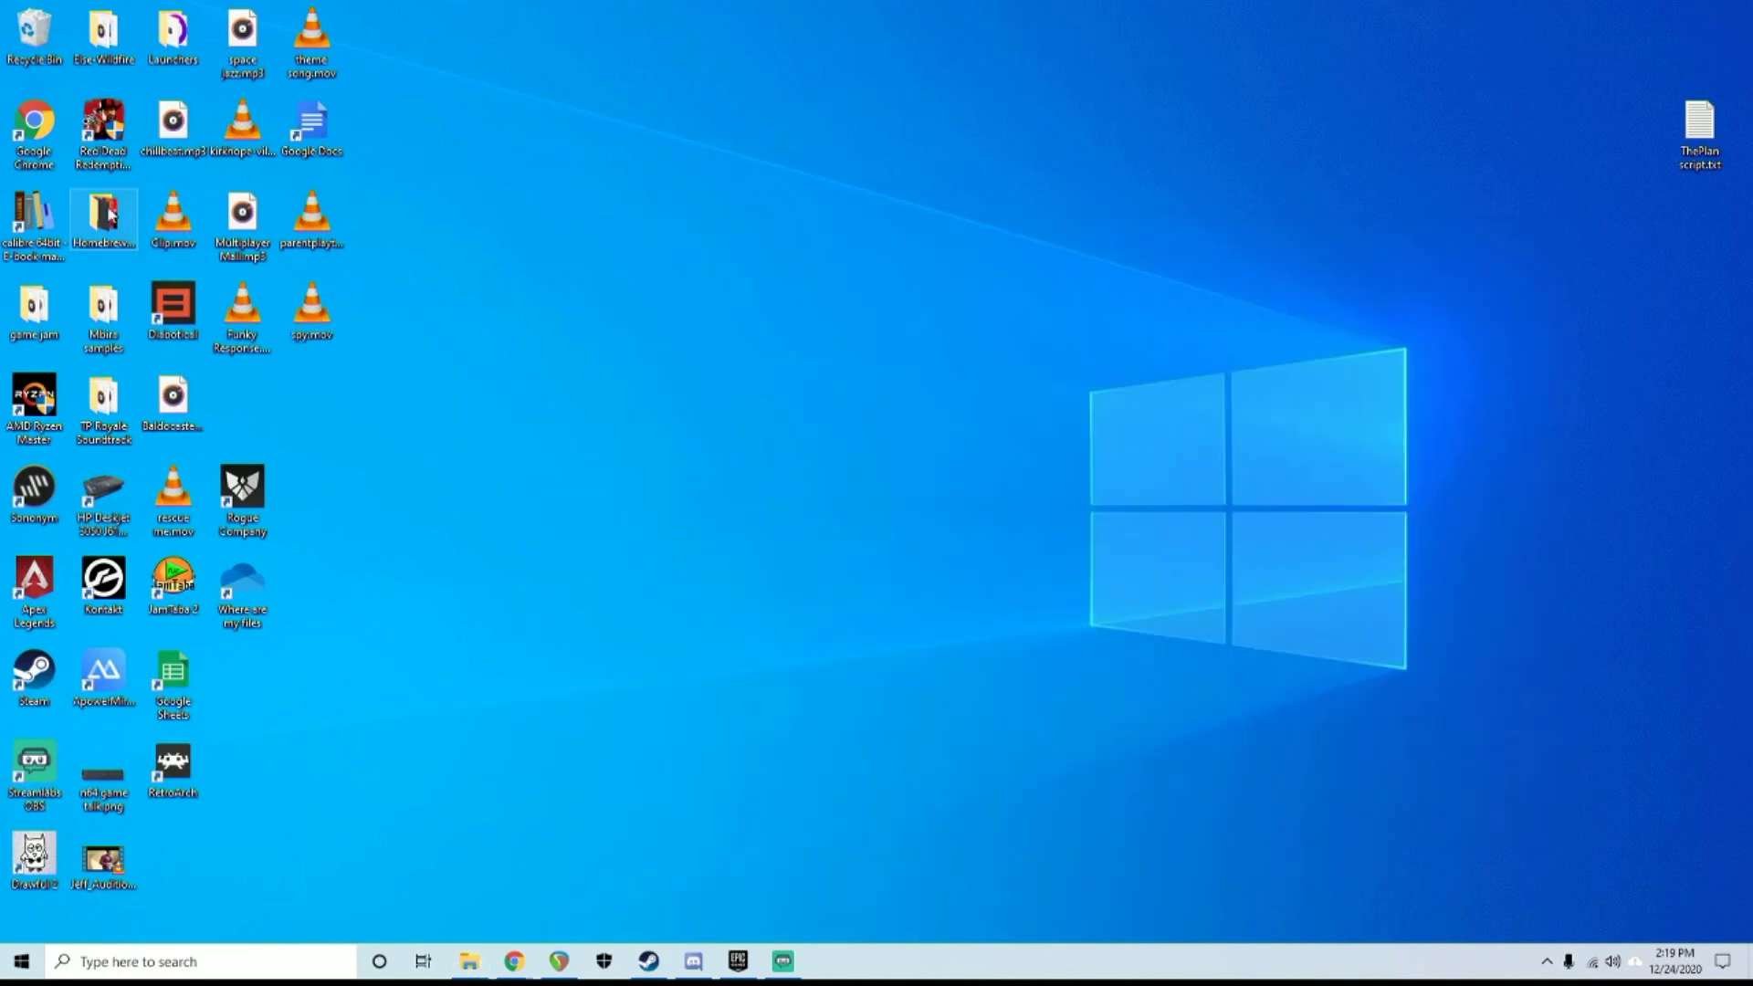
# Navigate HomebrewN64jam > midiplayer2.0 > midiplayer in File Explorer
pyautogui.doubleClick(105, 220)
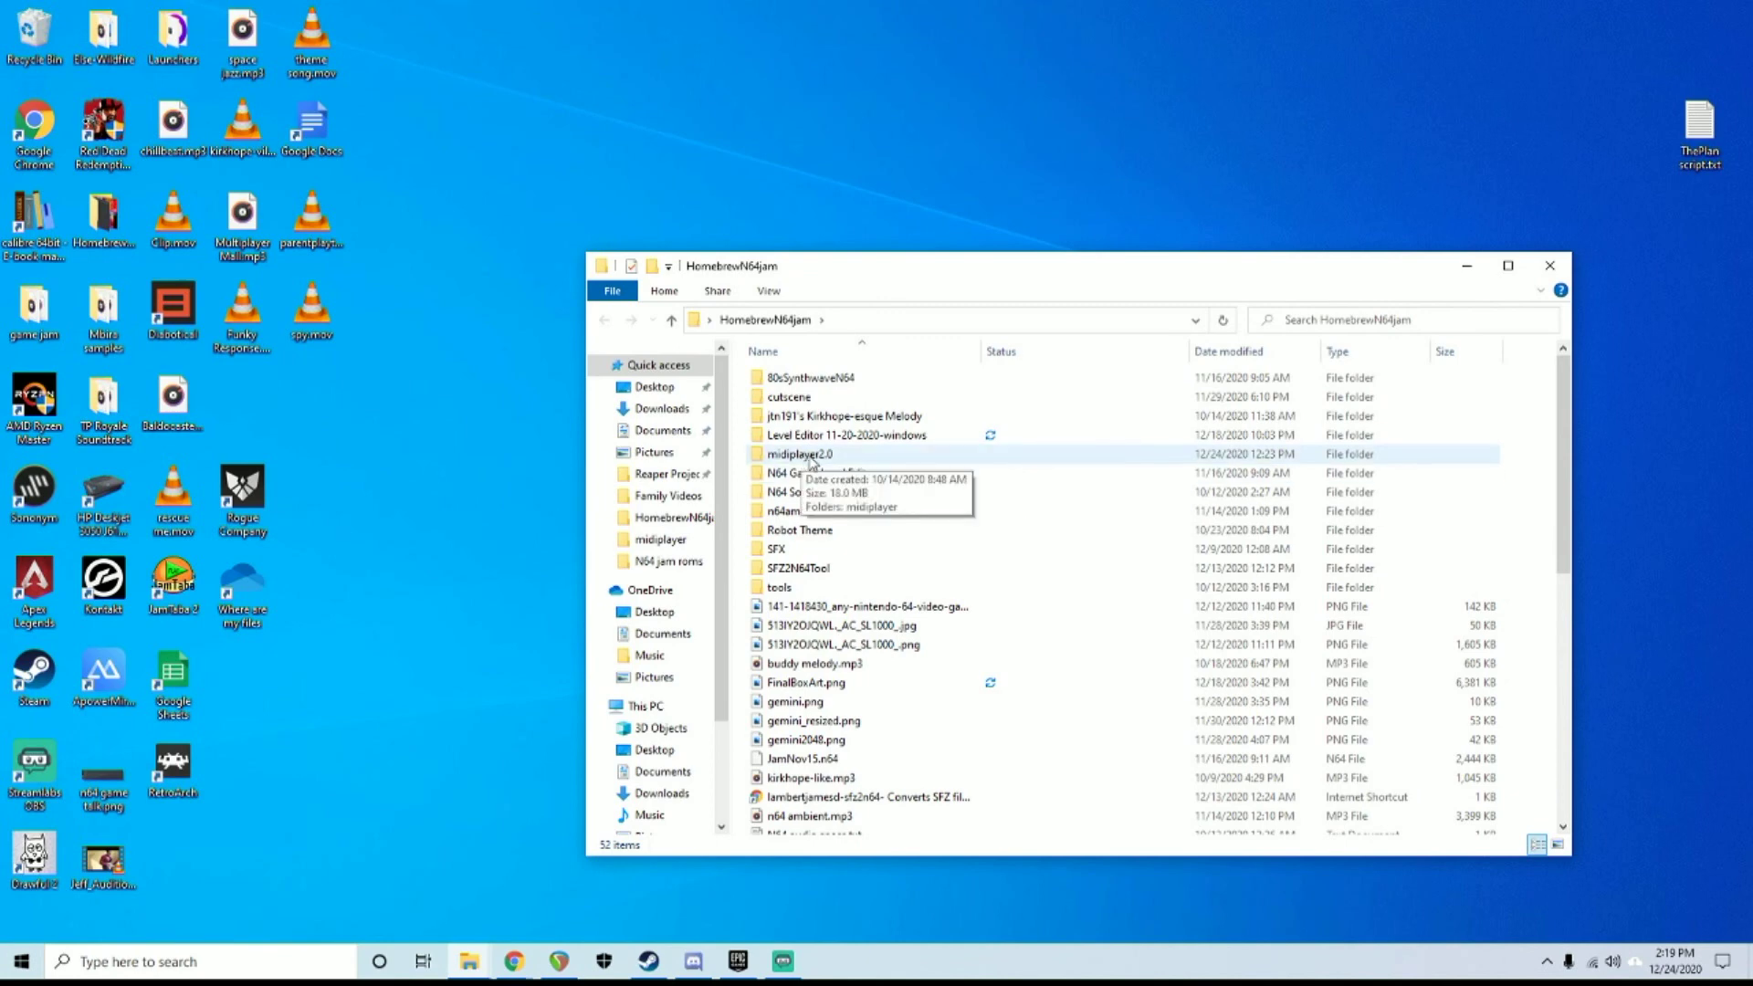
pyautogui.doubleClick(798, 454)
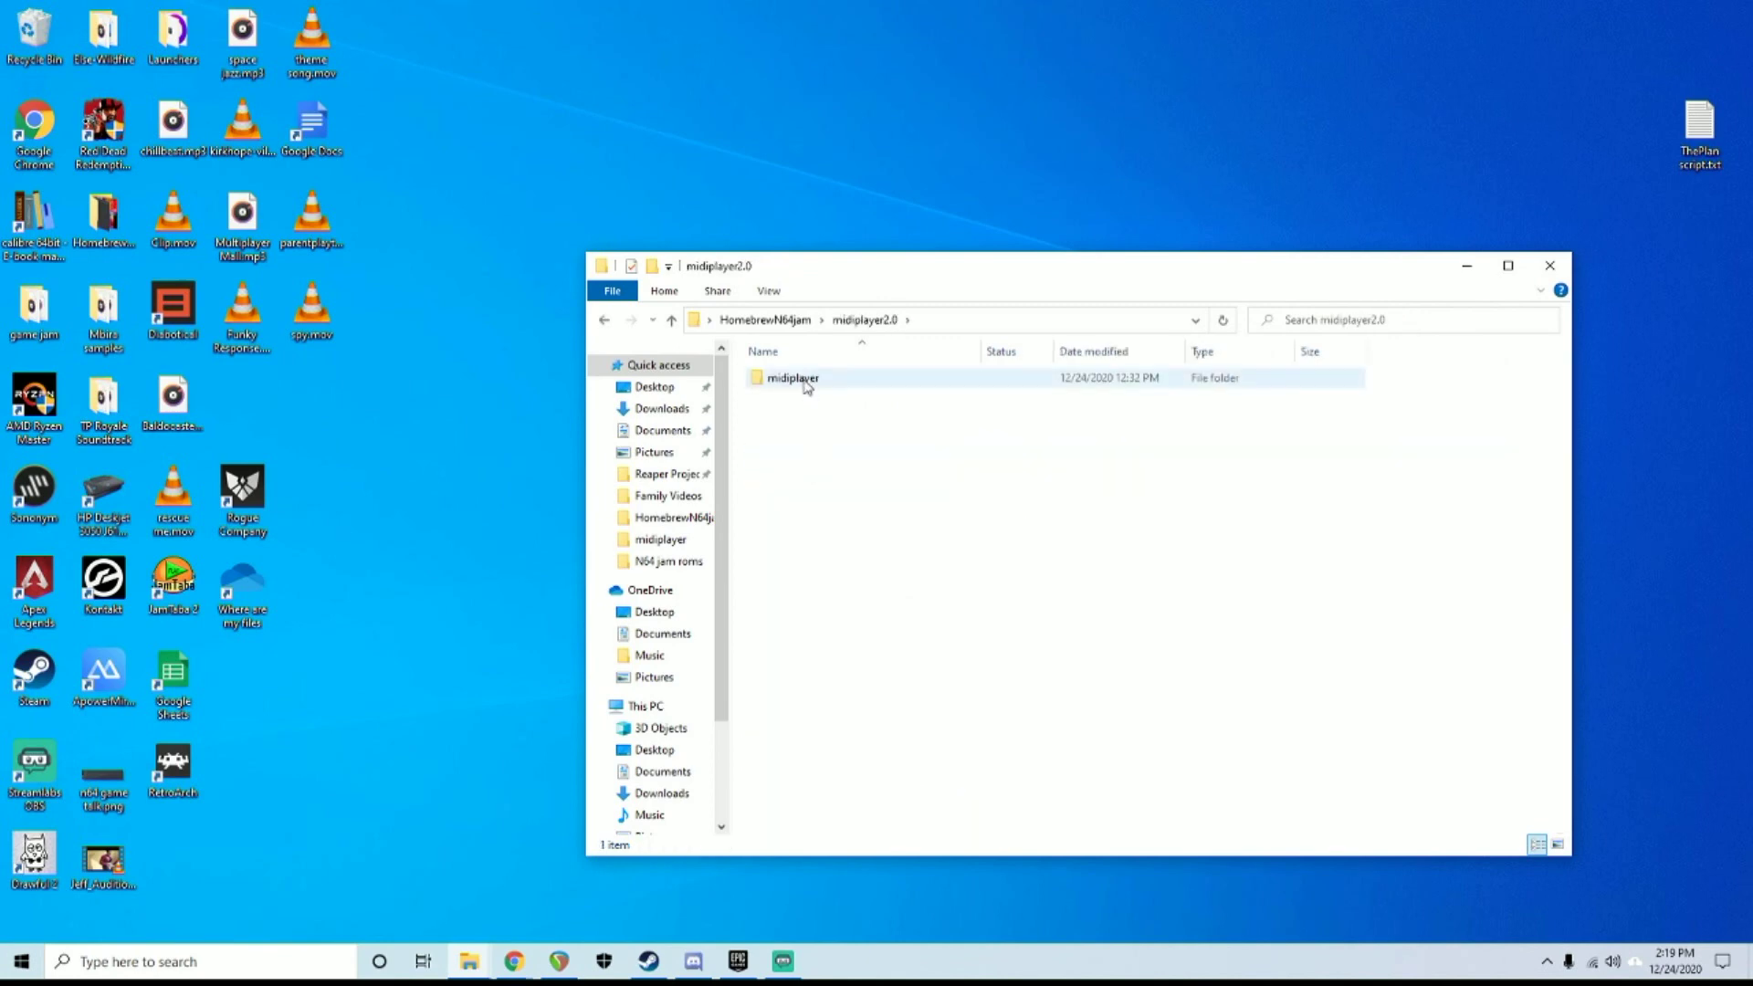
pyautogui.click(793, 378)
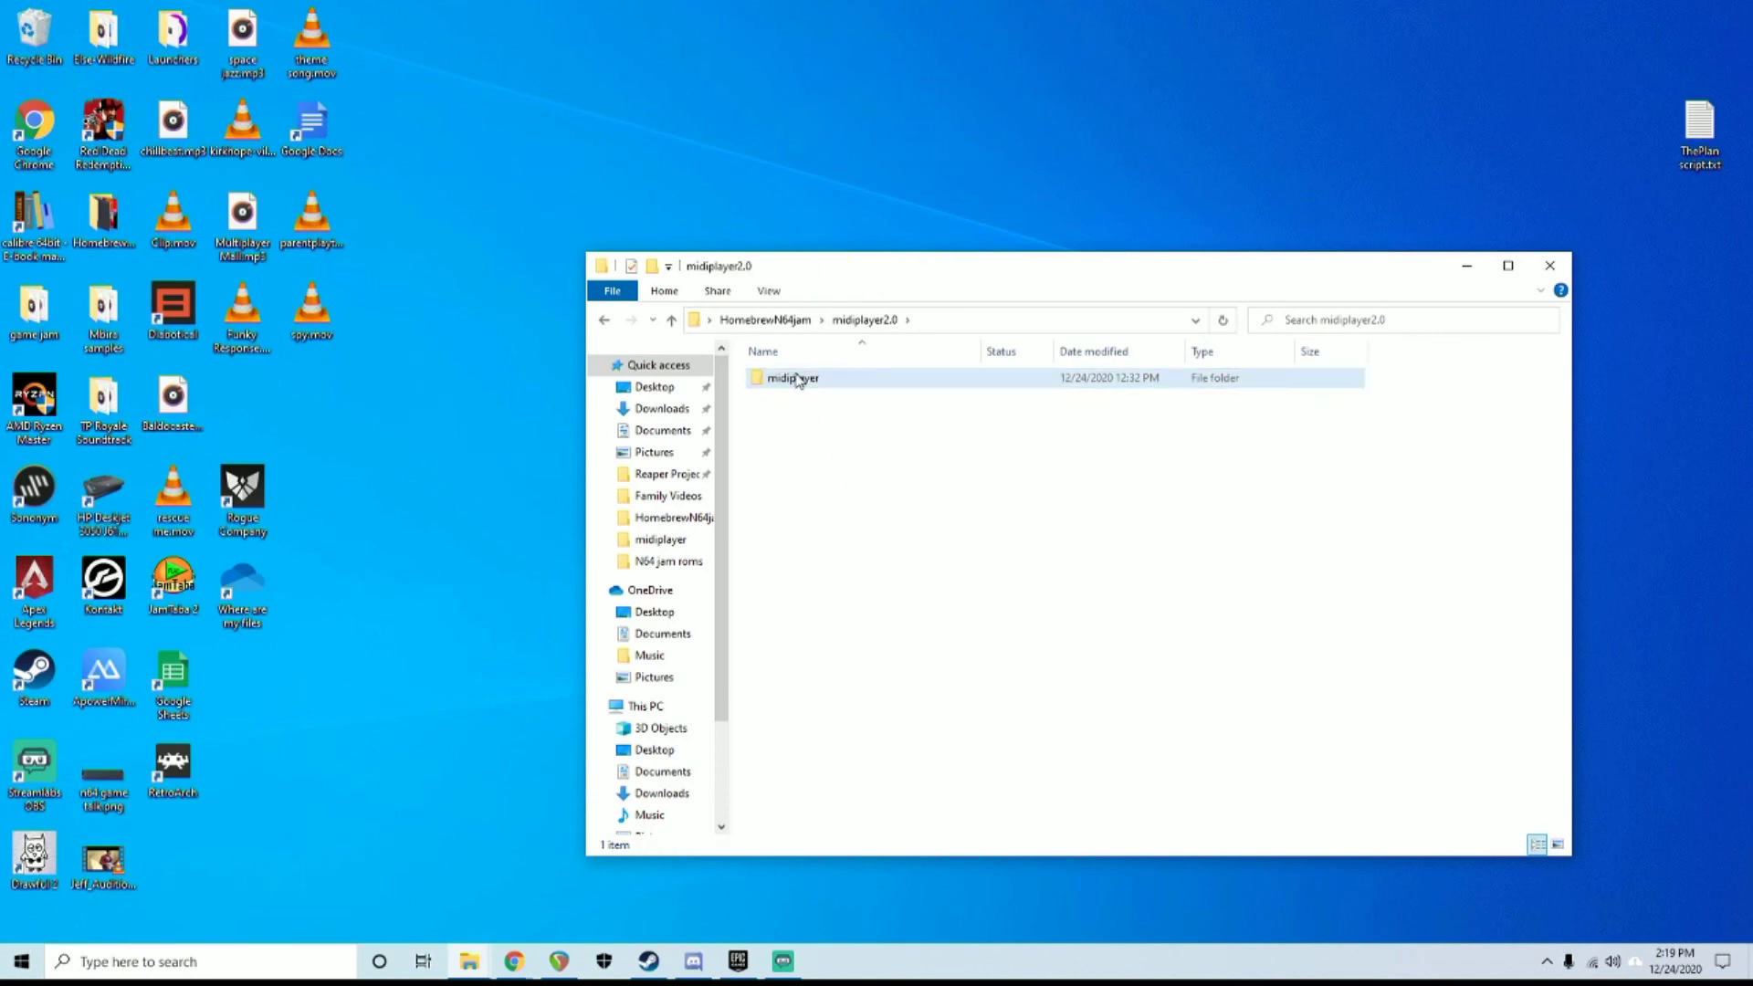
pyautogui.doubleClick(792, 377)
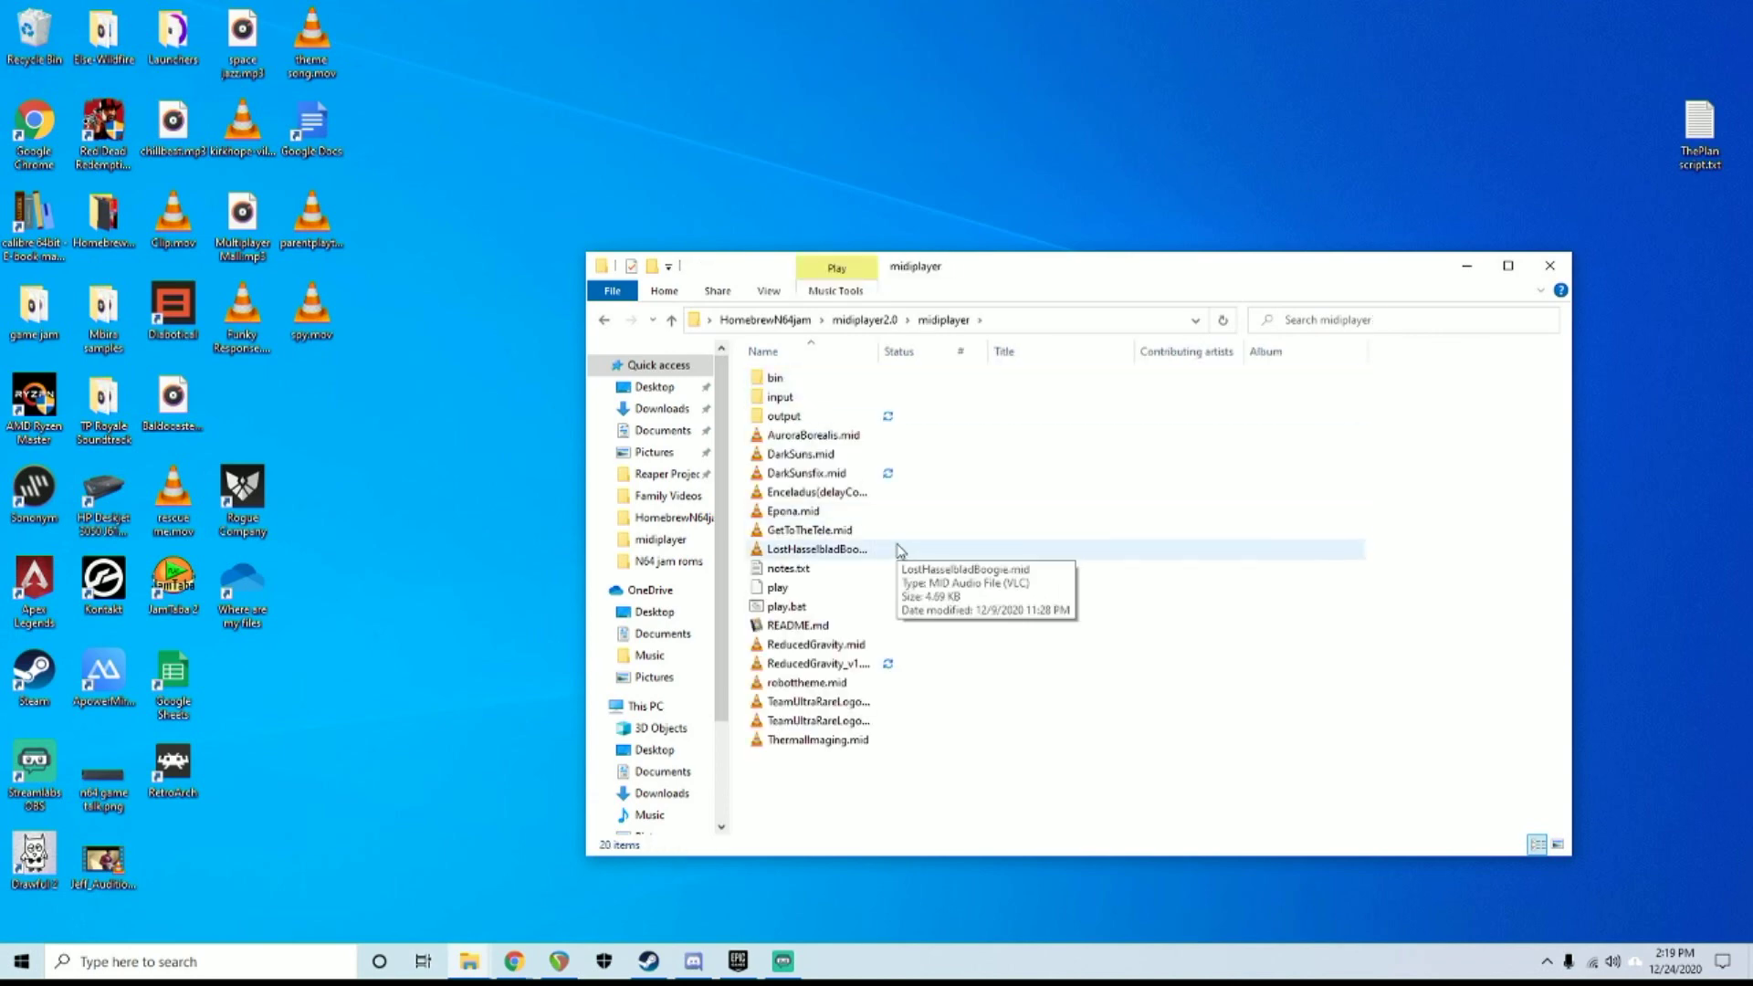
pyautogui.moveTo(1104, 663)
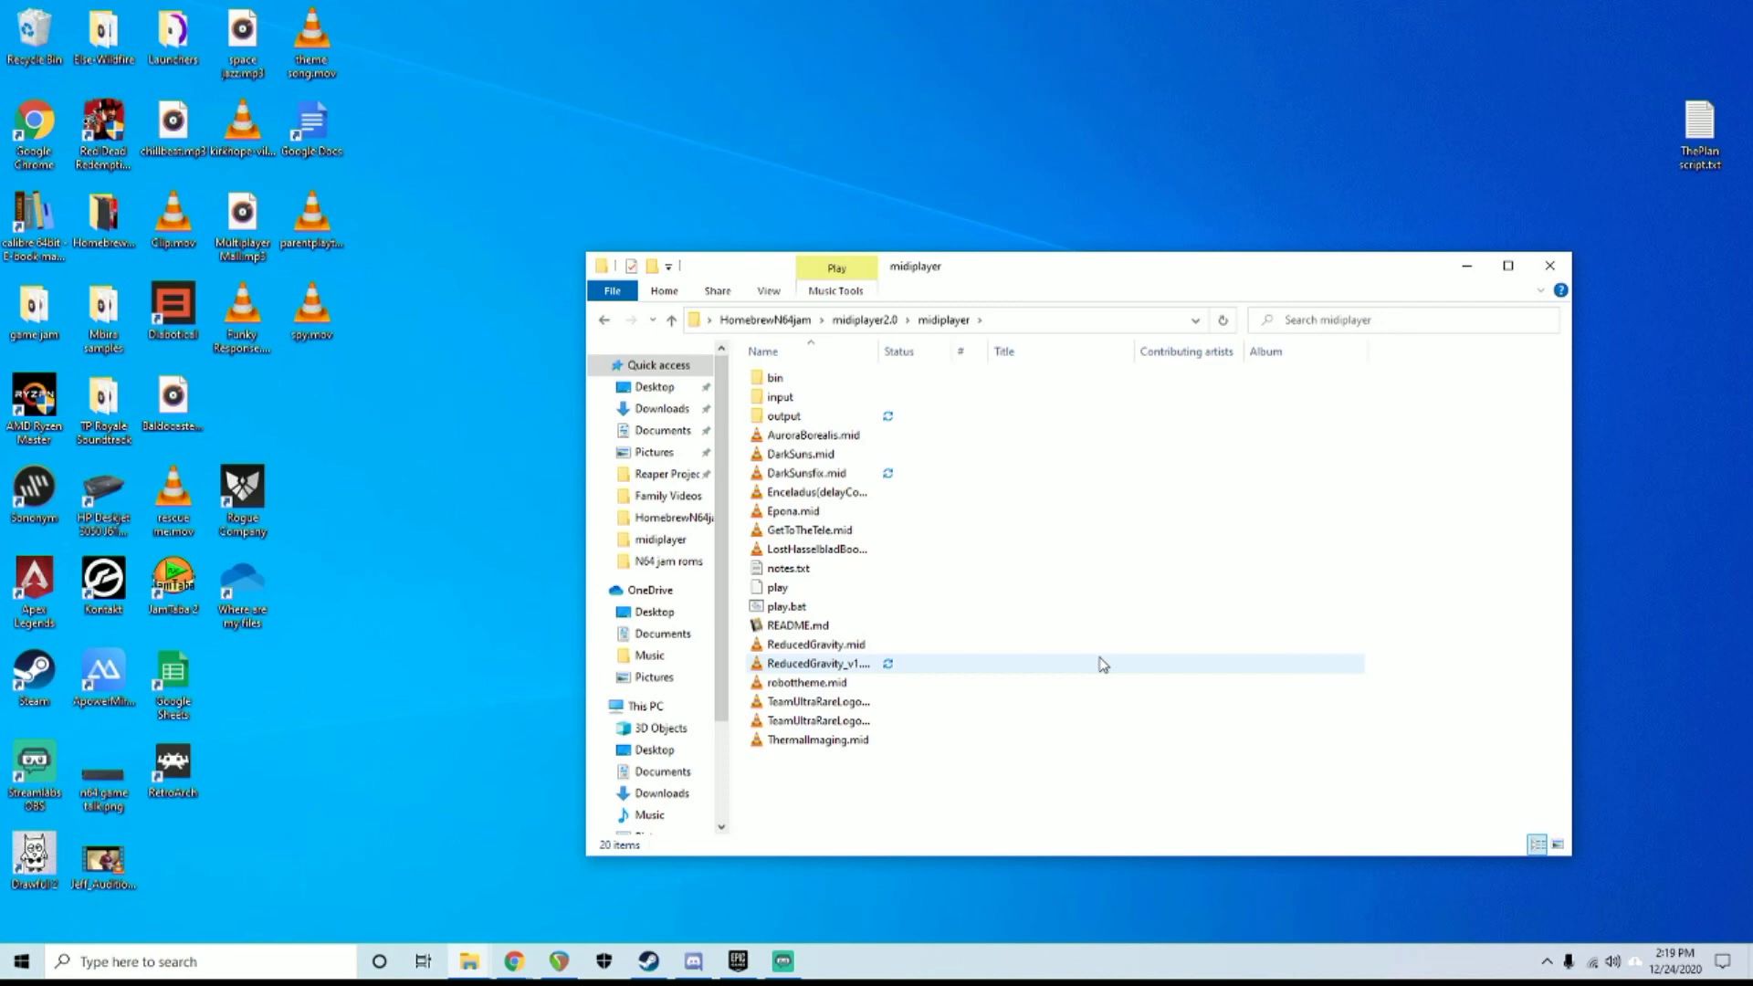
pyautogui.moveTo(845, 664)
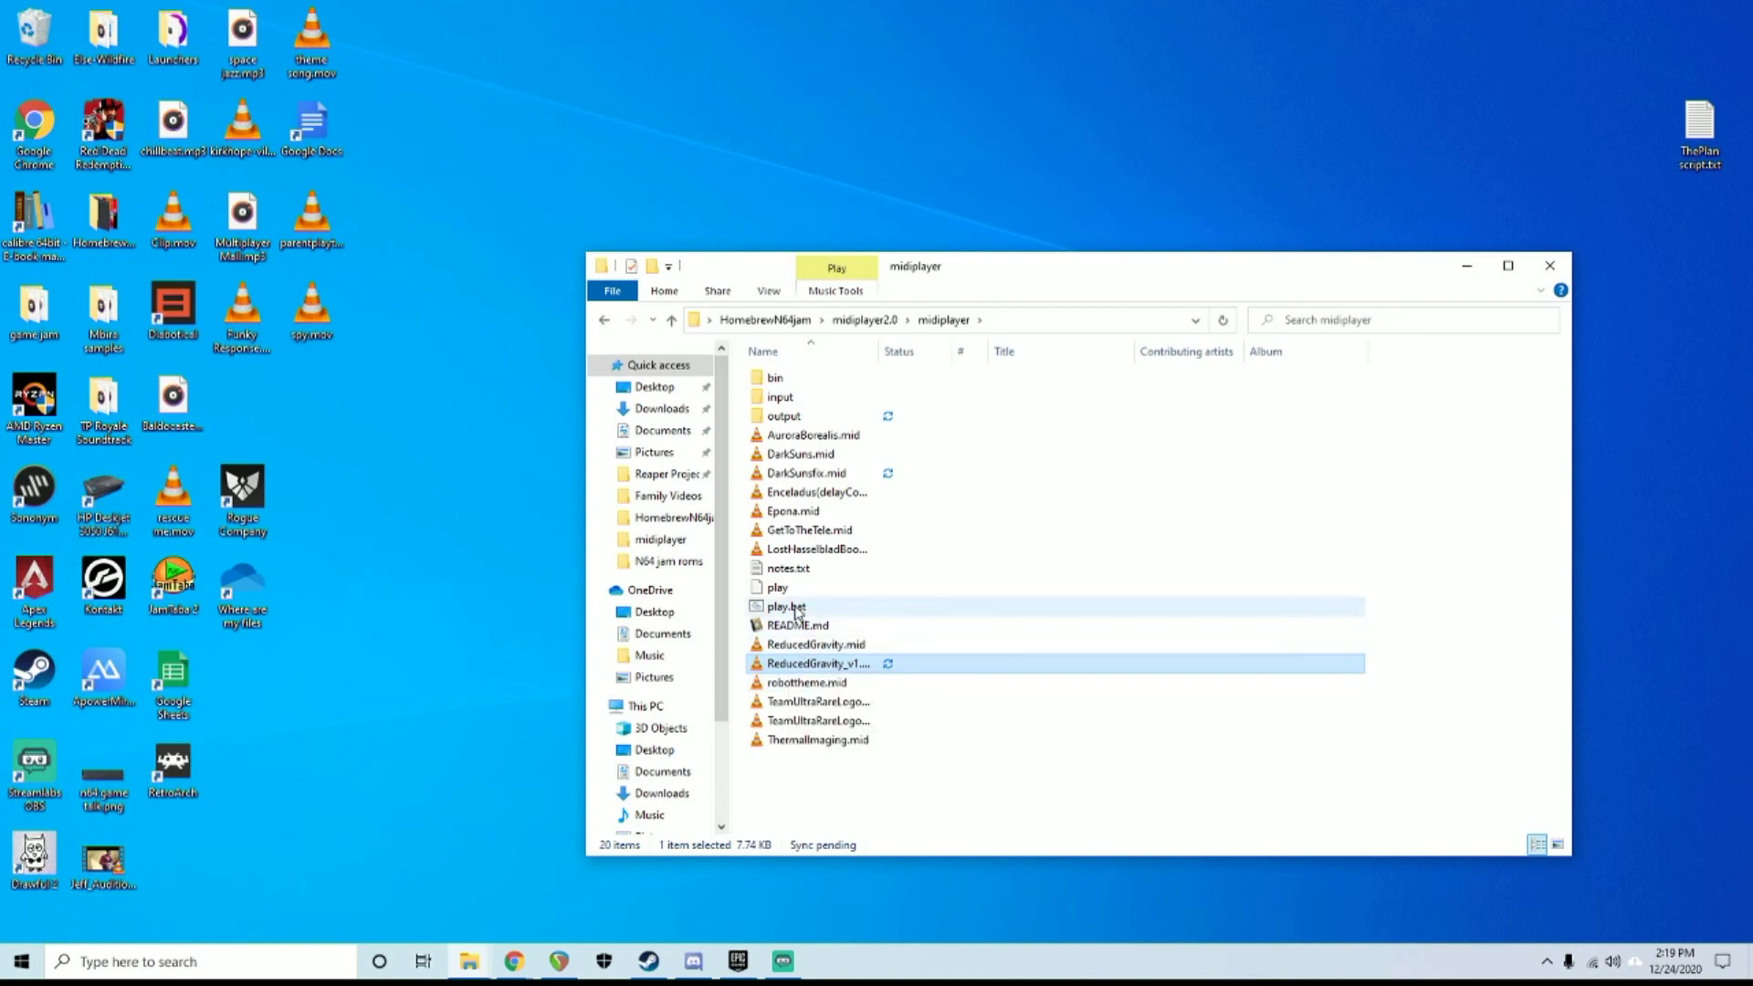
# Open play.bat in Notepad to read the script
pyautogui.doubleClick(782, 605)
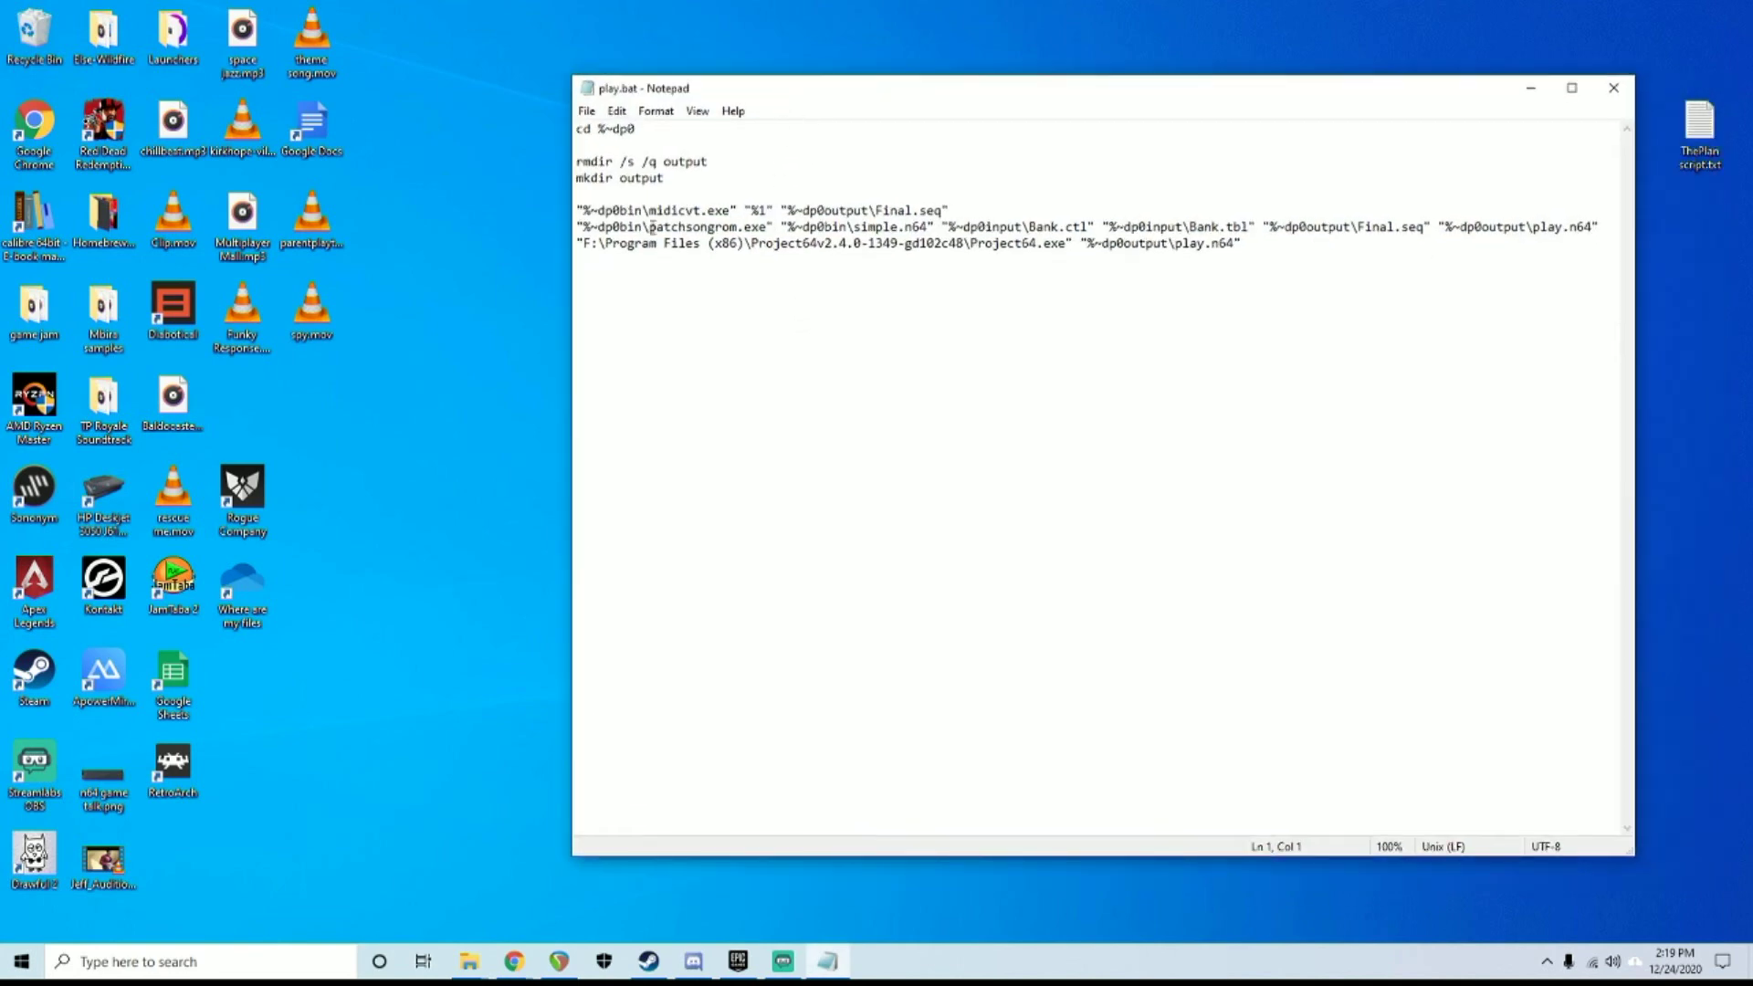
pyautogui.moveTo(582, 243); pyautogui.dragTo(1056, 243)
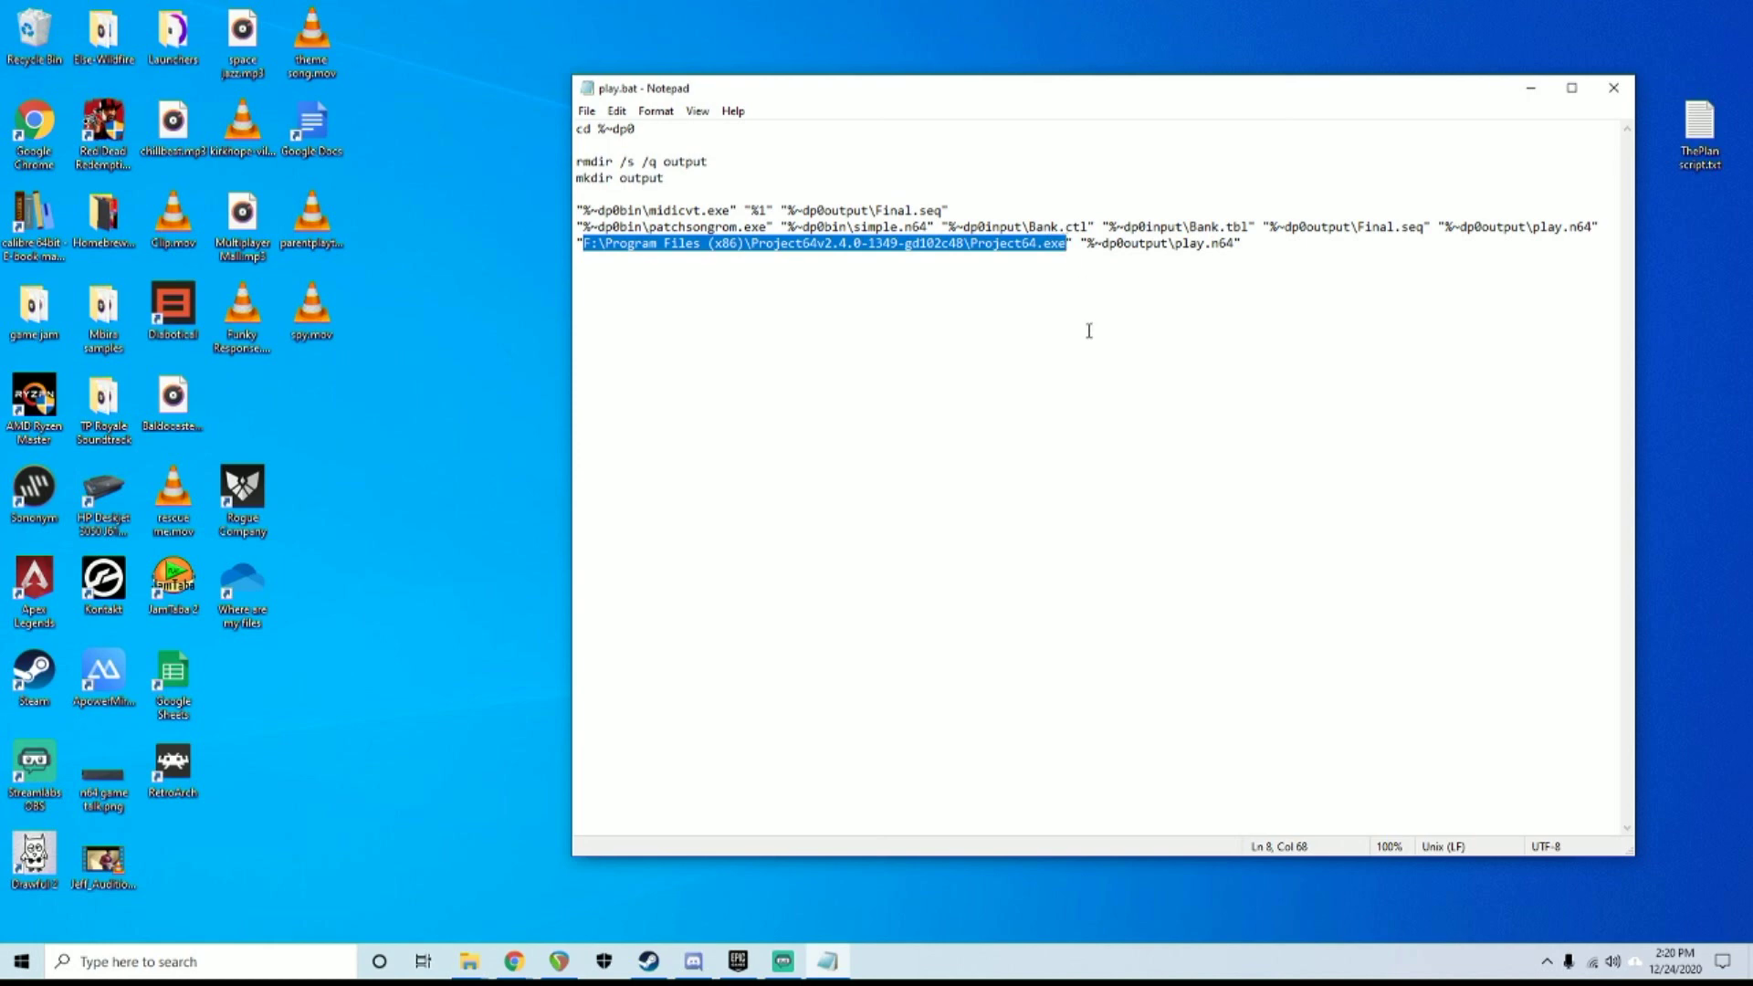
pyautogui.moveTo(944, 283)
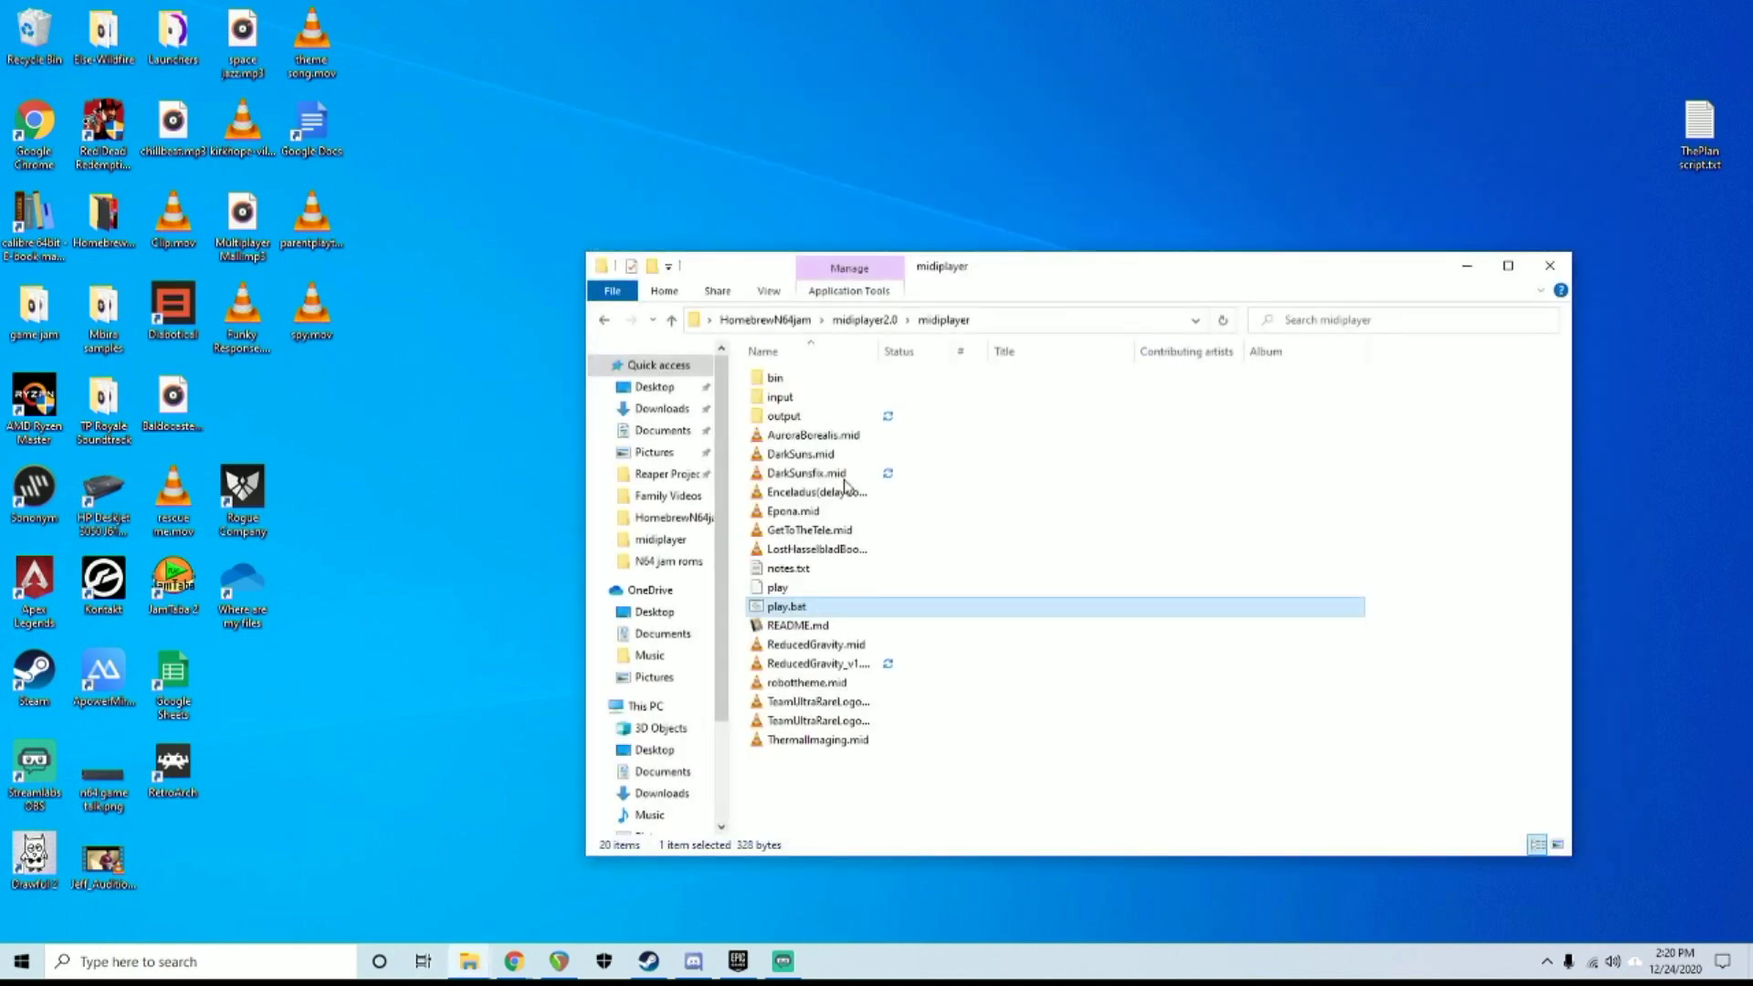
pyautogui.moveTo(851, 787)
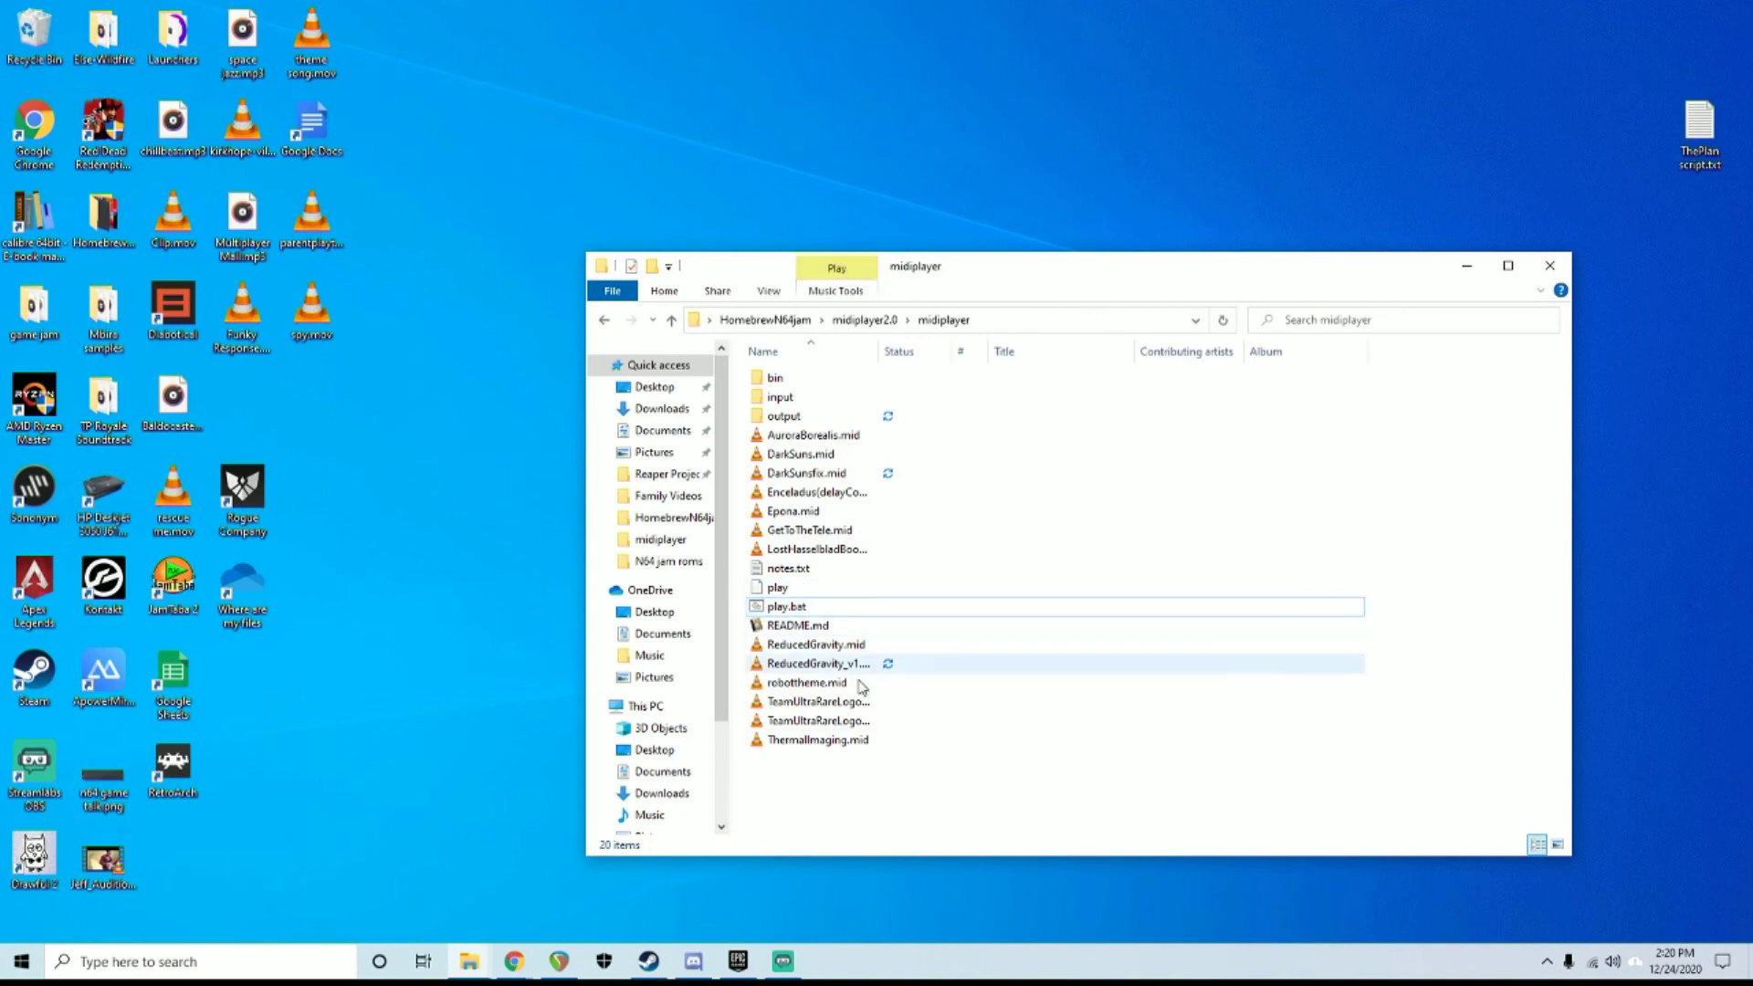
pyautogui.moveTo(822, 672)
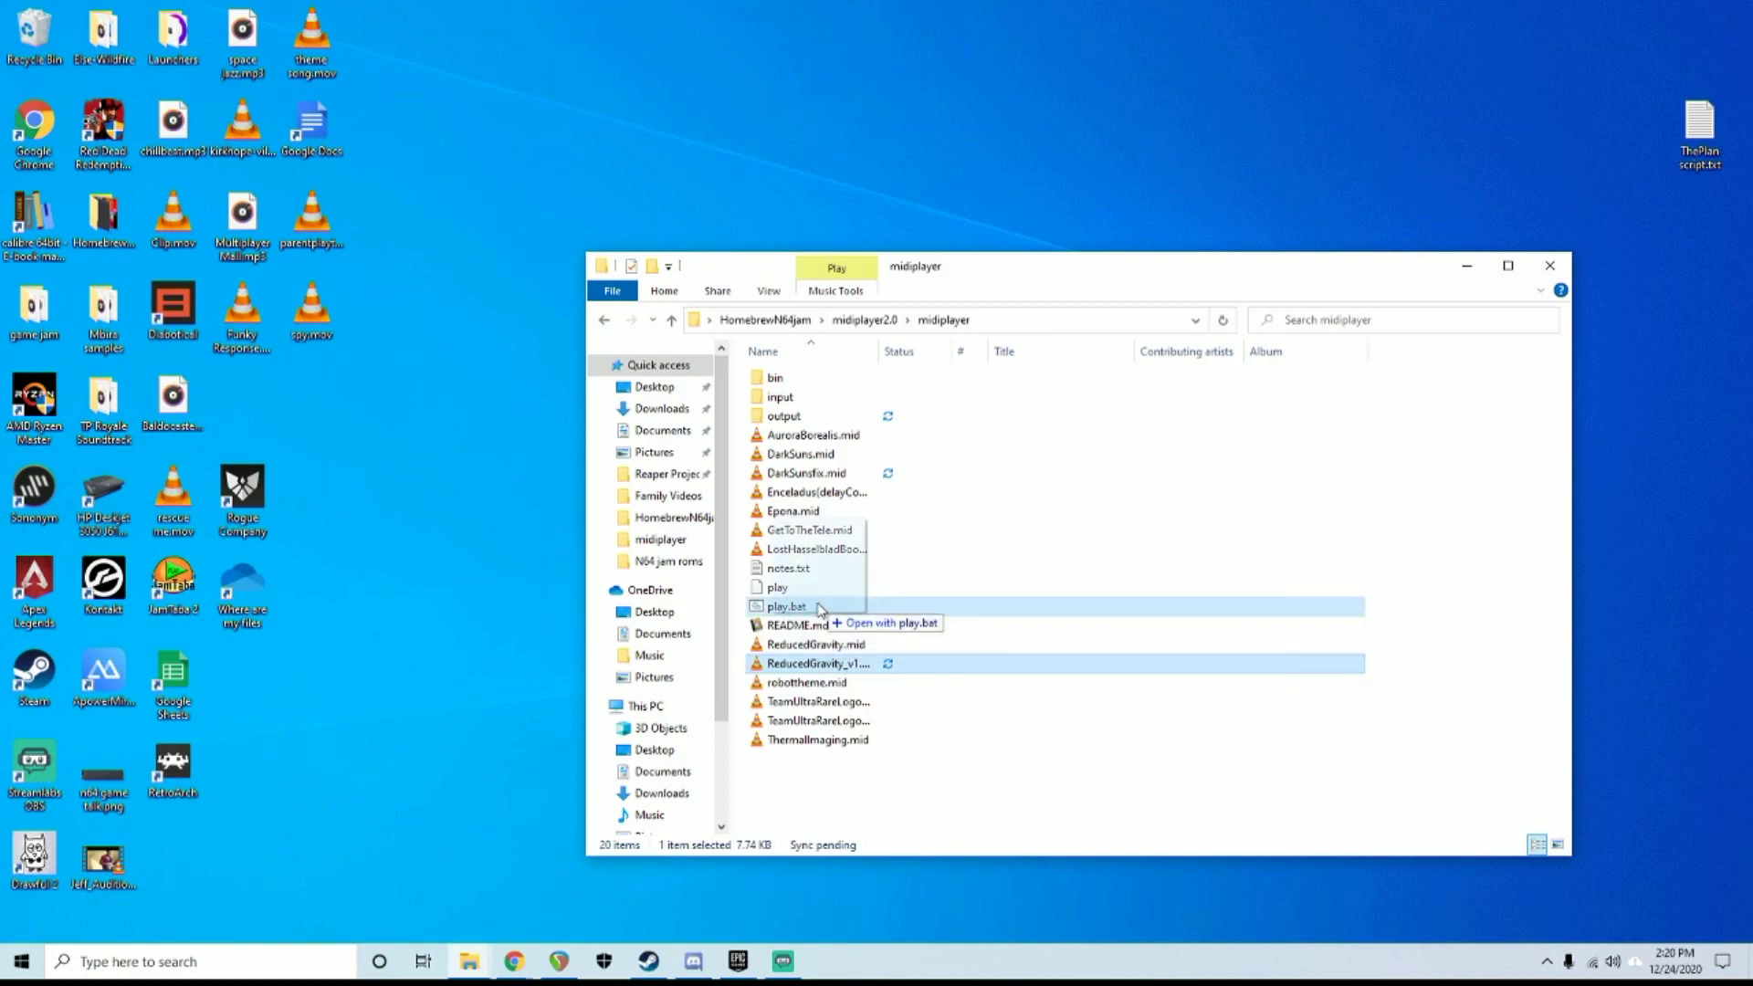
# Run play.bat on the exported MIDI file, then close the midiplayer folder window
pyautogui.doubleClick(786, 606)
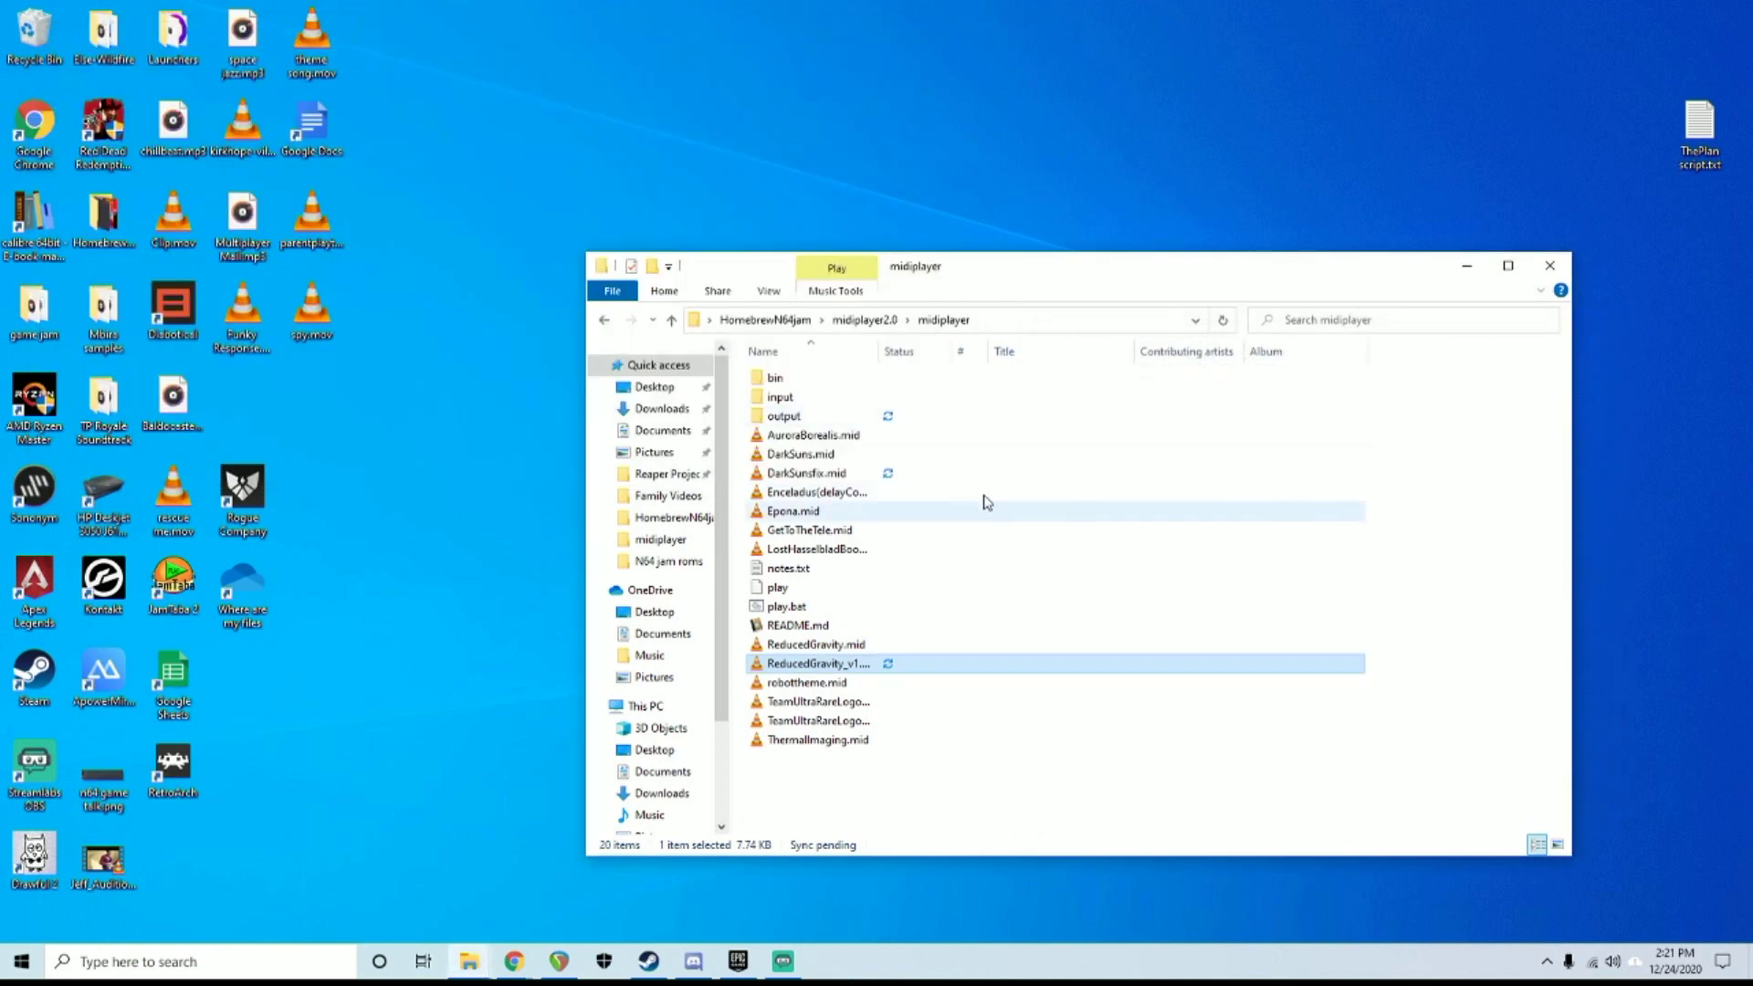
pyautogui.moveTo(1548, 265)
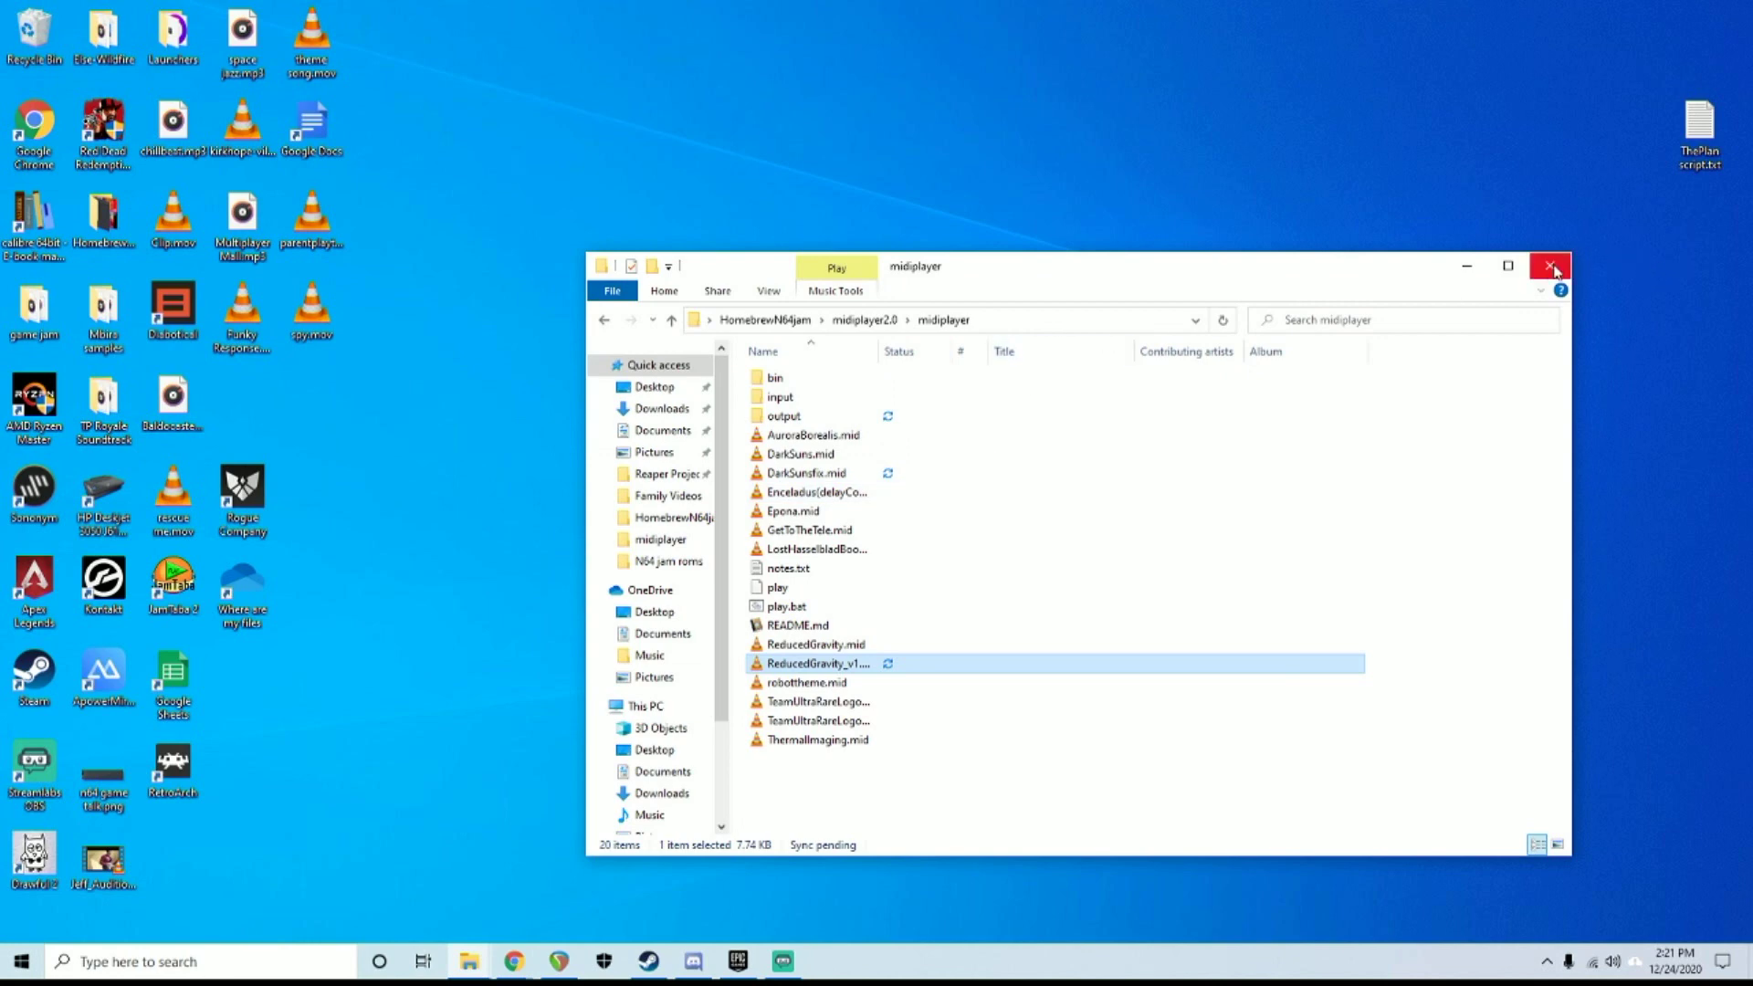
pyautogui.click(1550, 266)
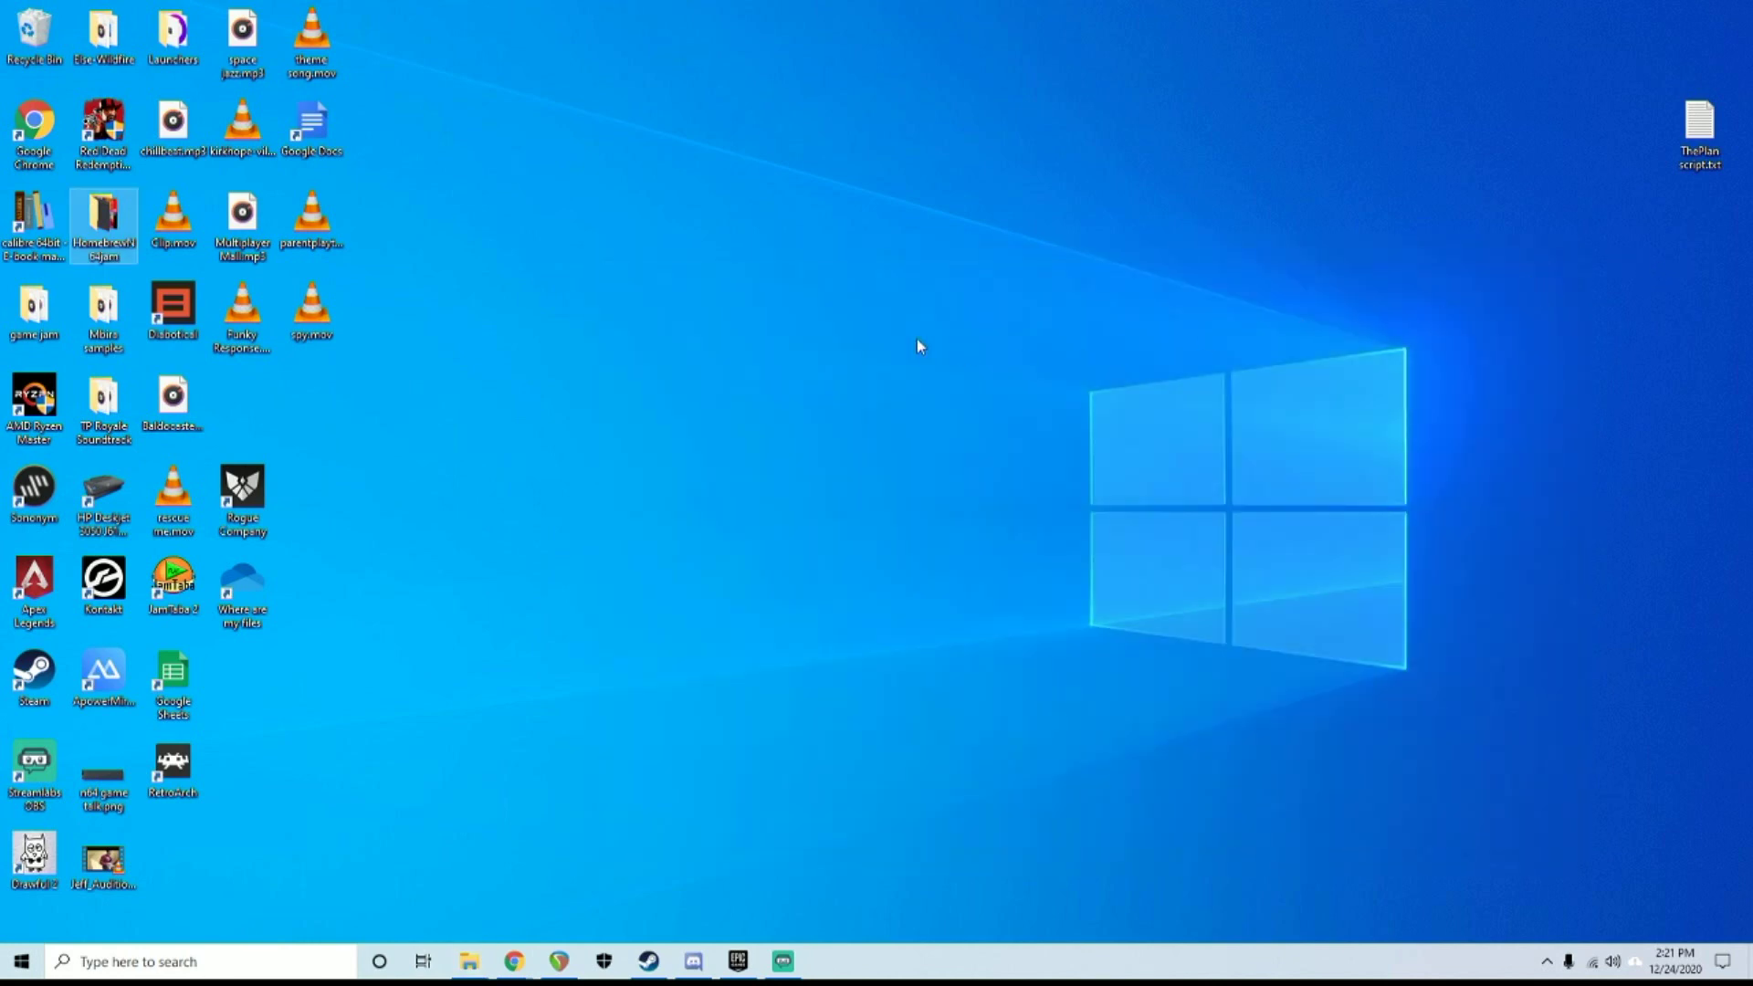